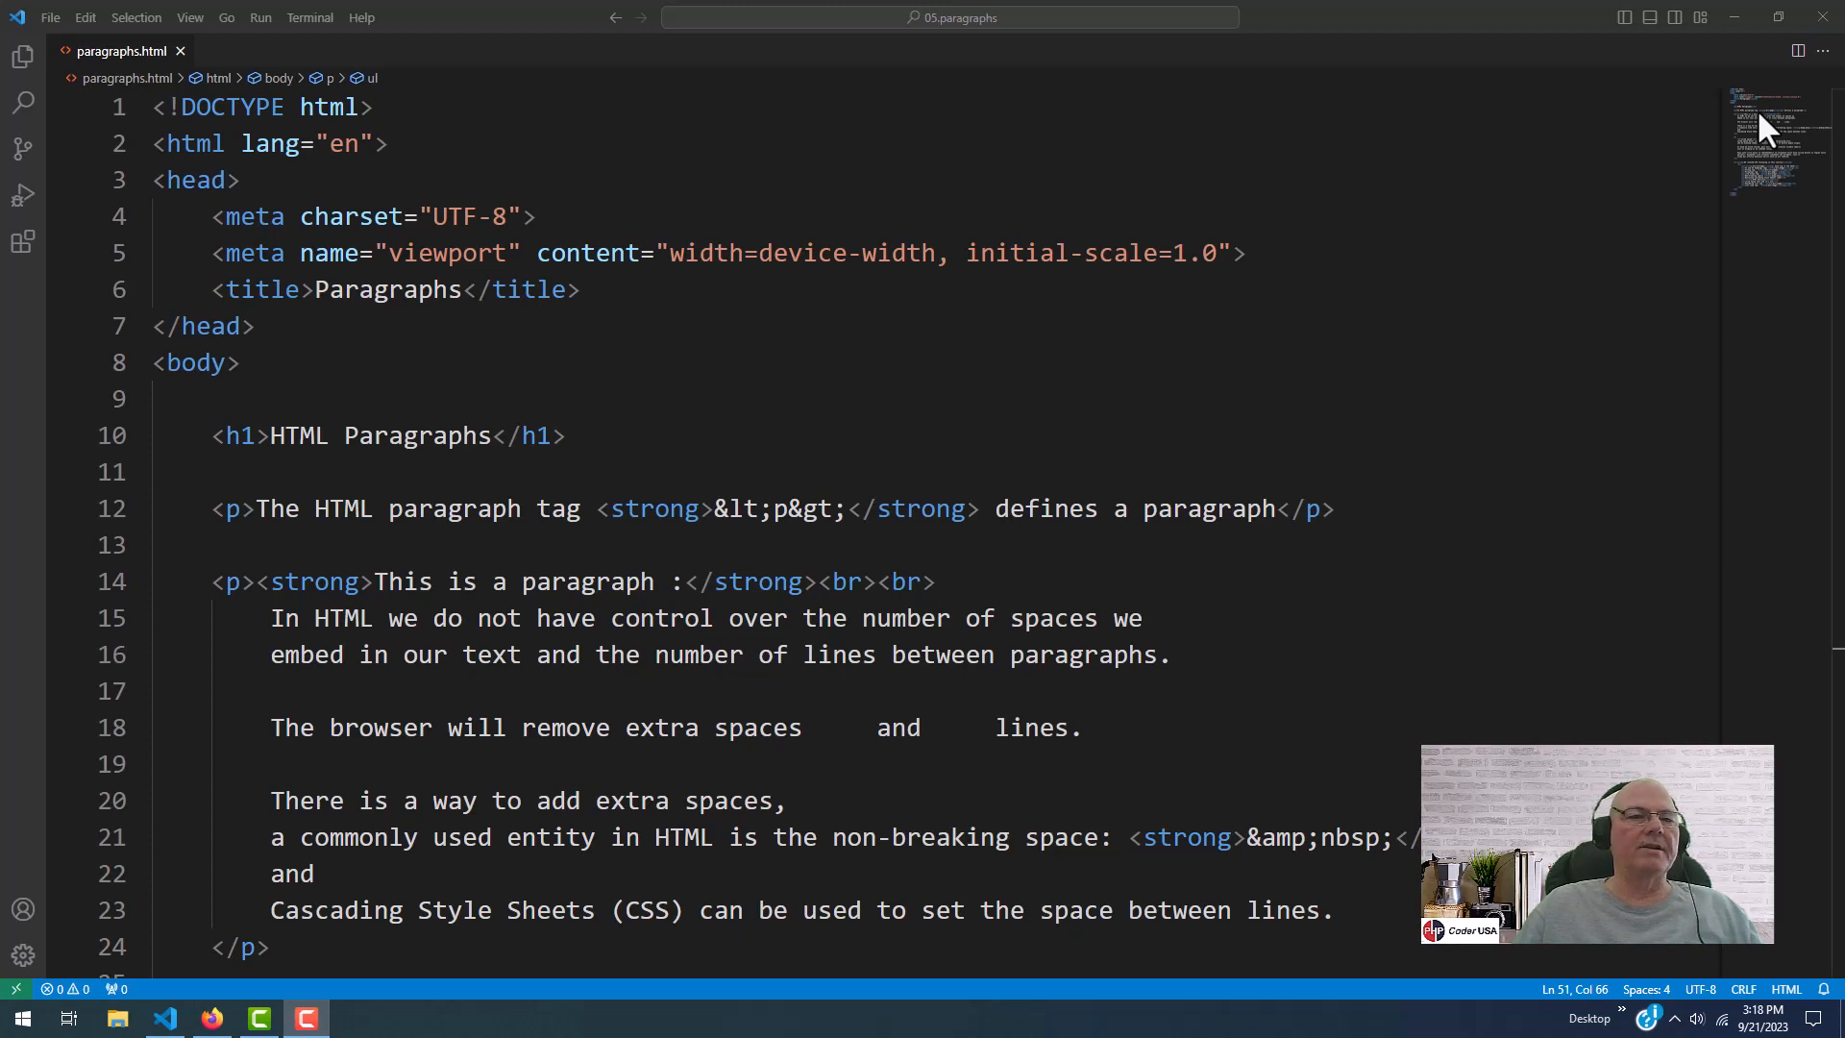
mouse_move(1307, 165)
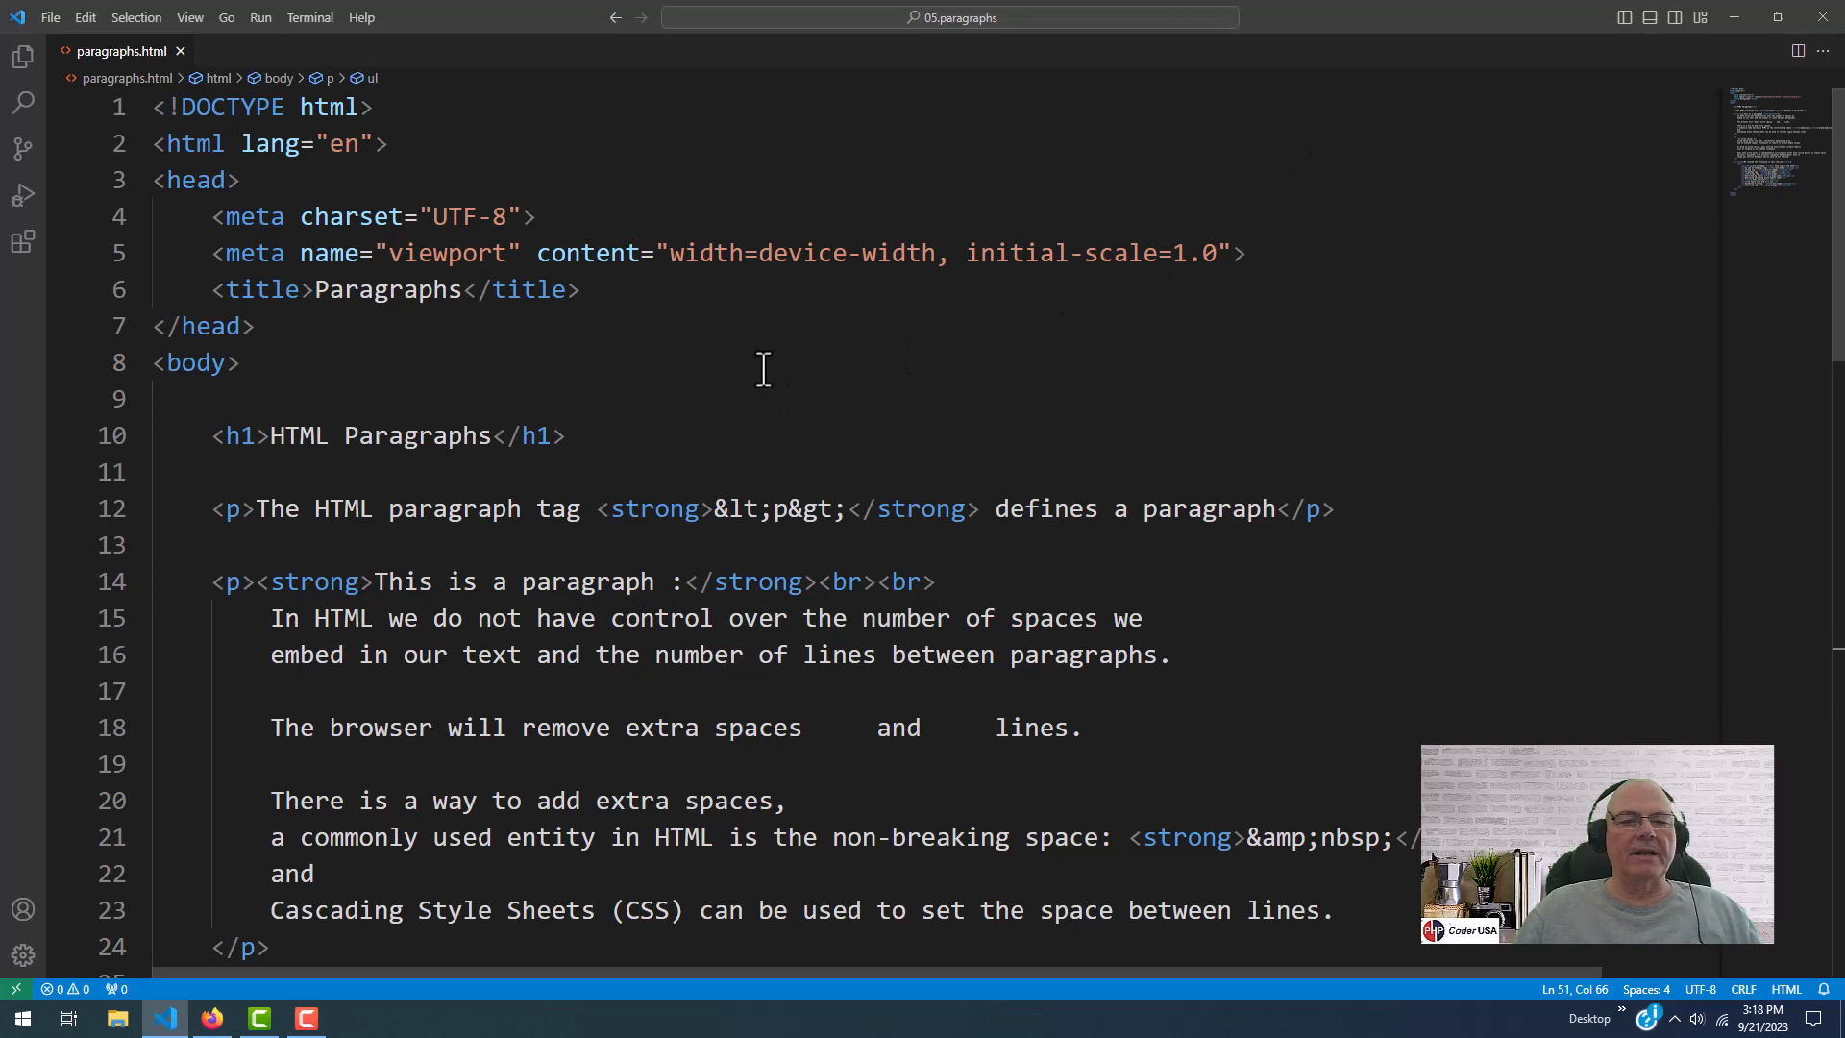
Switch to Firefox and enlarge the text of the rendered paragraphs page
scroll("down", 3)
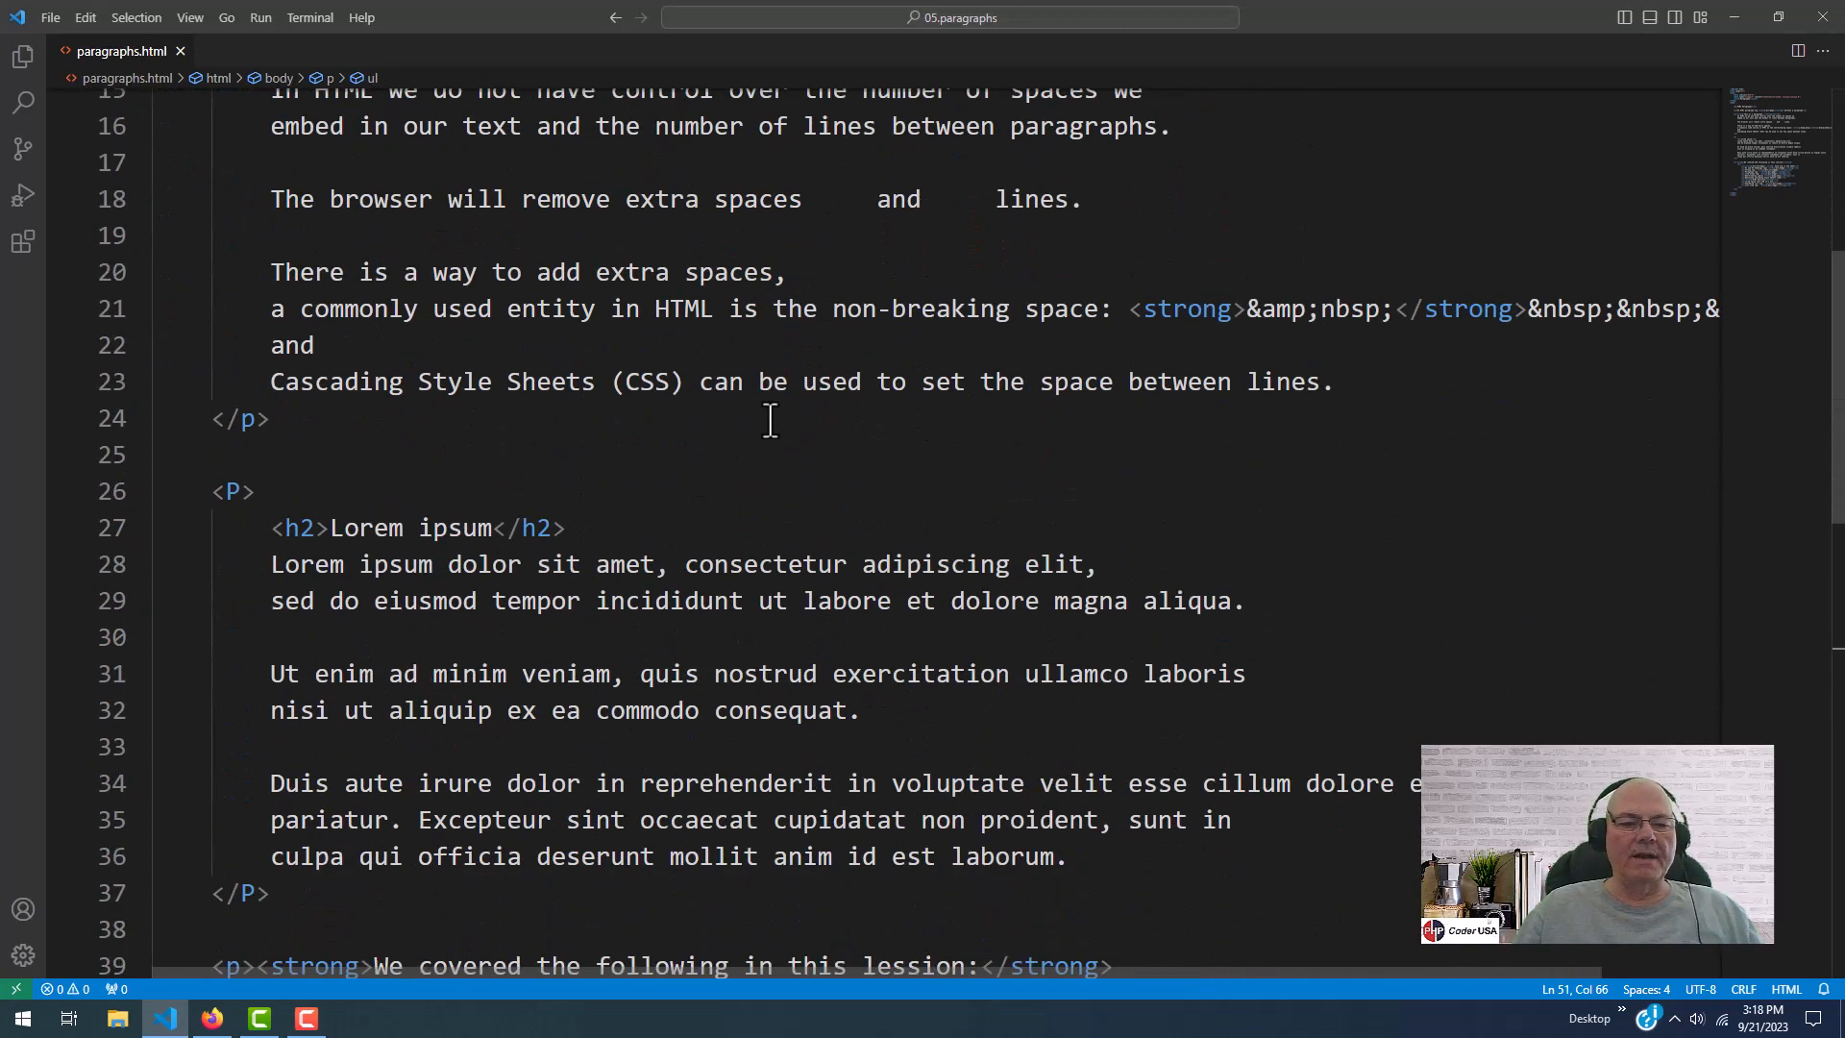
scroll("down", 3)
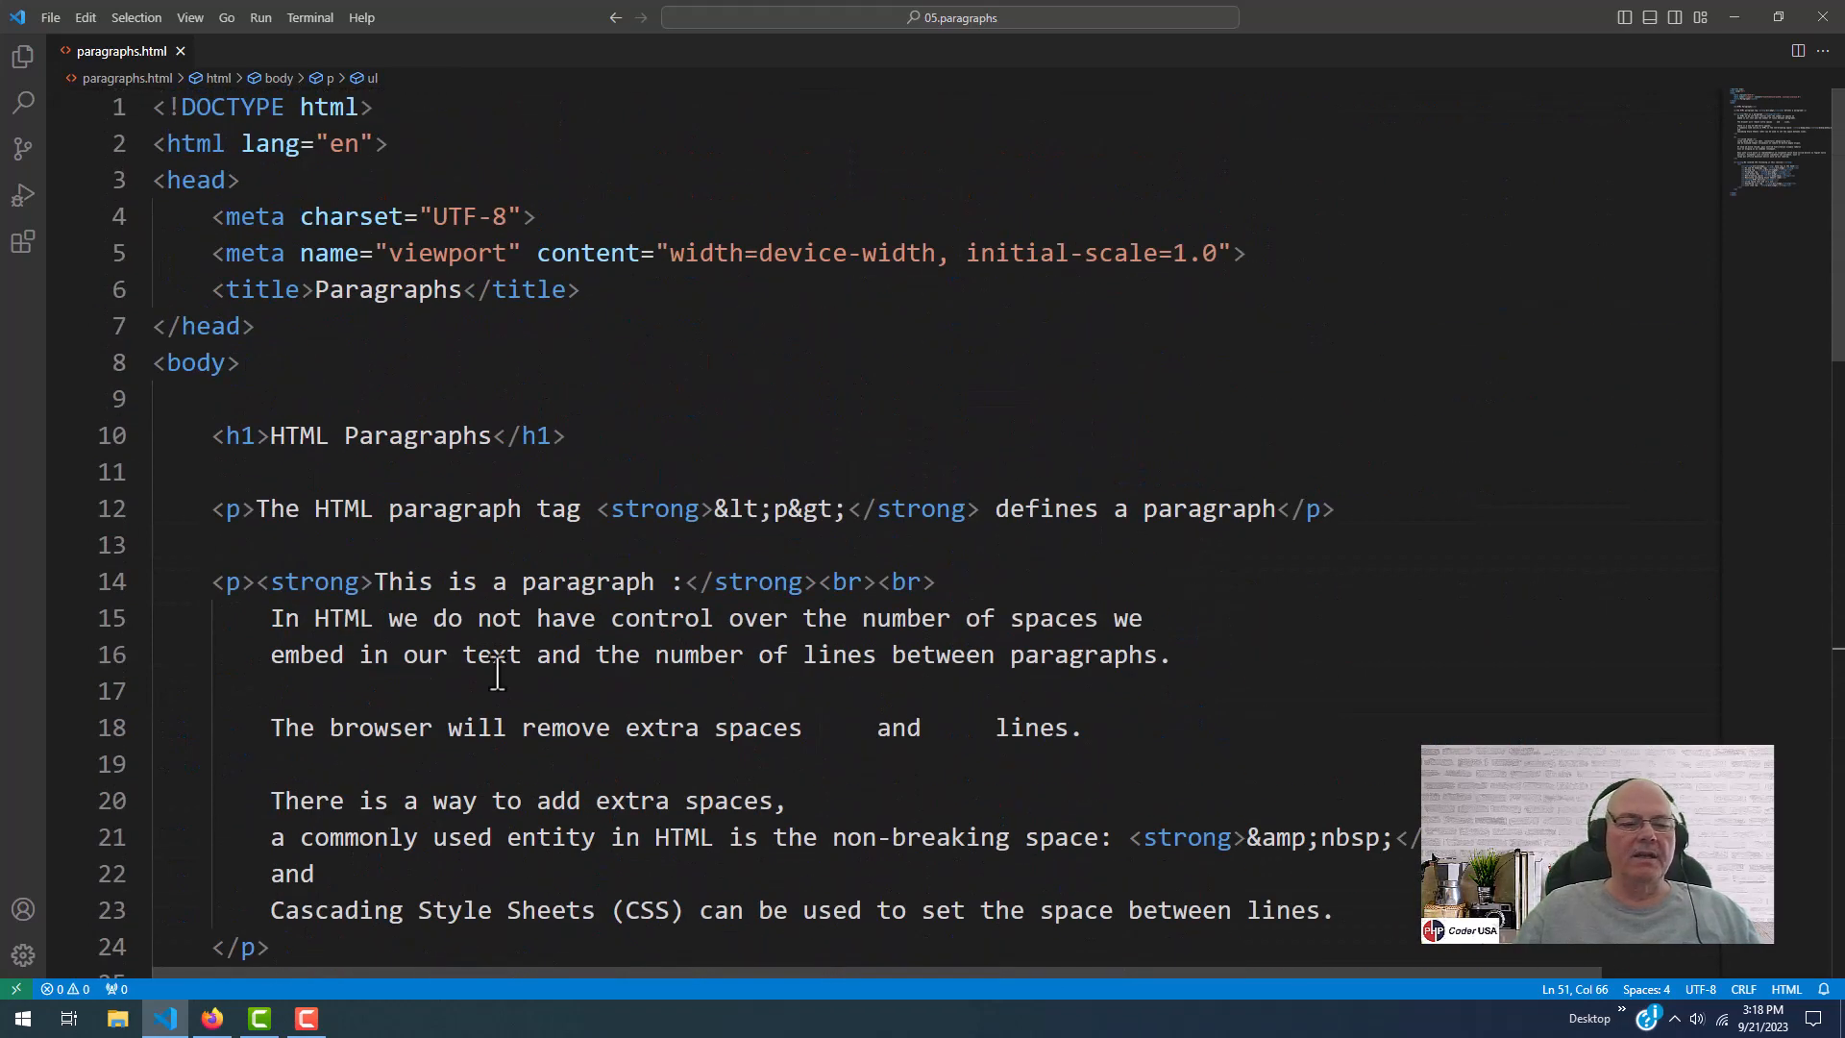
left_click(212, 1018)
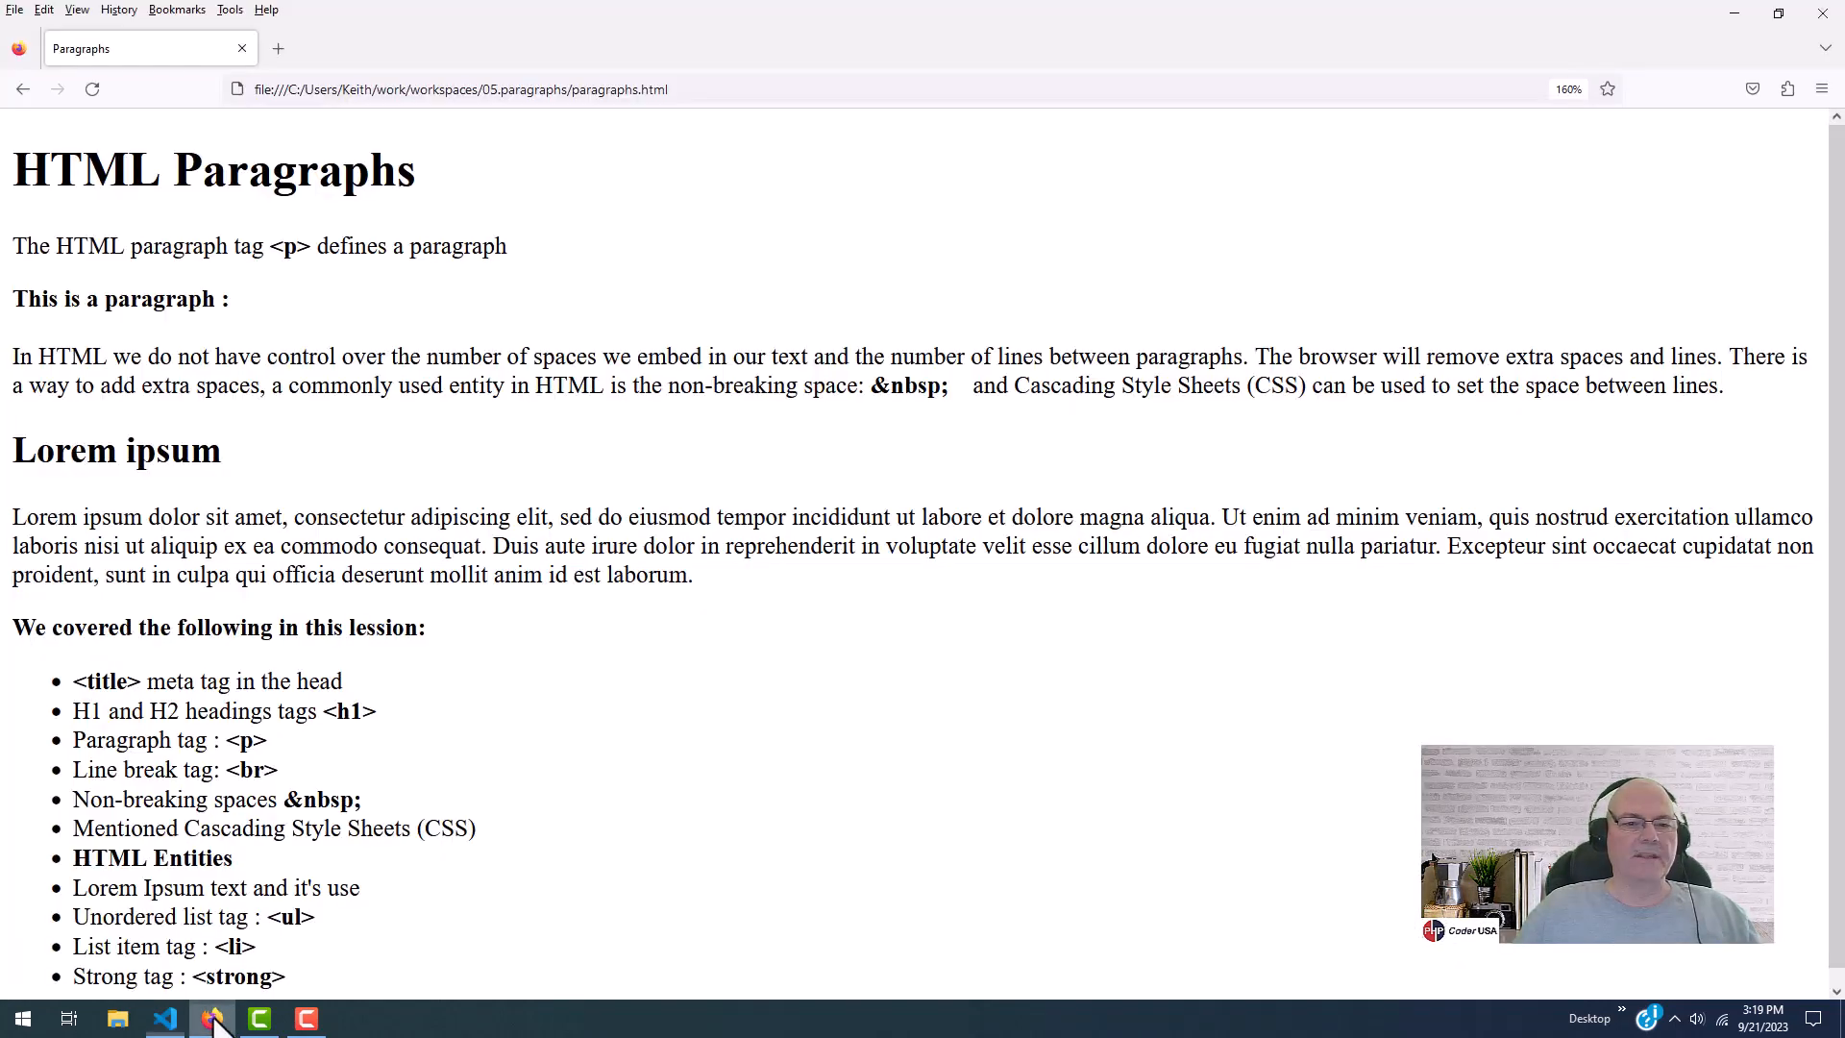
mouse_move(596, 773)
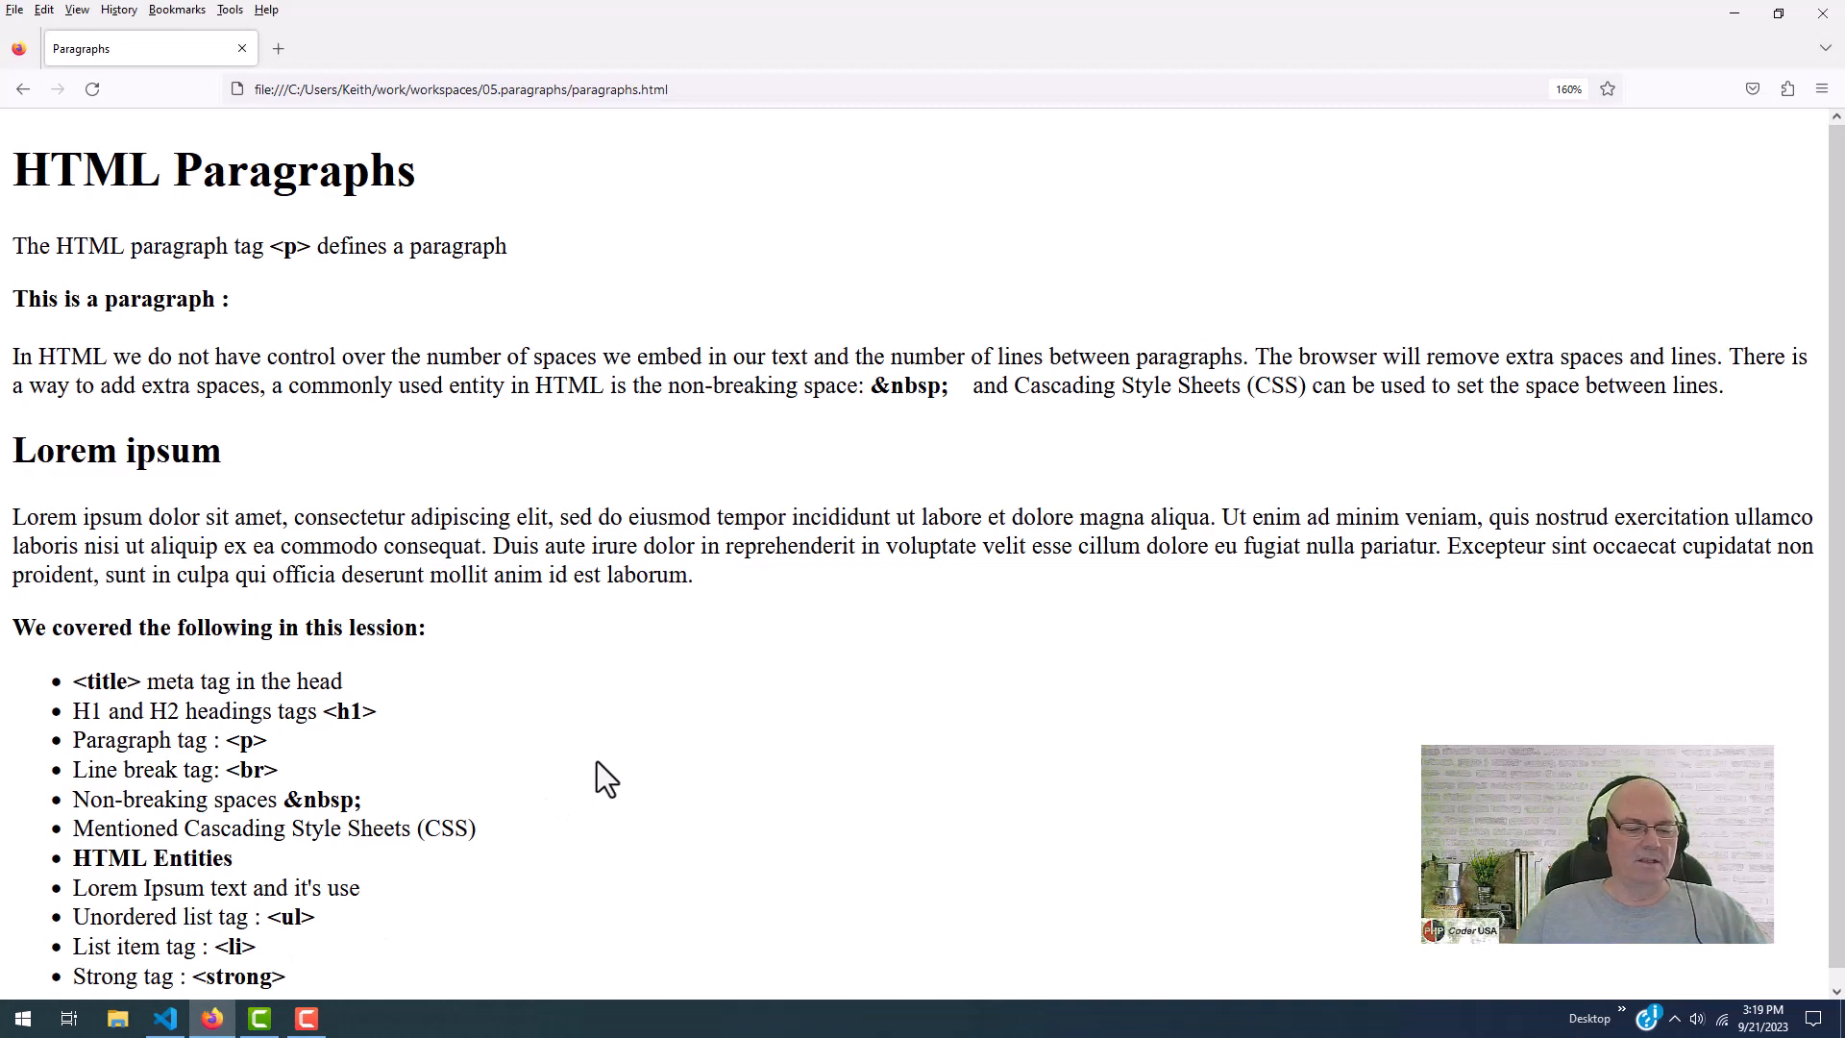
key("ctrl+-")
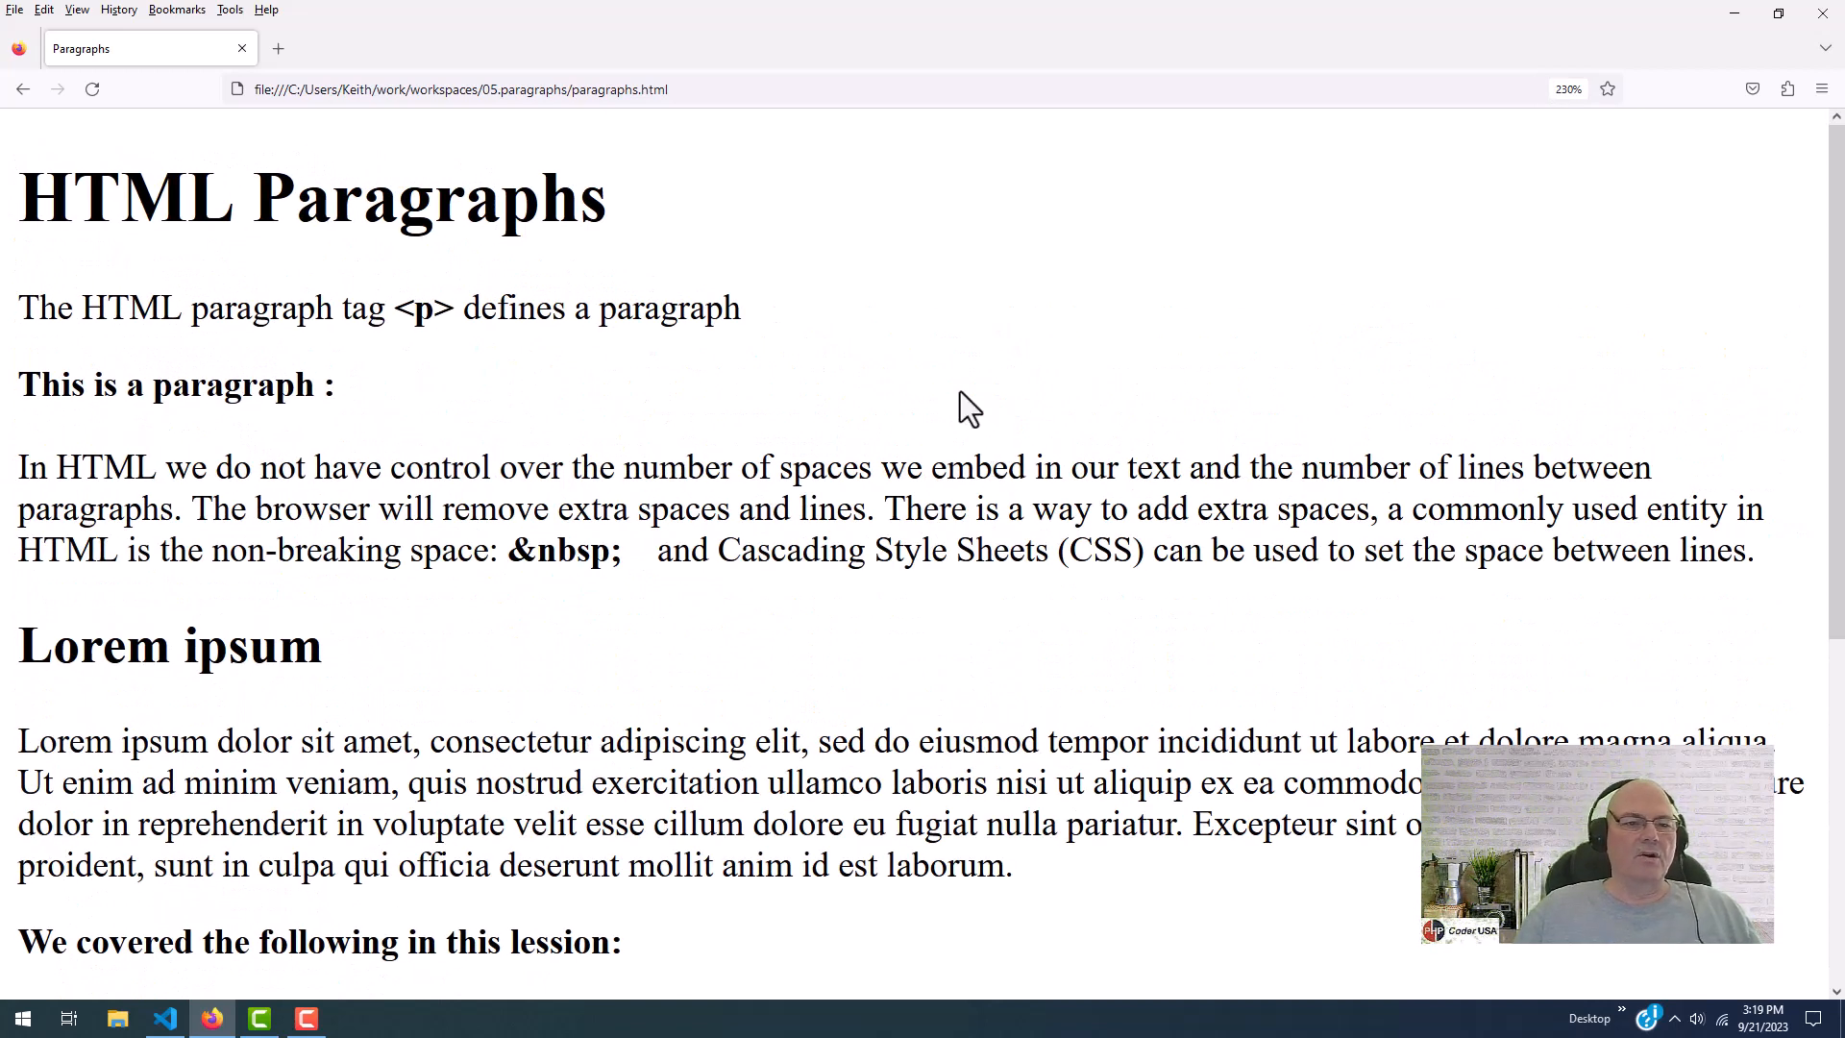
Highlight parts of the HTML Paragraphs heading and the first sentence's bold <p> text
left_click_drag(17, 196, 300, 196)
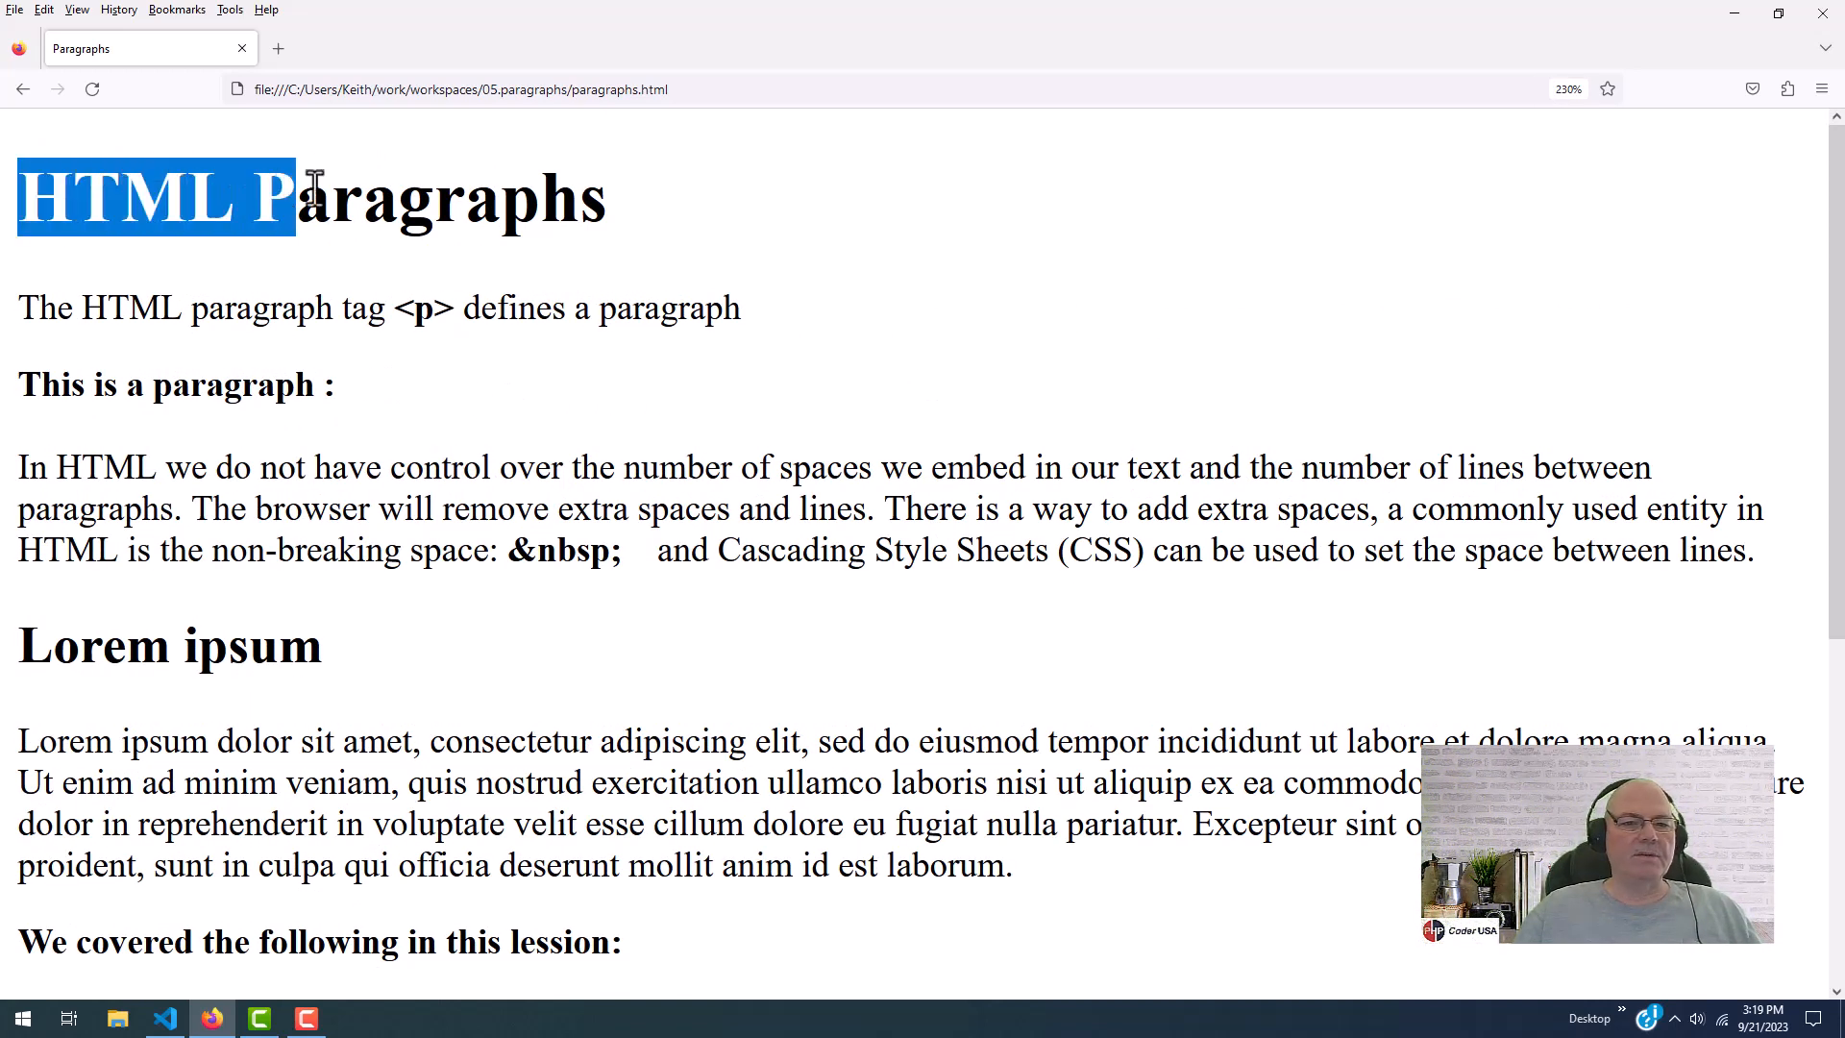
left_click(130, 360)
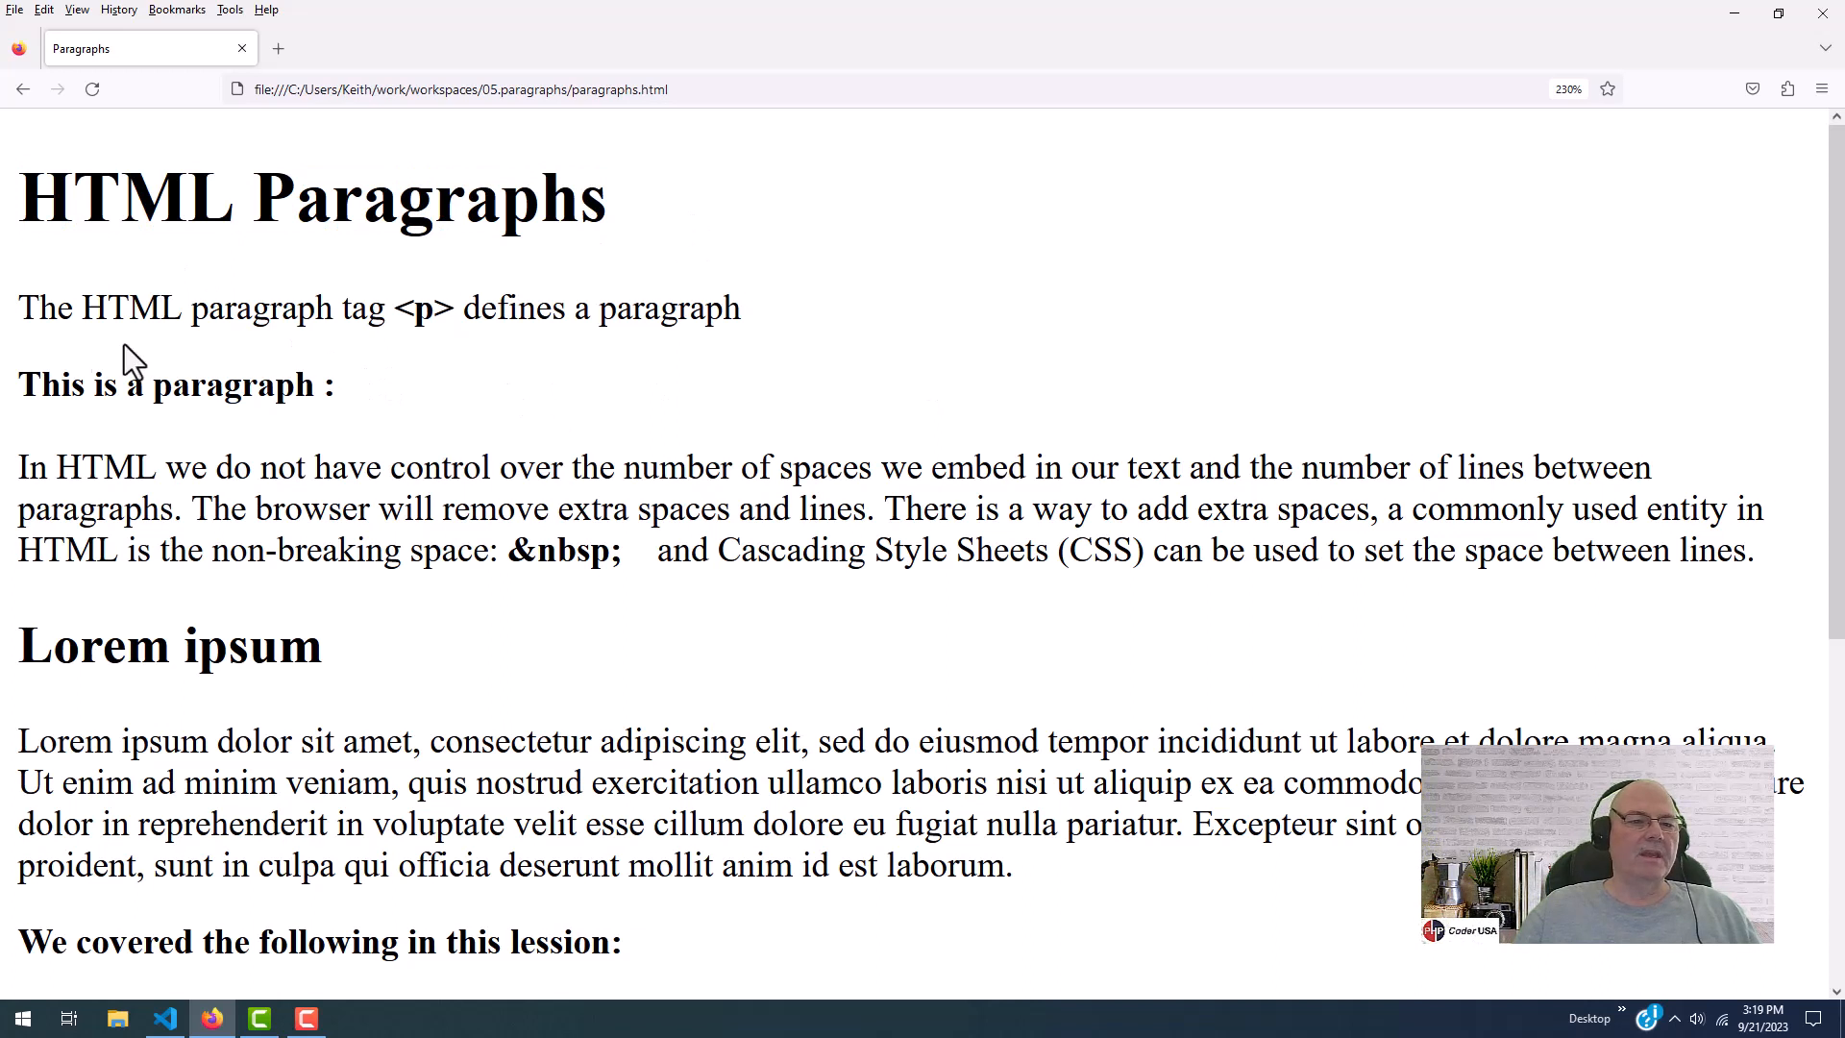
left_click_drag(16, 308, 392, 308)
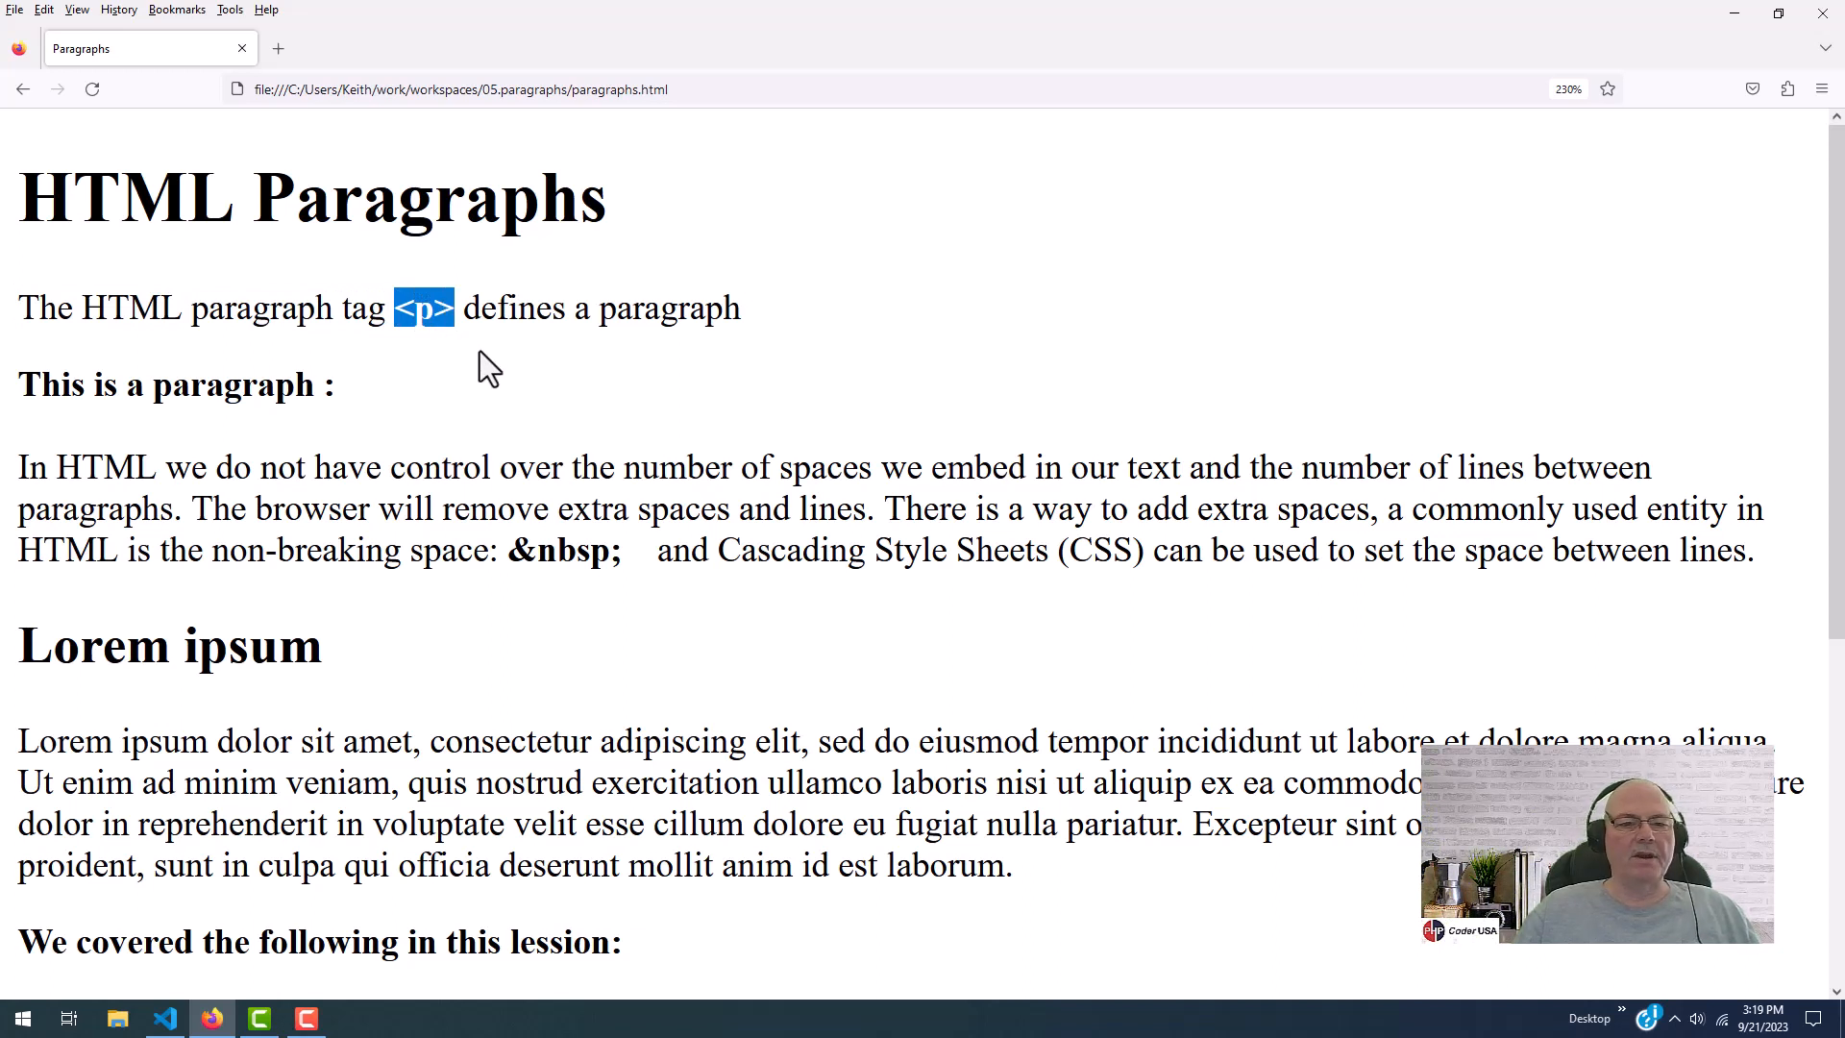
left_click_drag(462, 308, 741, 308)
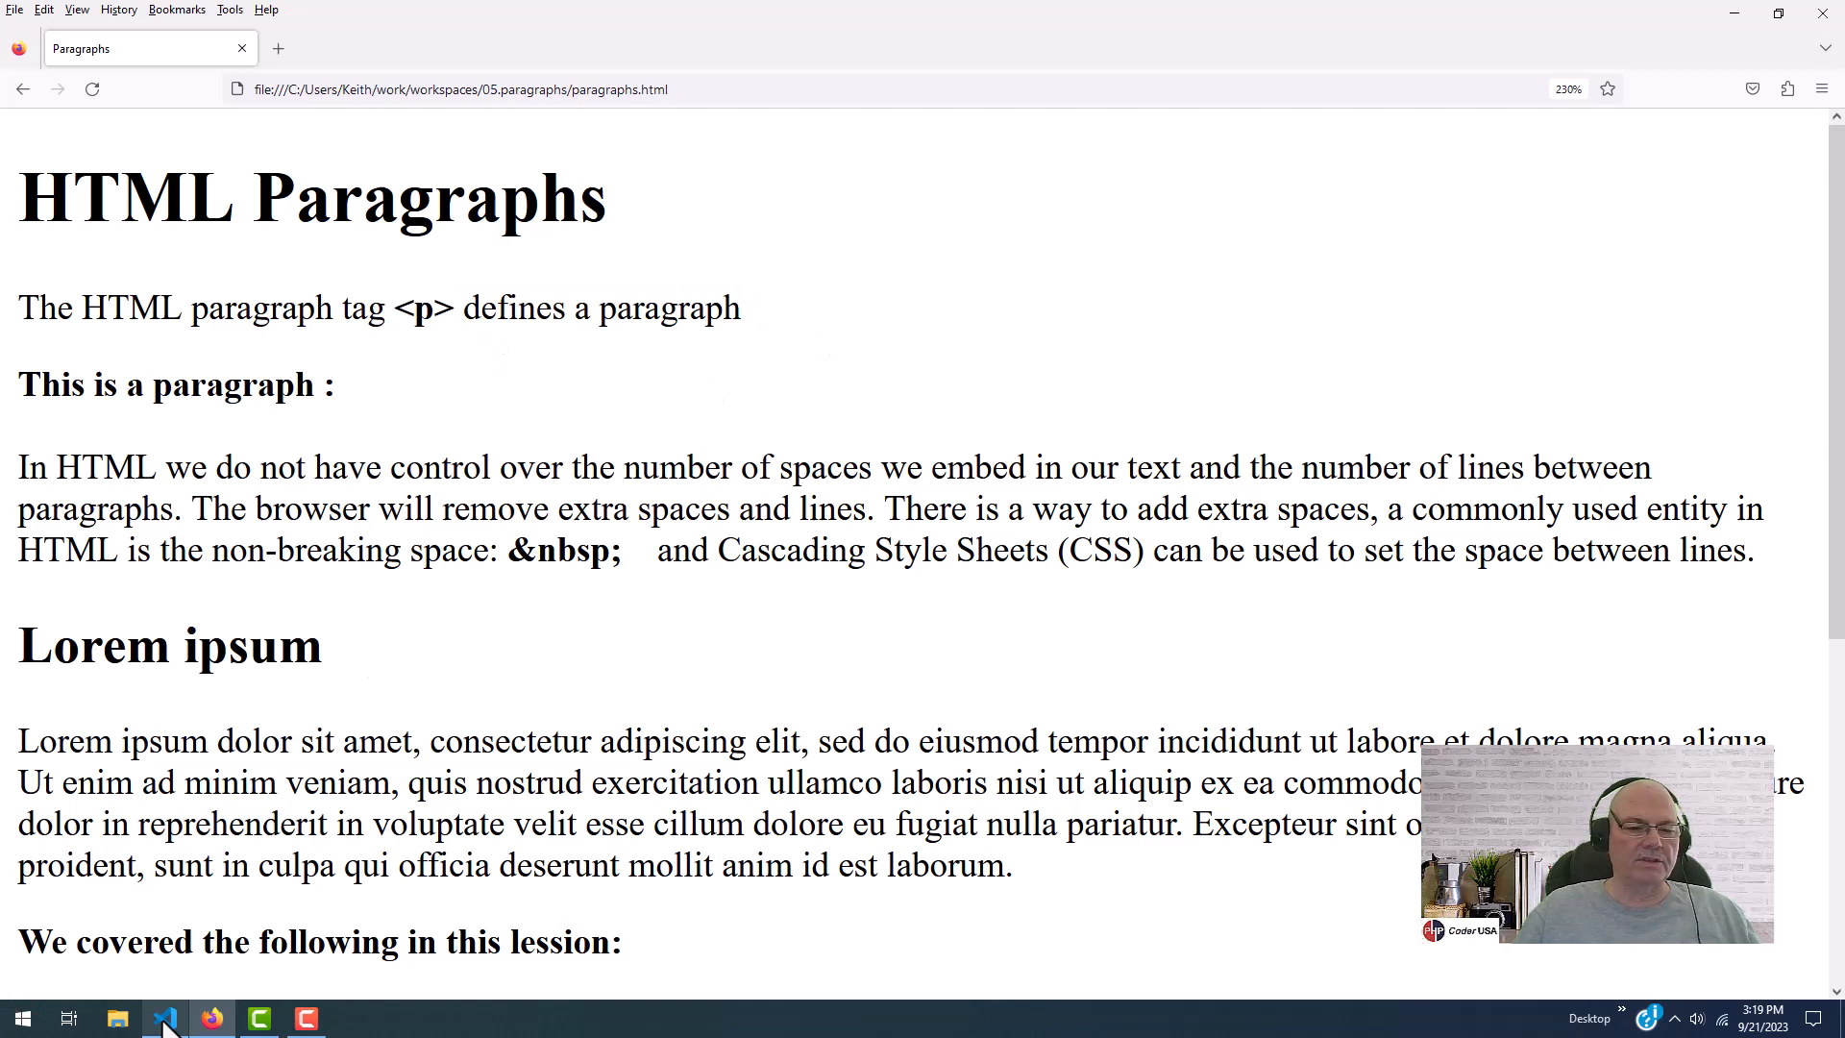
Switch to VS Code and scroll down through the paragraphs.html source
left_click(167, 1019)
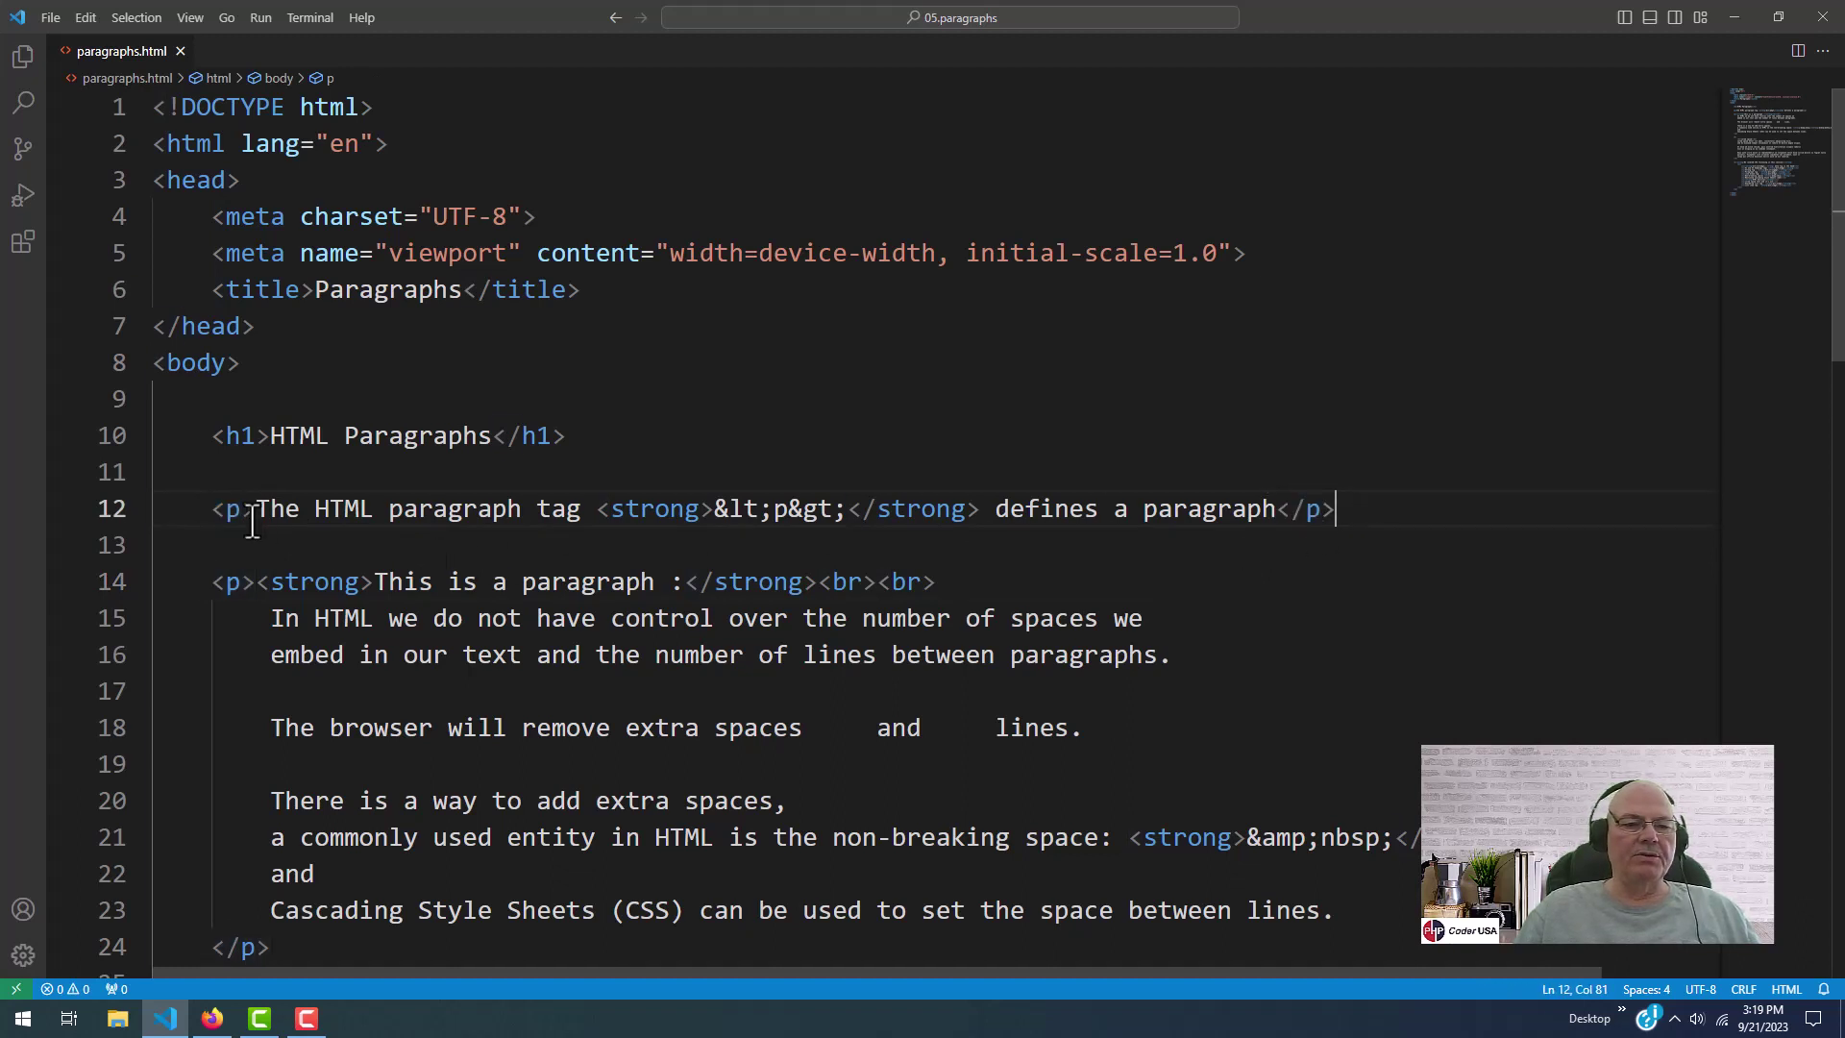
scroll("down", 3)
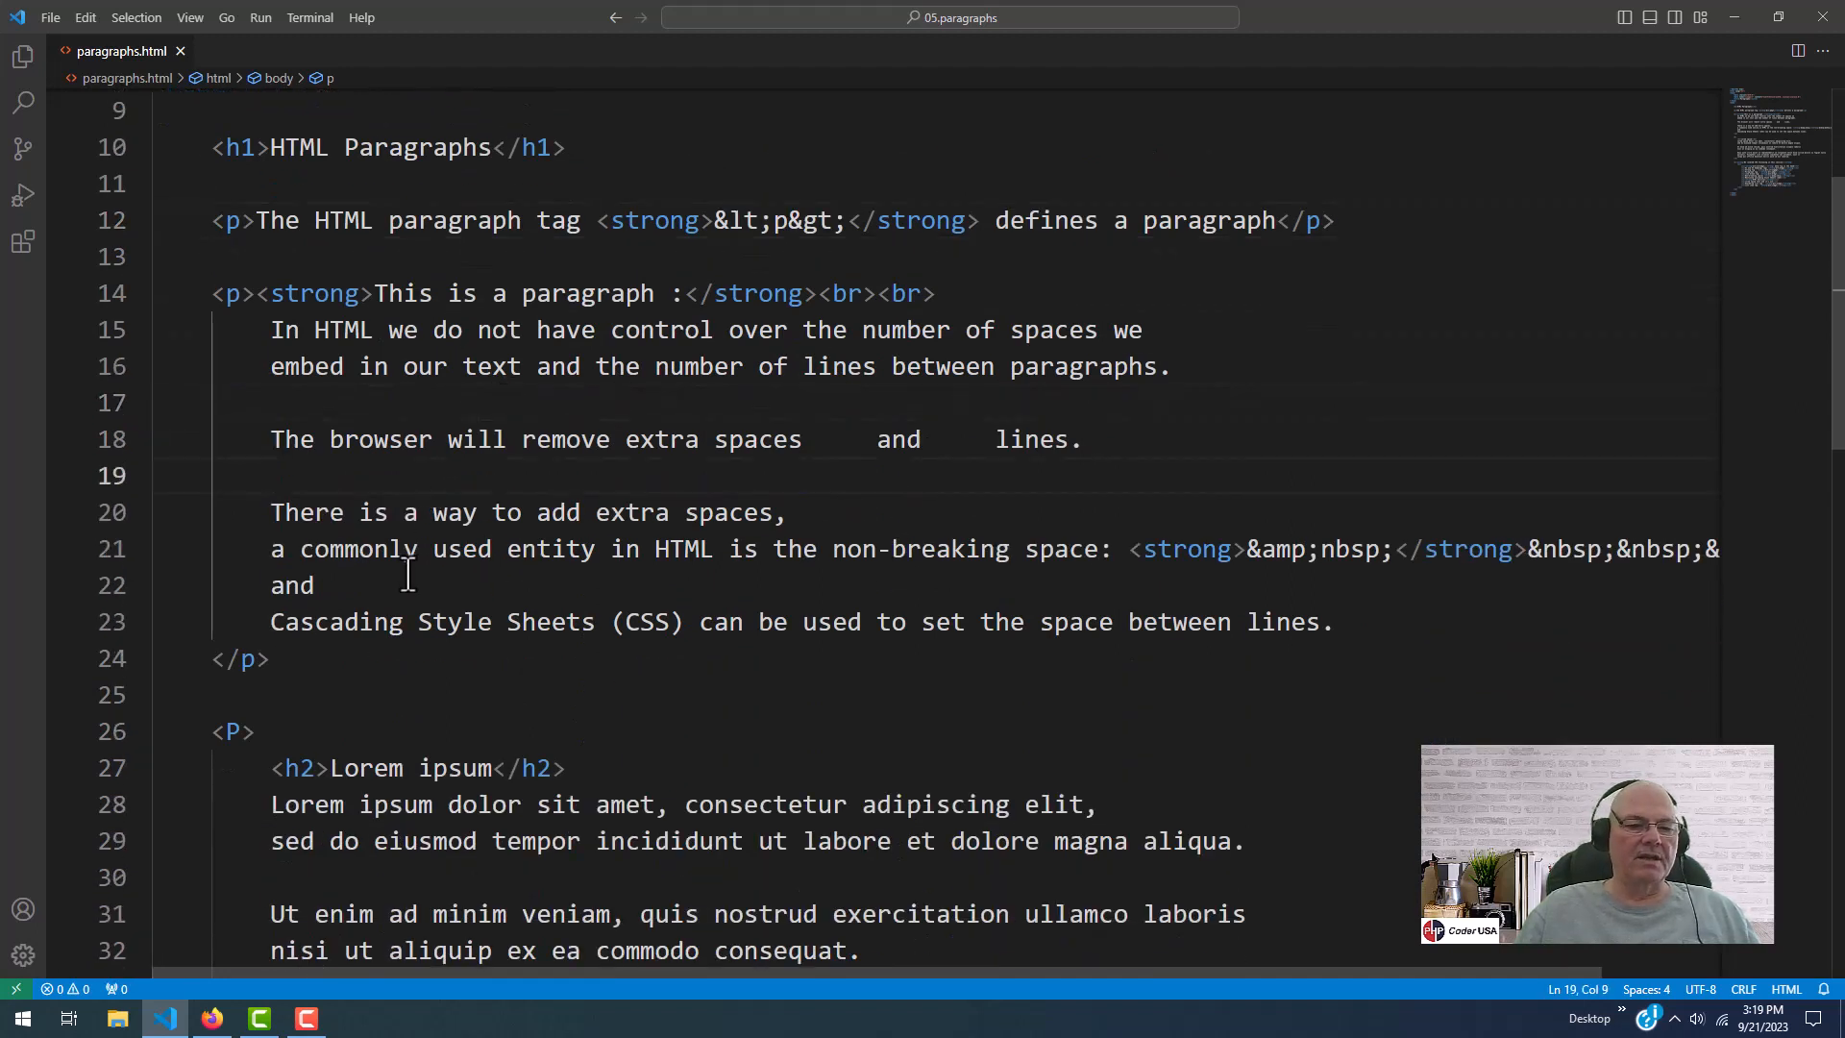
scroll("down", 3)
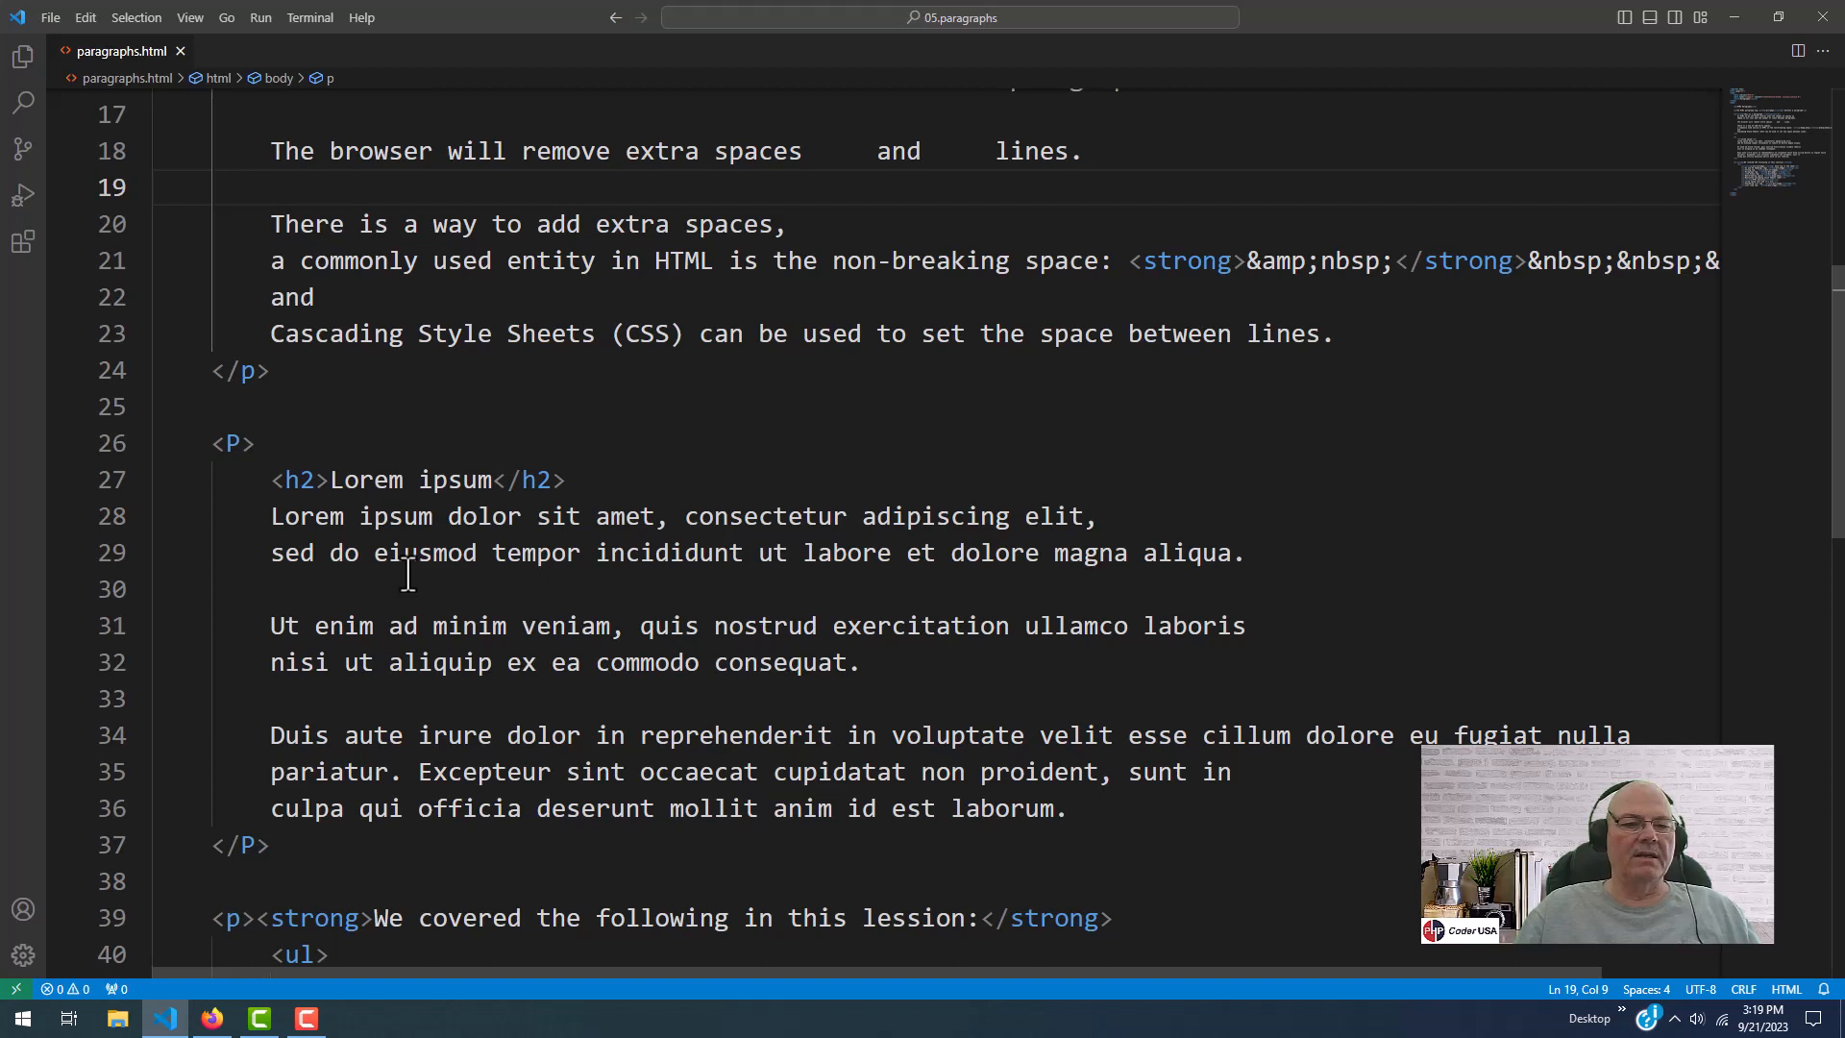
scroll("down", 3)
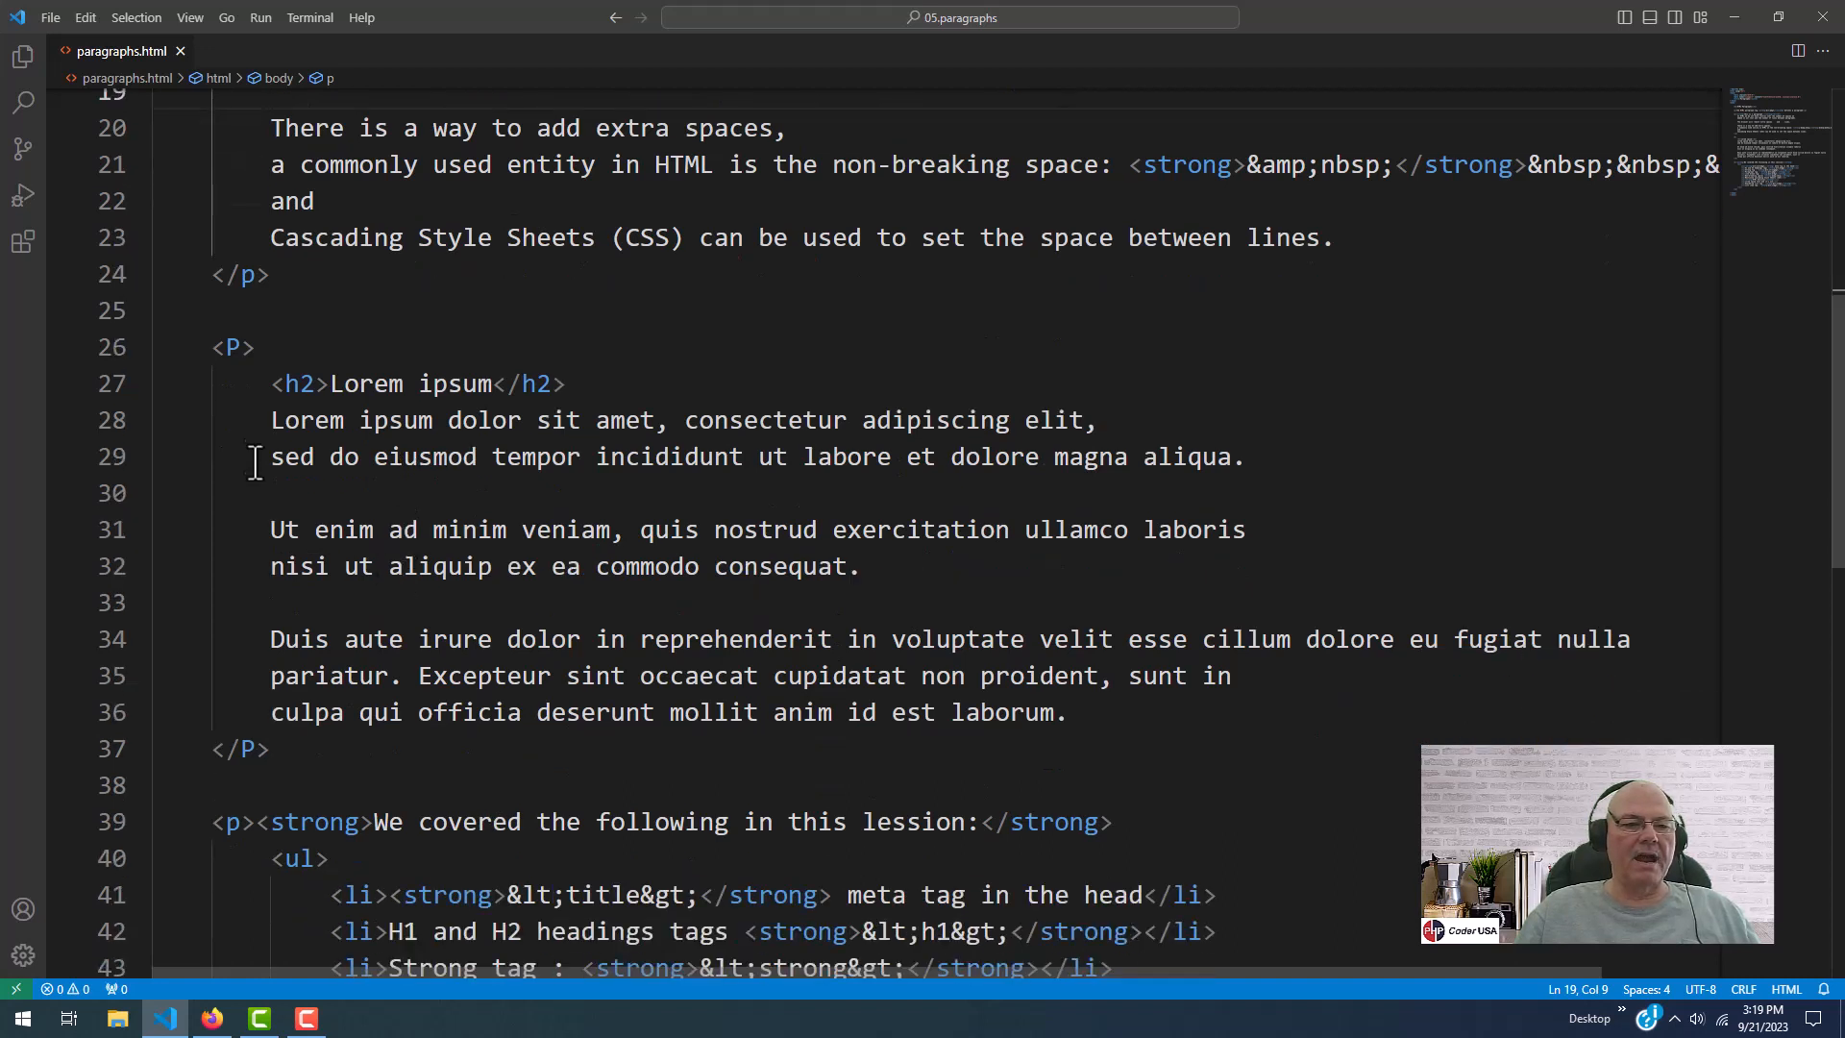
Select closing </P> tags, starting on line 37, to highlight matching tags
double_click(233, 347)
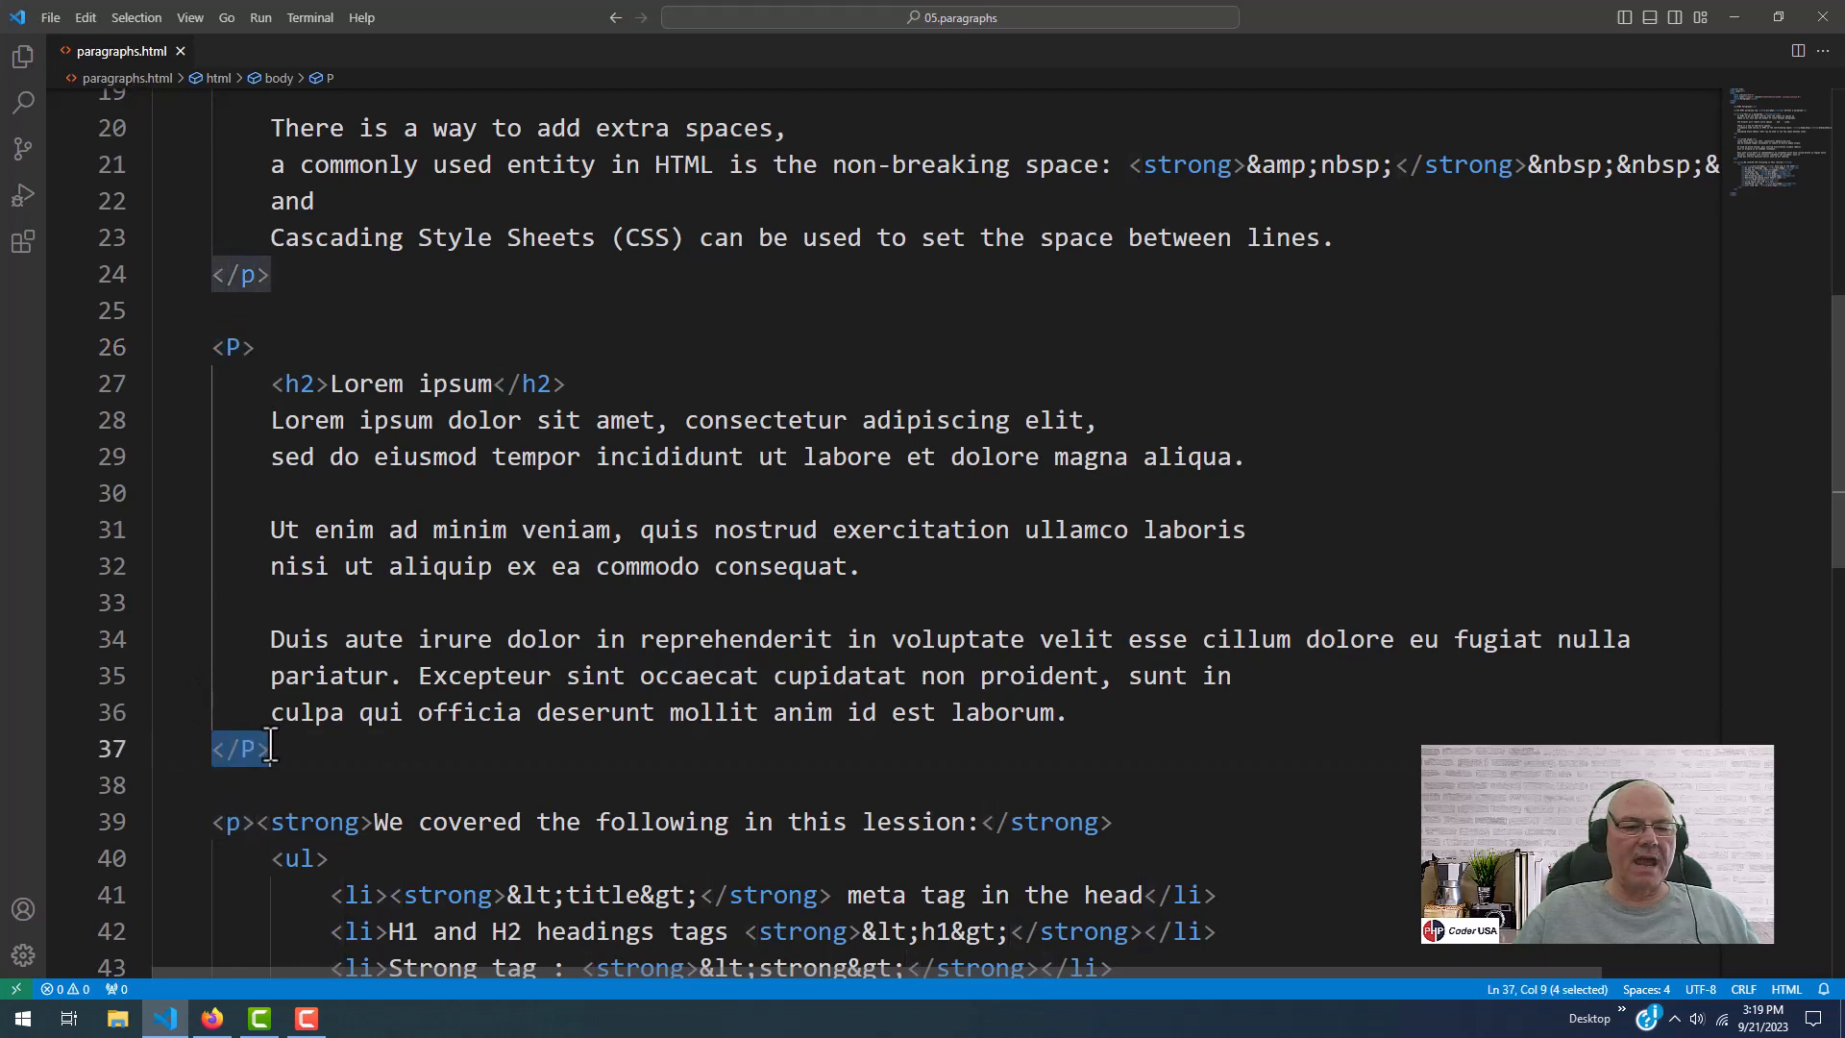
scroll("down", 3)
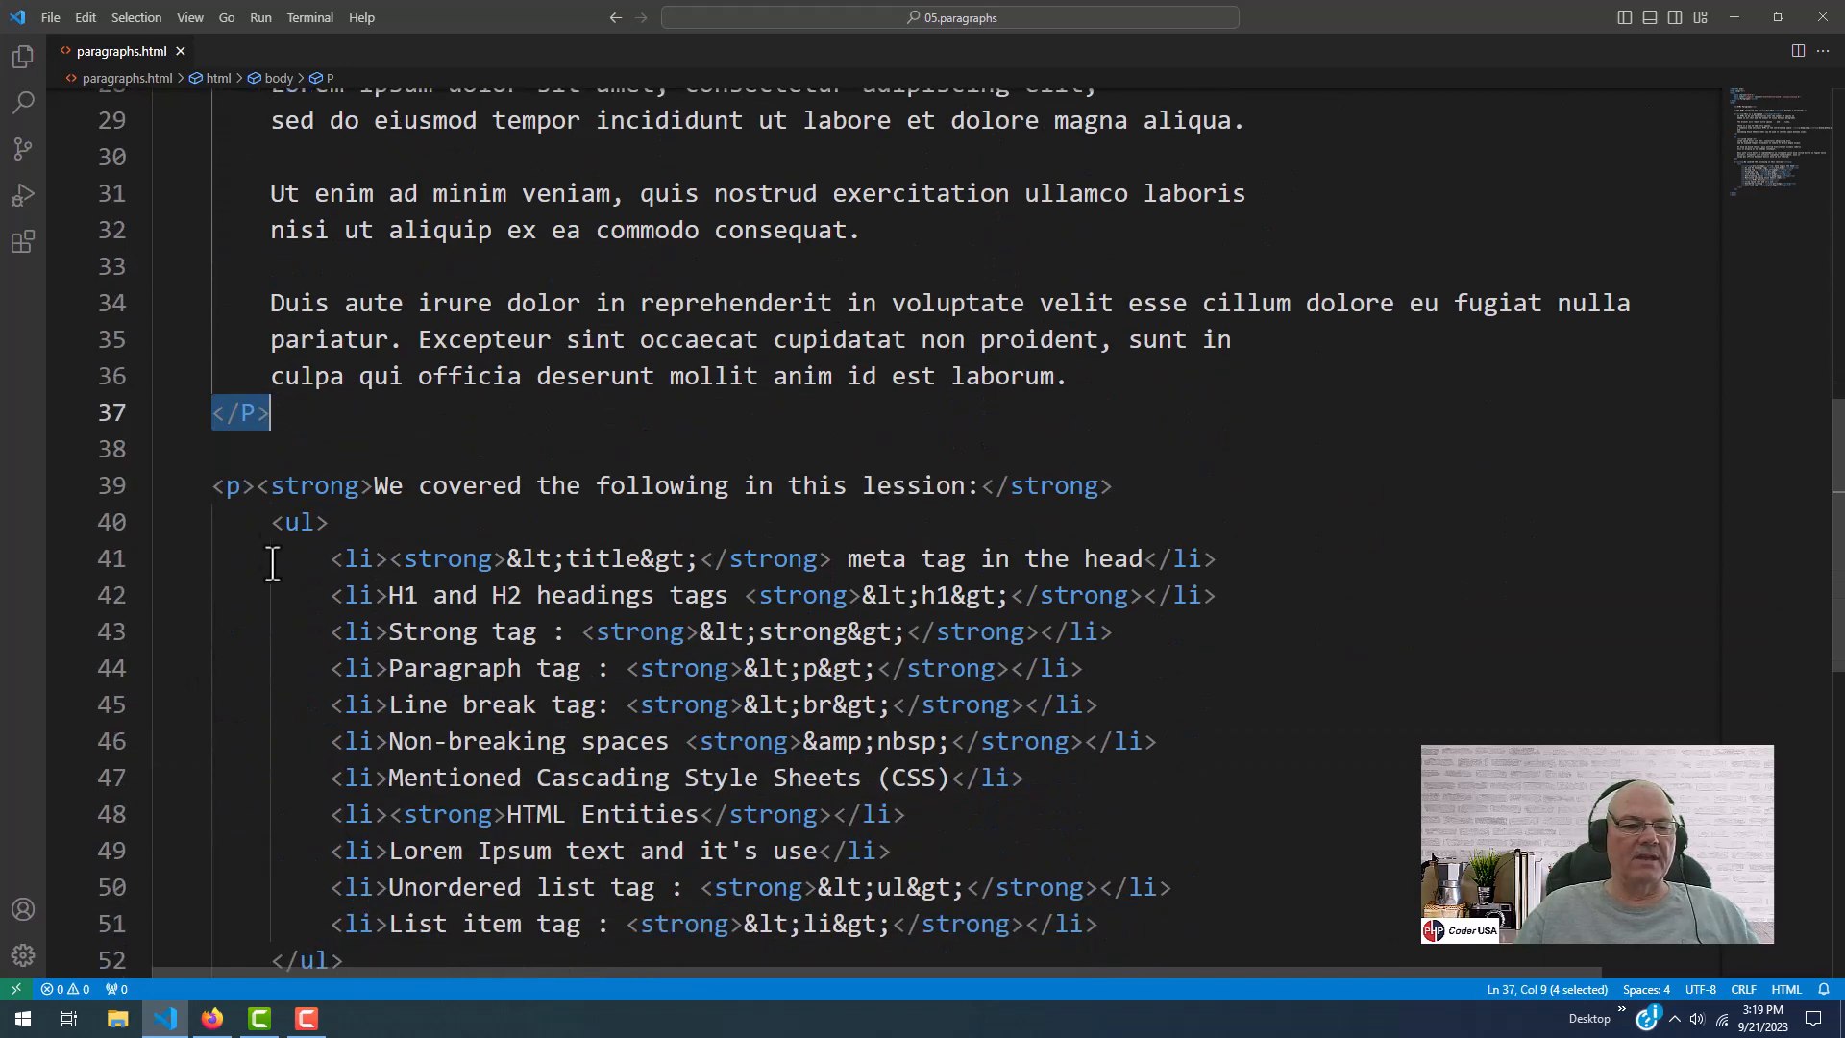
double_click(228, 485)
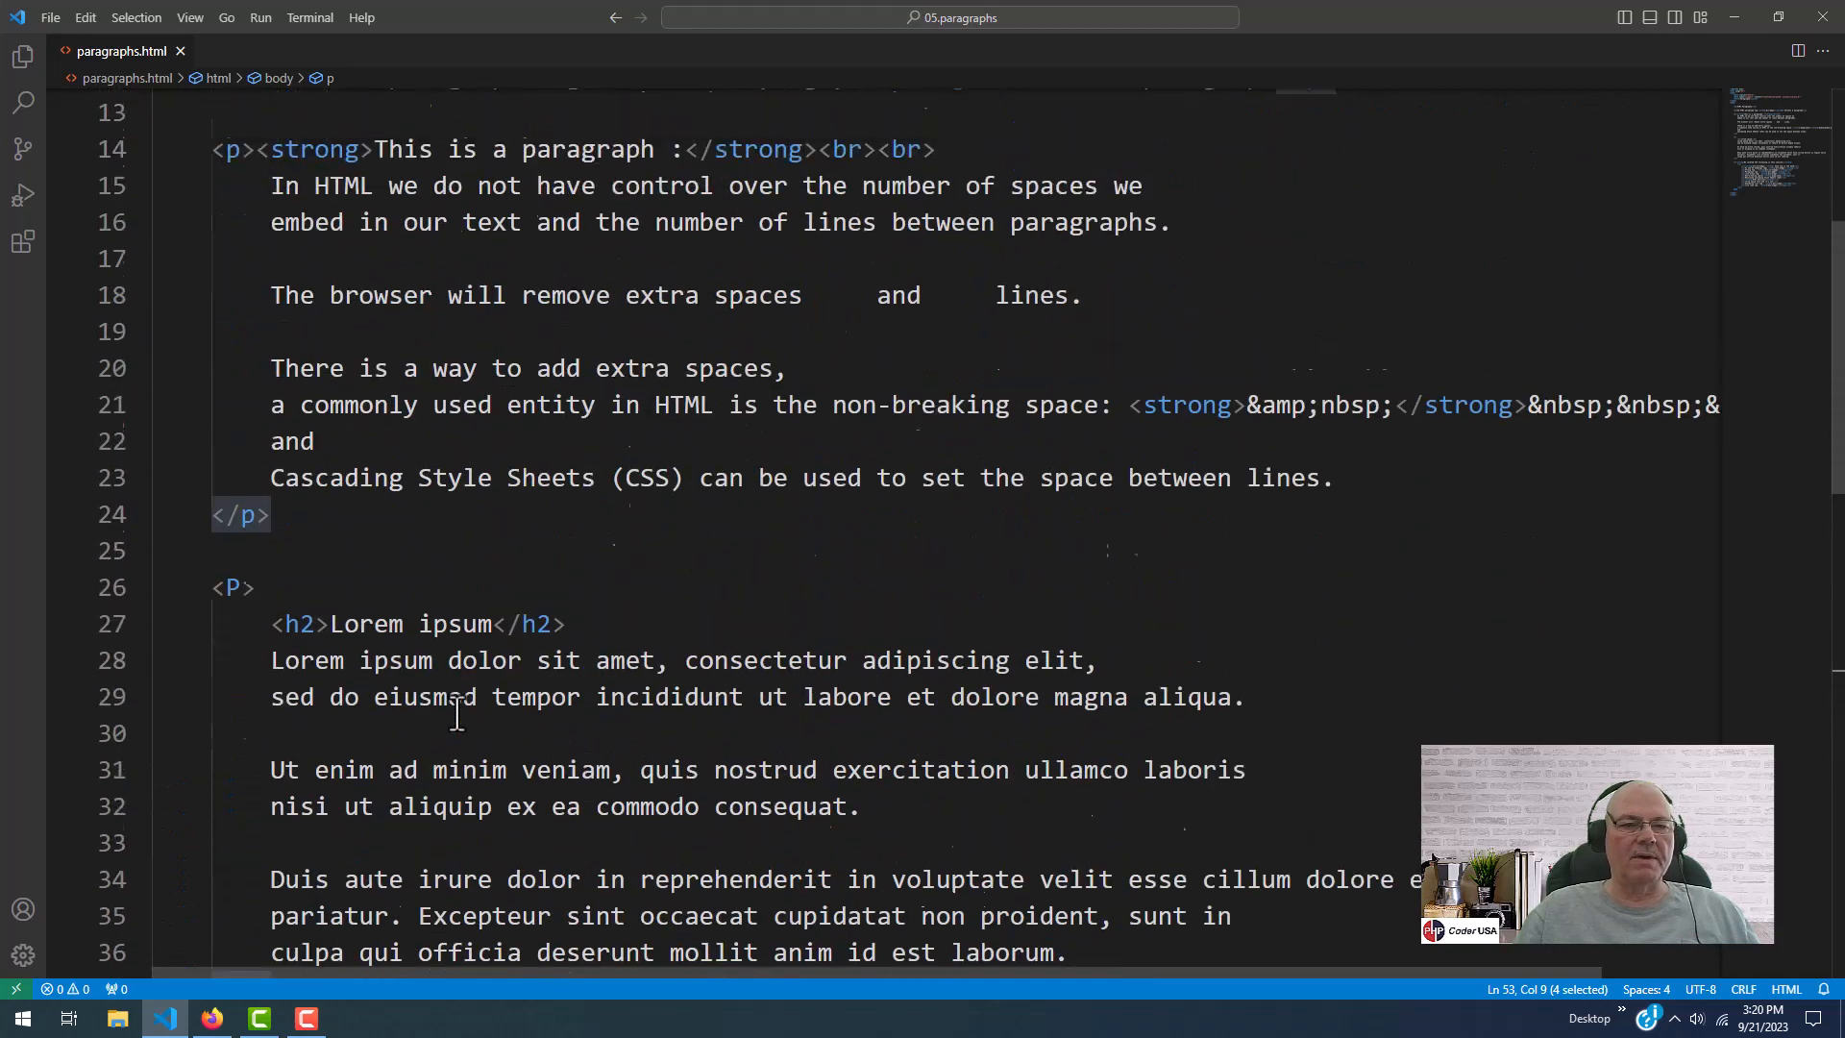
left_click(211, 1019)
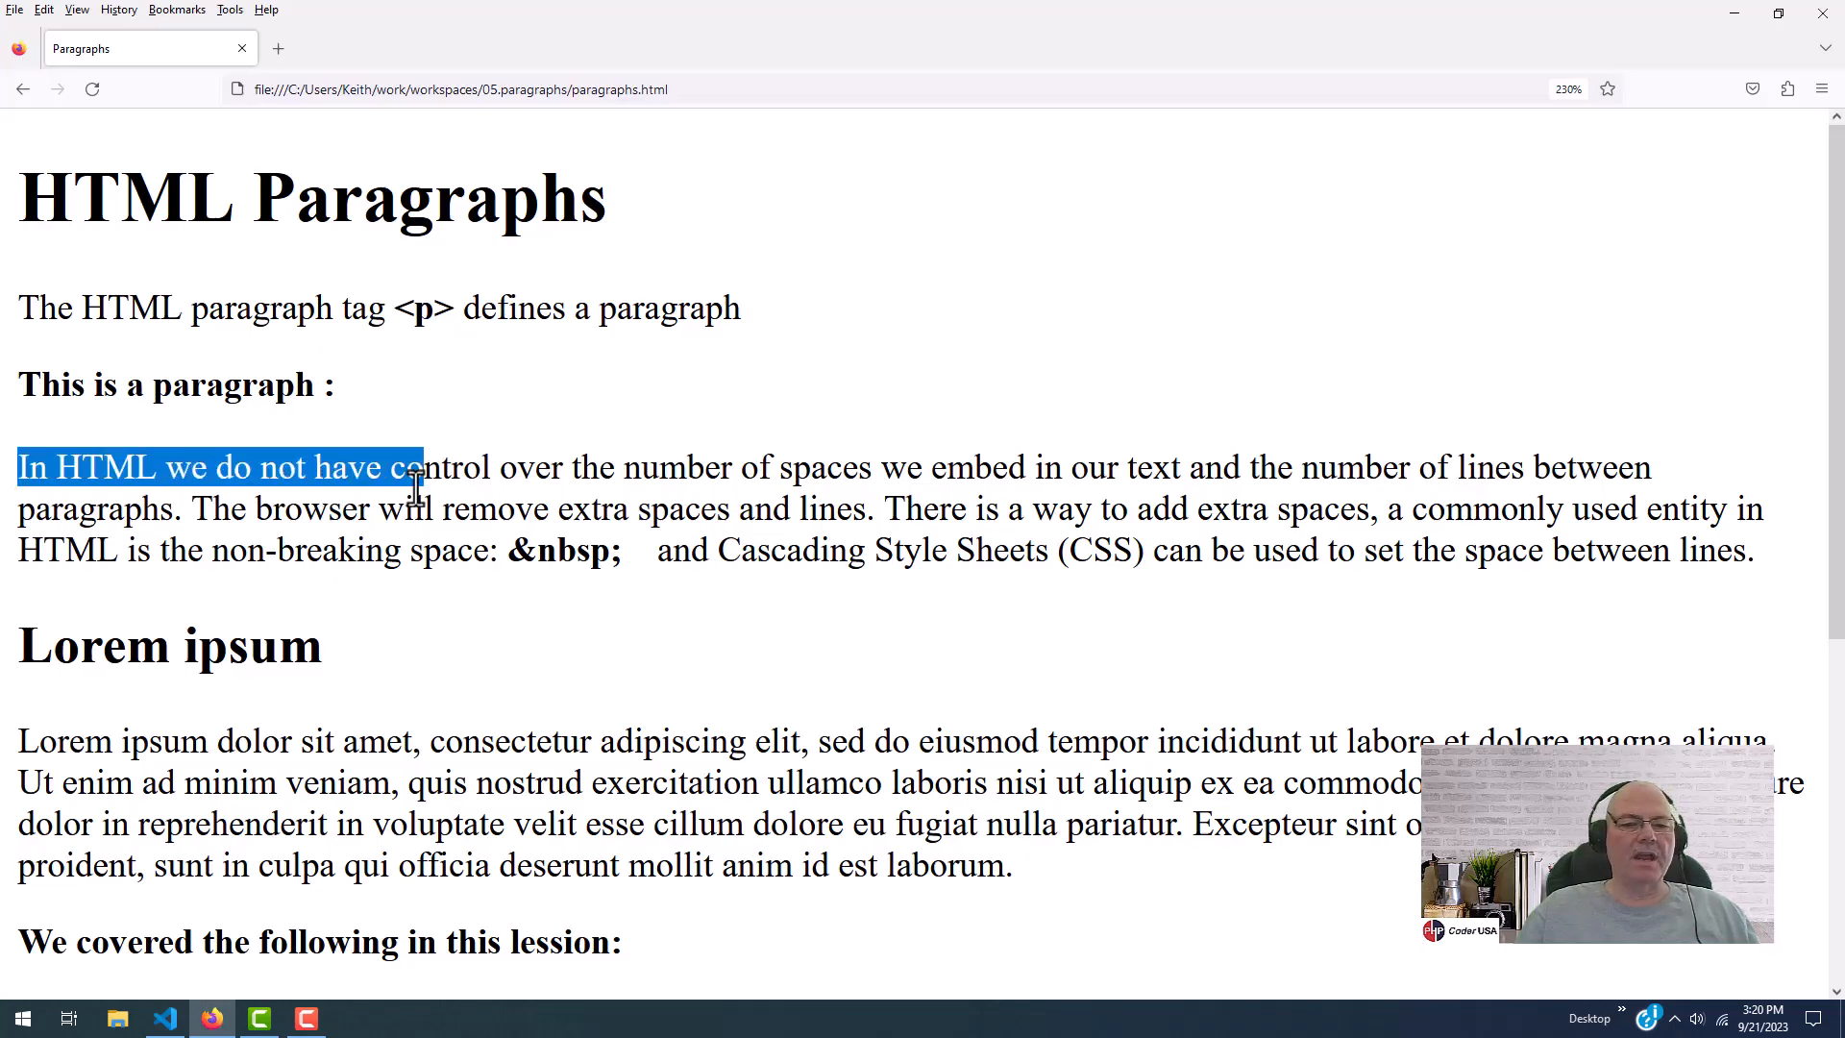
left_click_drag(412, 467, 924, 467)
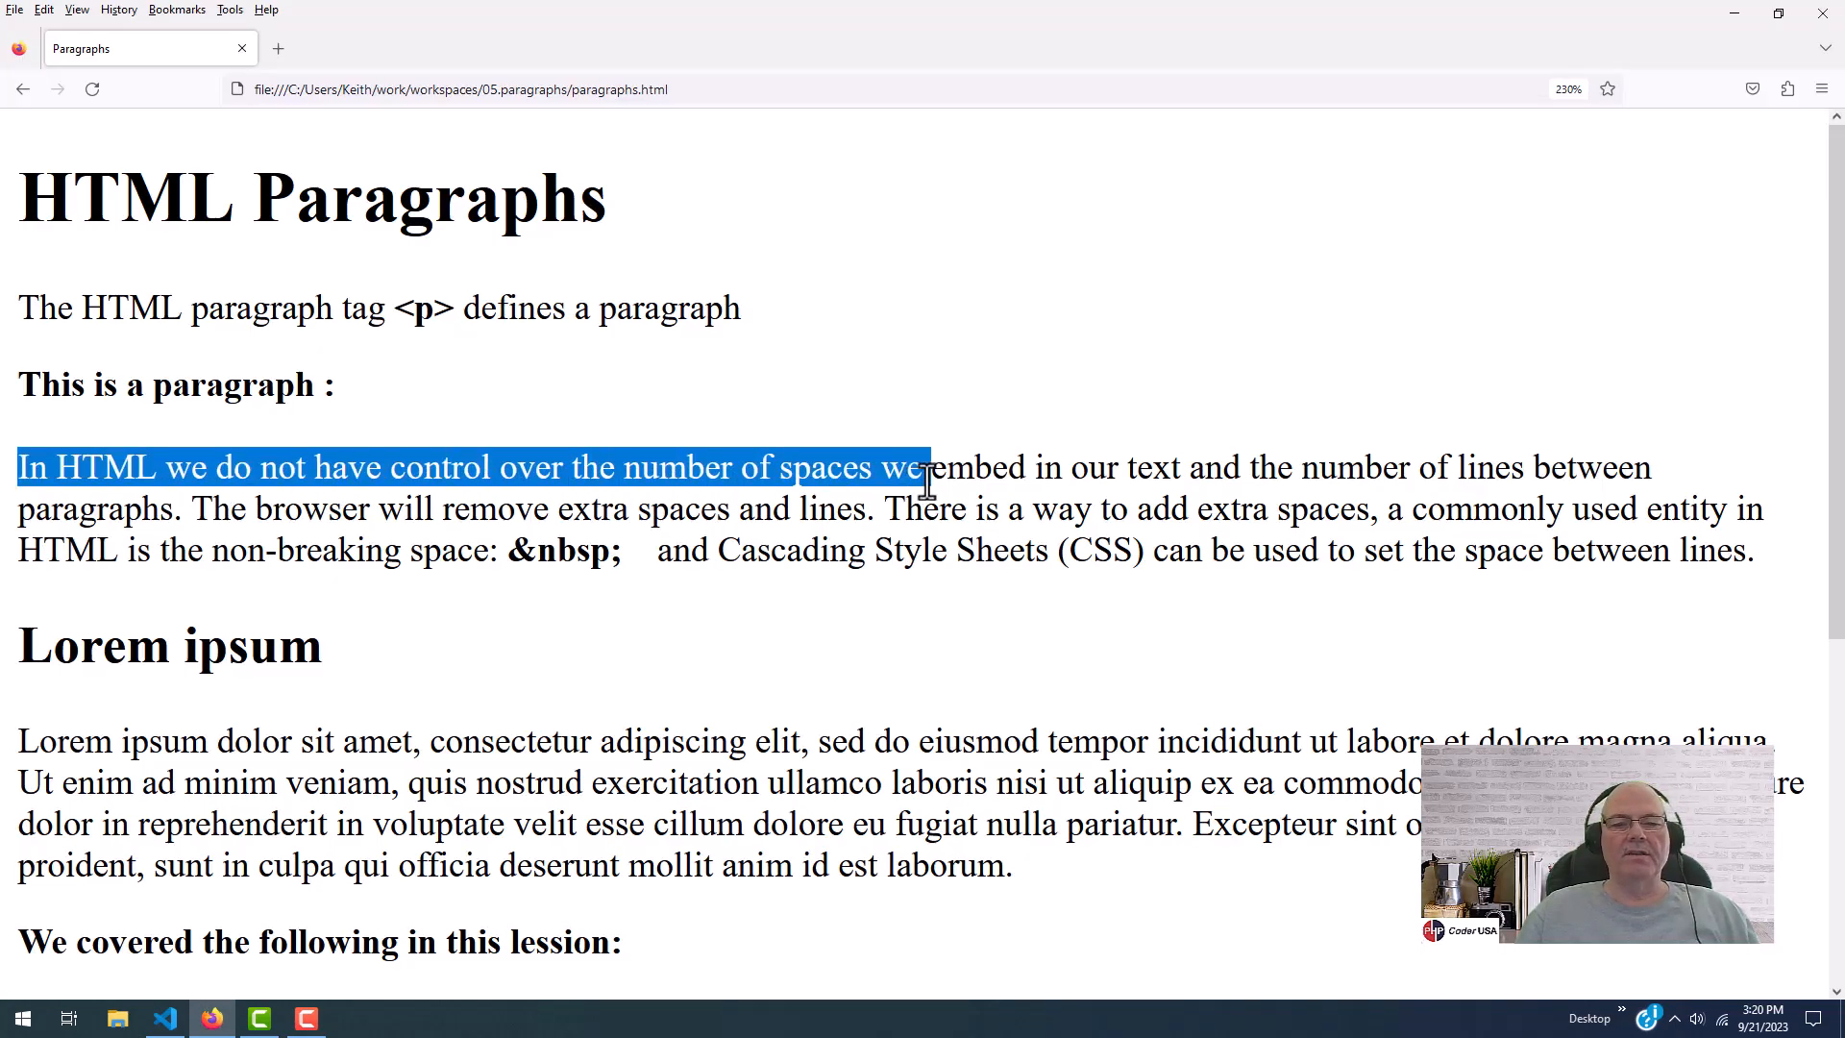
left_click_drag(927, 467, 1188, 467)
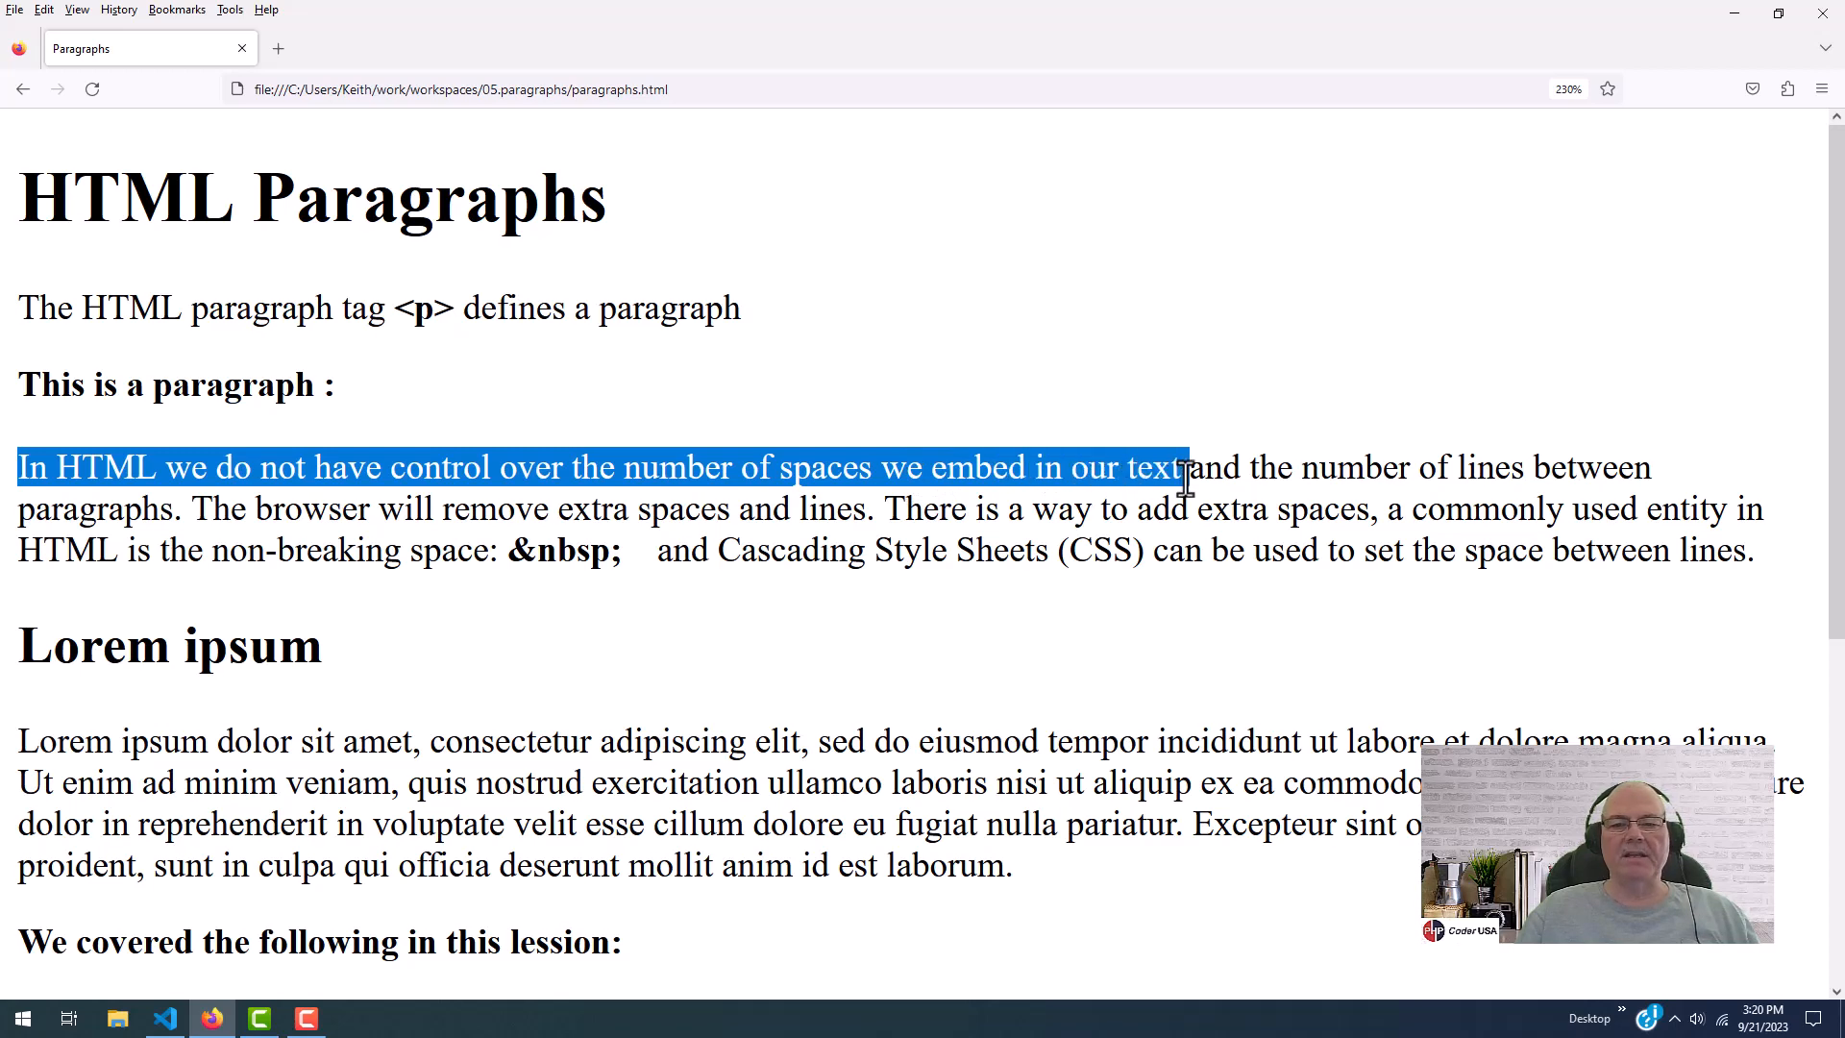
left_click_drag(1189, 466, 1459, 466)
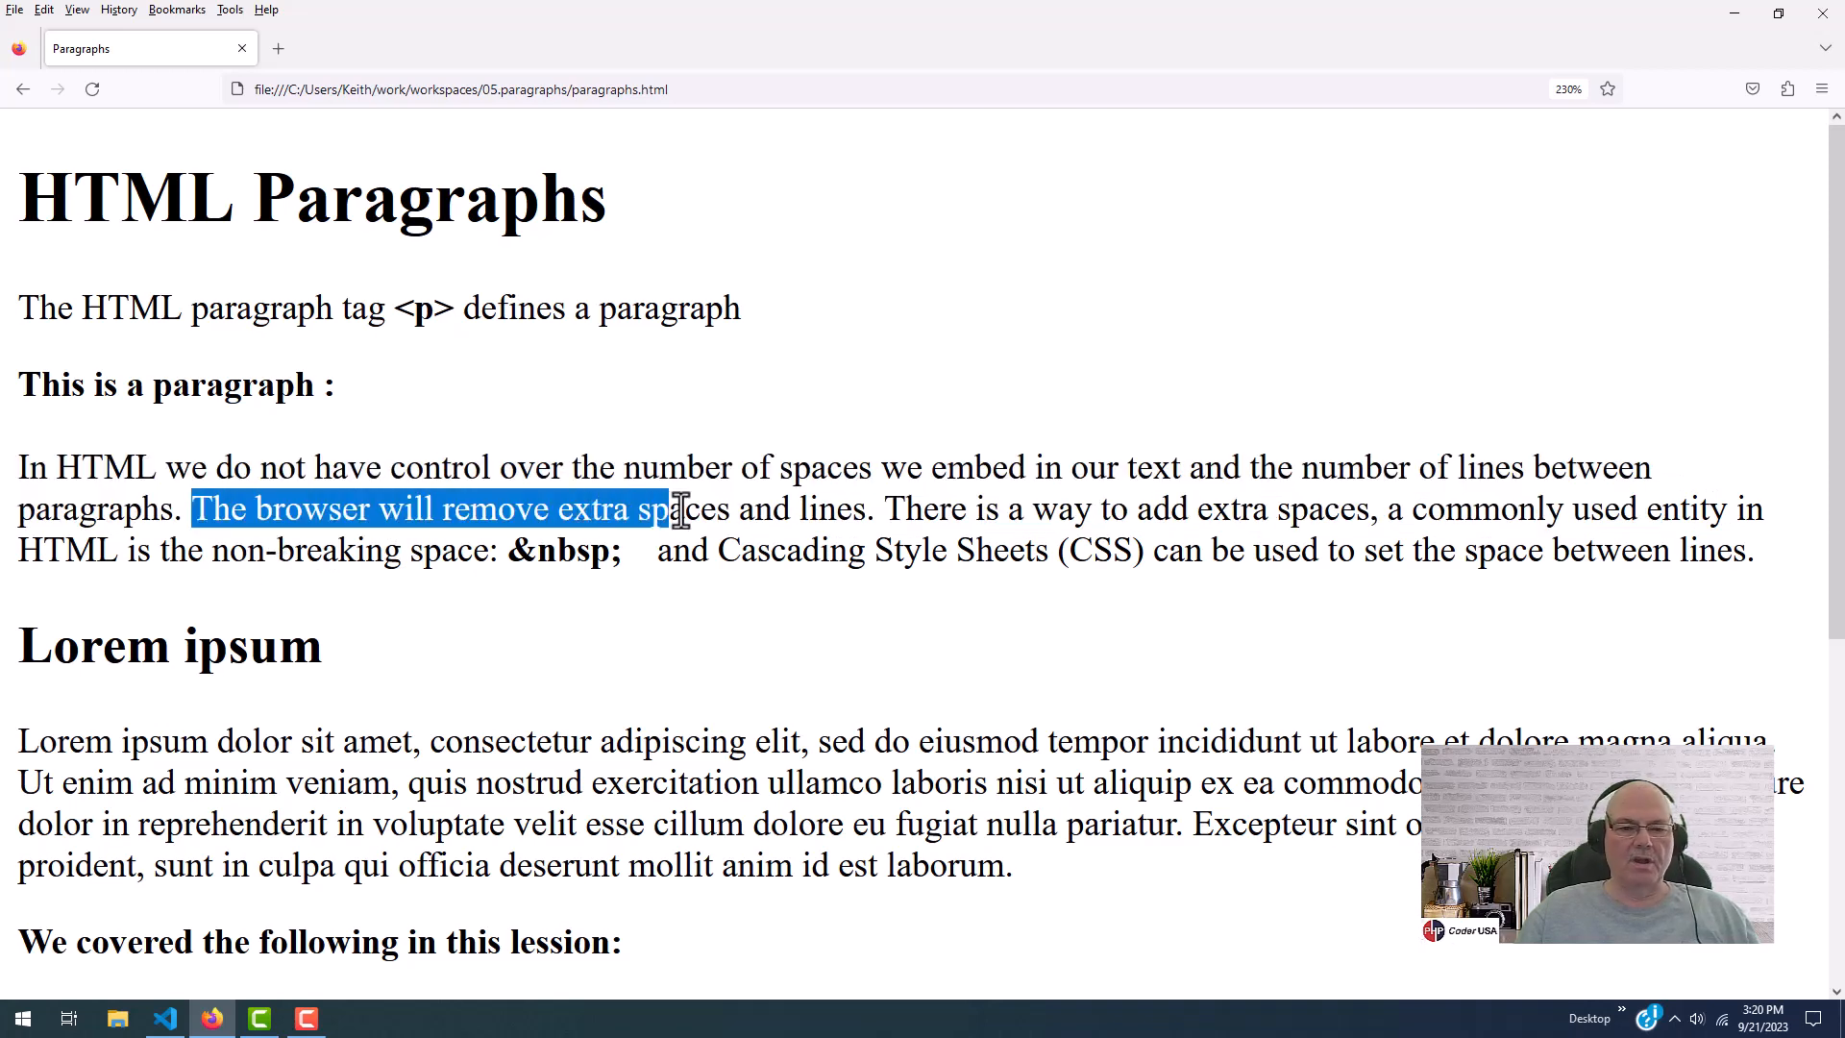
left_click_drag(677, 508, 894, 508)
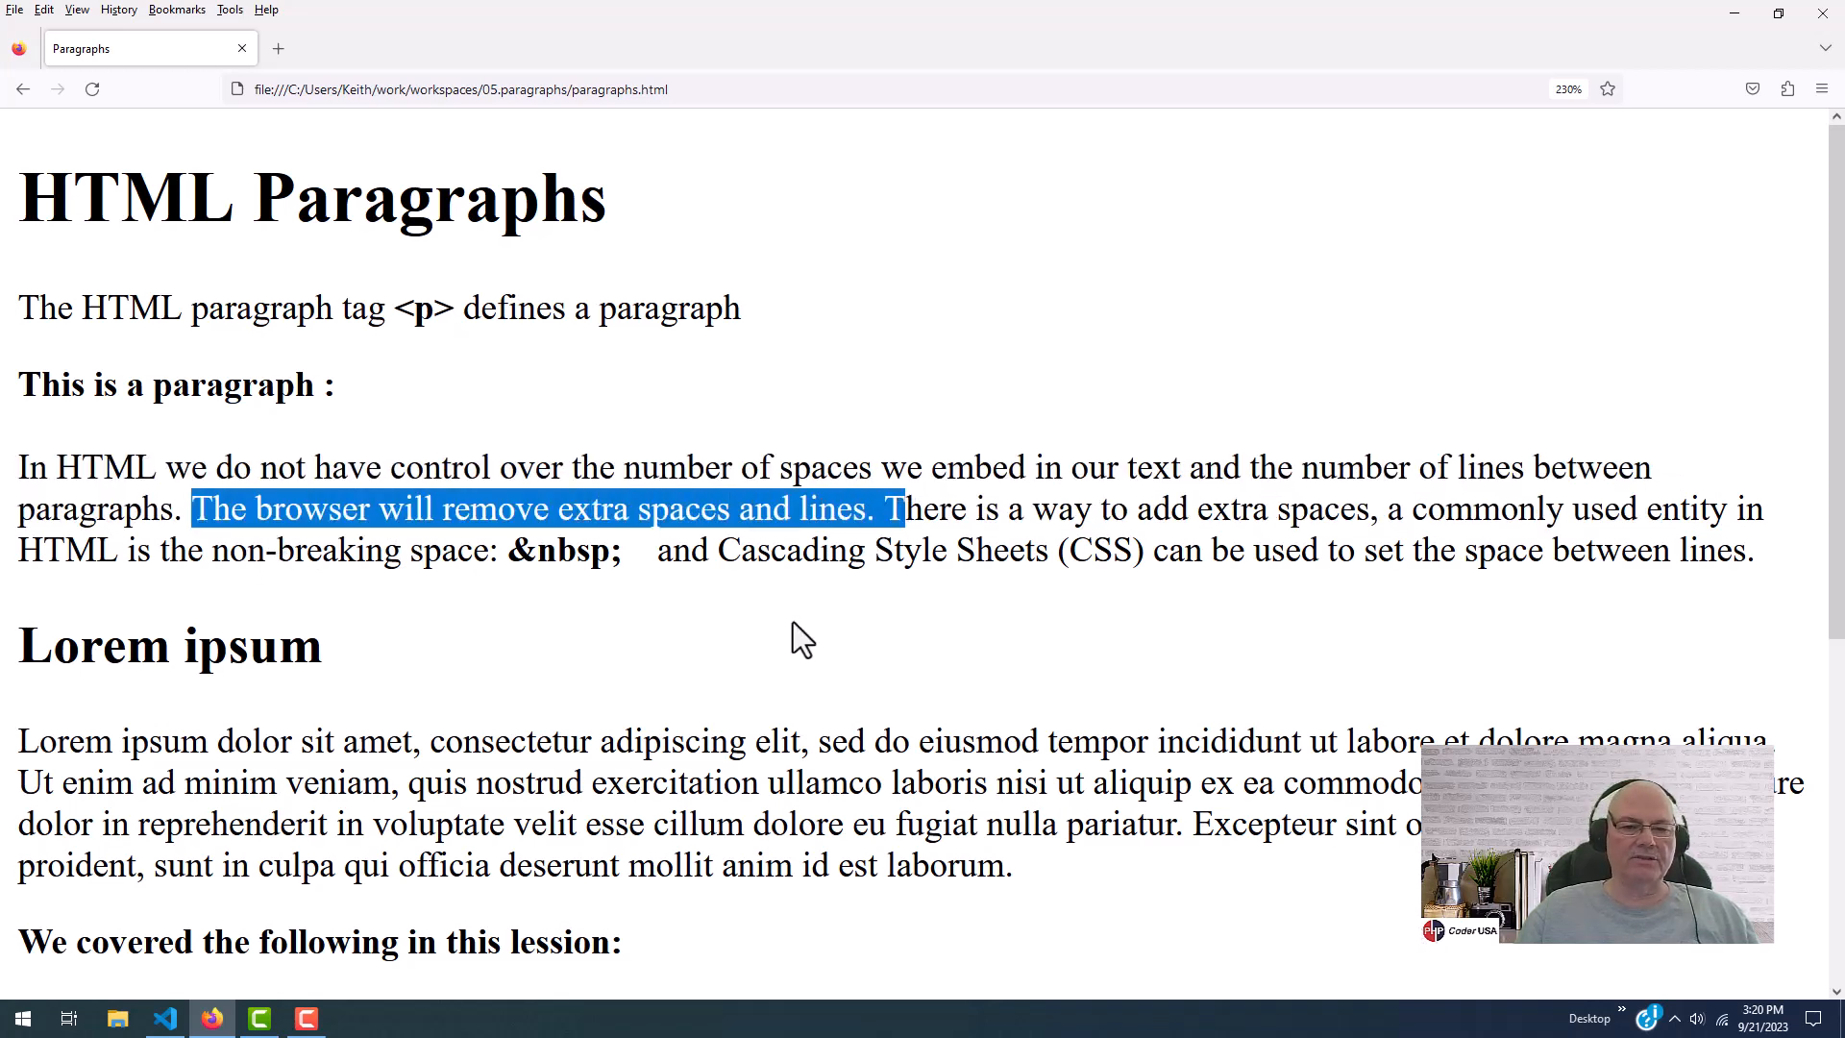
left_click(891, 545)
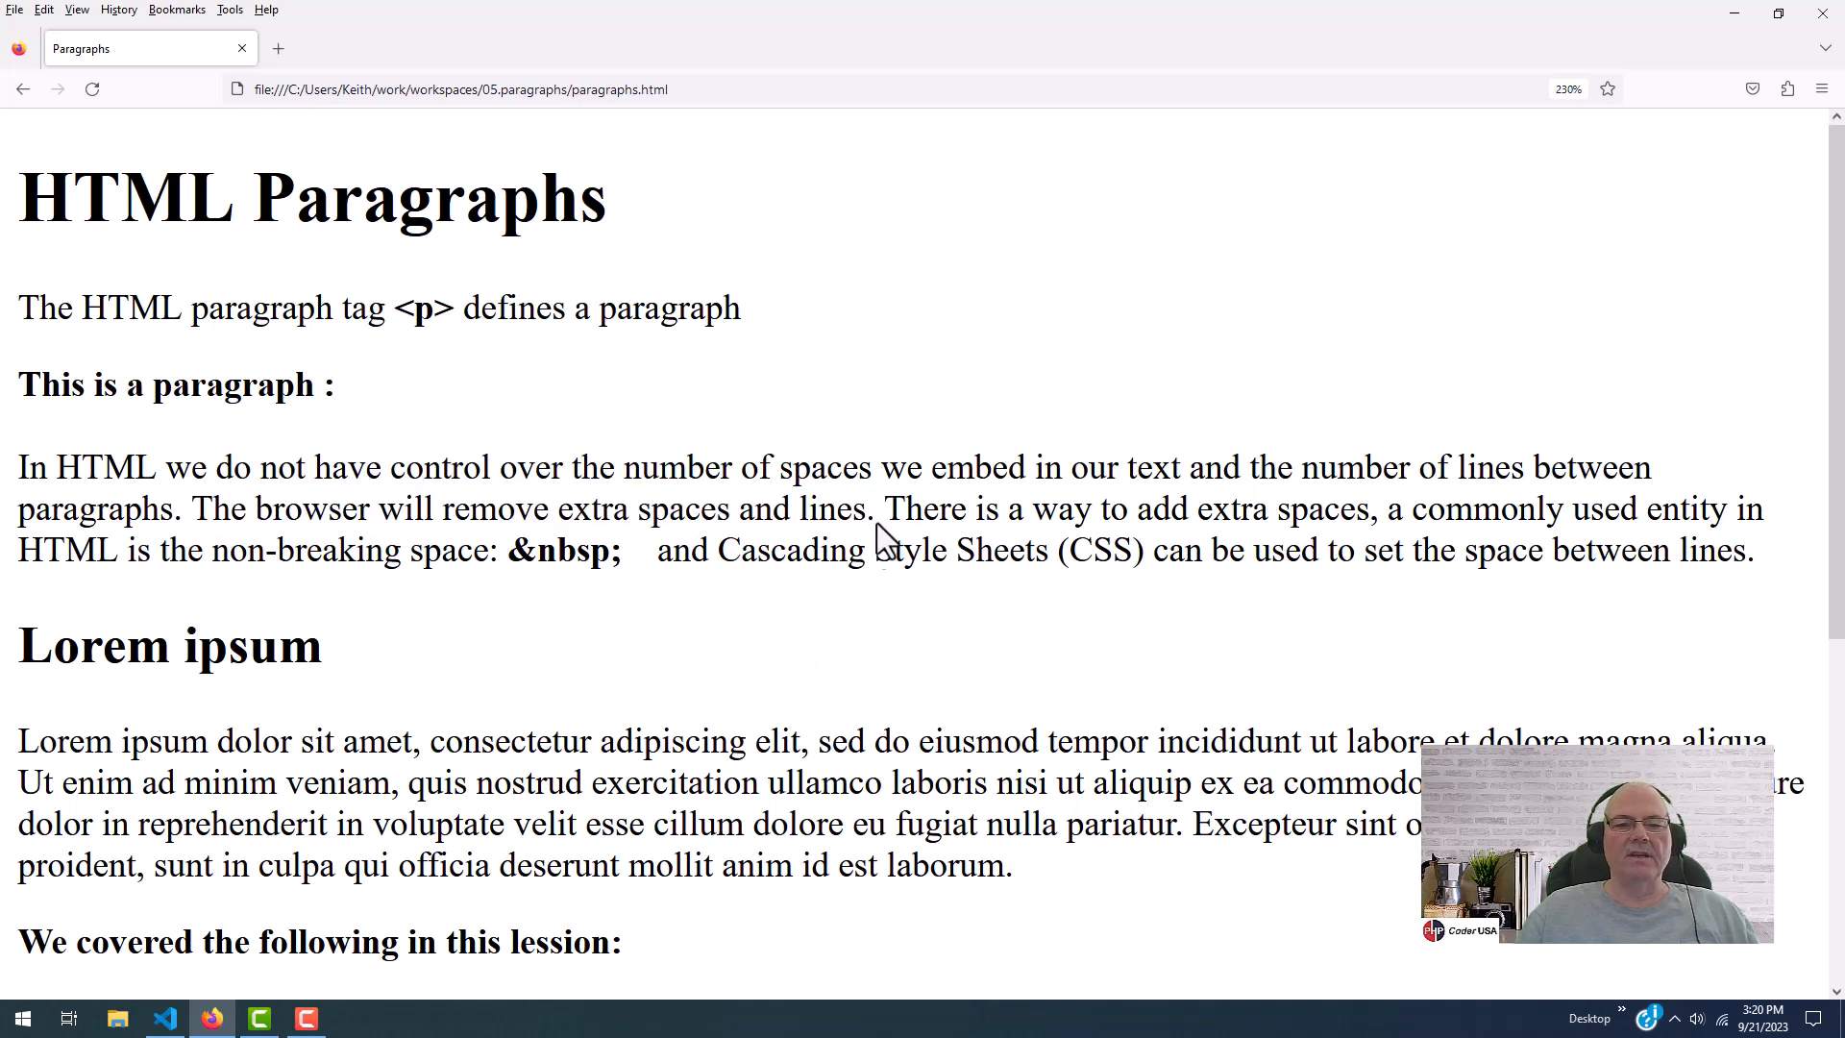
mouse_move(1328, 517)
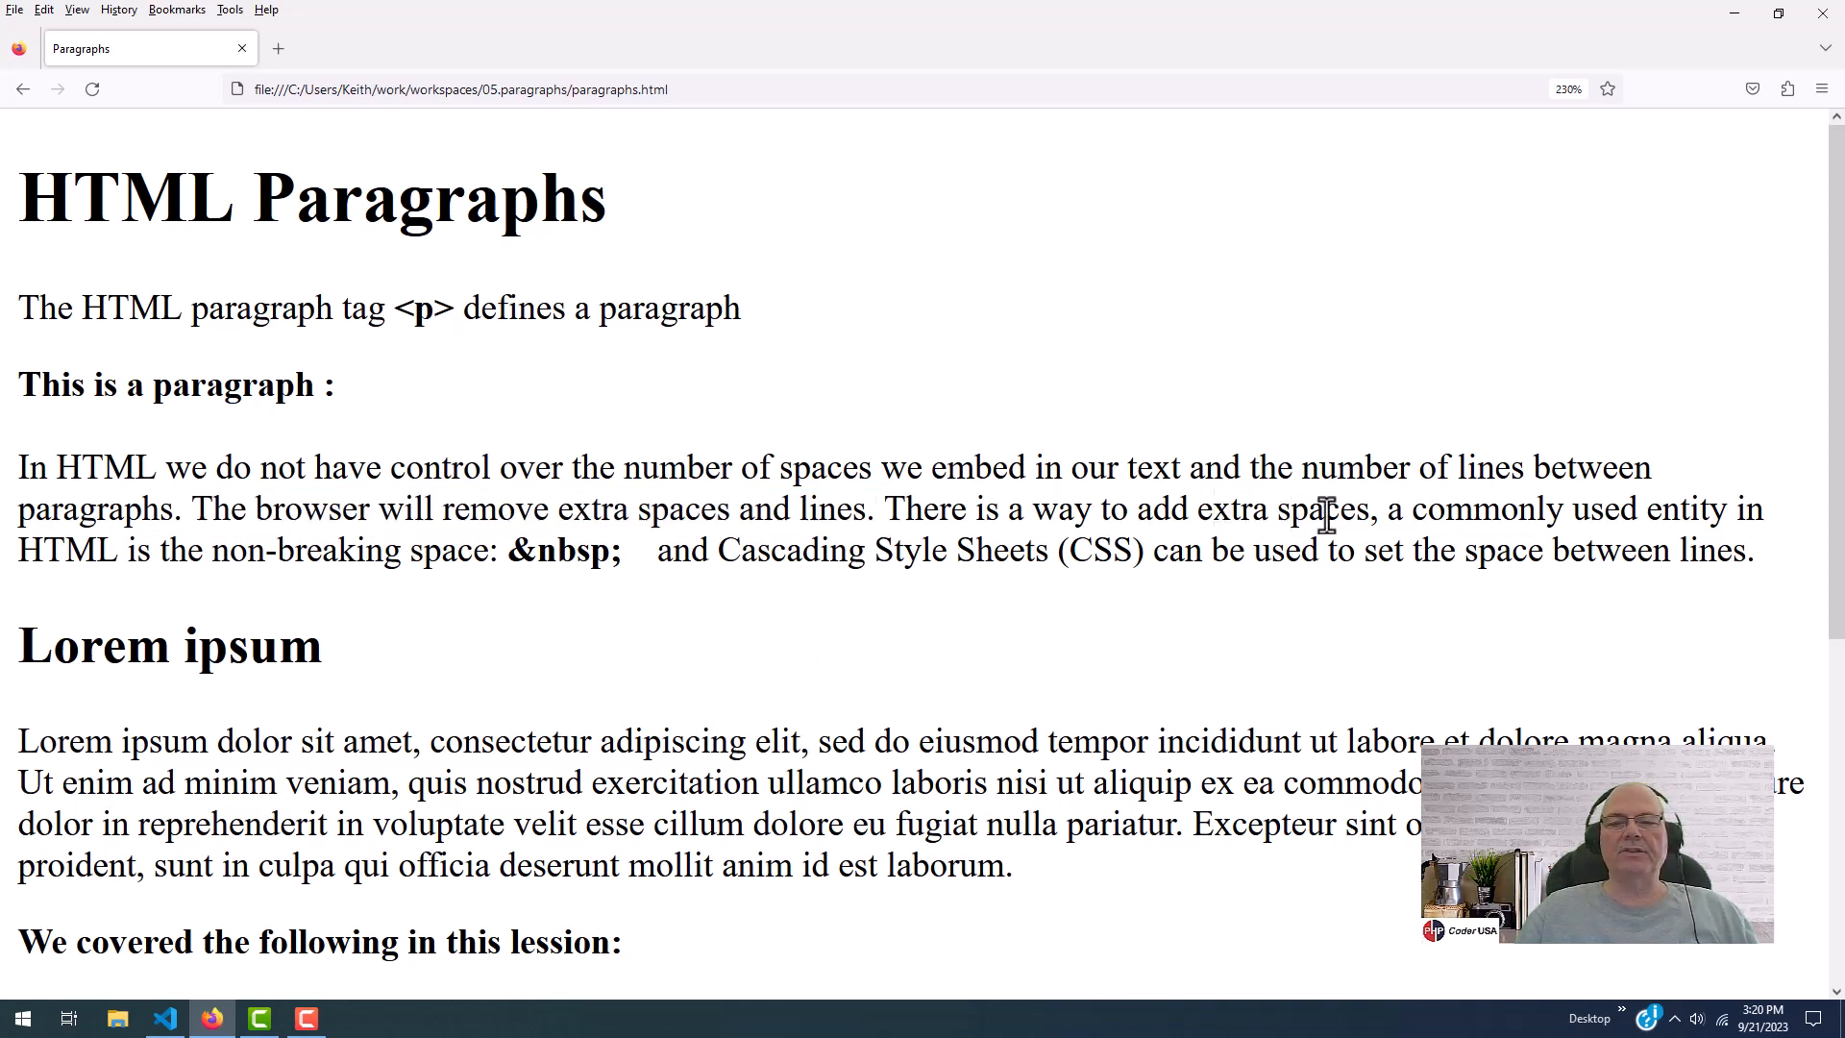
mouse_move(1719, 510)
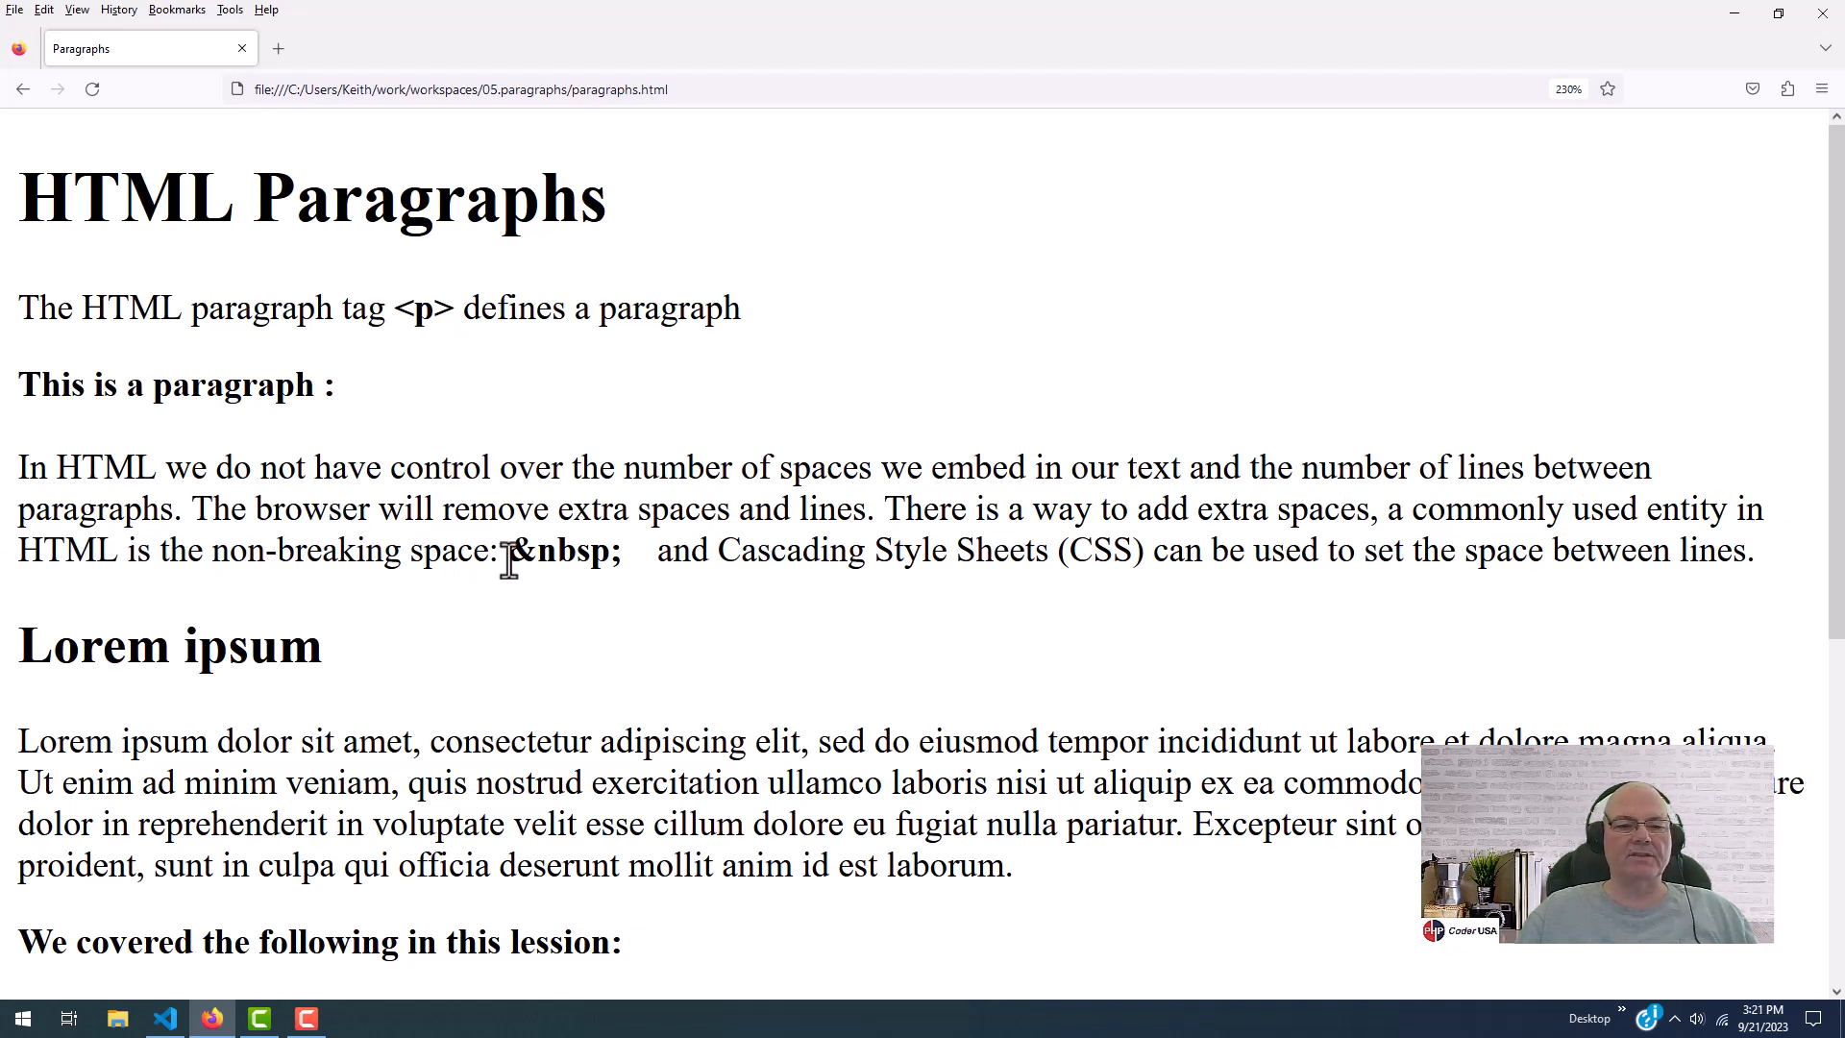
double_click(559, 551)
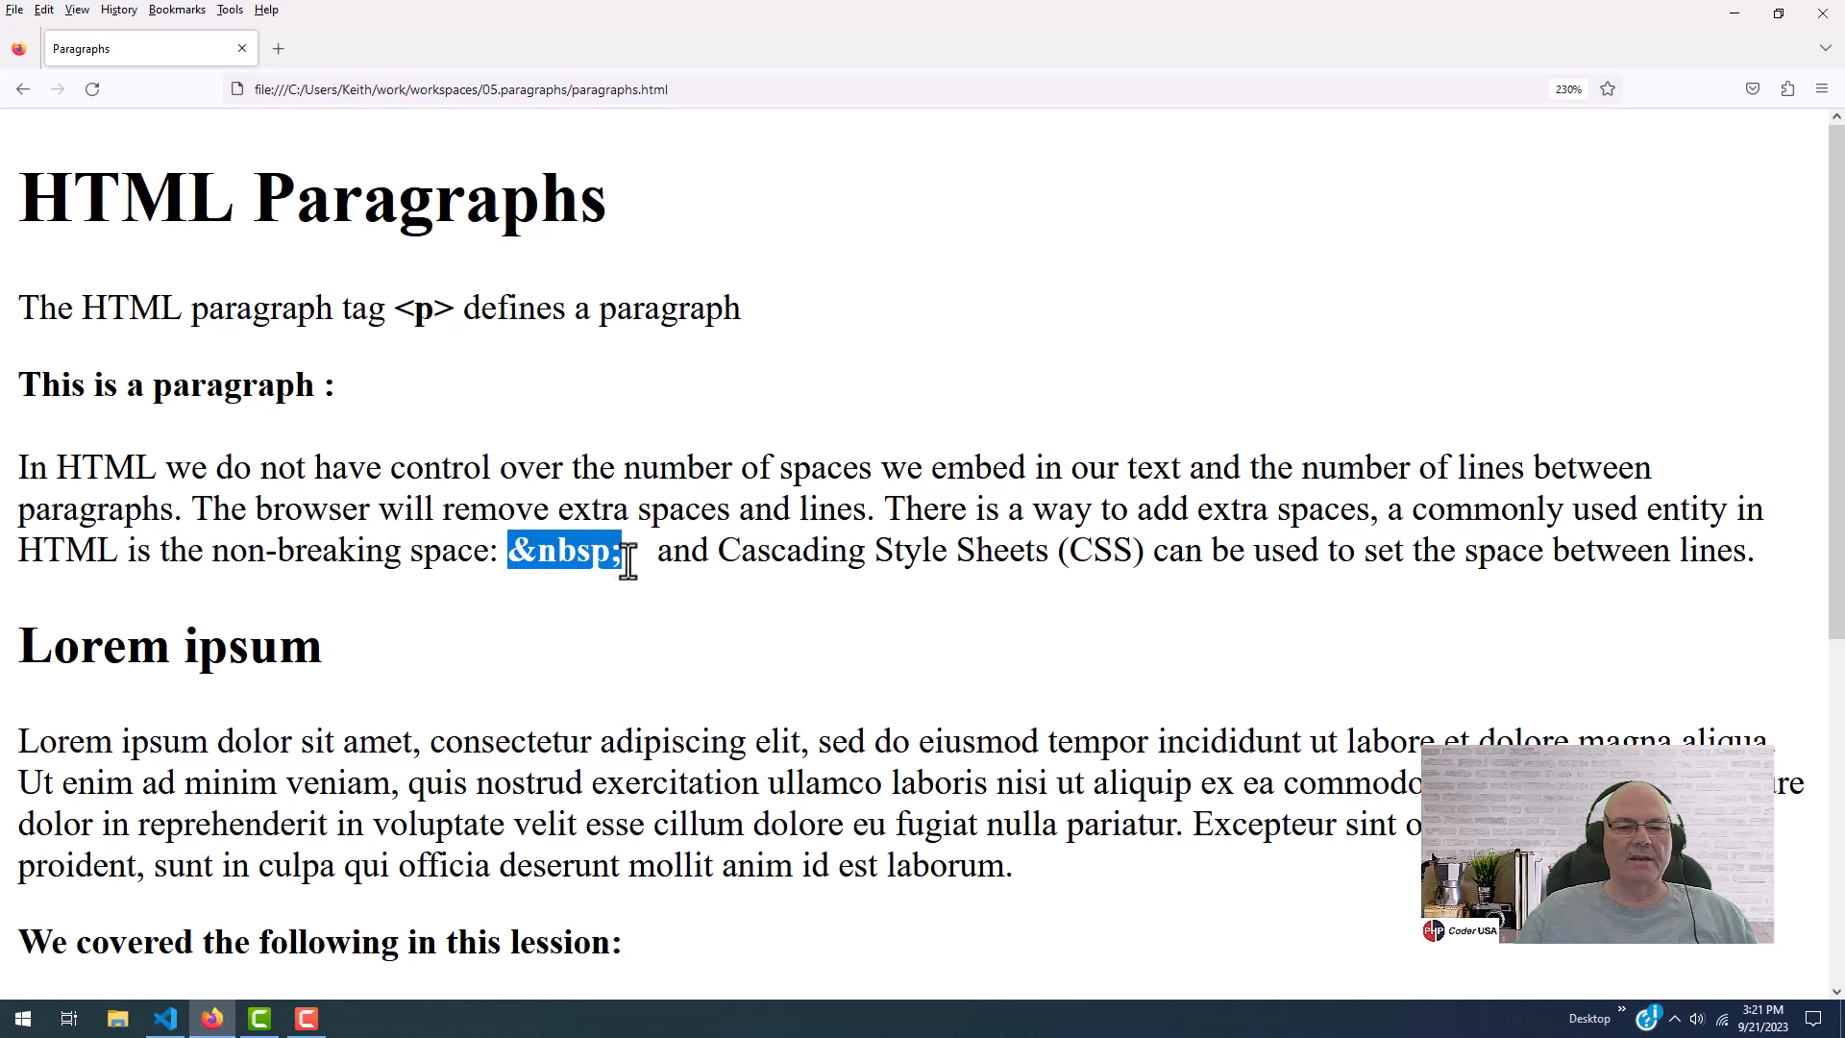
mouse_move(633, 620)
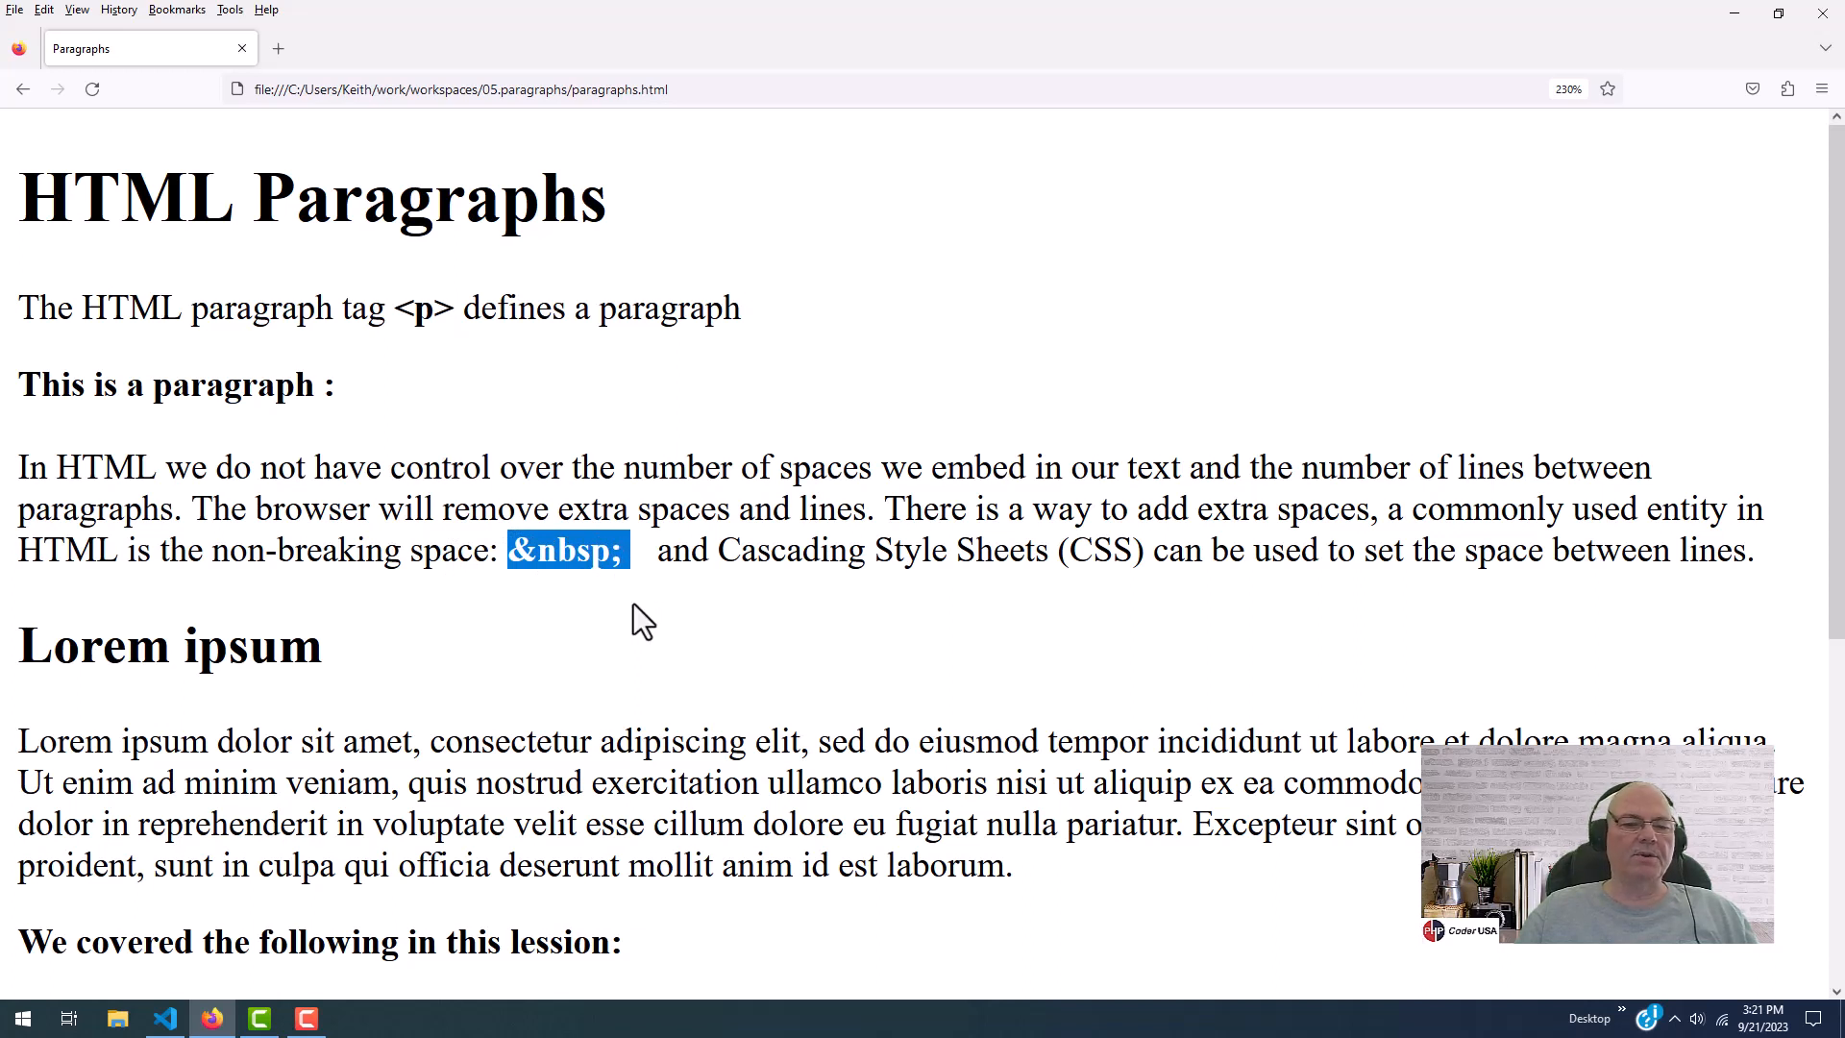
mouse_move(632, 633)
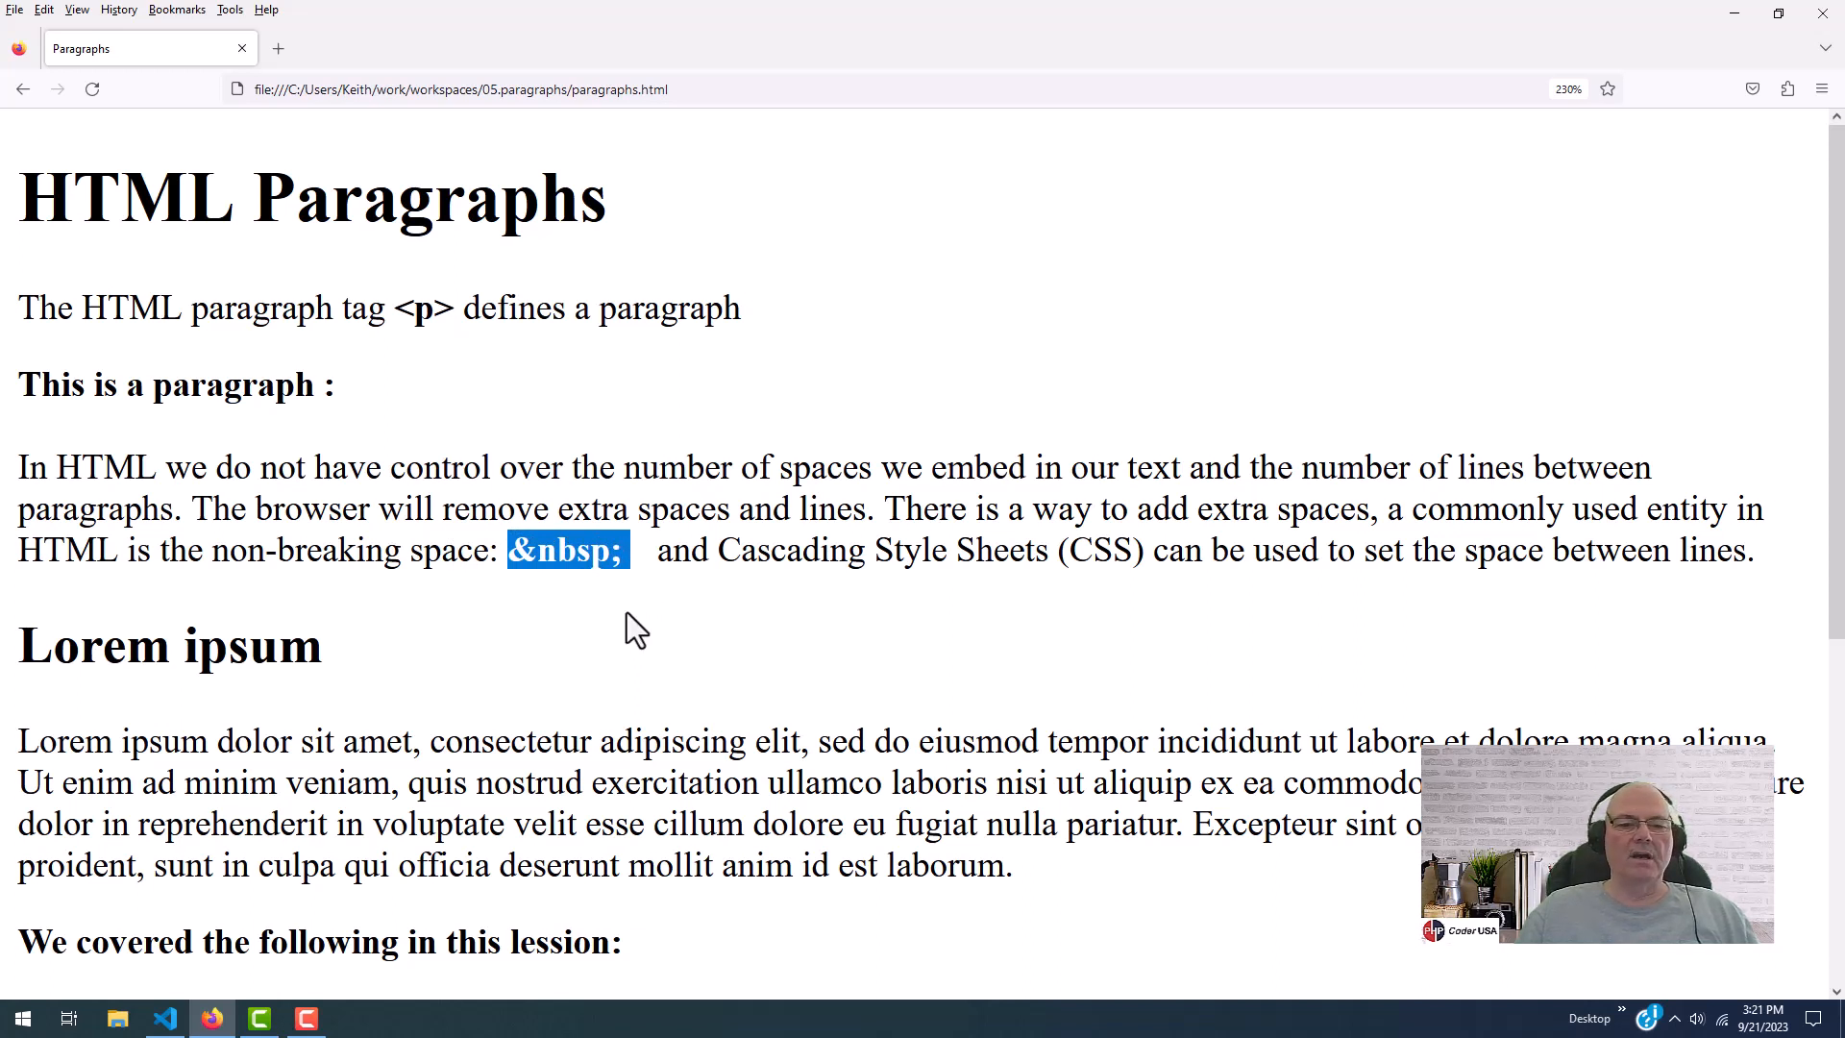
left_click(633, 630)
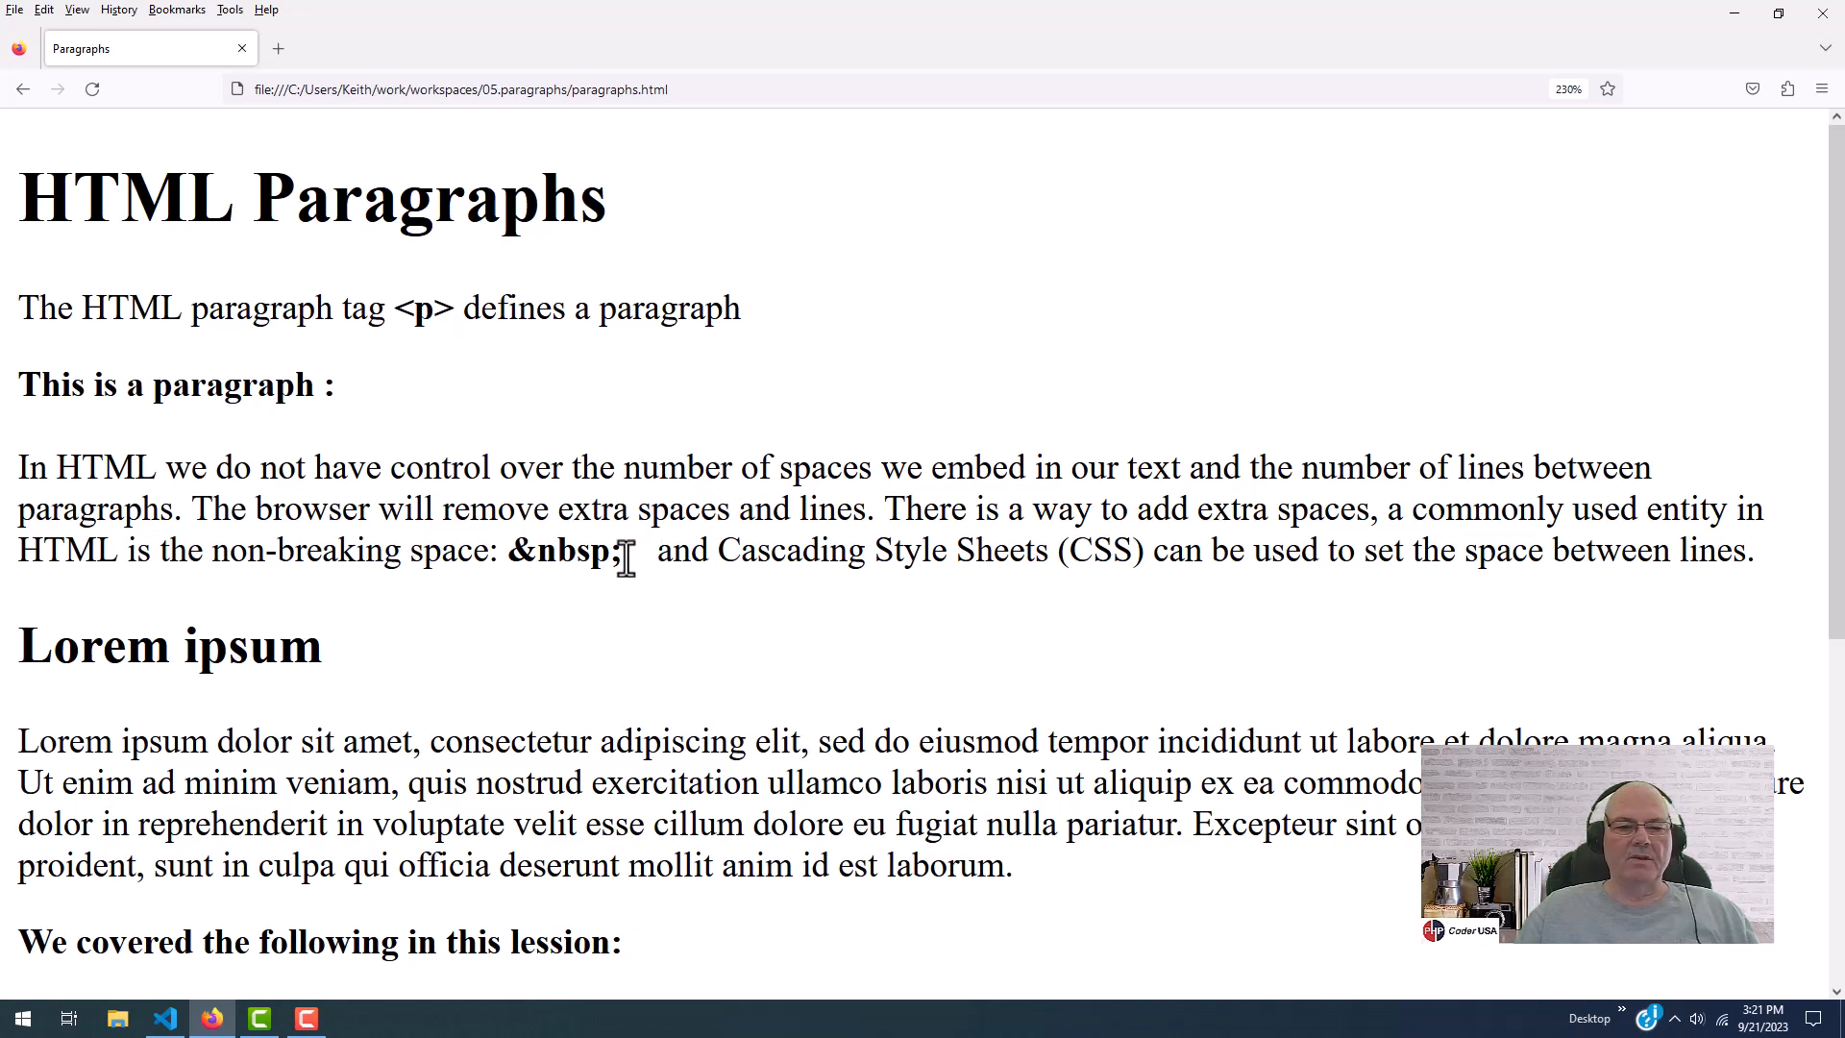
left_click_drag(635, 550, 659, 549)
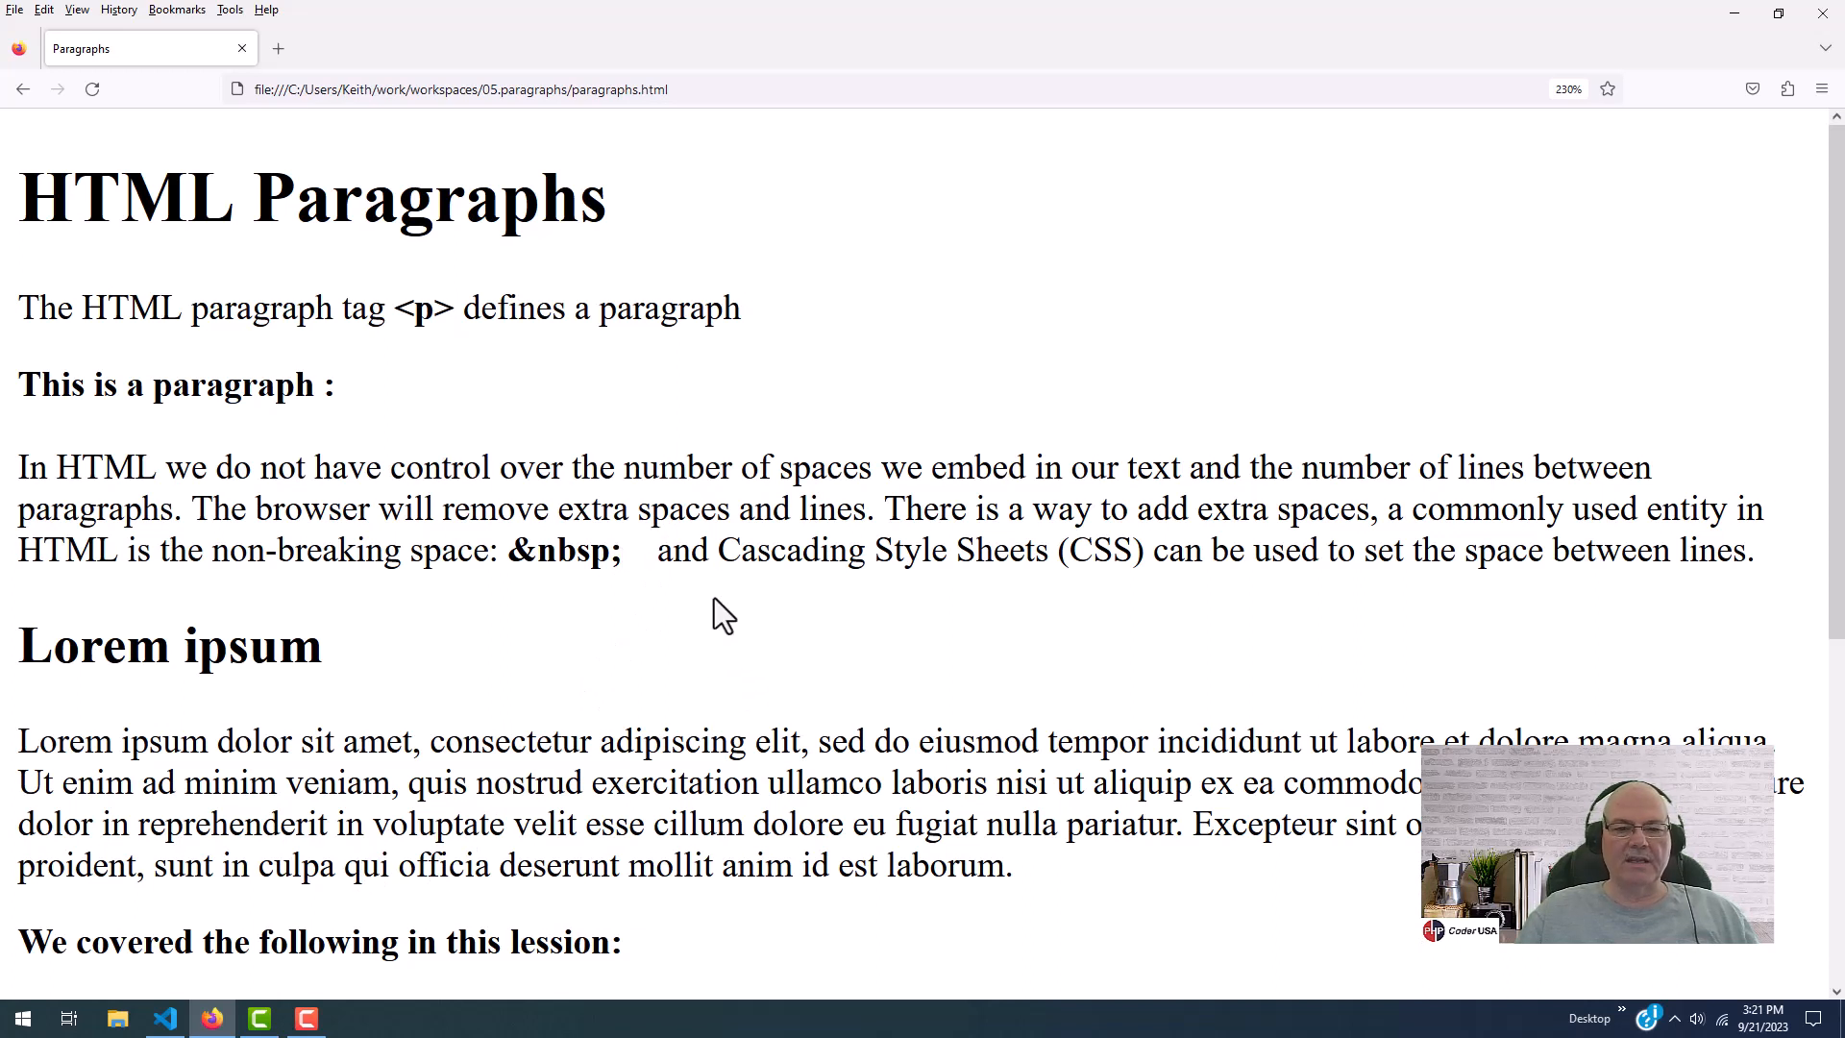
mouse_move(679, 565)
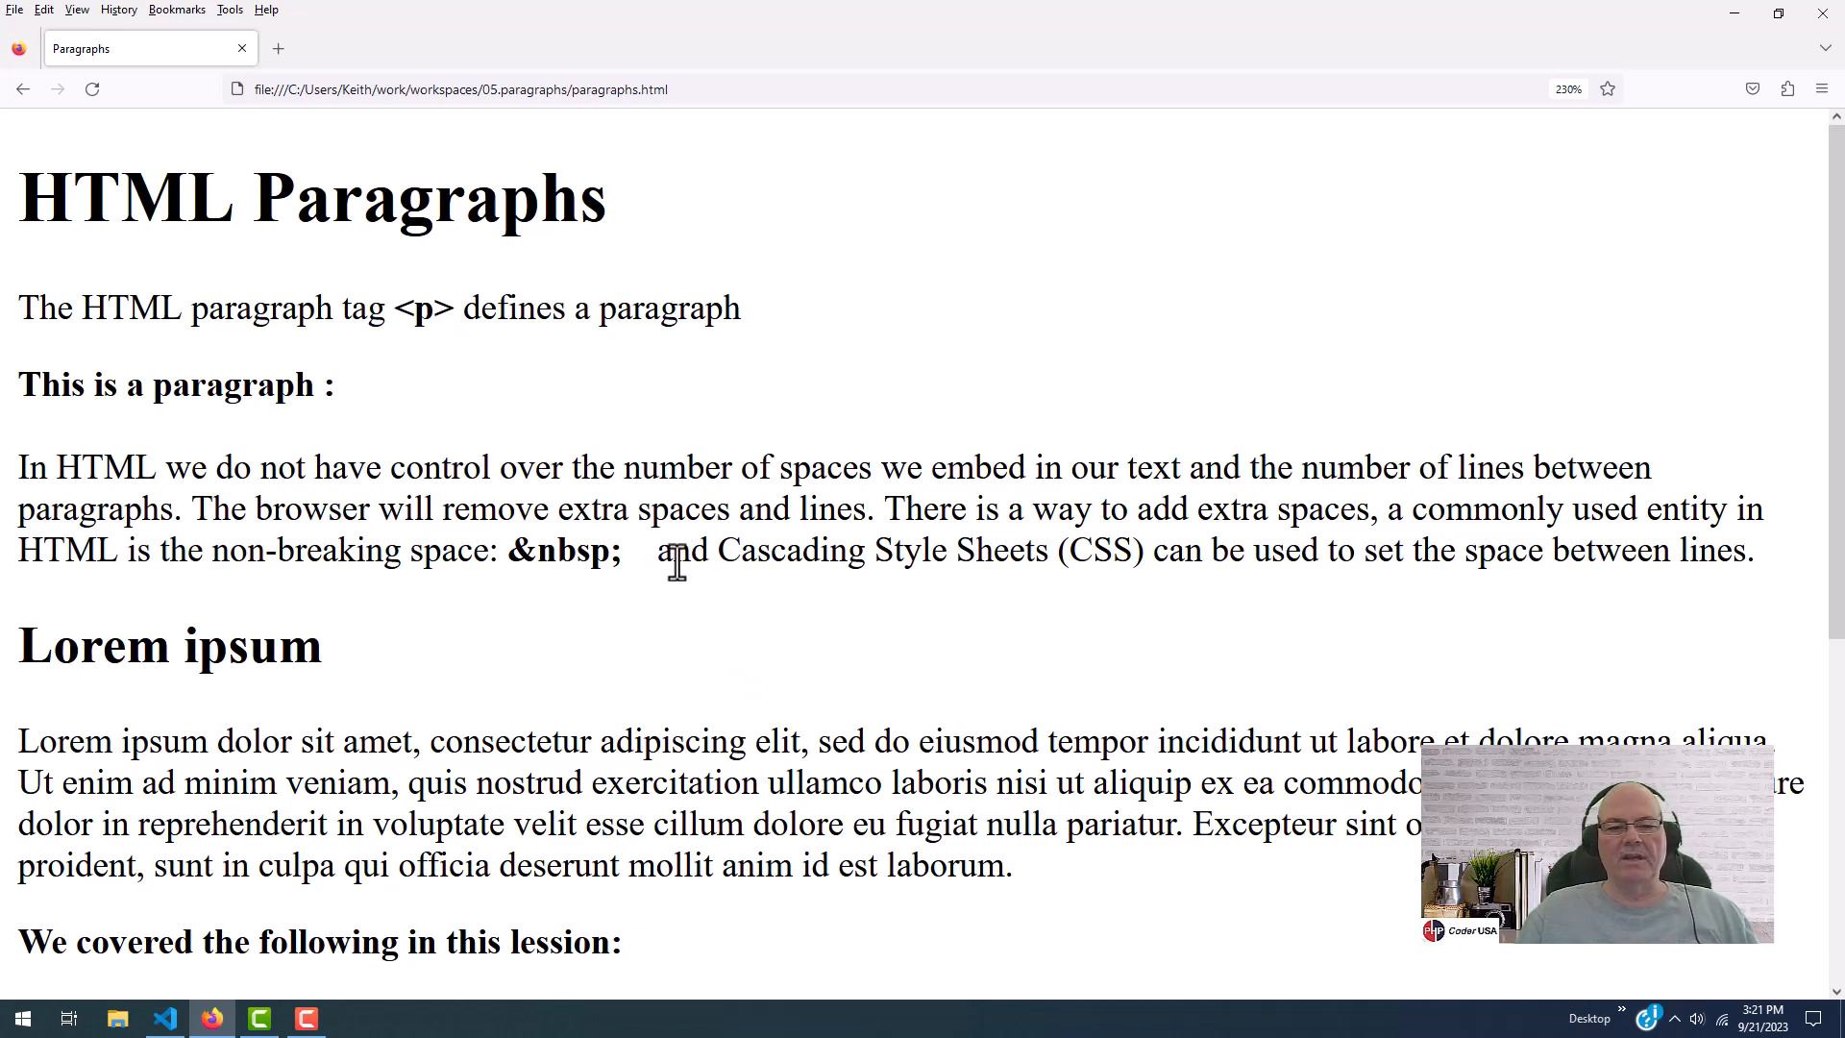
mouse_move(1150, 550)
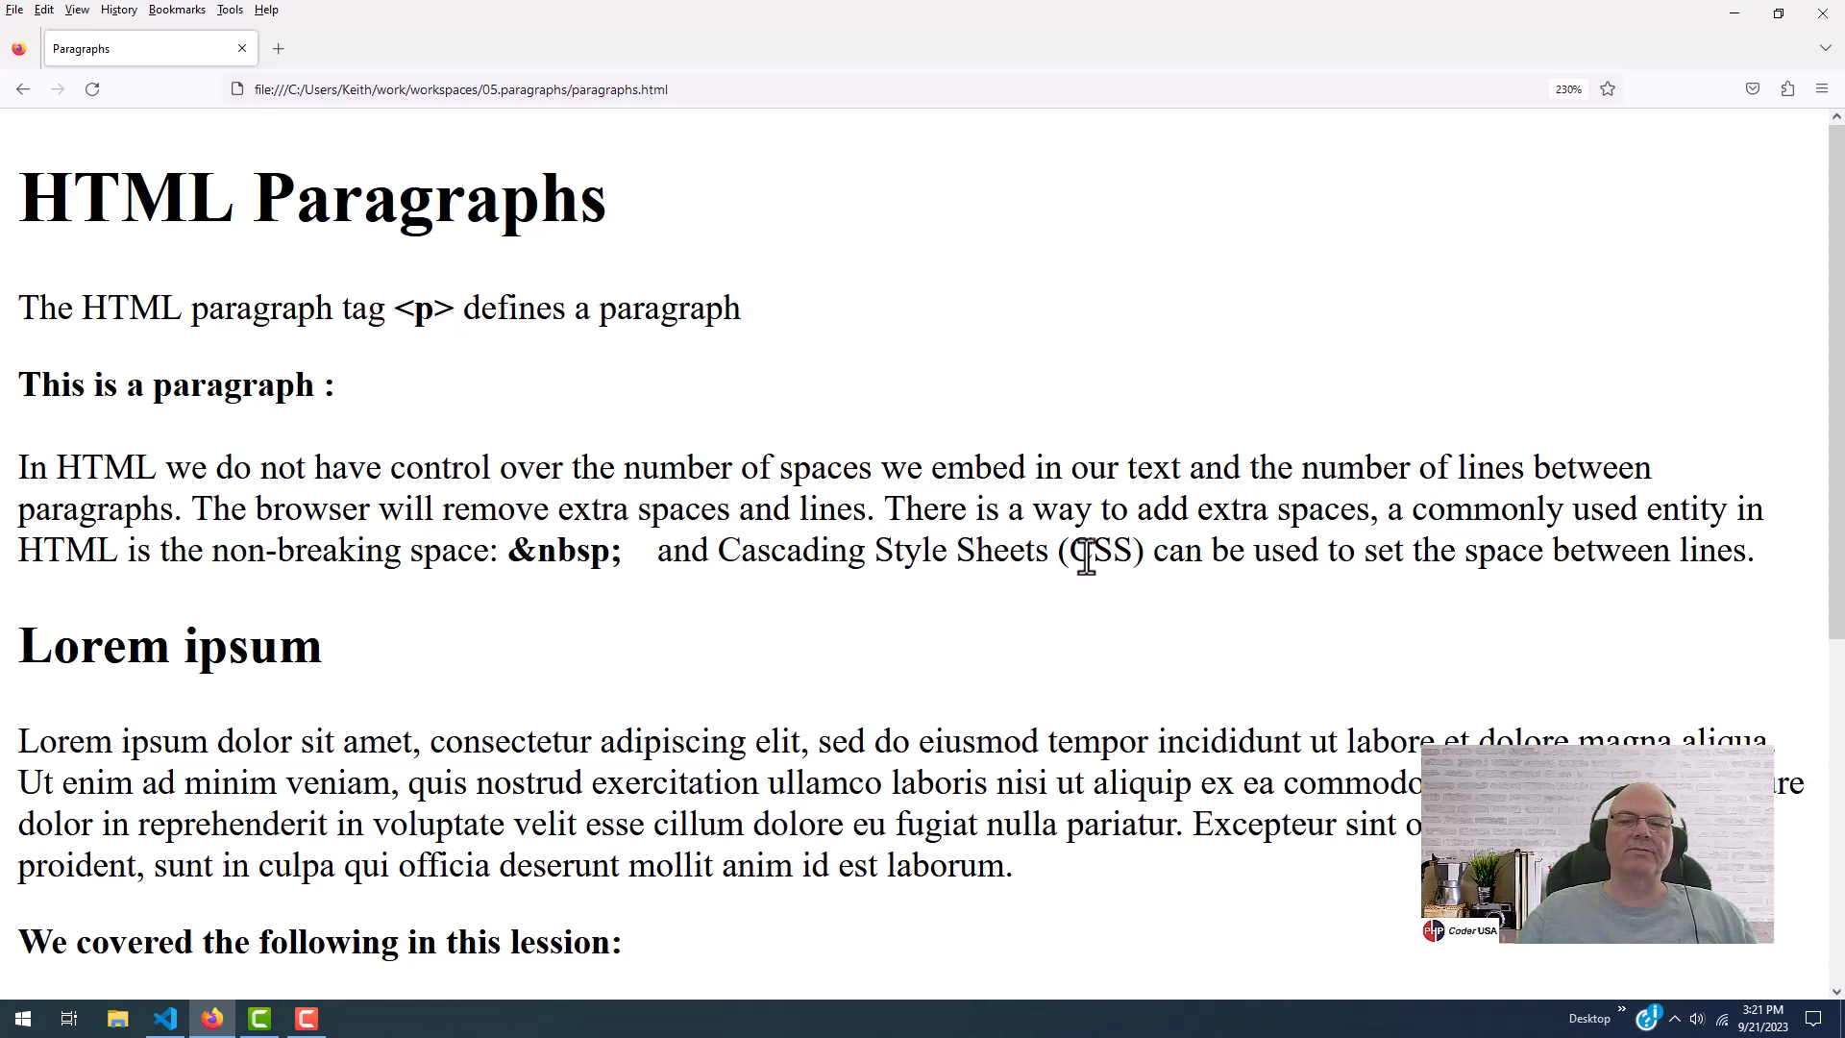
mouse_move(1578, 631)
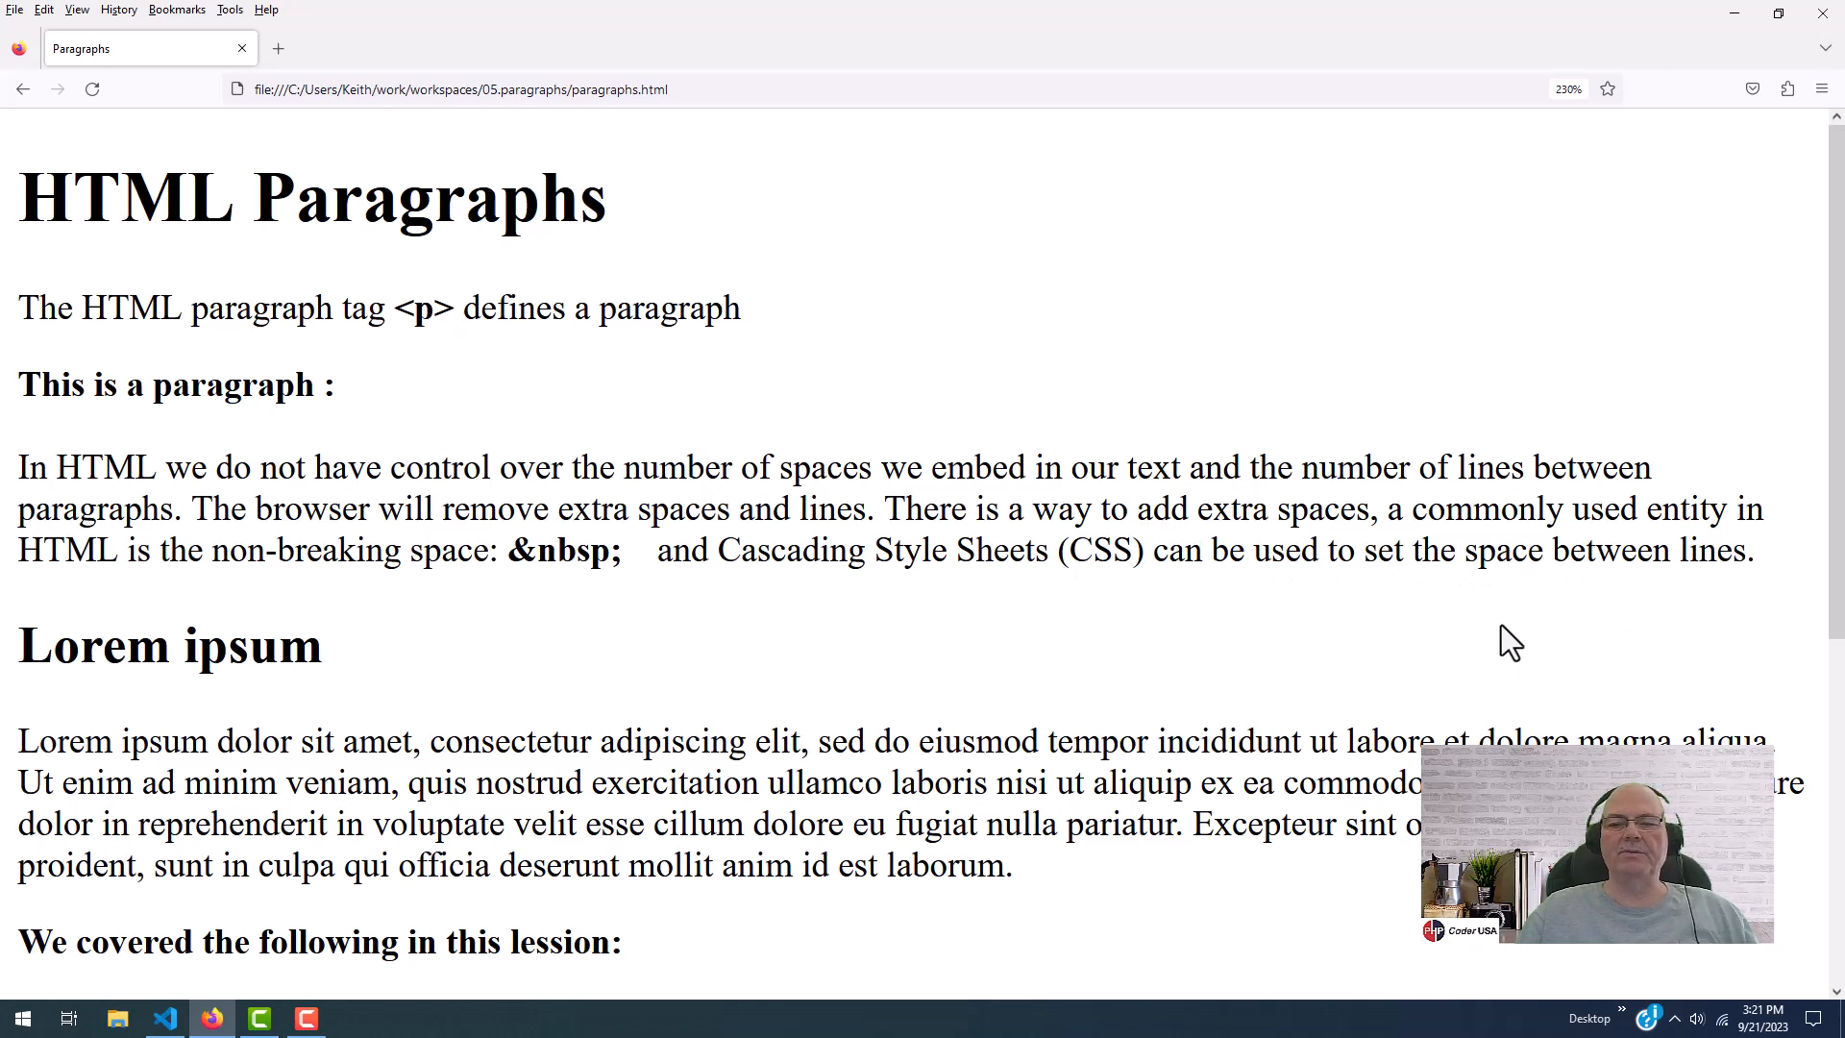
mouse_move(152, 1000)
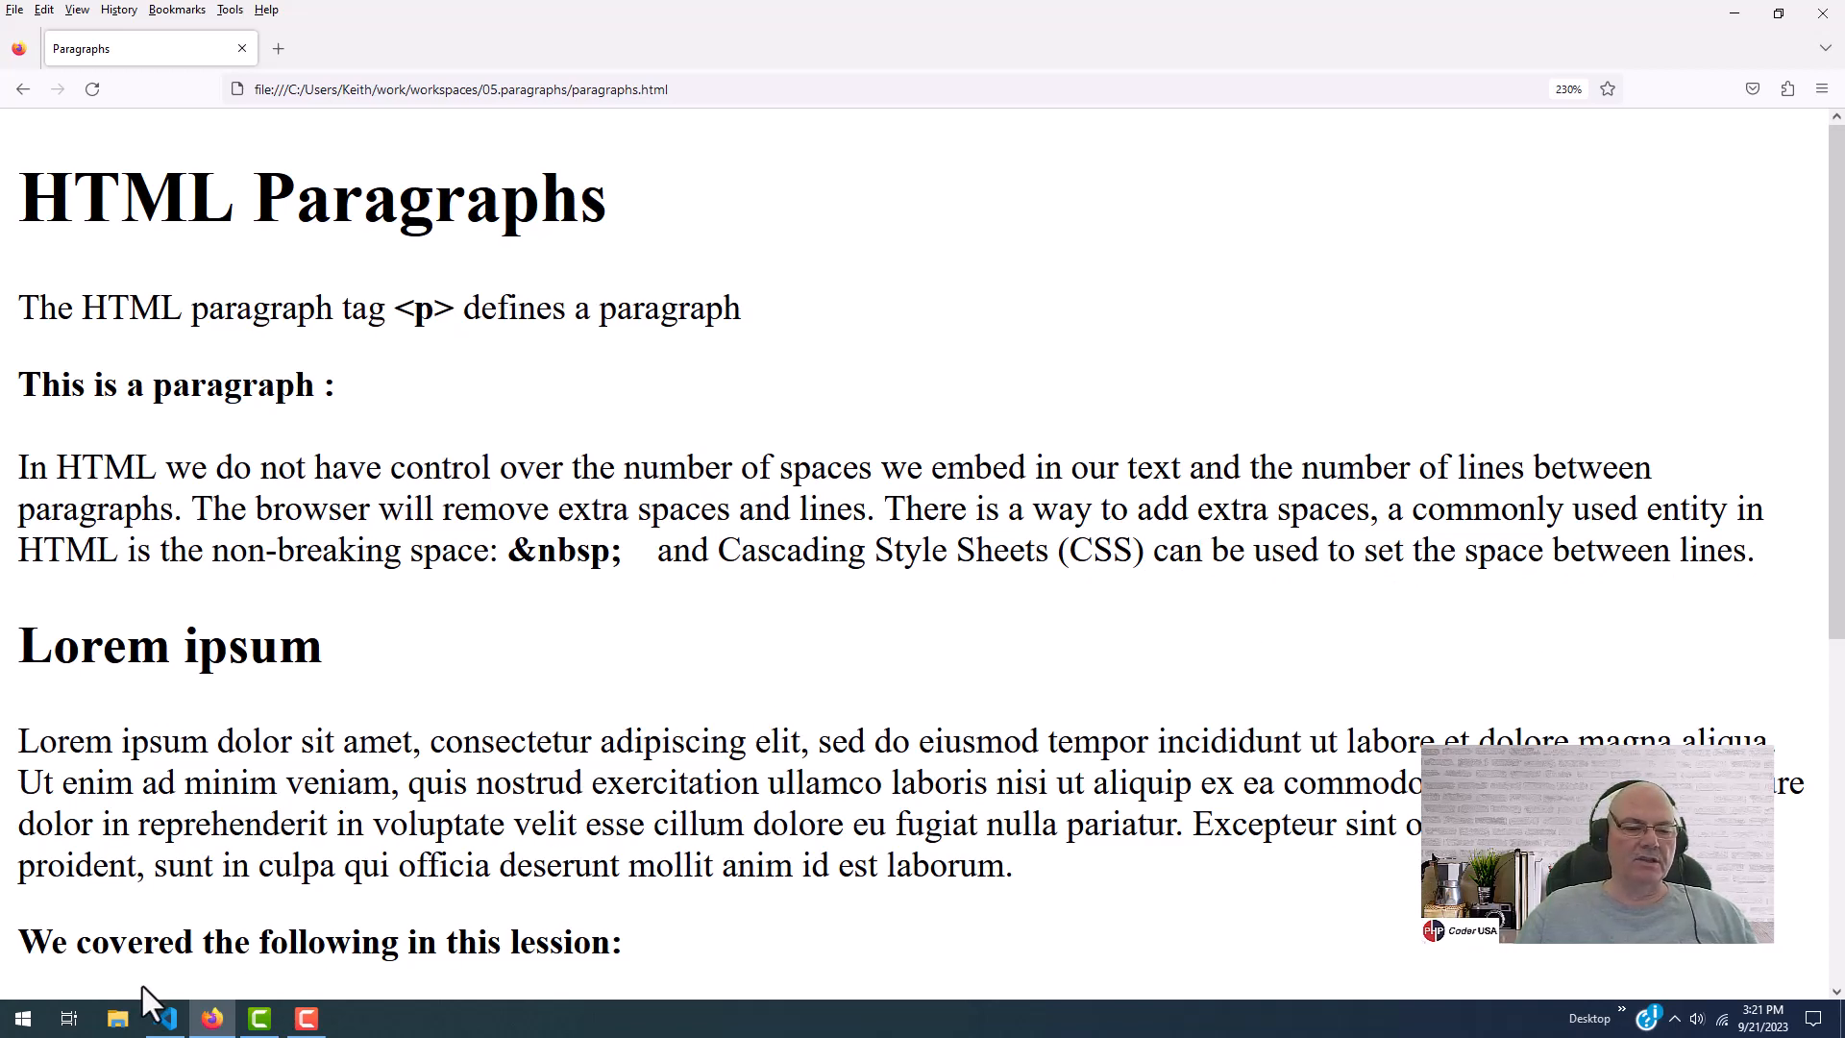
left_click(165, 1017)
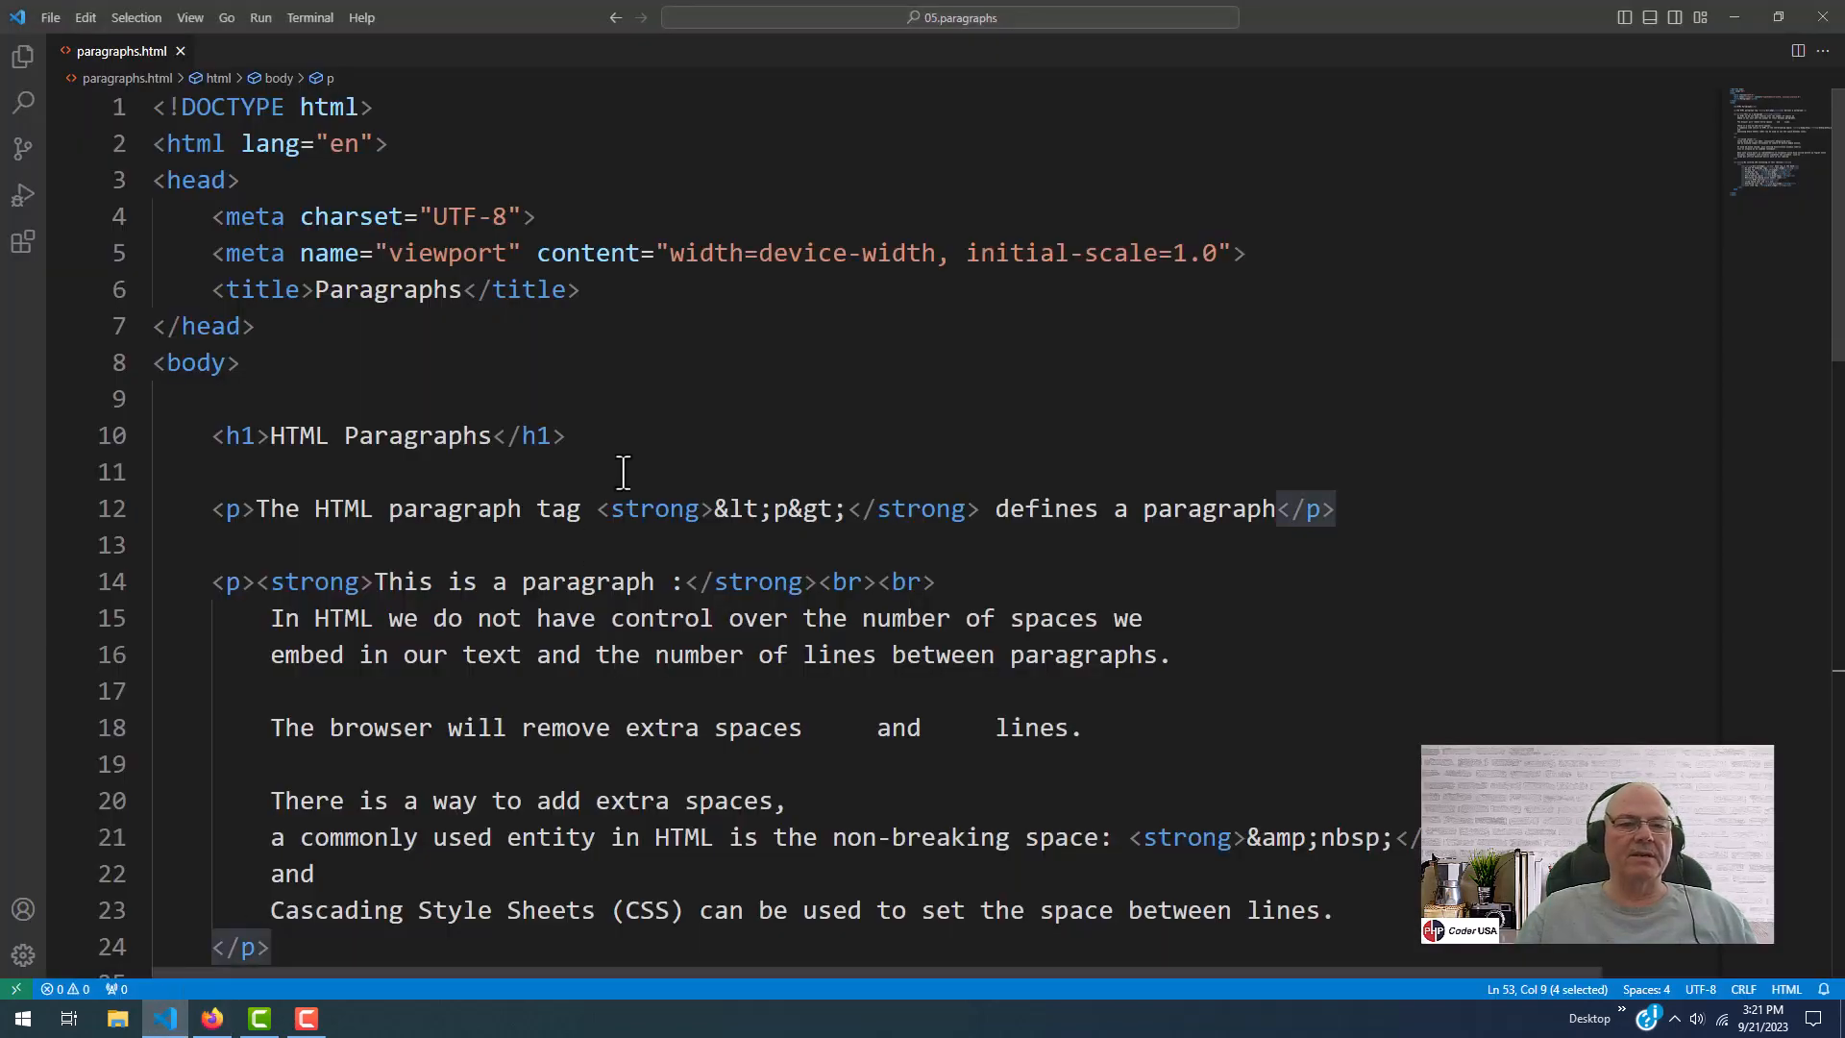
scroll("down", 3)
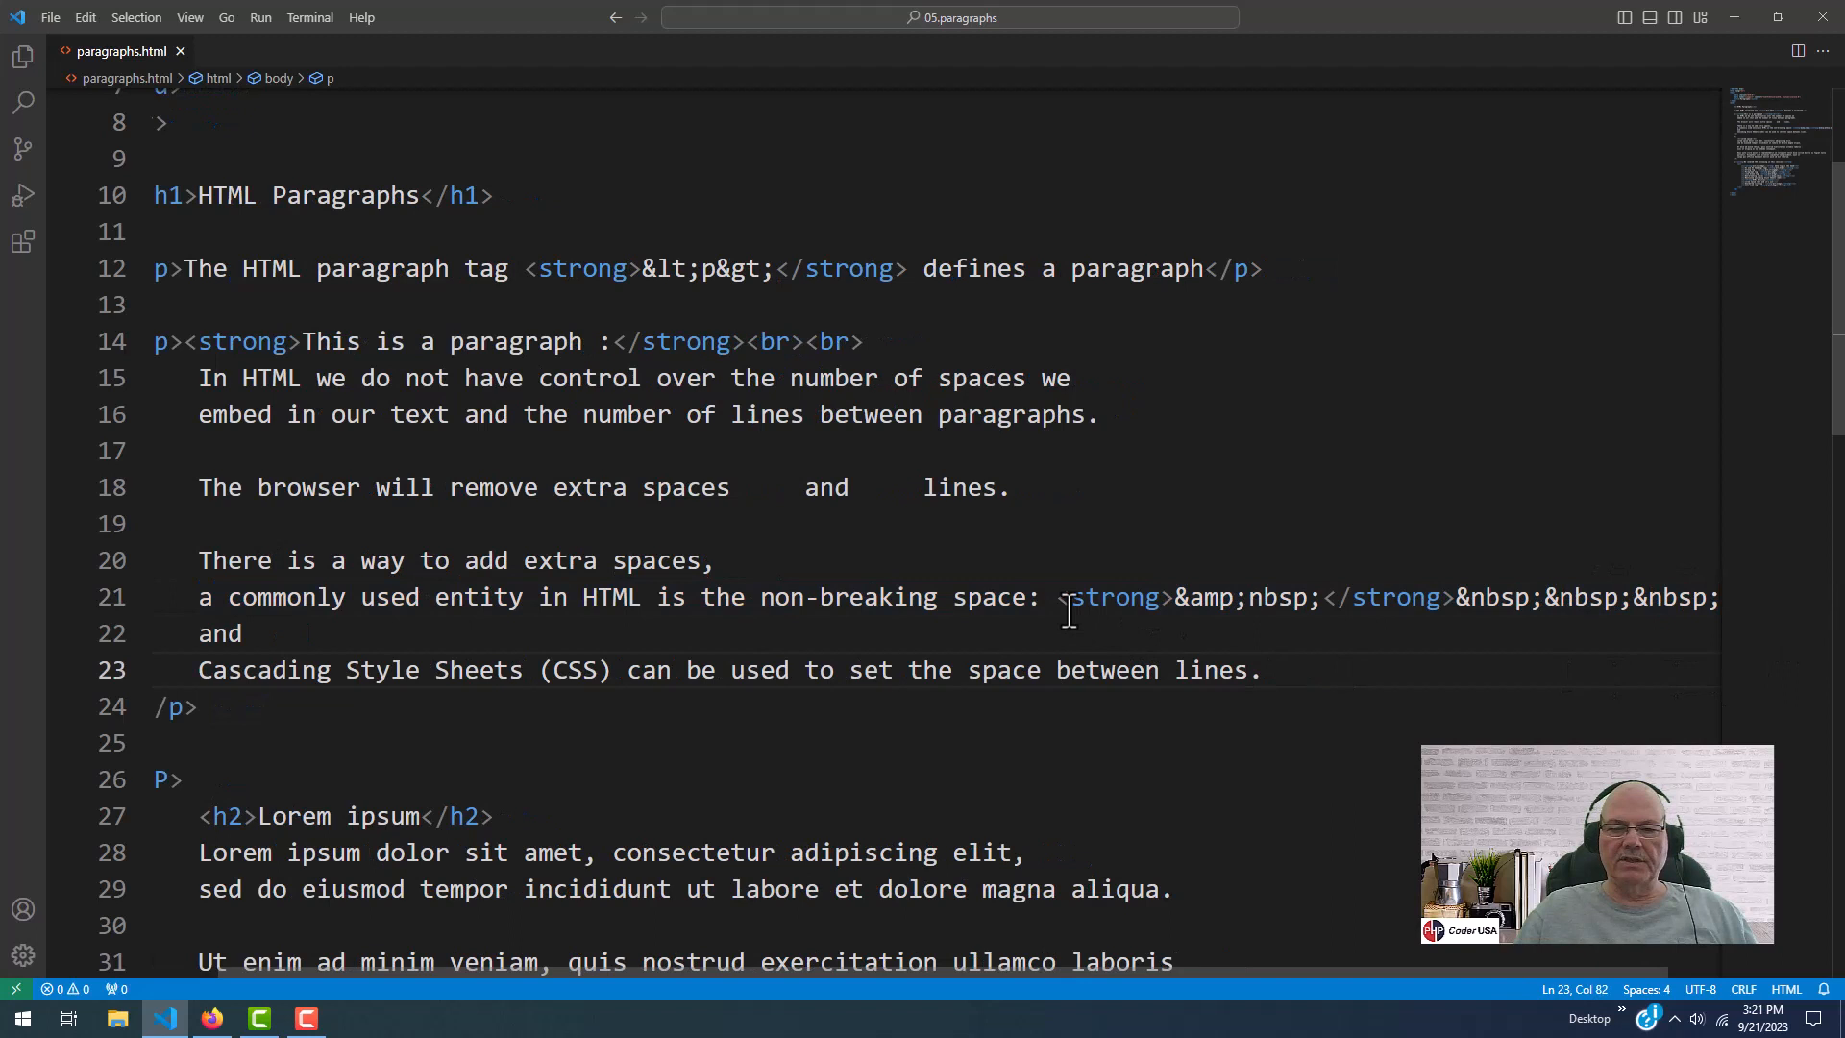
left_click_drag(1063, 597, 1282, 596)
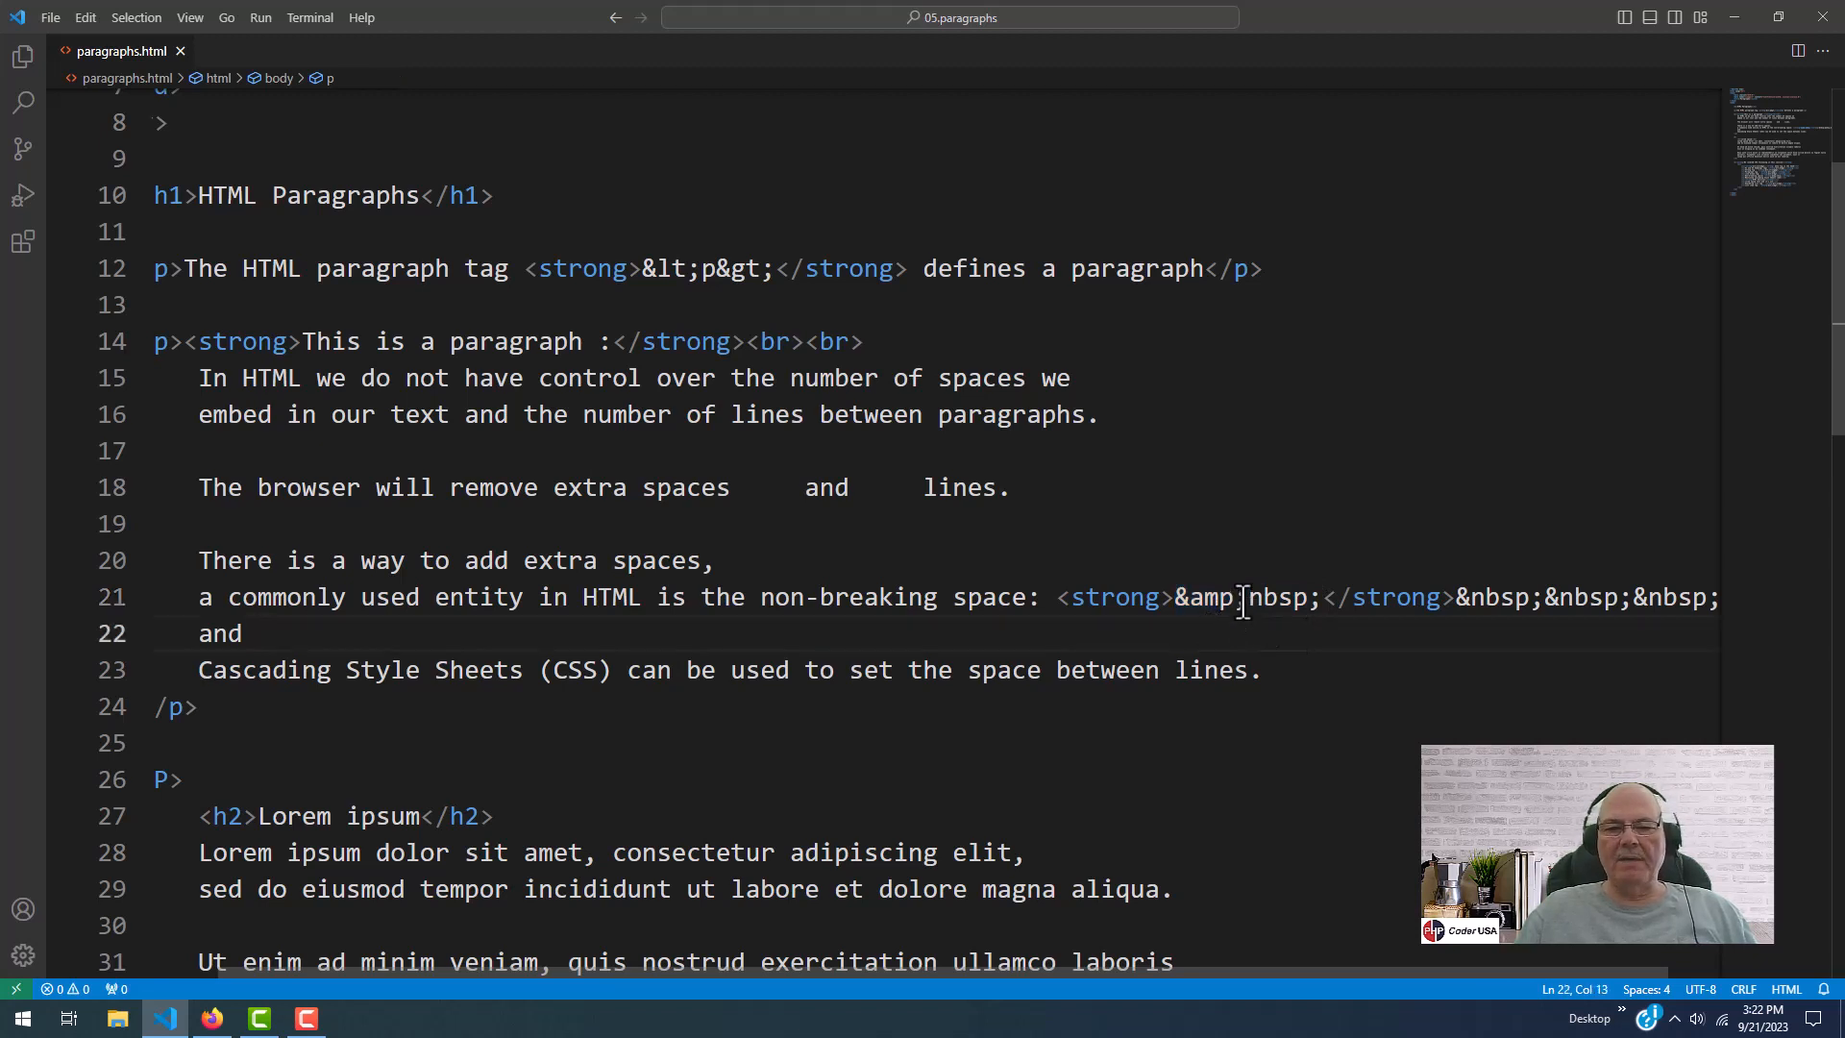
double_click(1211, 597)
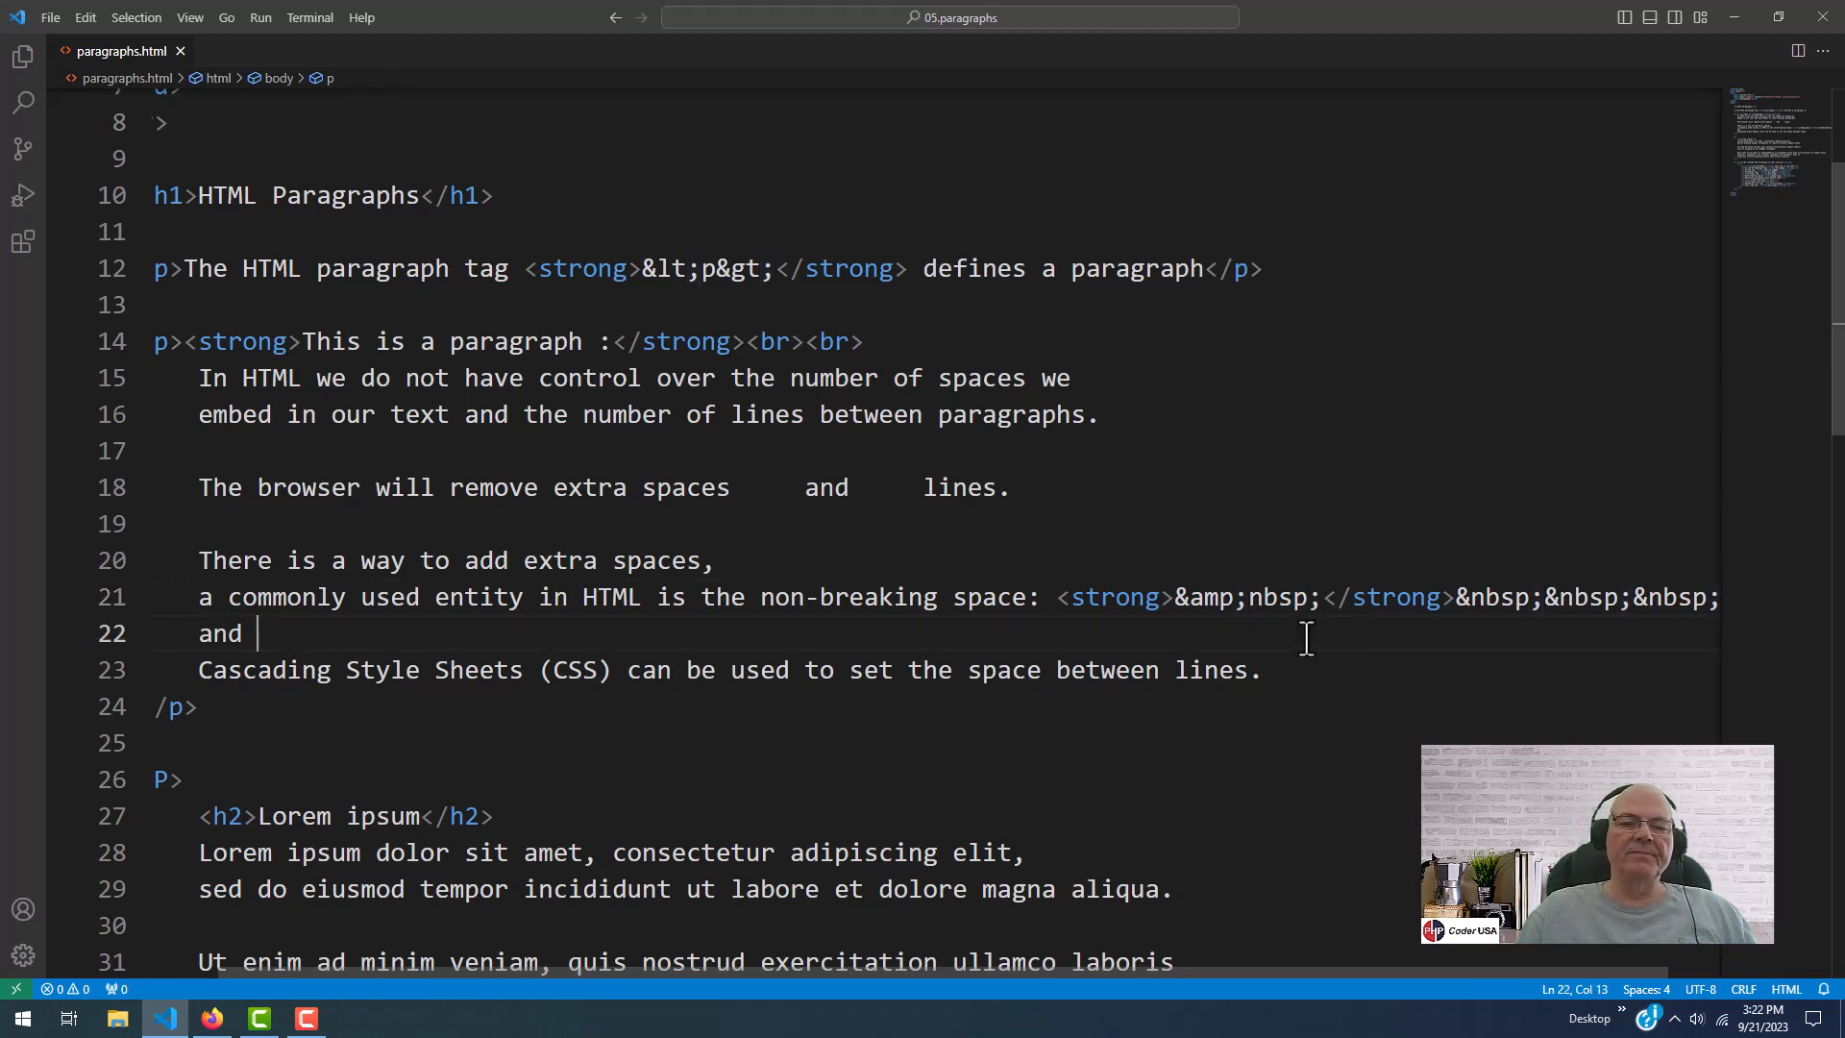
mouse_move(1063, 654)
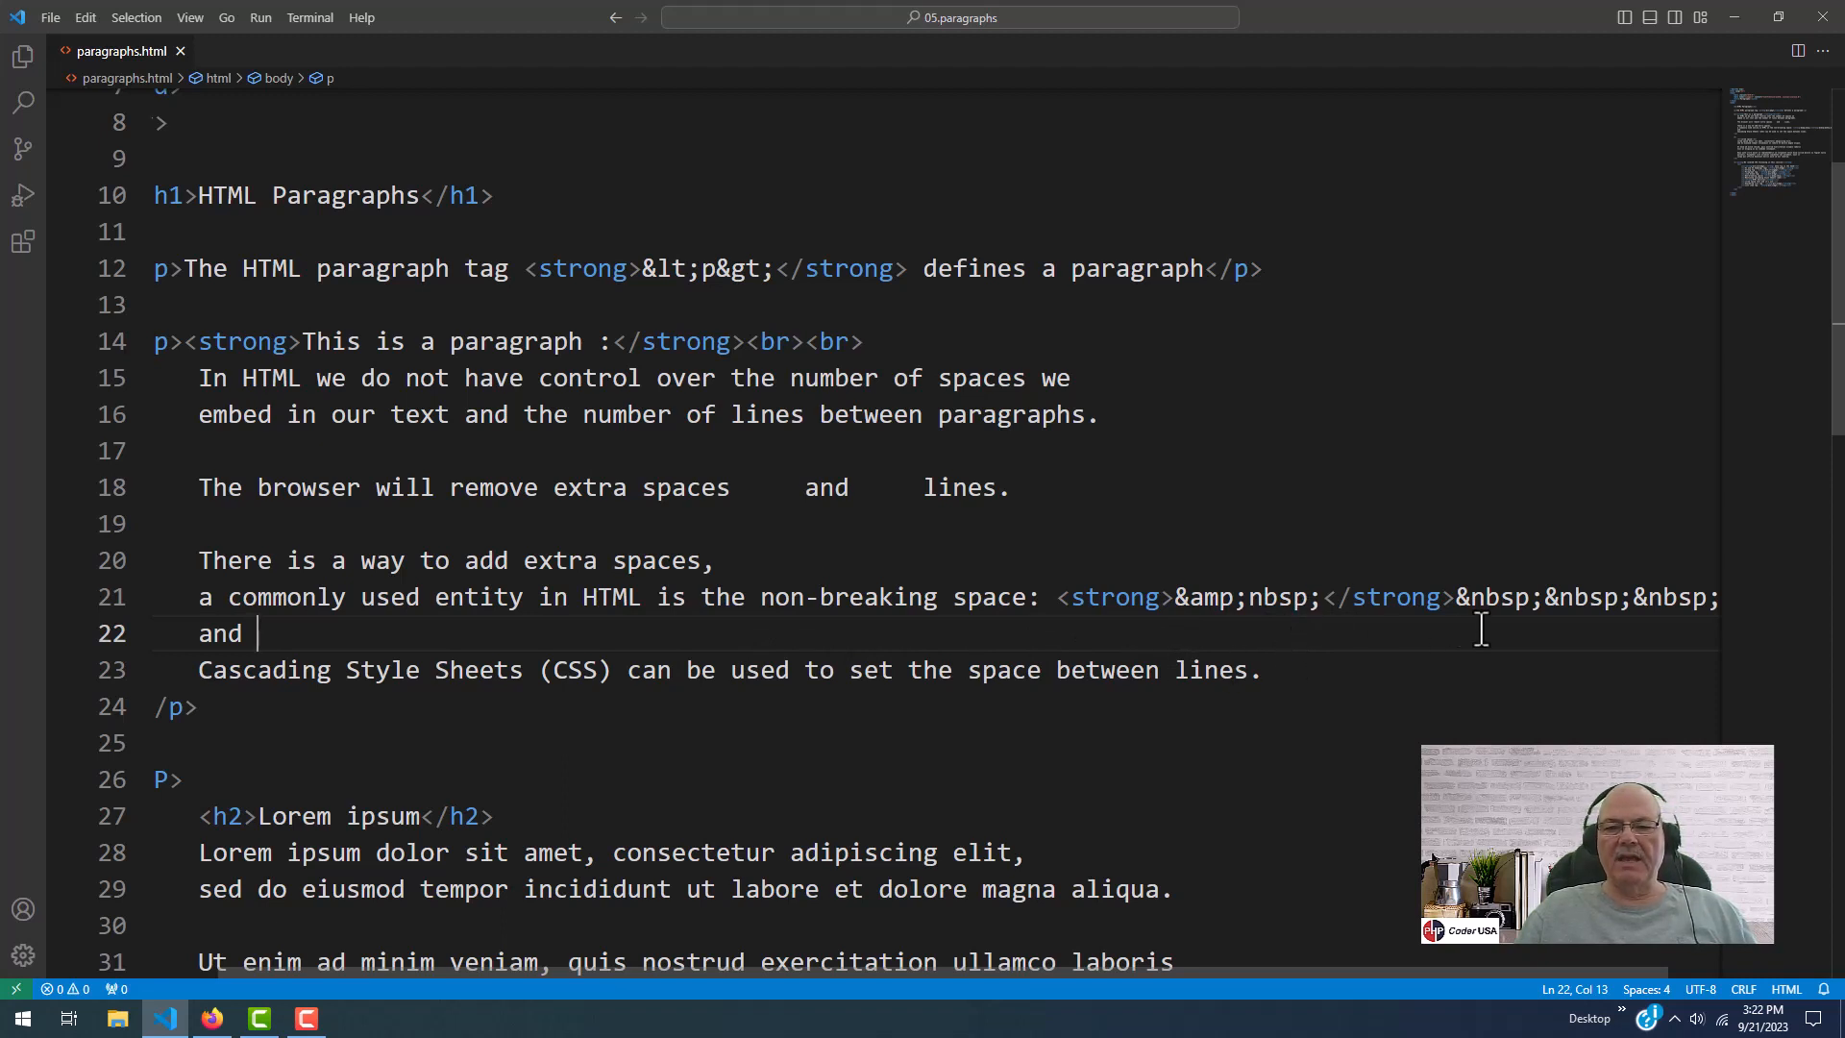
left_click_drag(1456, 597, 1677, 597)
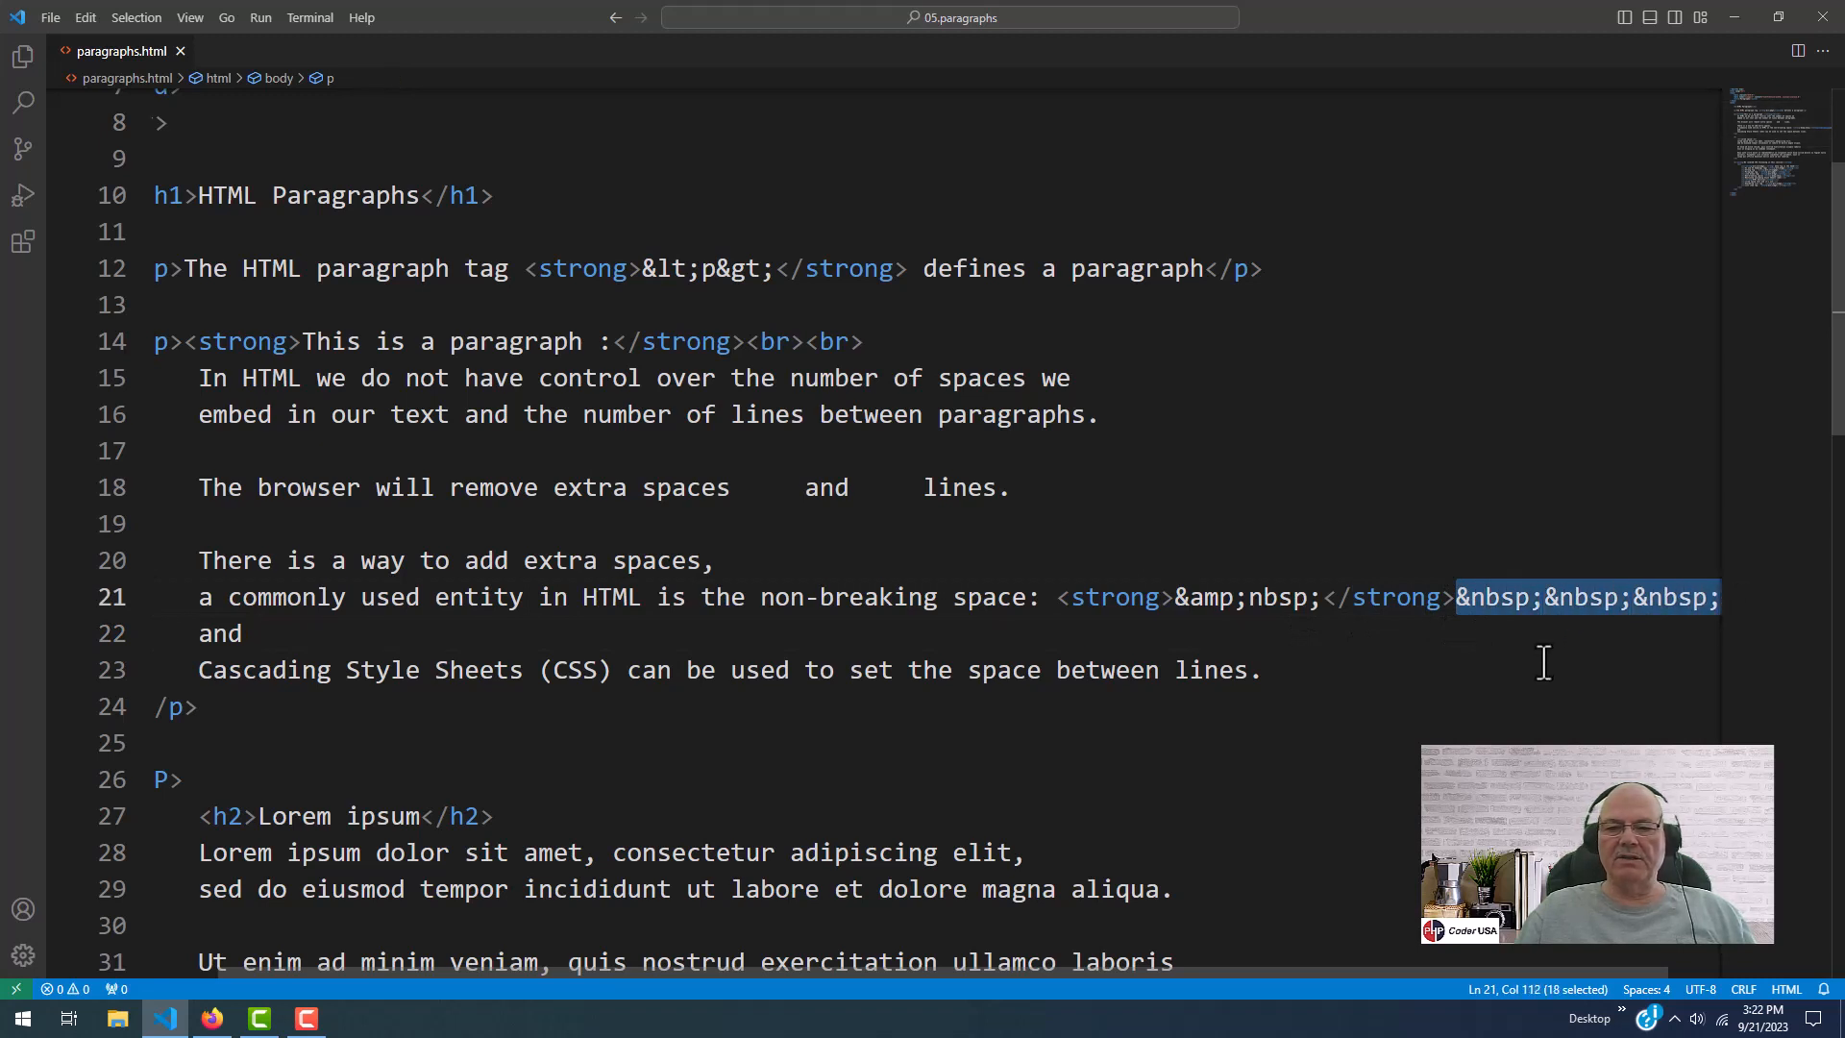
left_click(254, 633)
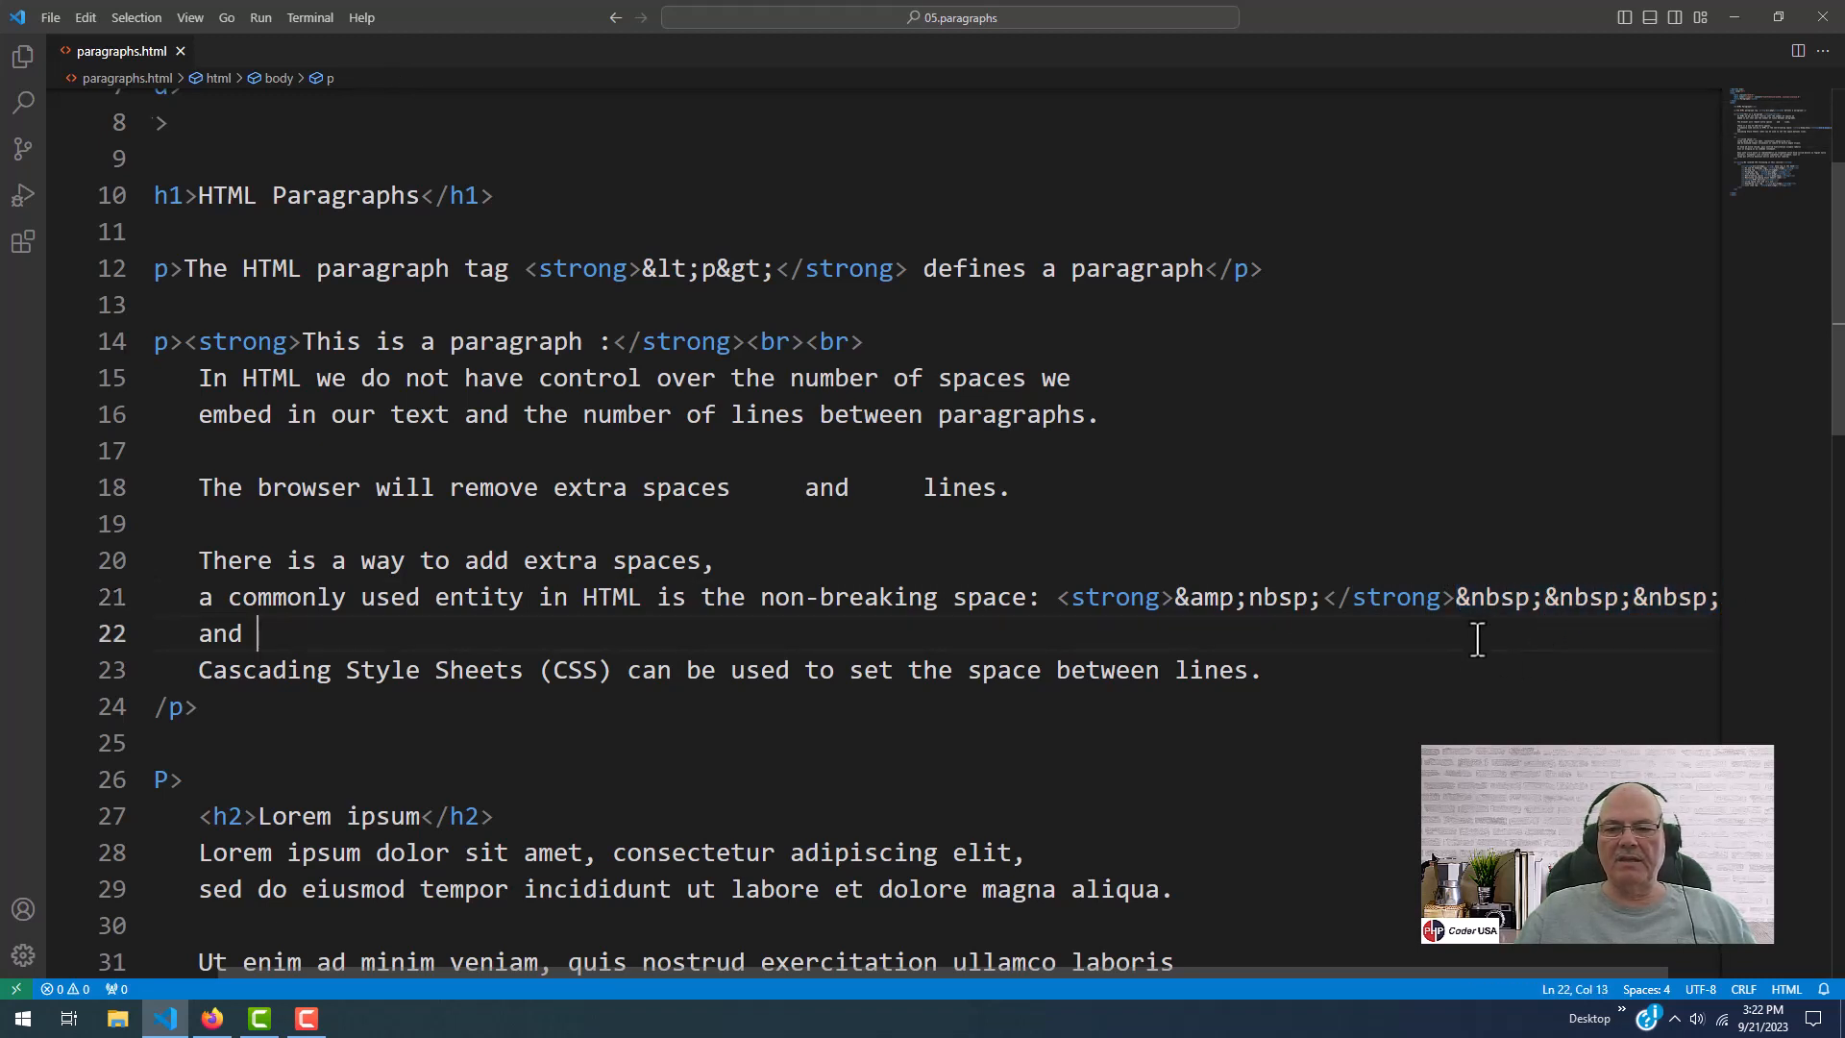
double_click(1492, 597)
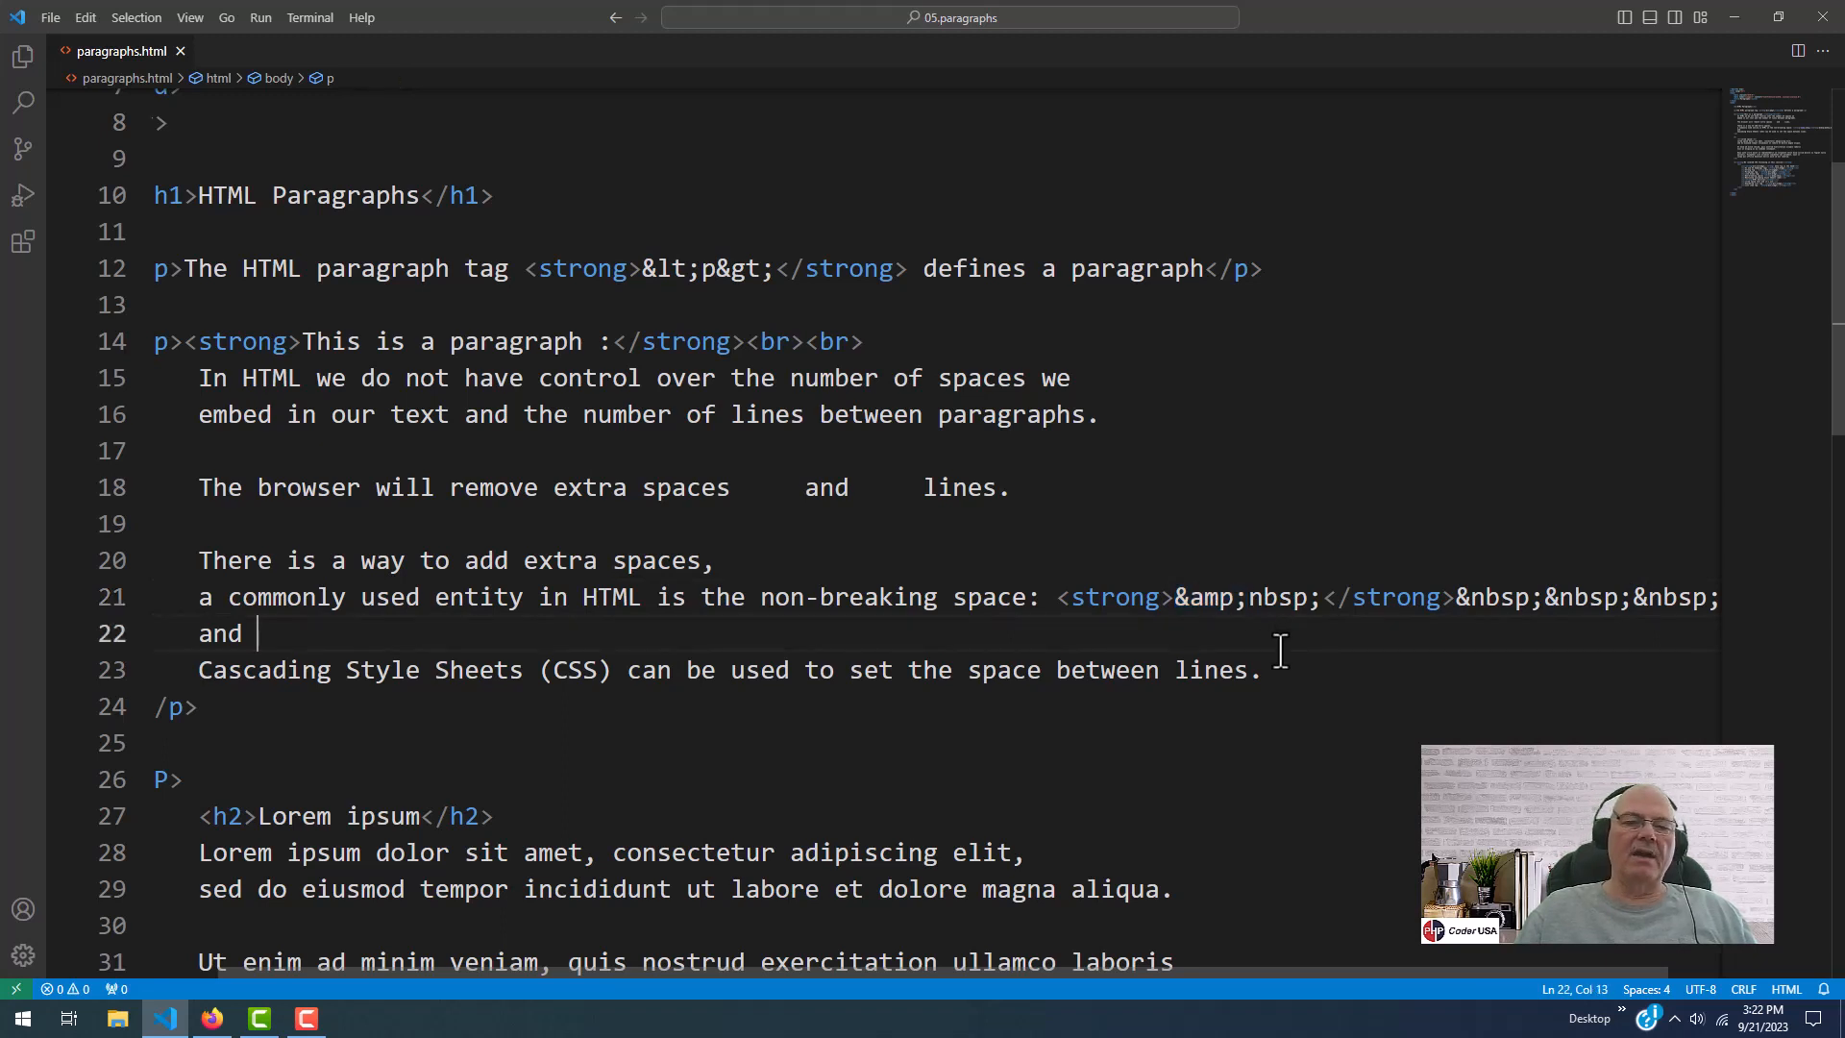
mouse_move(1158, 597)
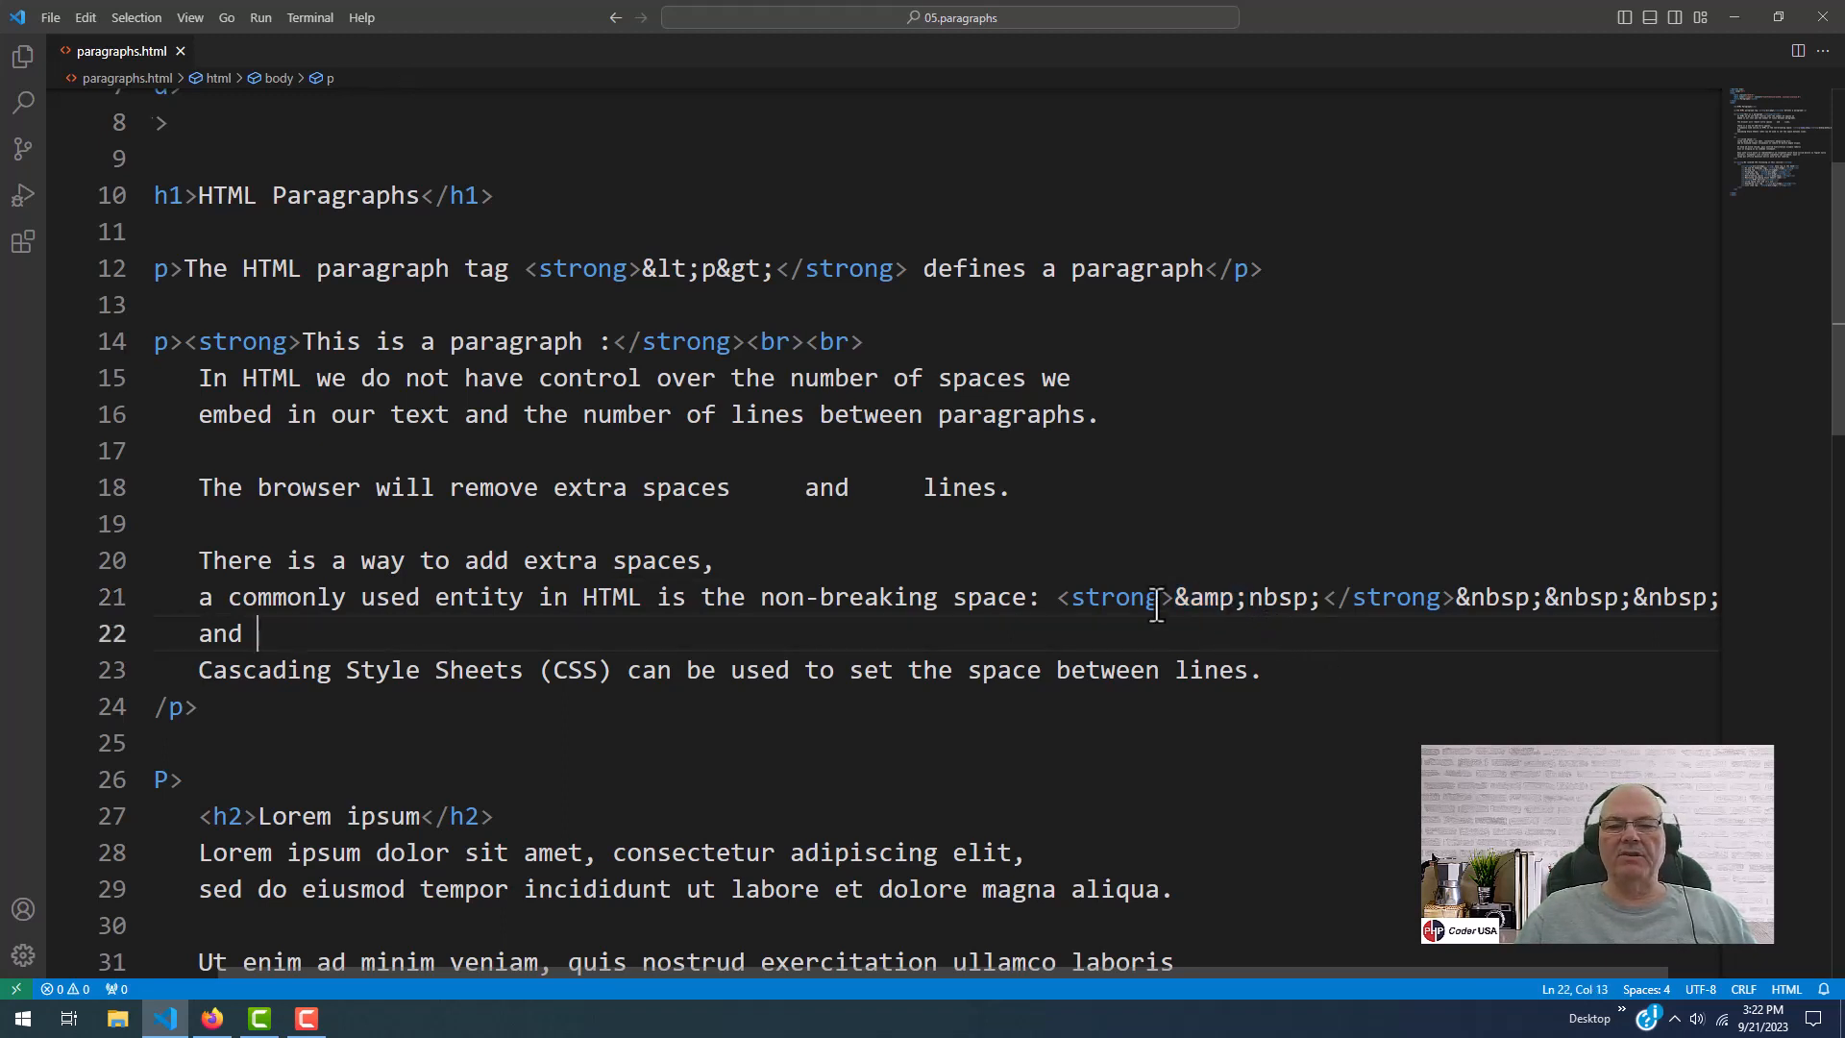
left_click_drag(1175, 597, 1323, 597)
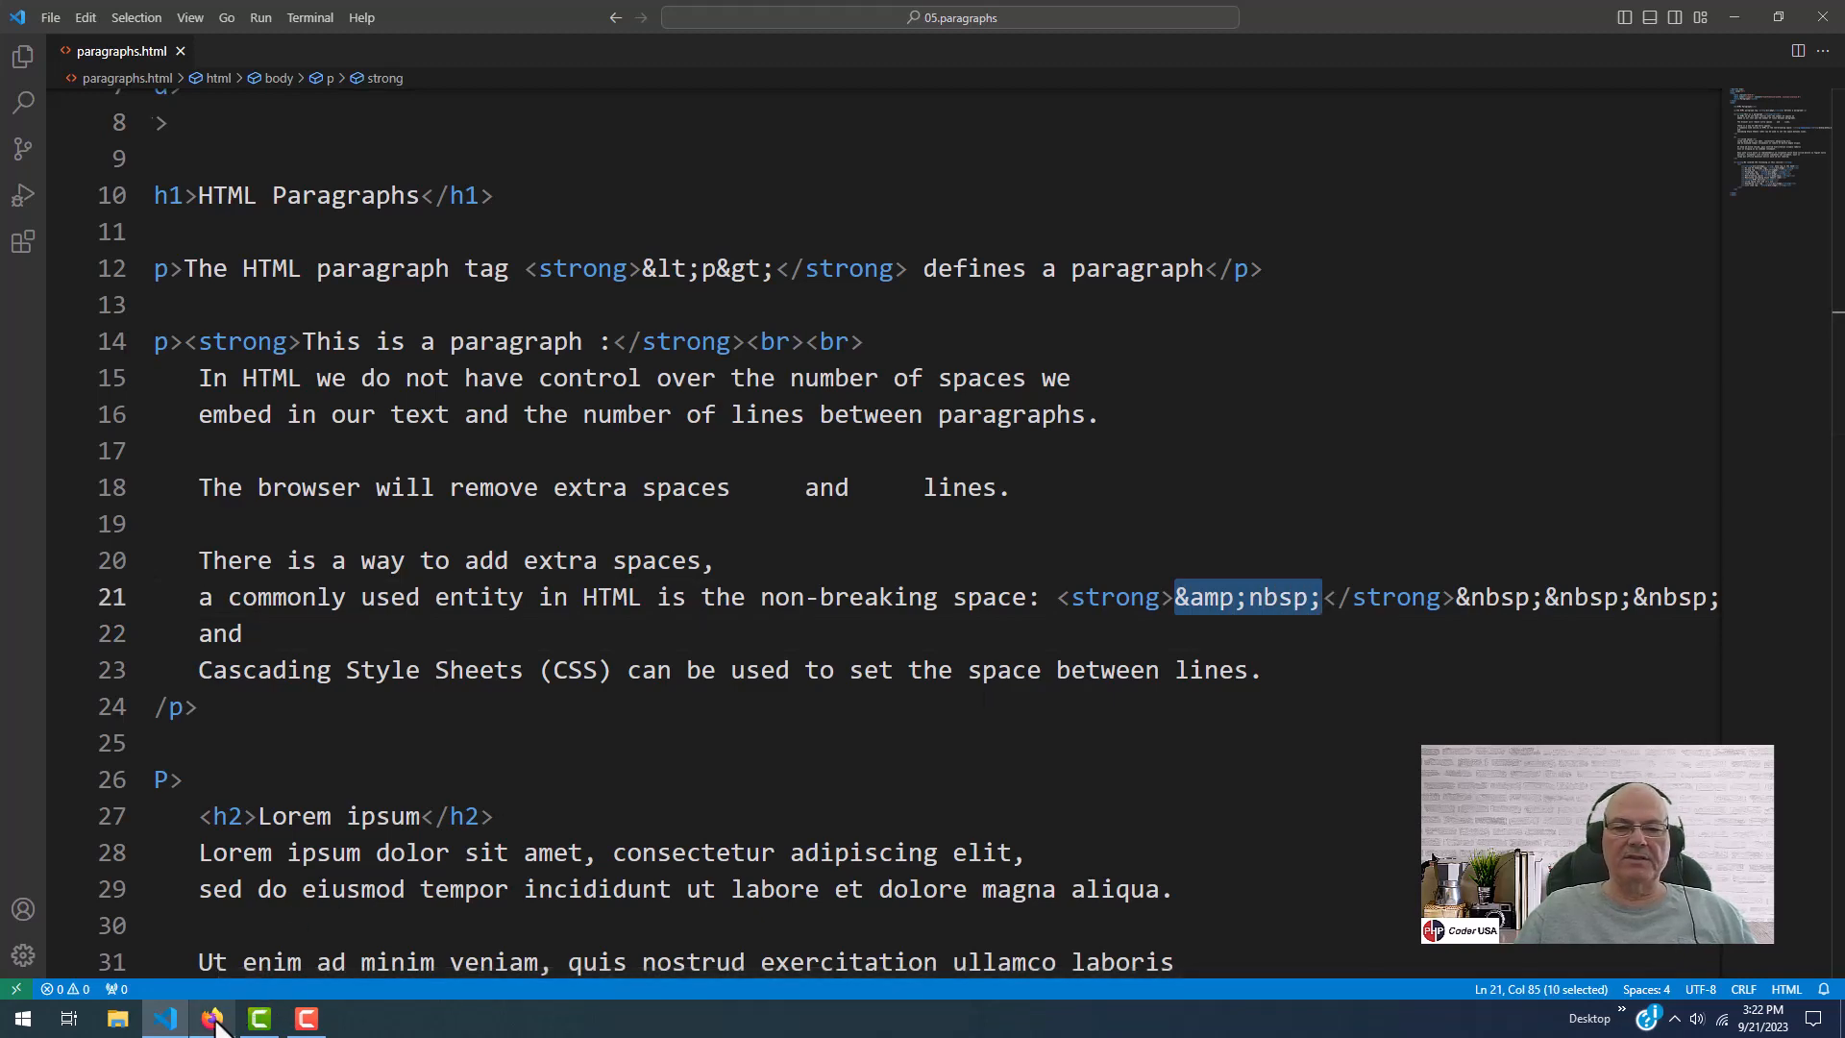
left_click(212, 1018)
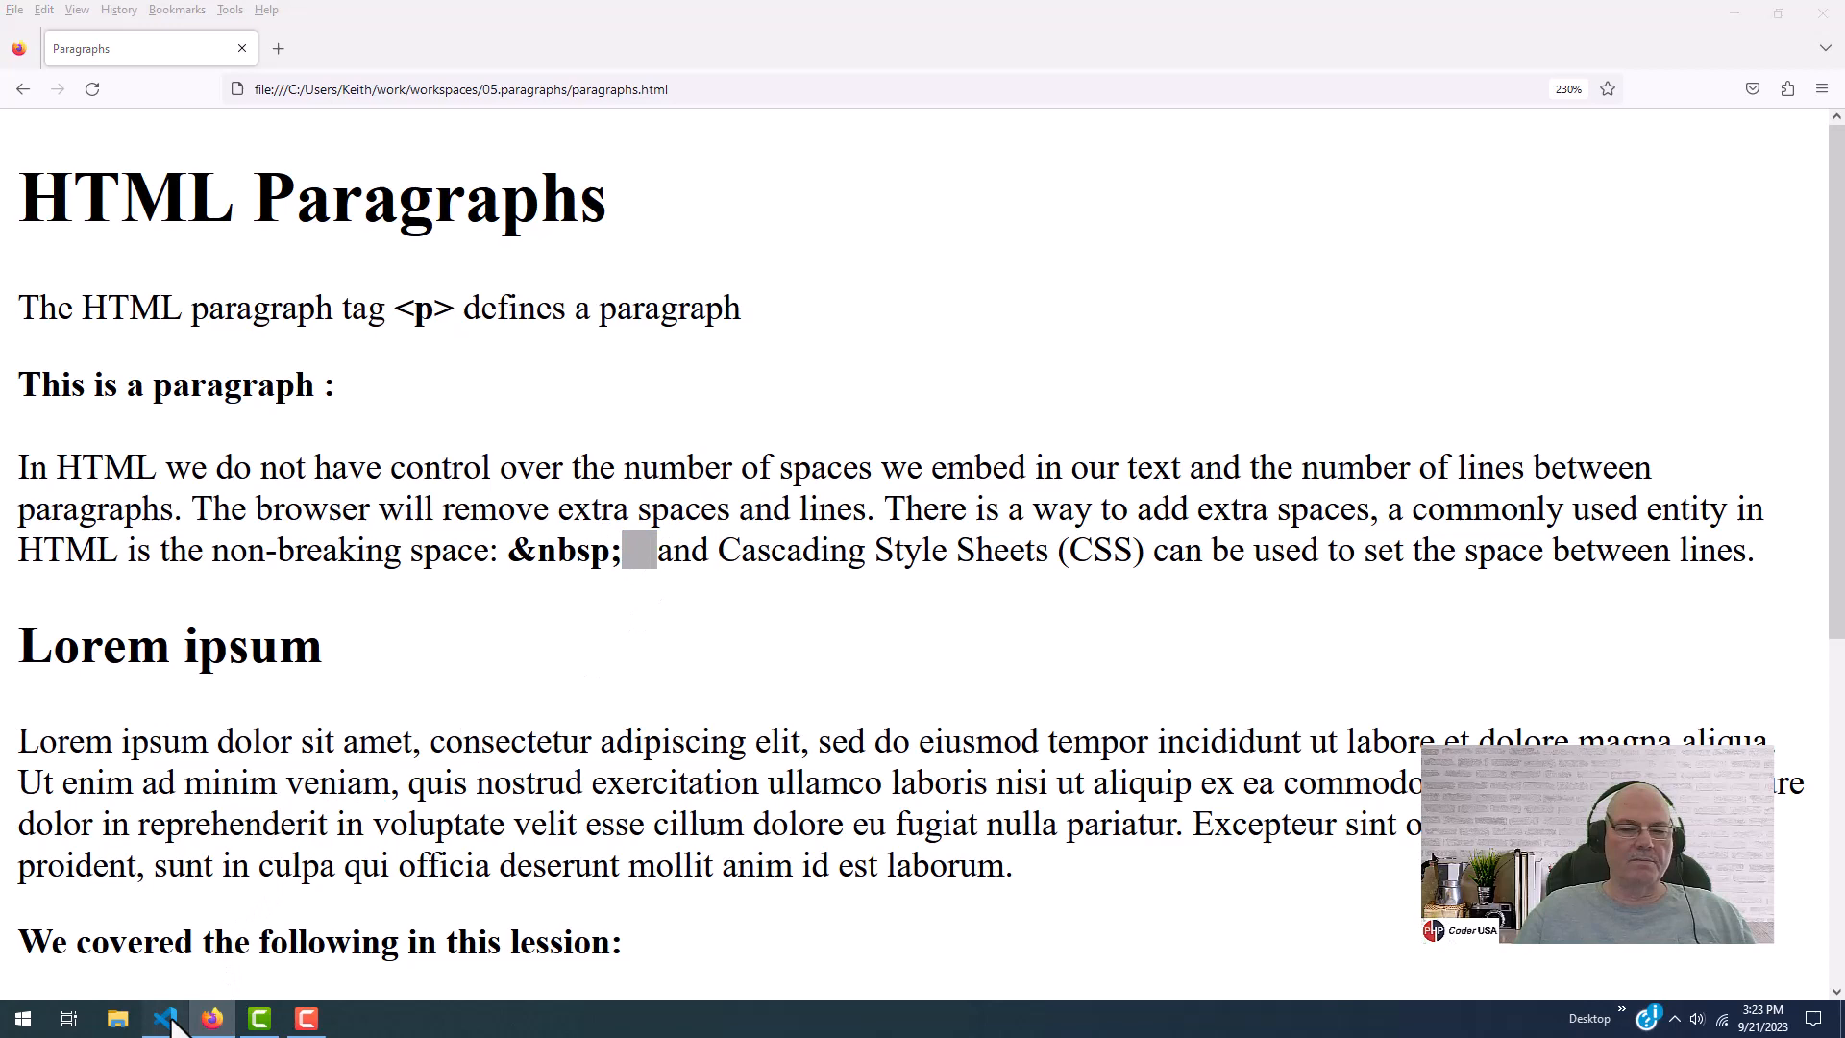
left_click(171, 1018)
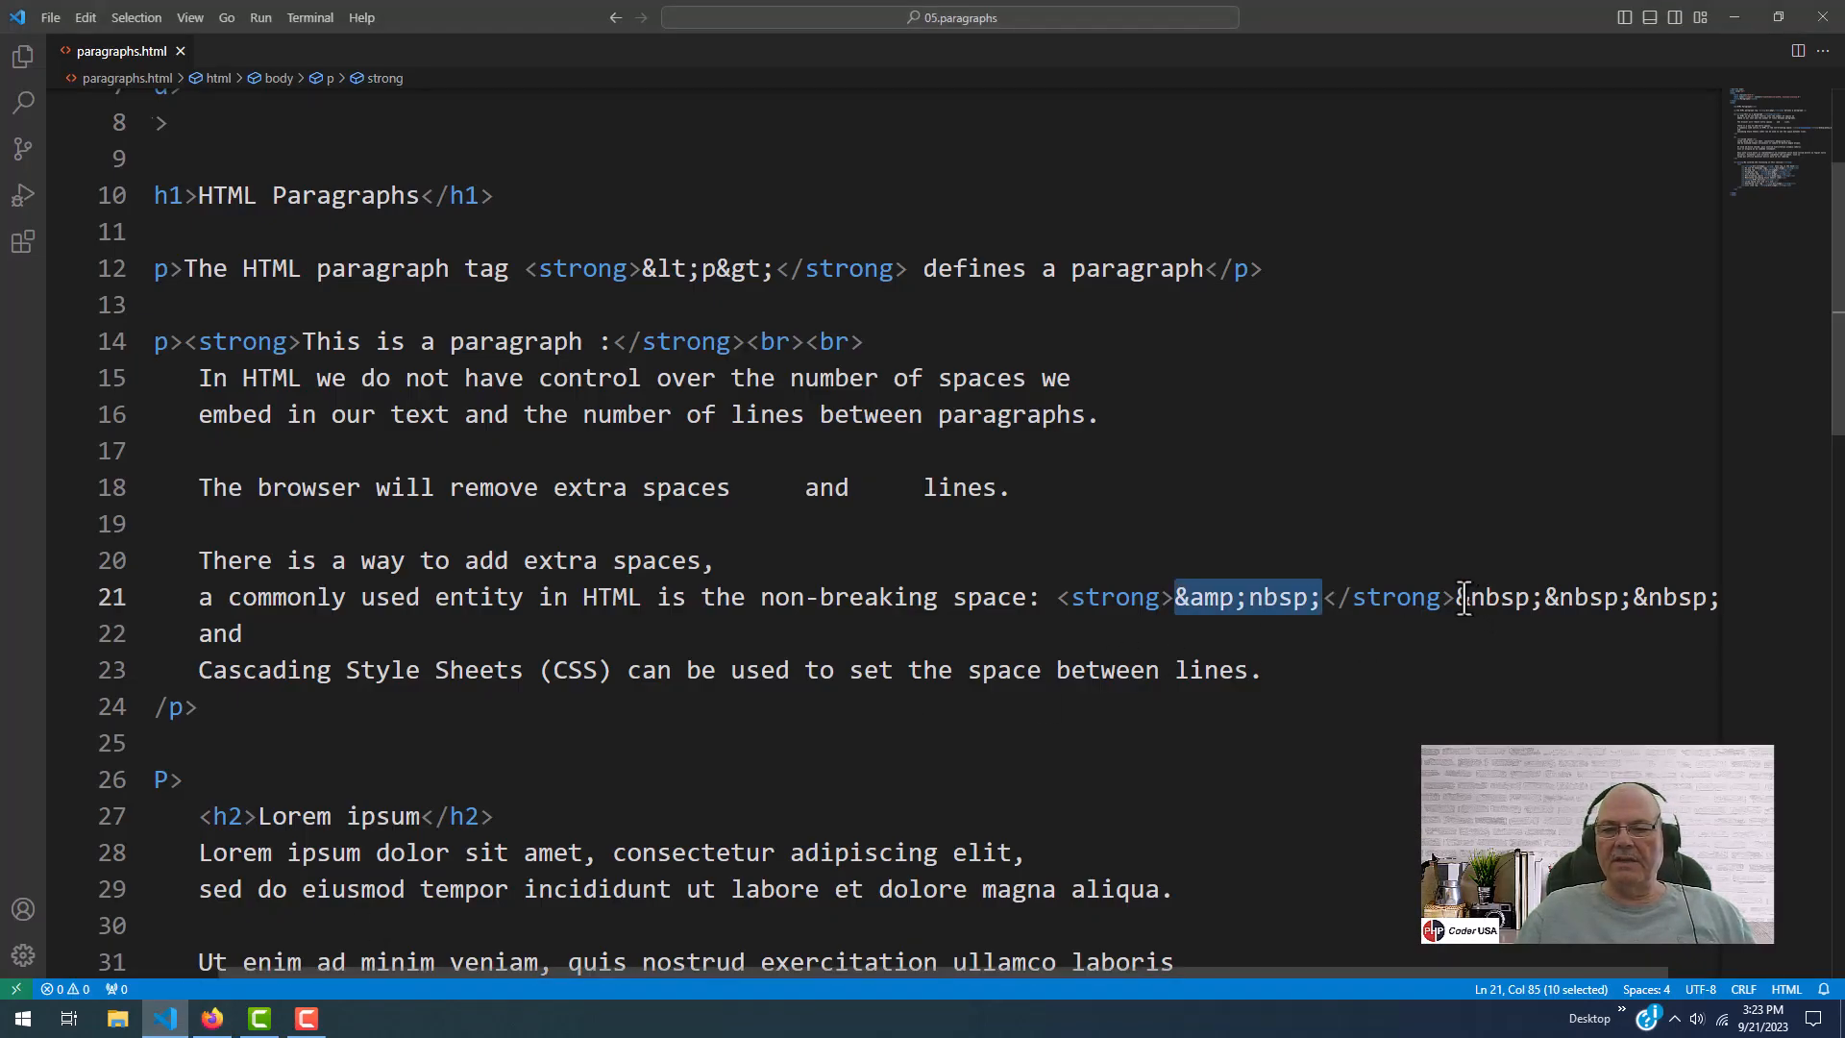
left_click_drag(1459, 596, 1713, 596)
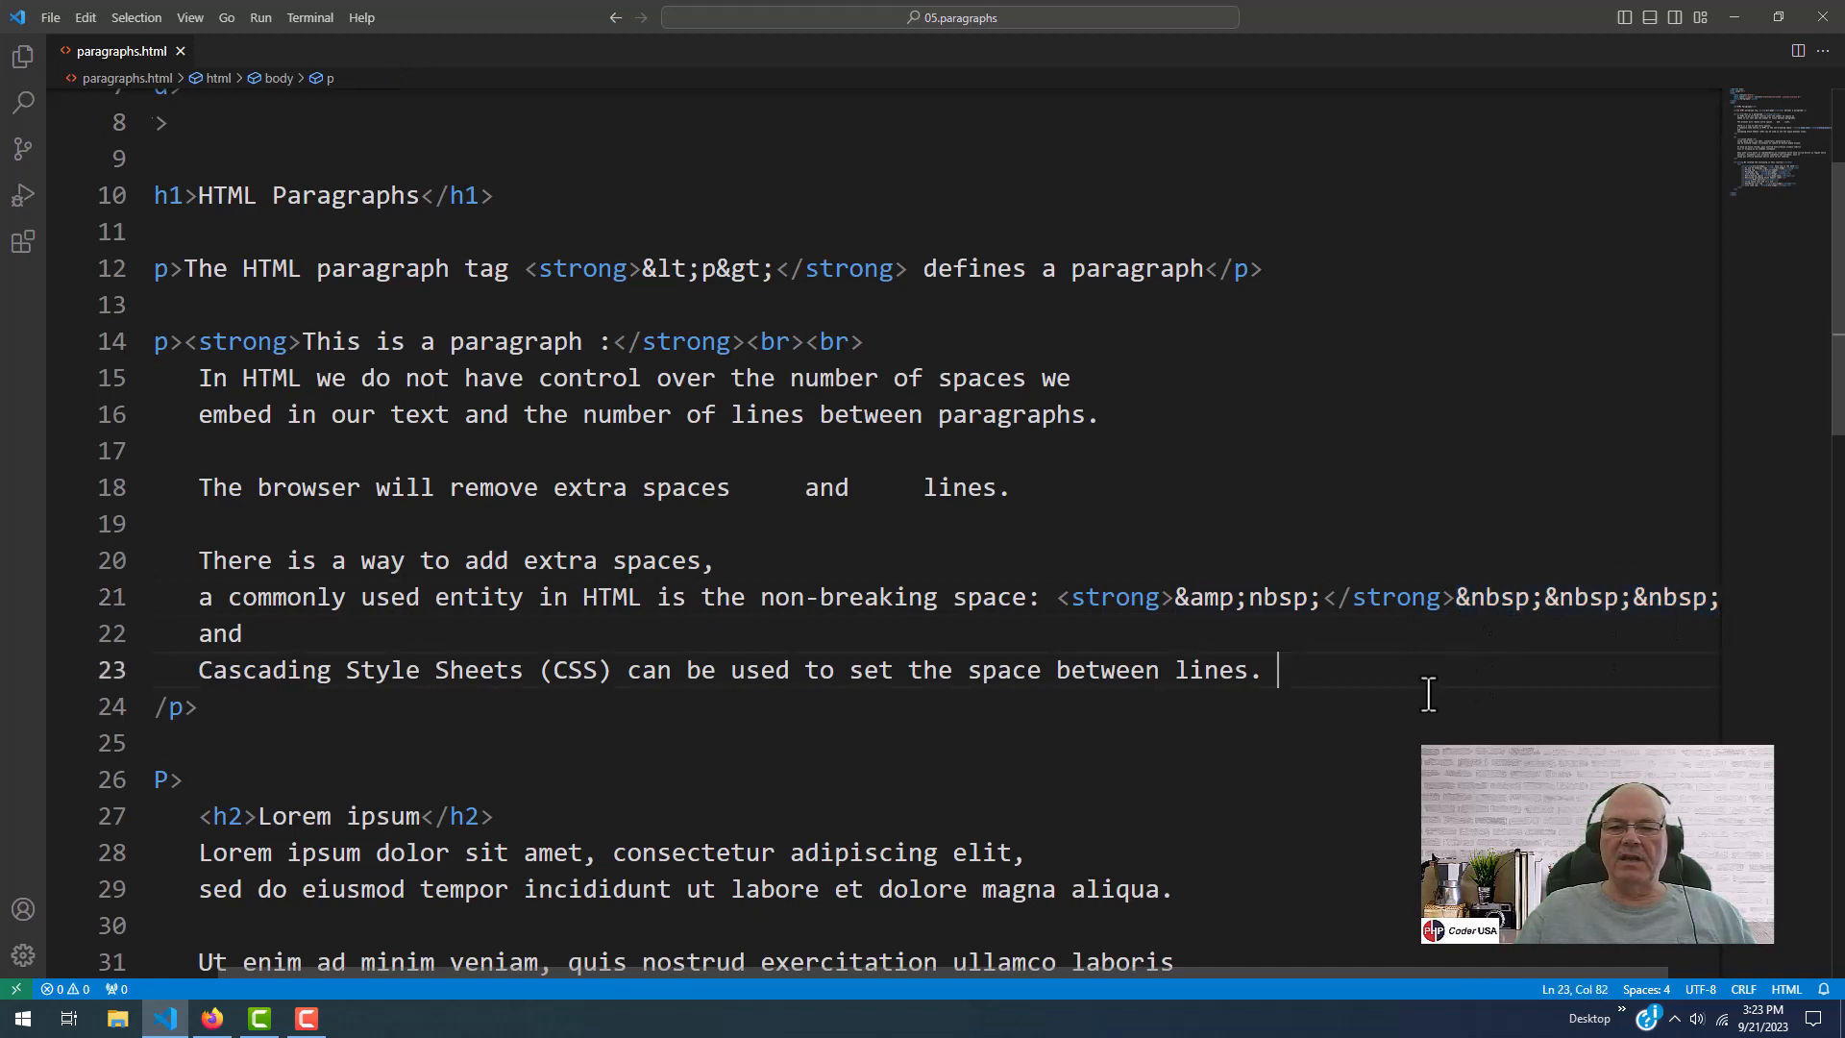
mouse_move(1503, 691)
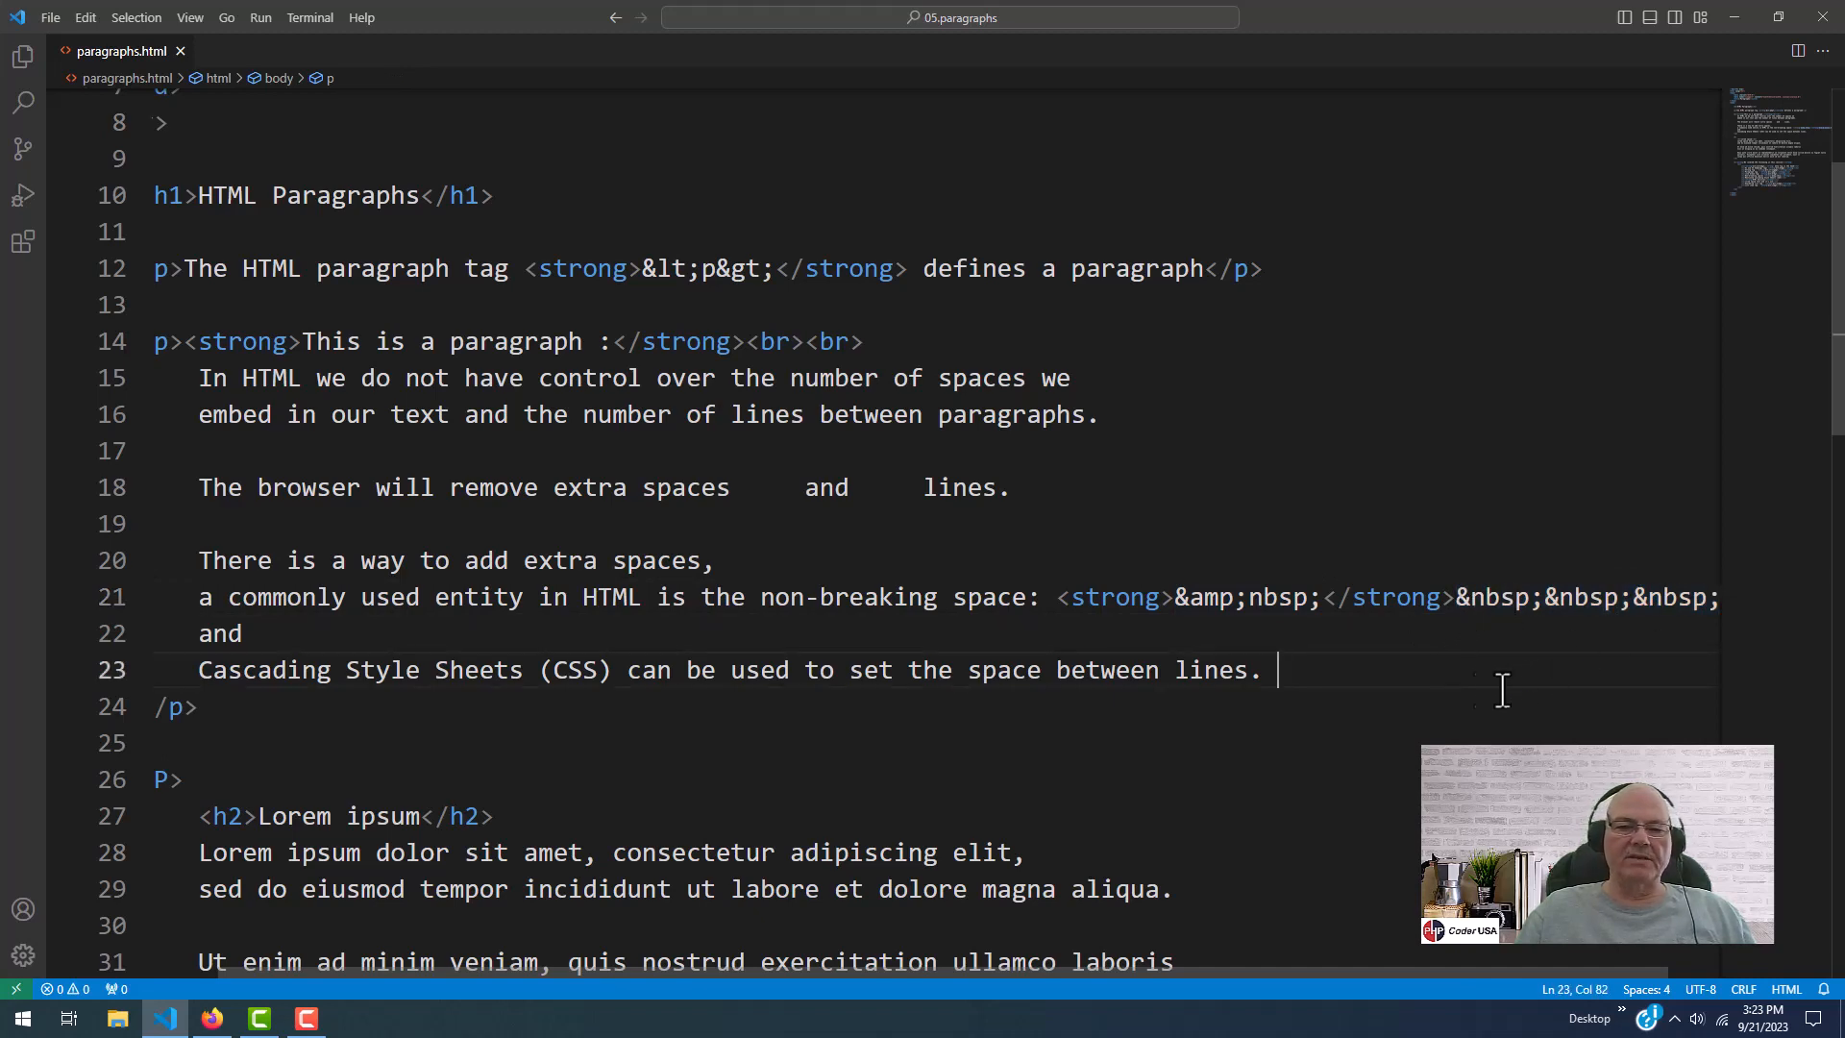
left_click(212, 1019)
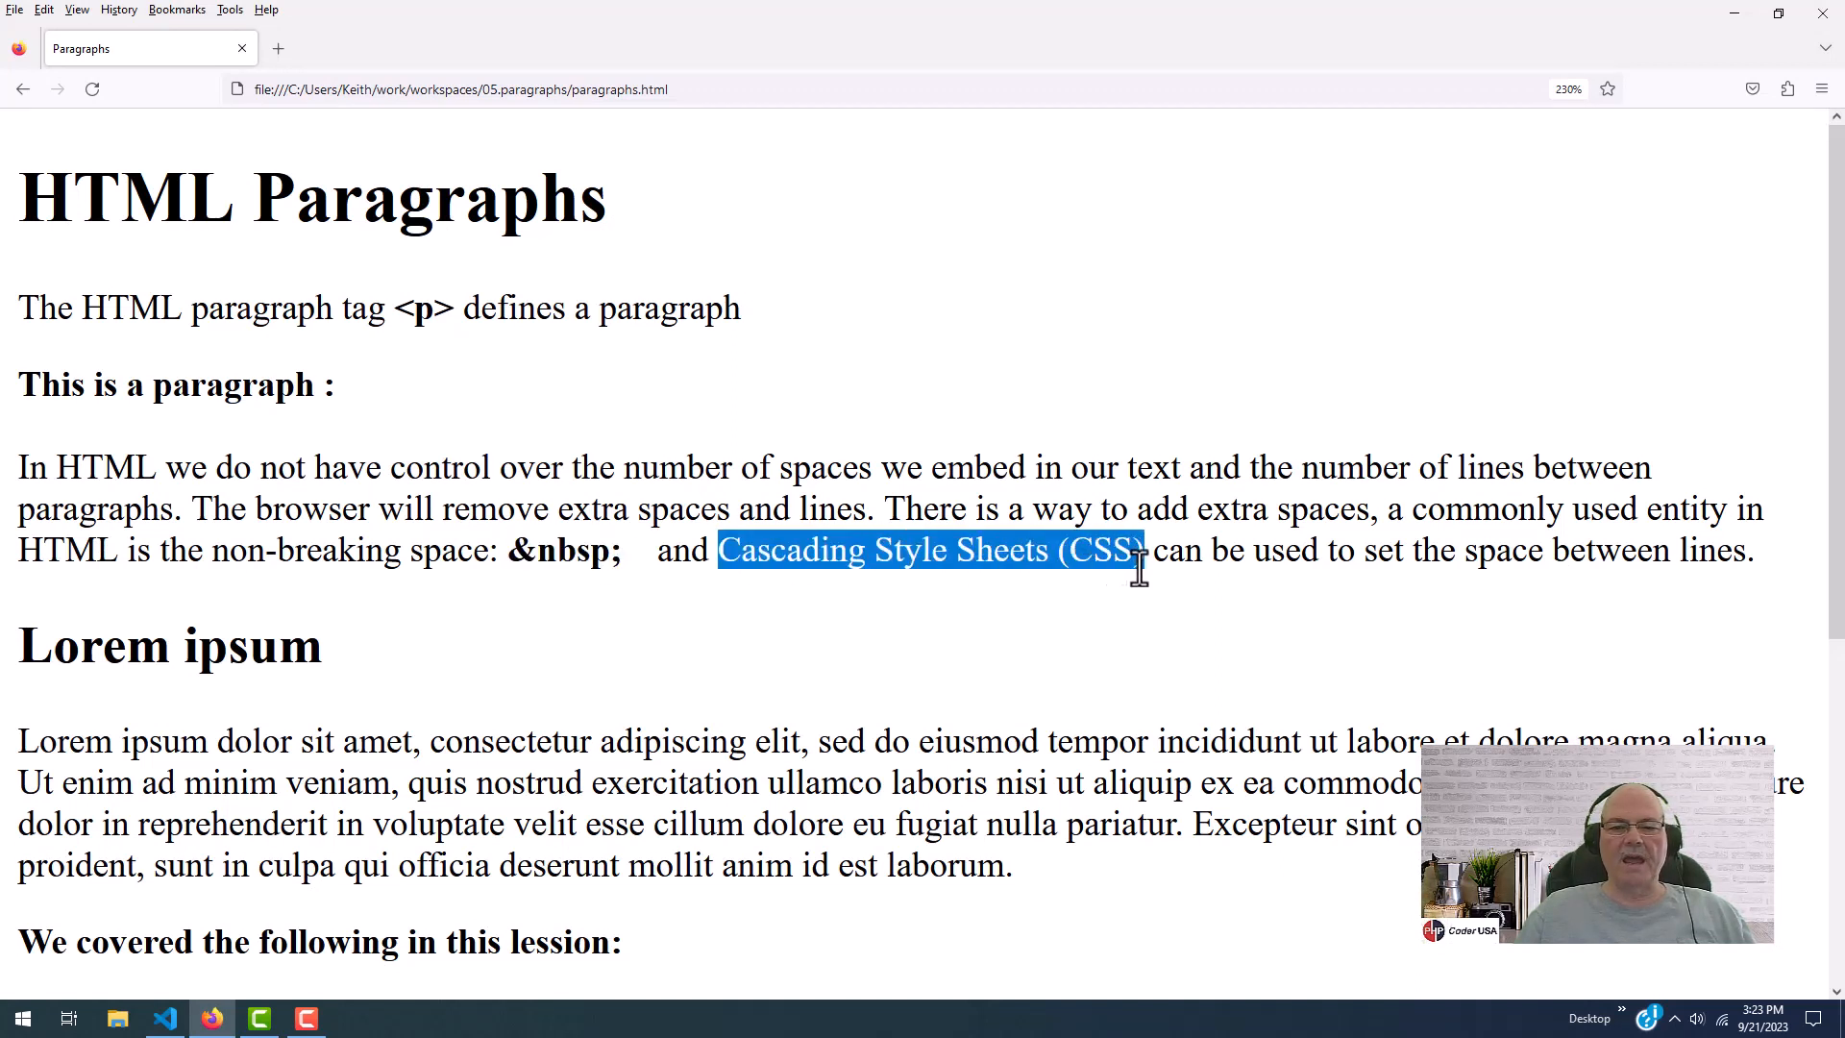
left_click(664, 634)
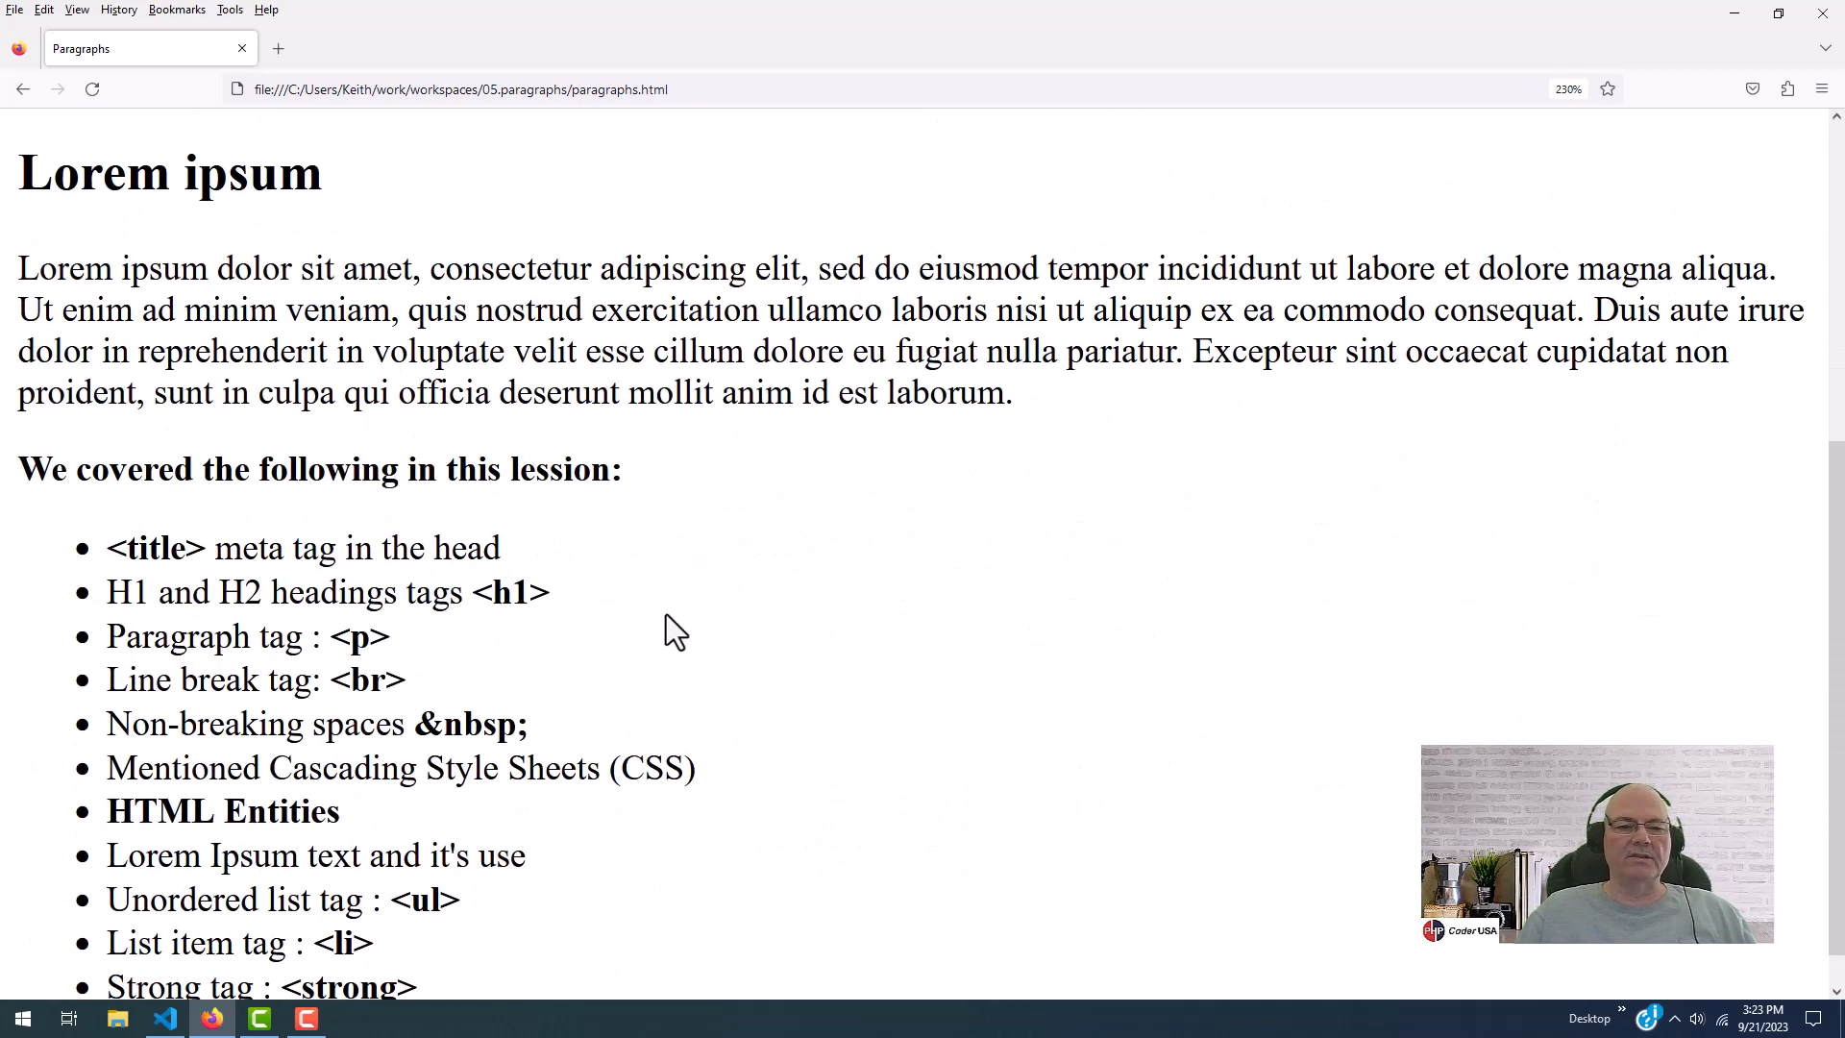
scroll("up", 3)
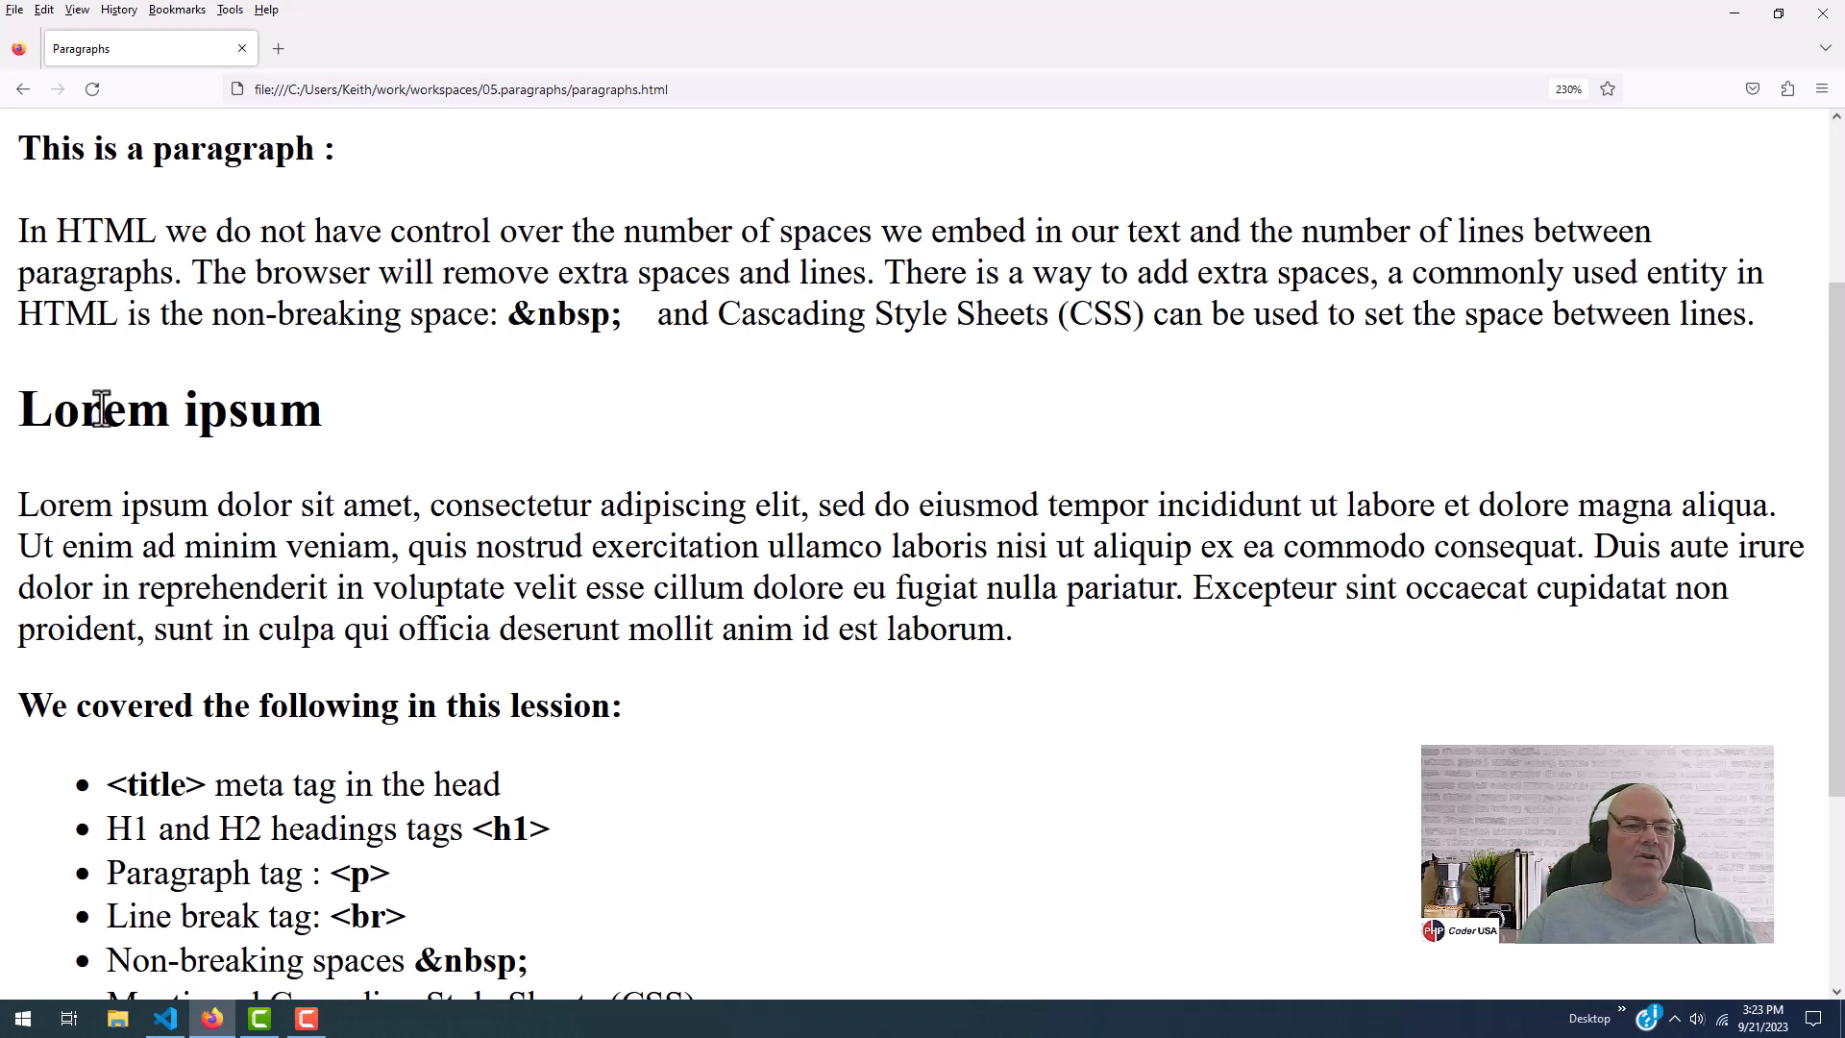
scroll("up", 3)
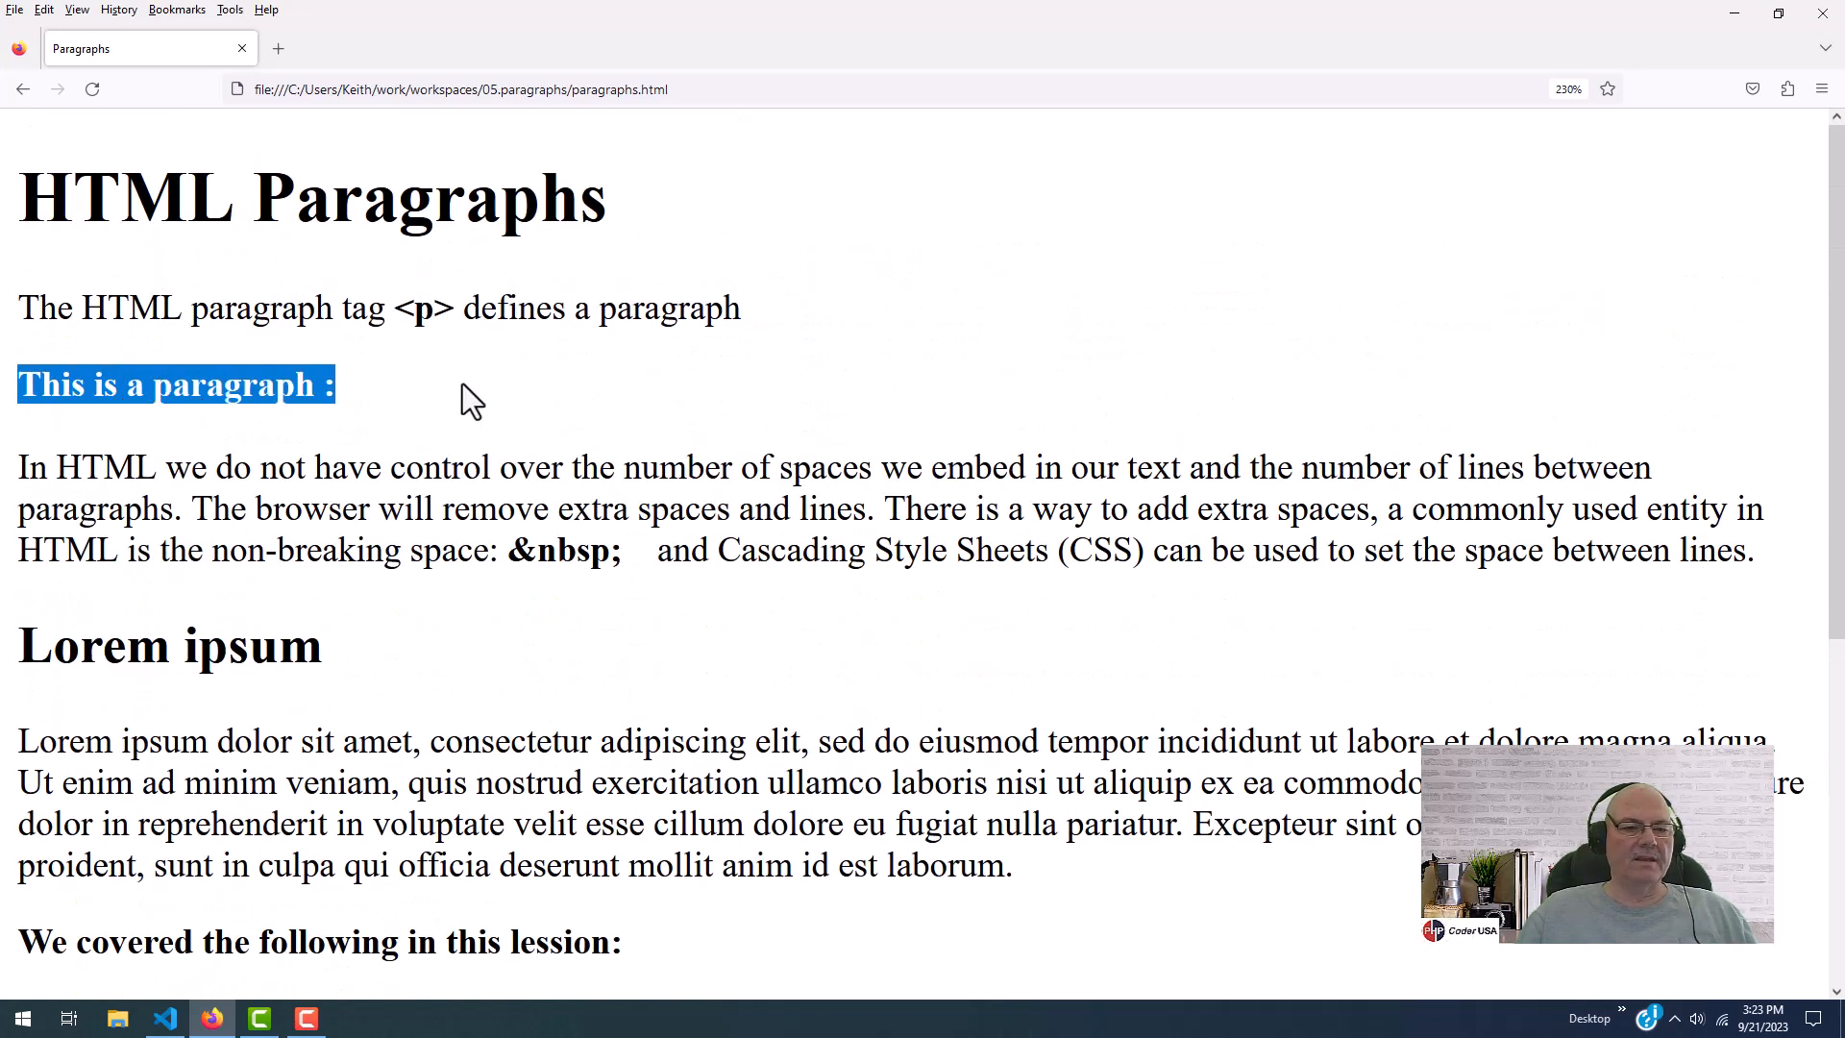
left_click(171, 715)
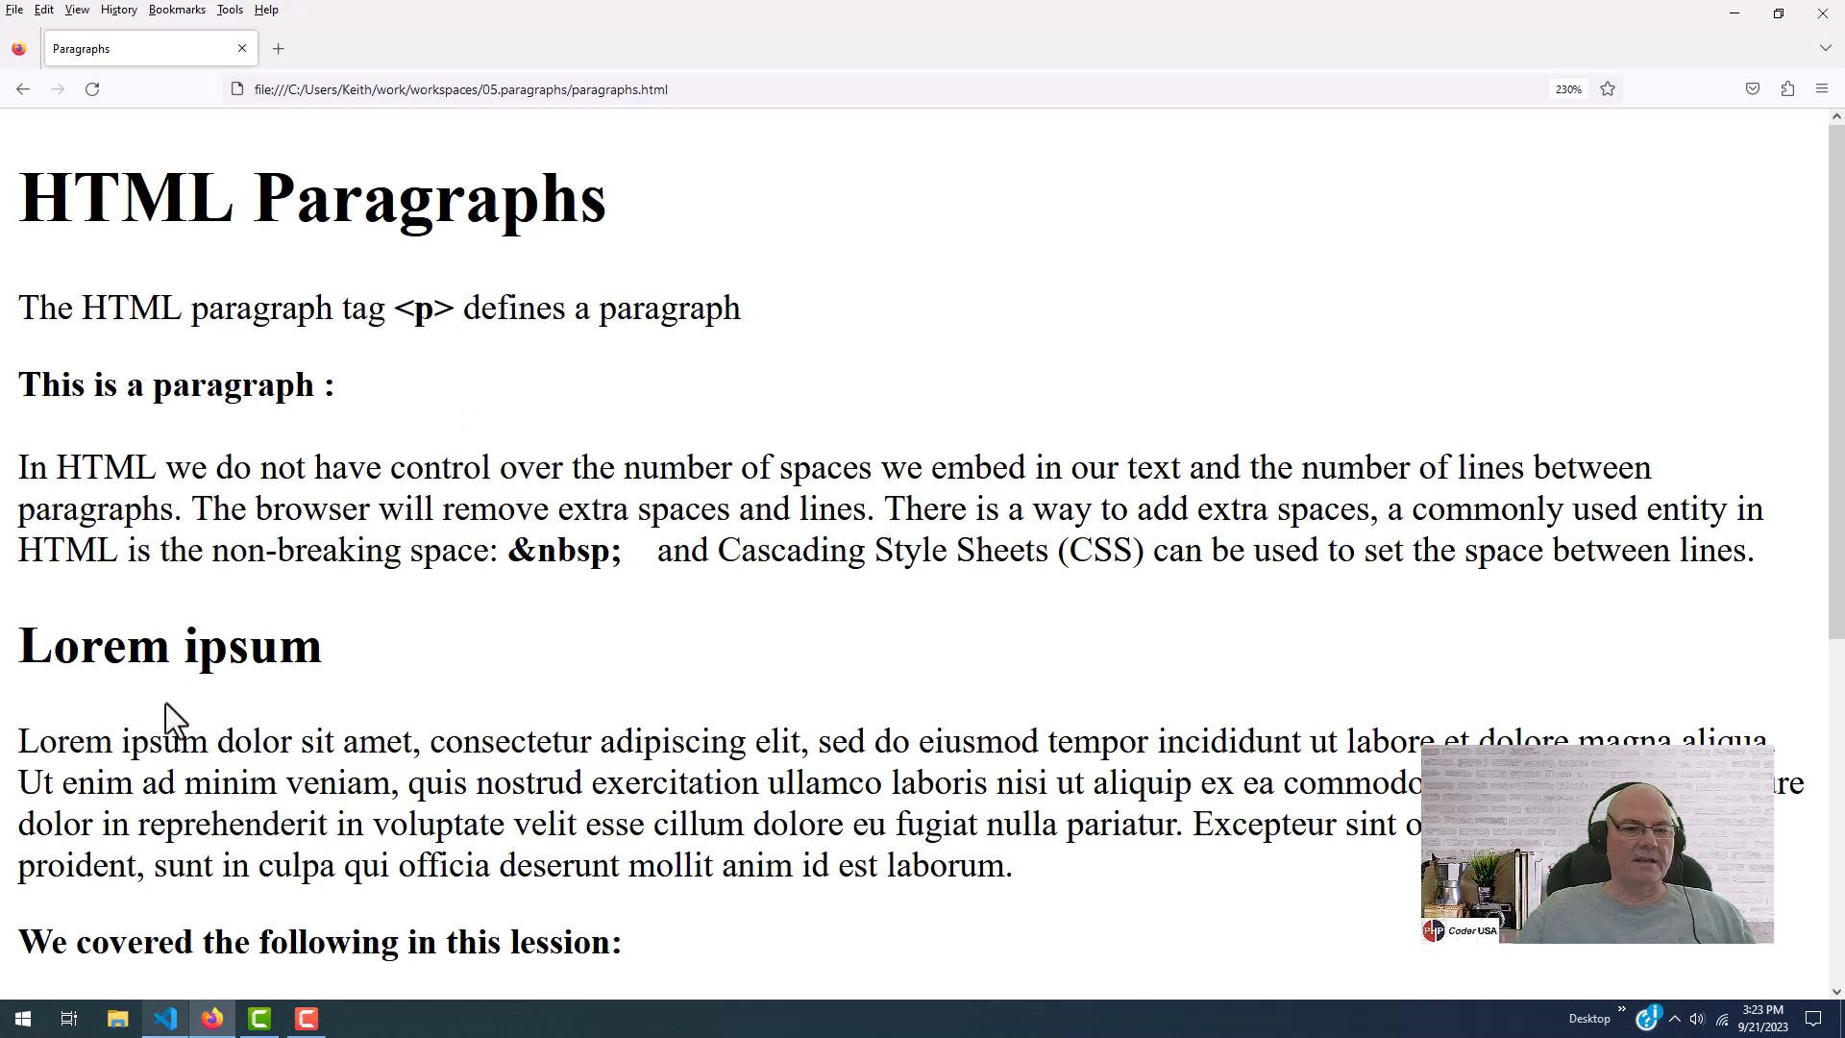
Select the bold 'This is a paragraph :' line in the source, then return to Firefox
left_click(171, 1017)
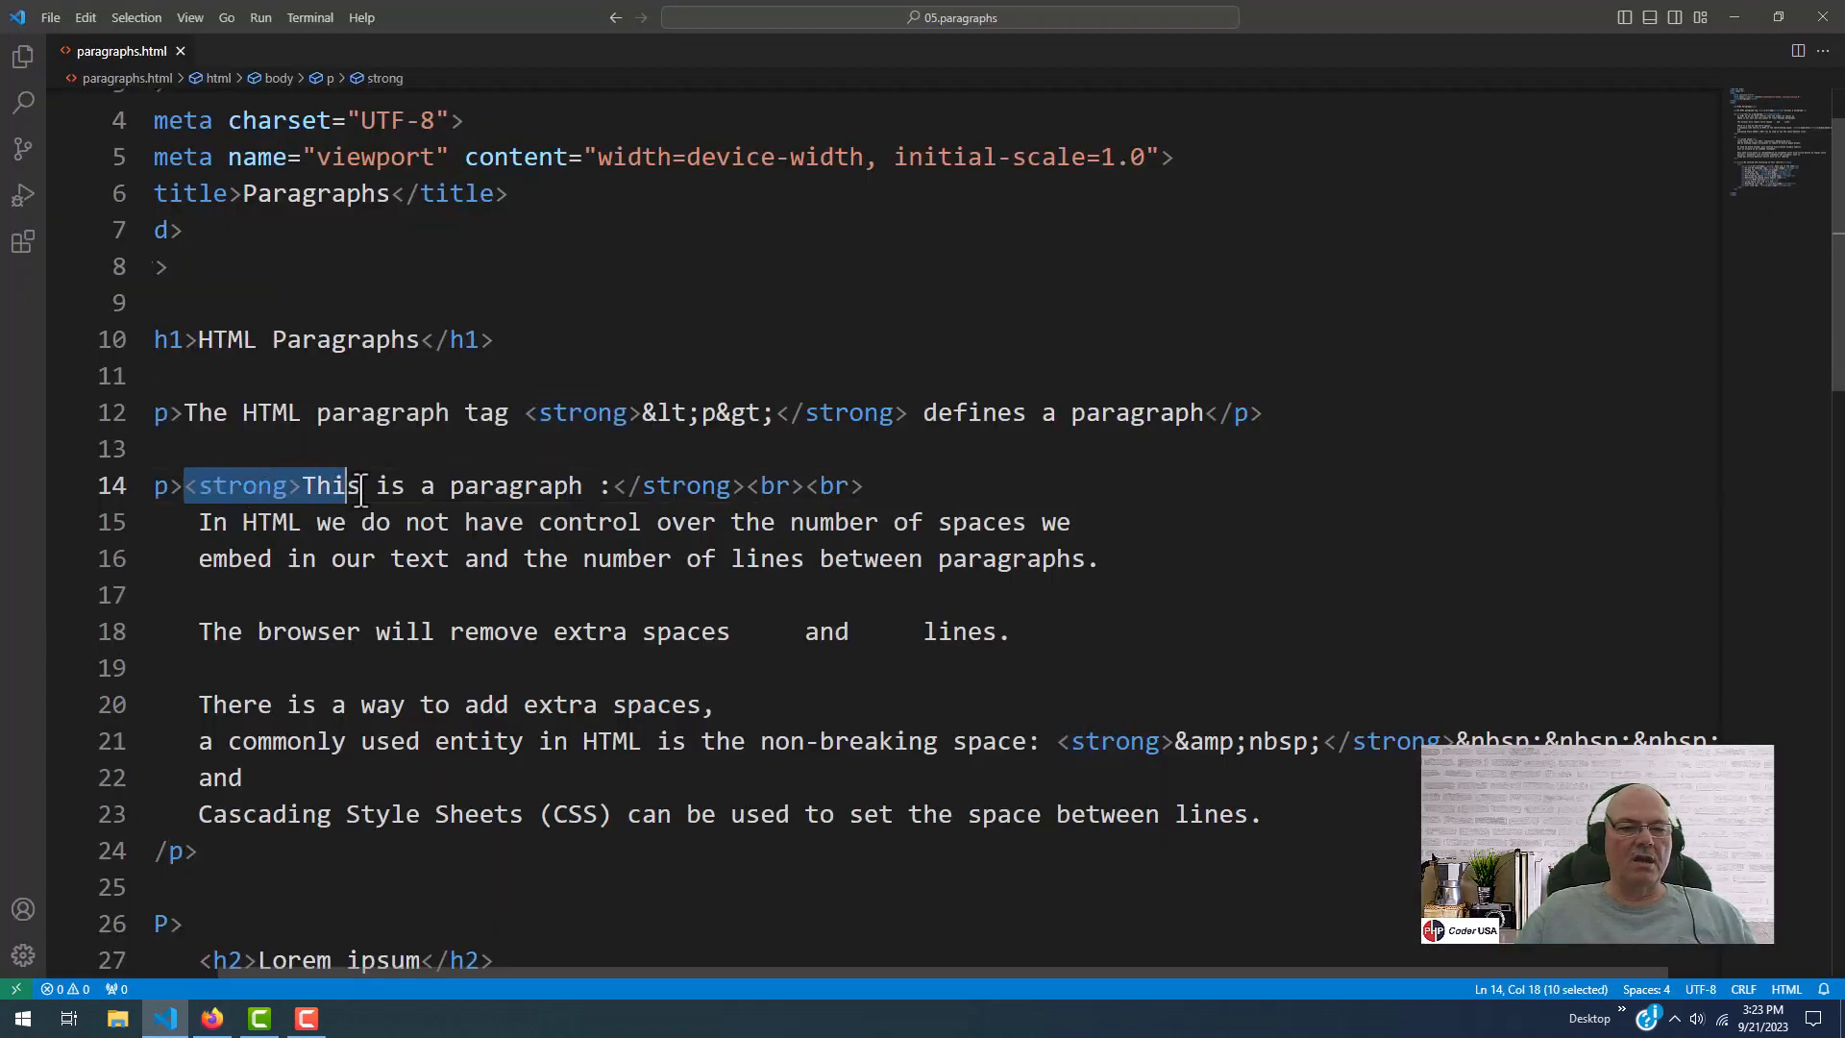
left_click_drag(366, 484, 506, 485)
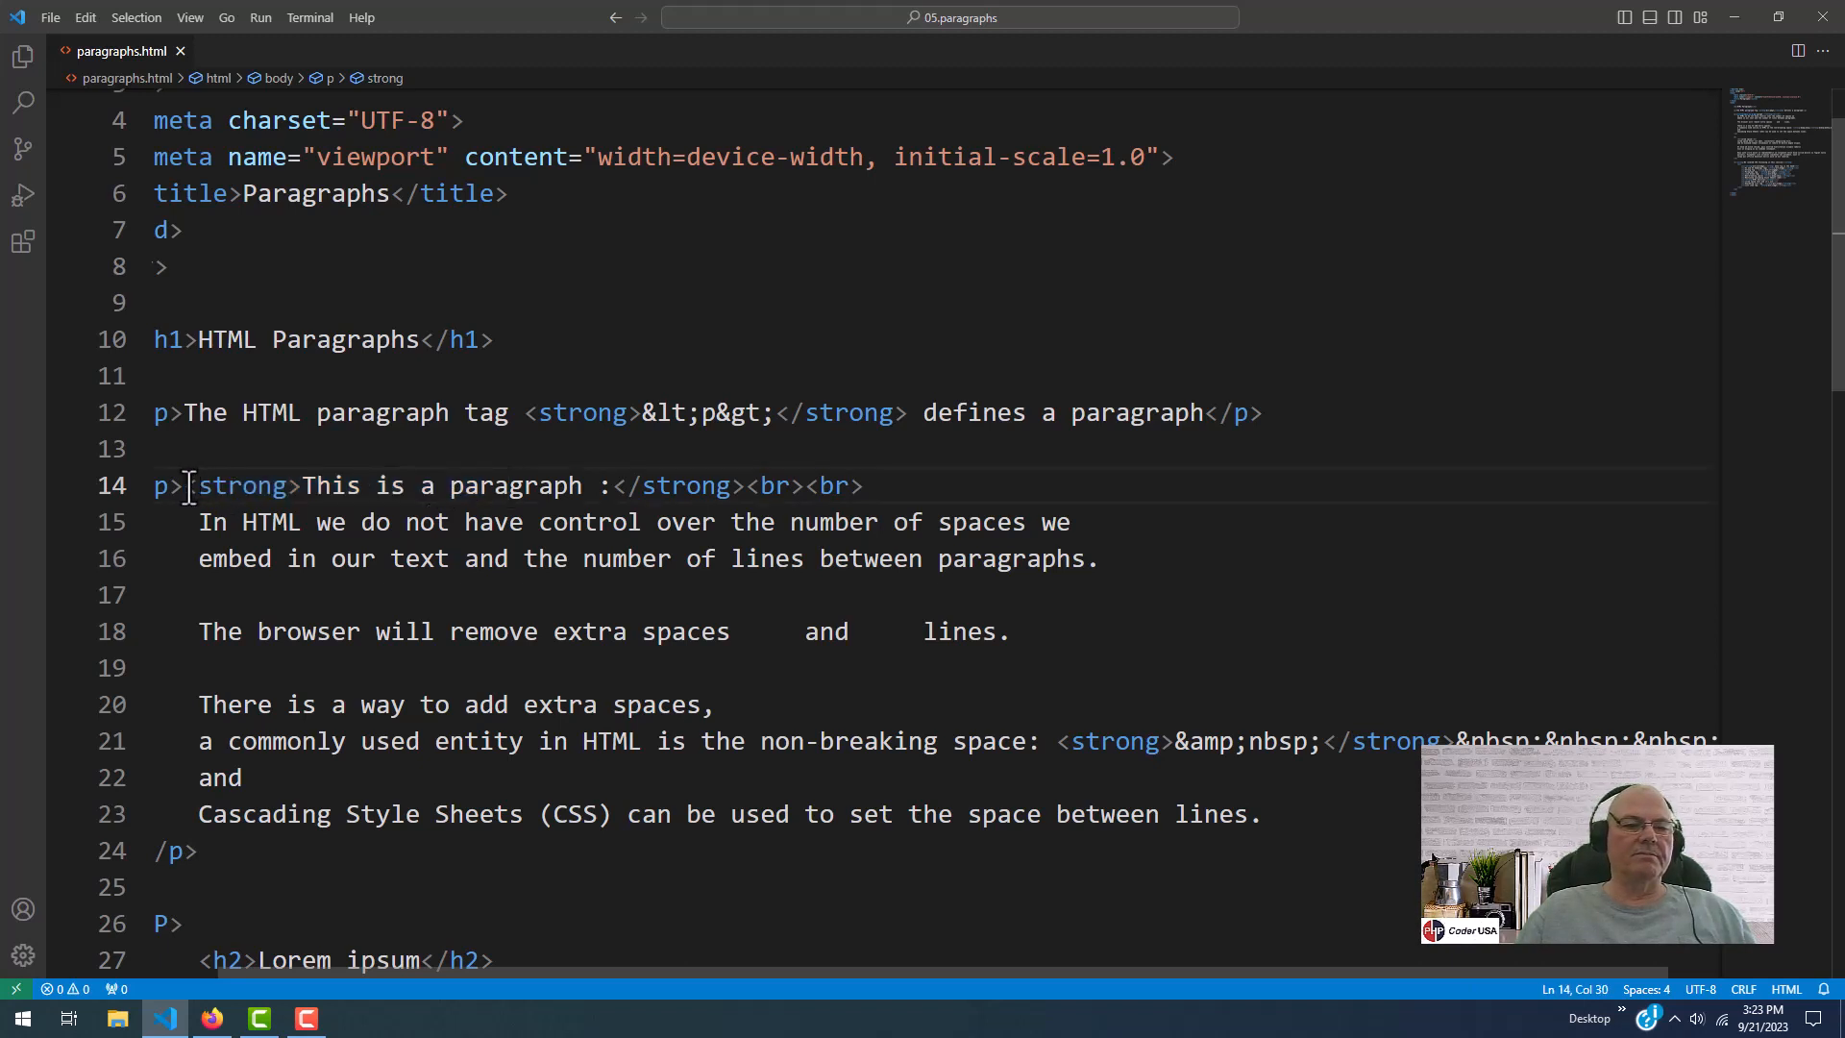
left_click_drag(184, 484, 333, 484)
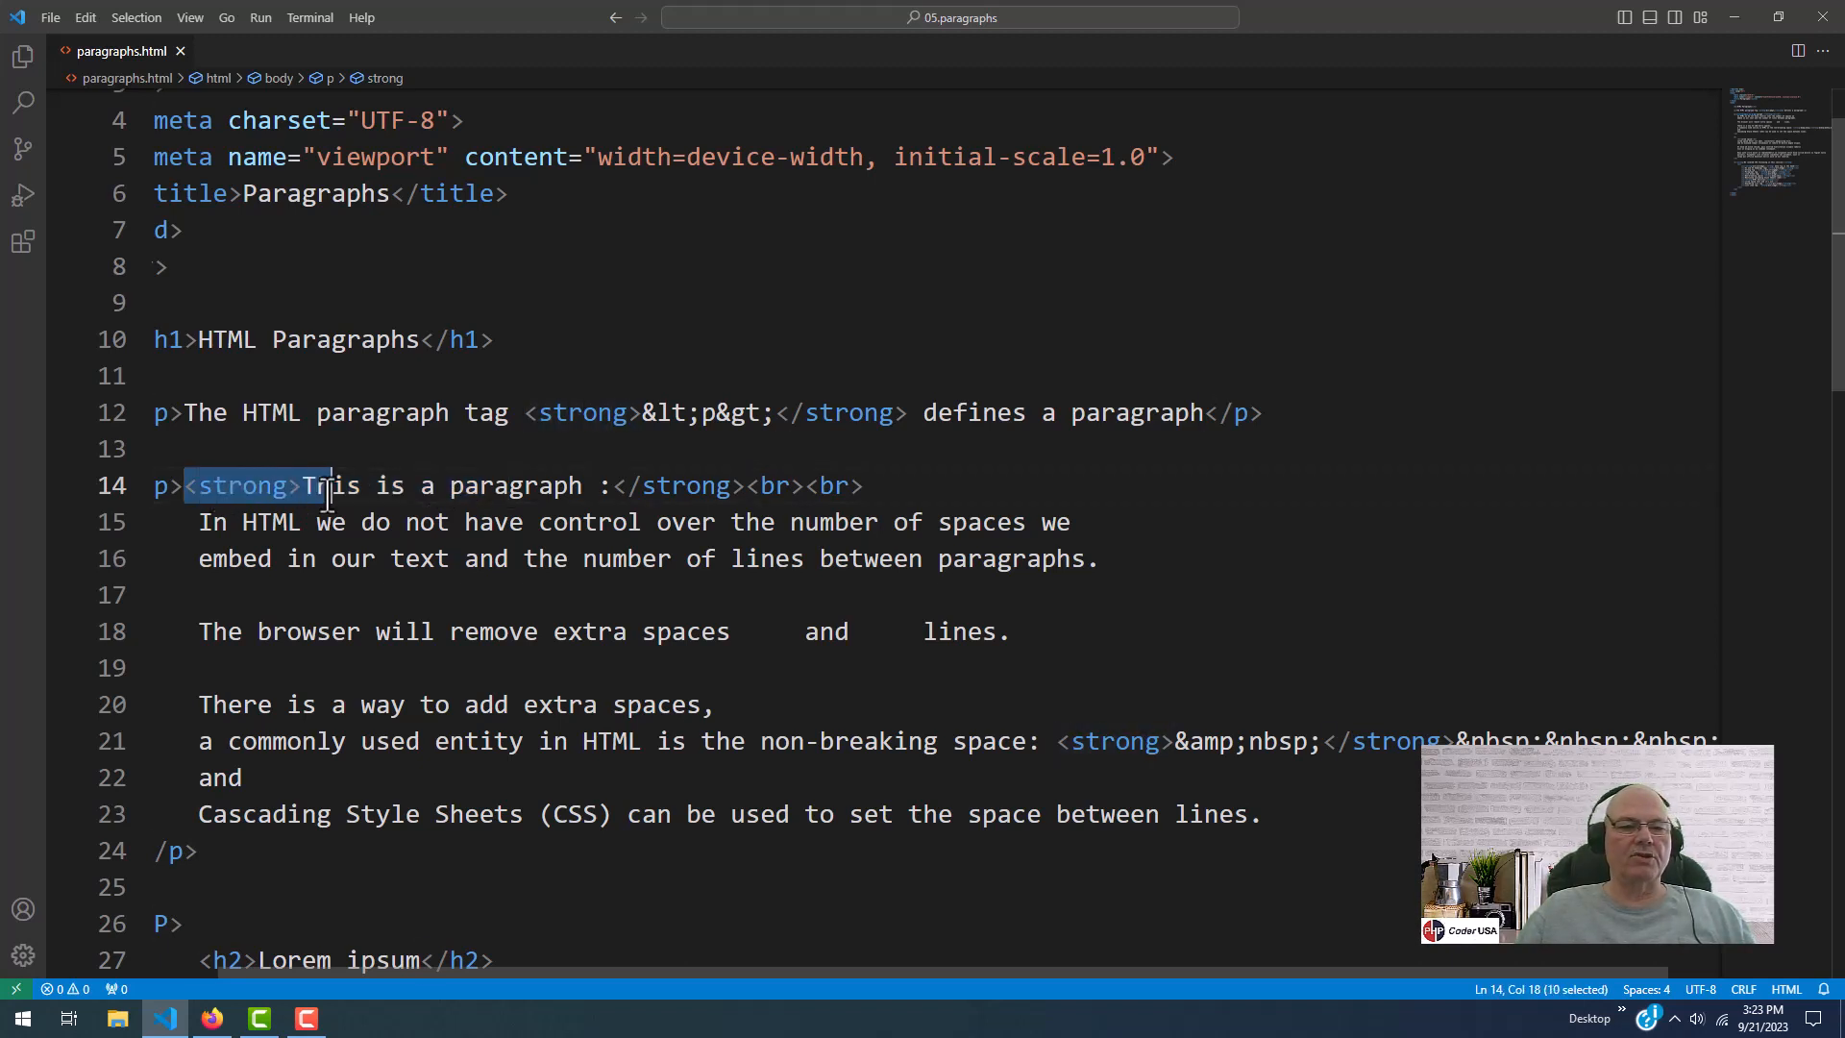
left_click_drag(329, 487, 691, 521)
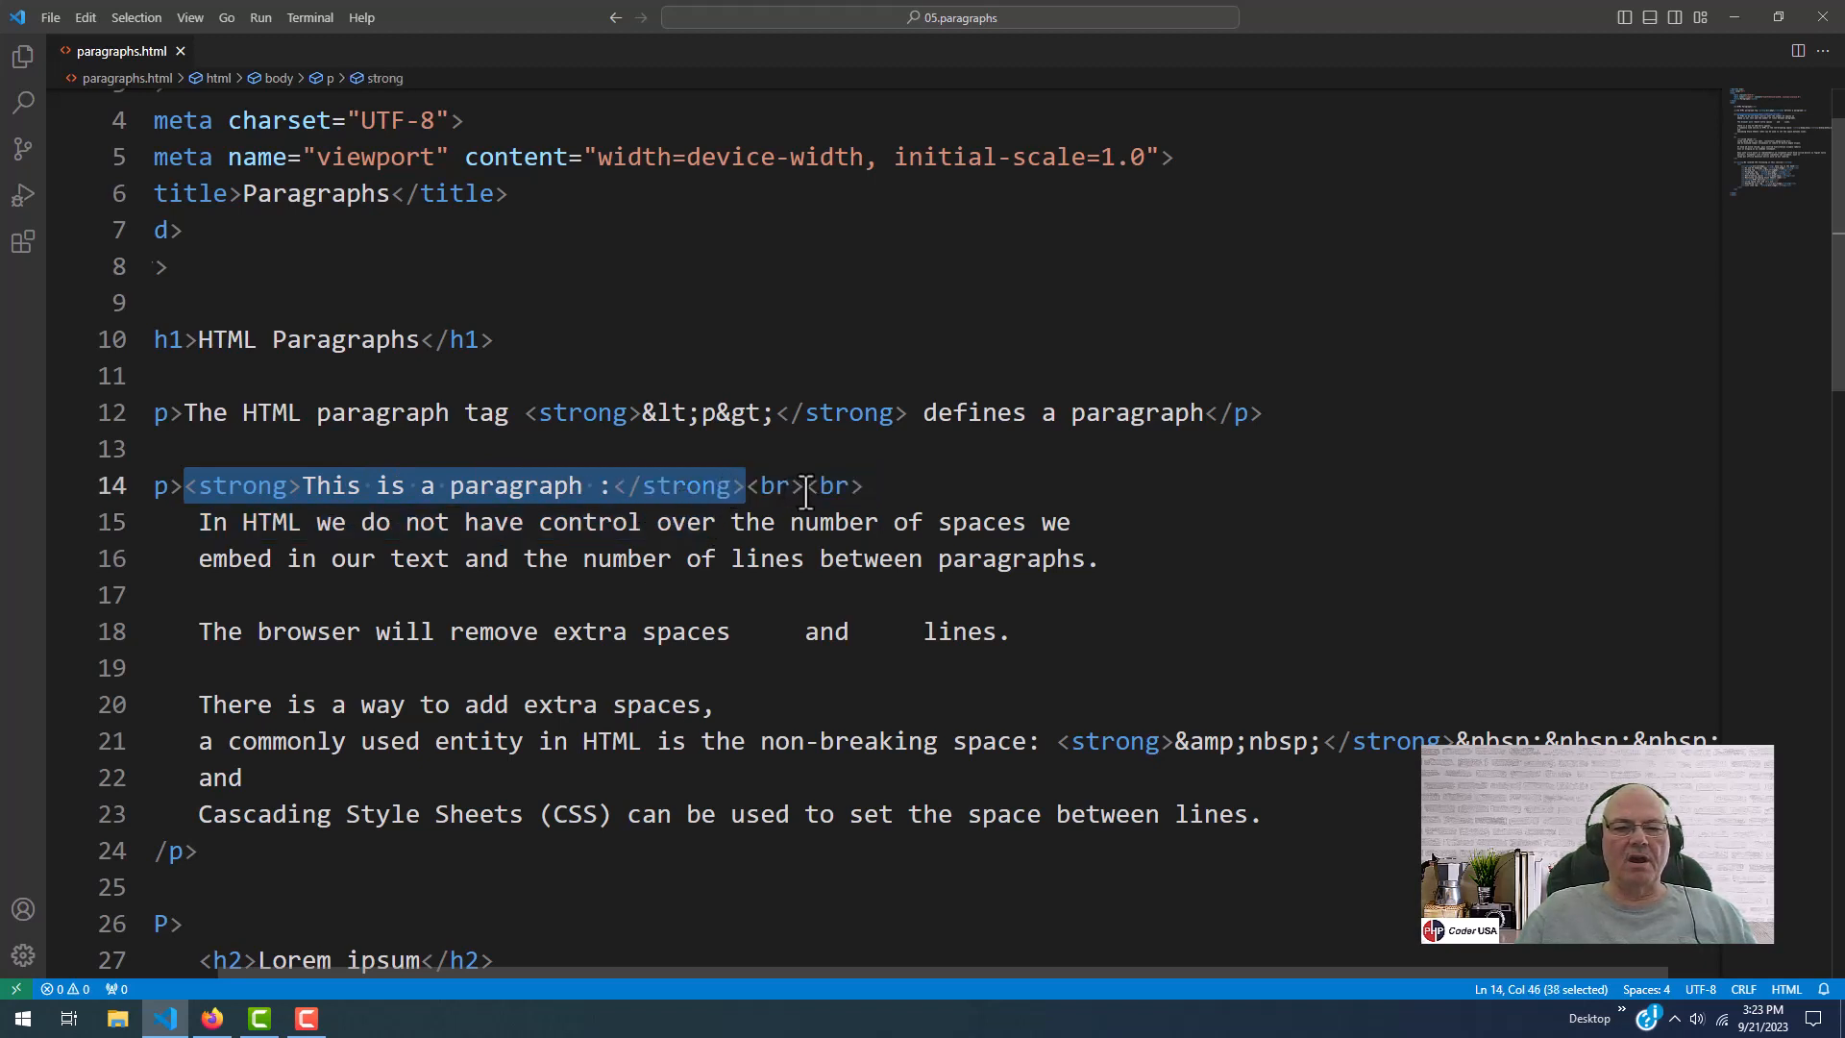
left_click(895, 486)
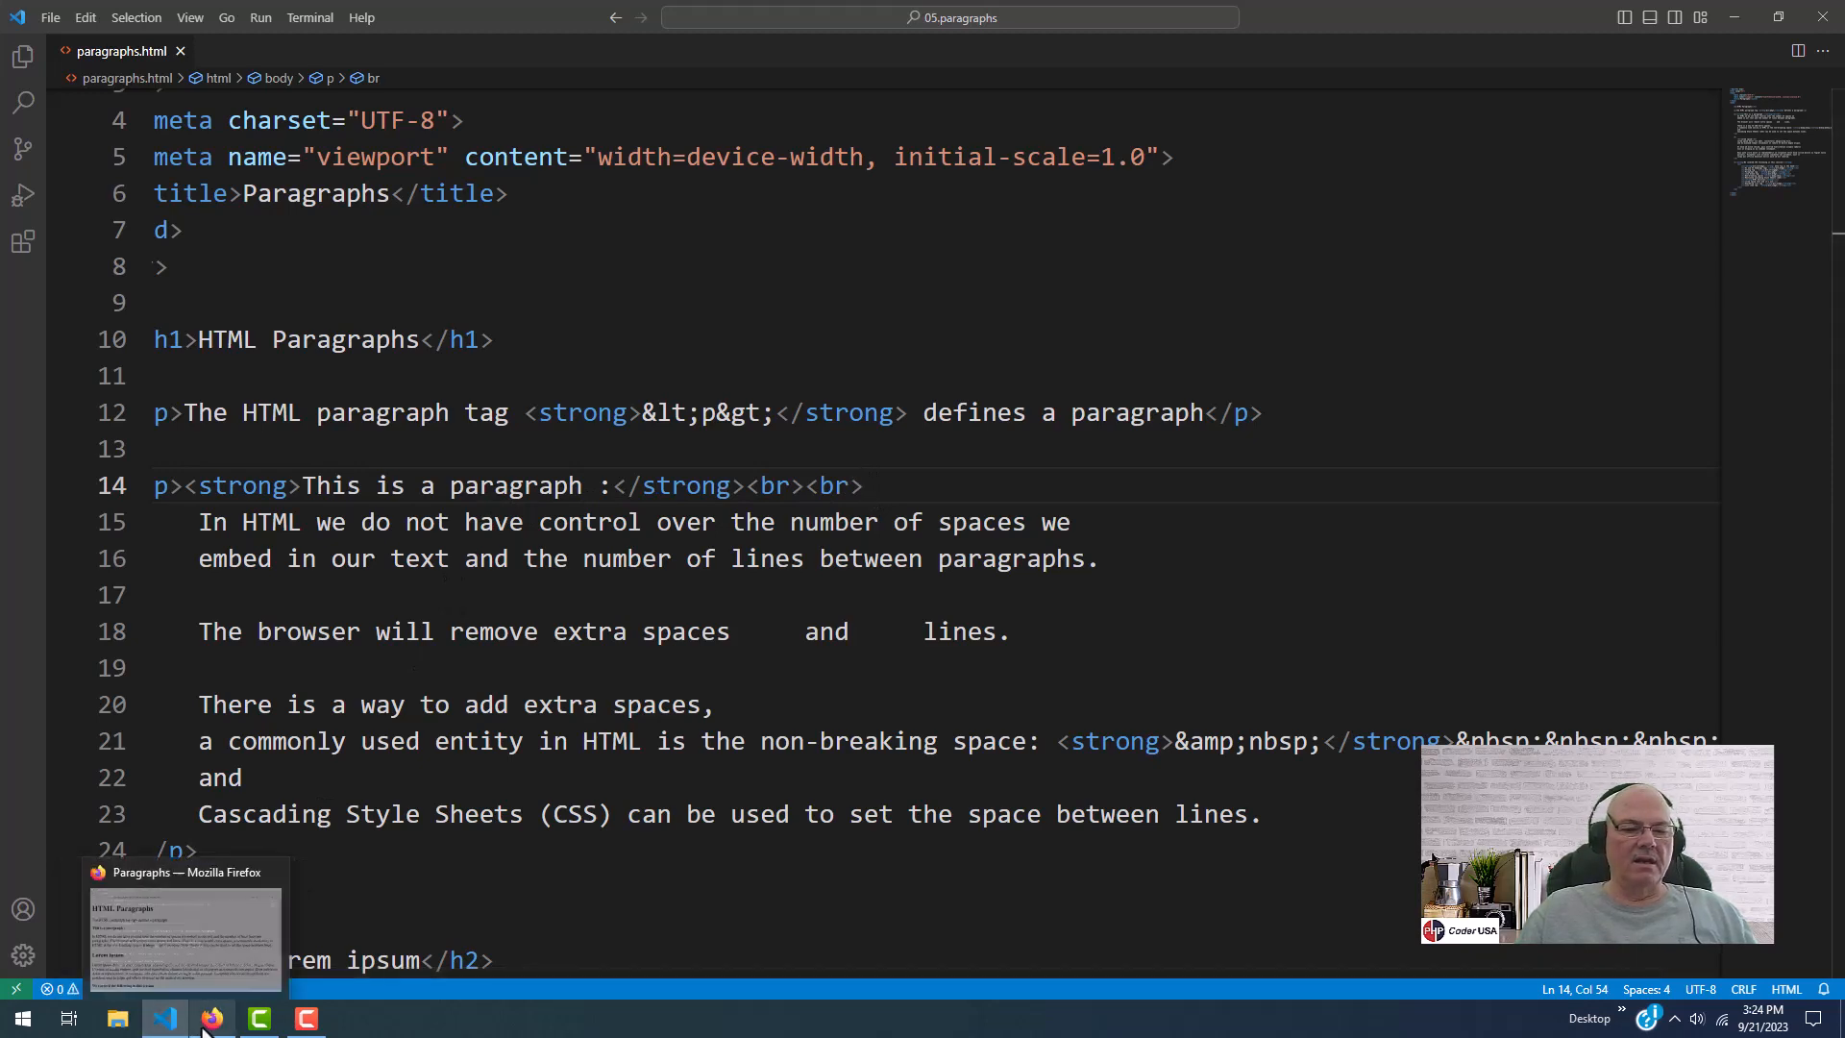
left_click(211, 1017)
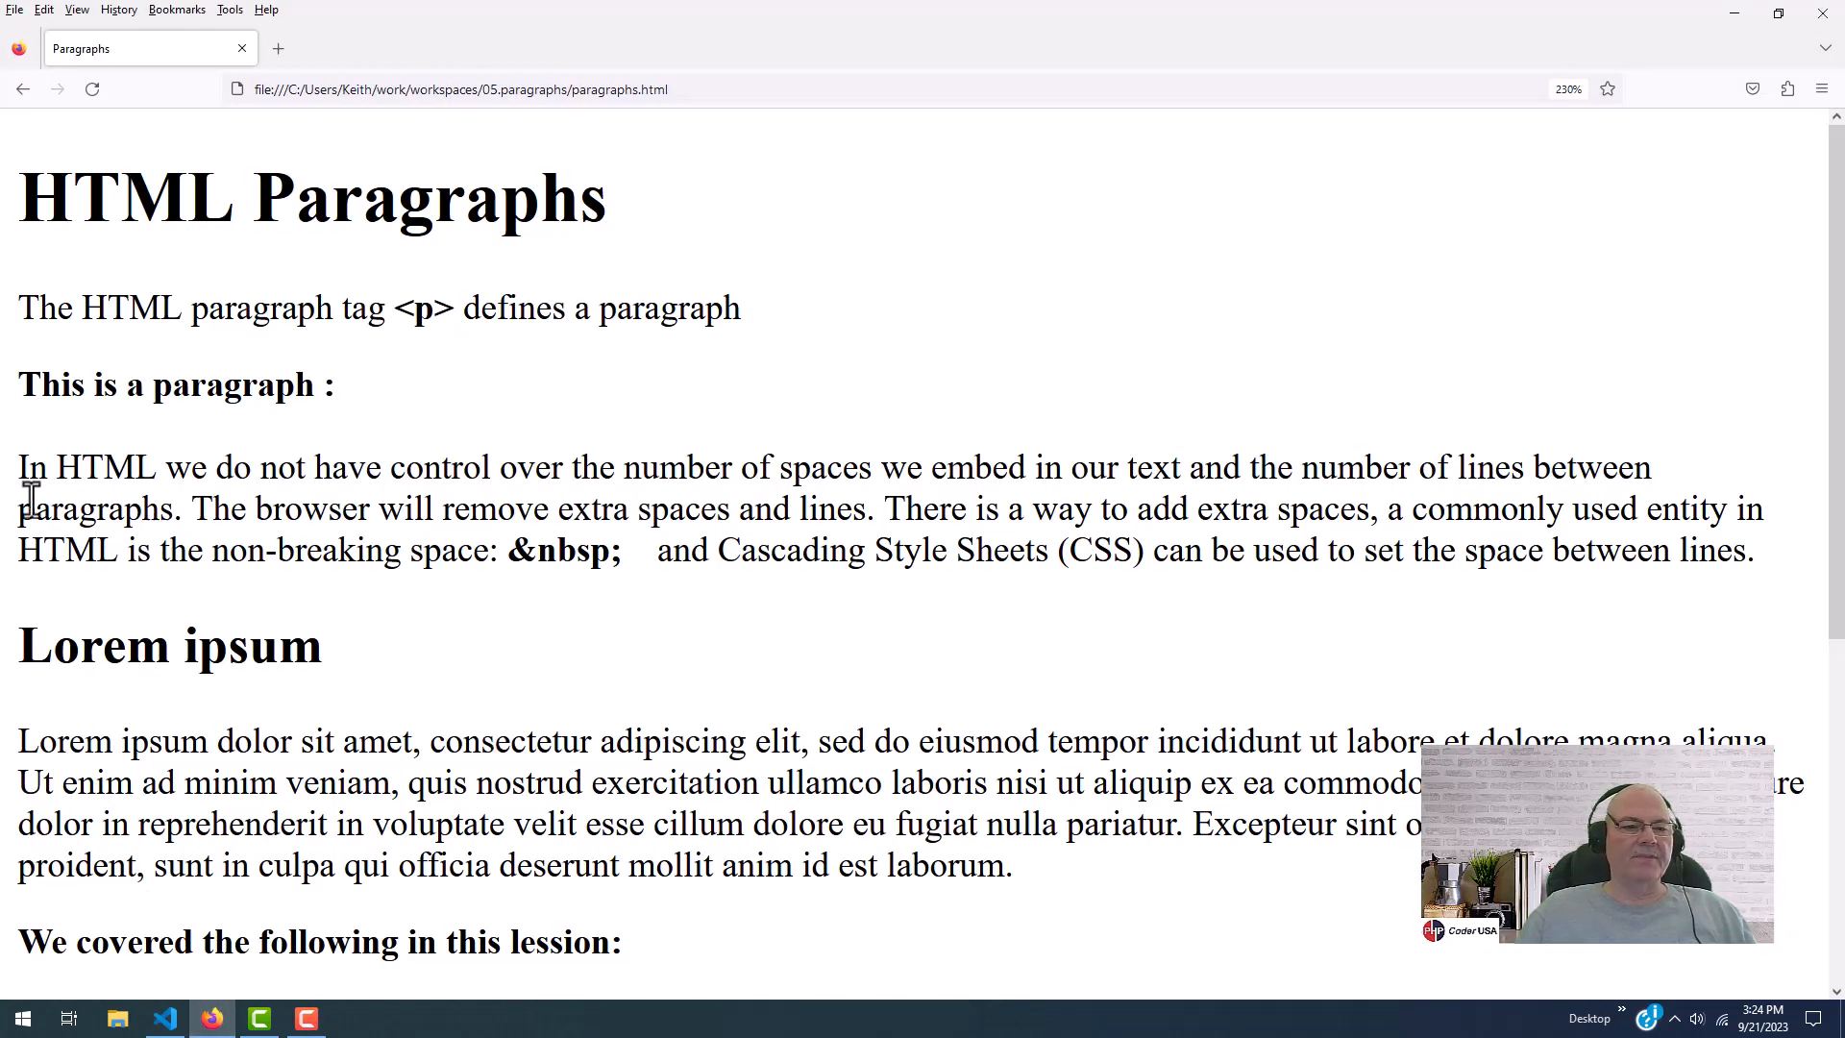
mouse_move(359, 405)
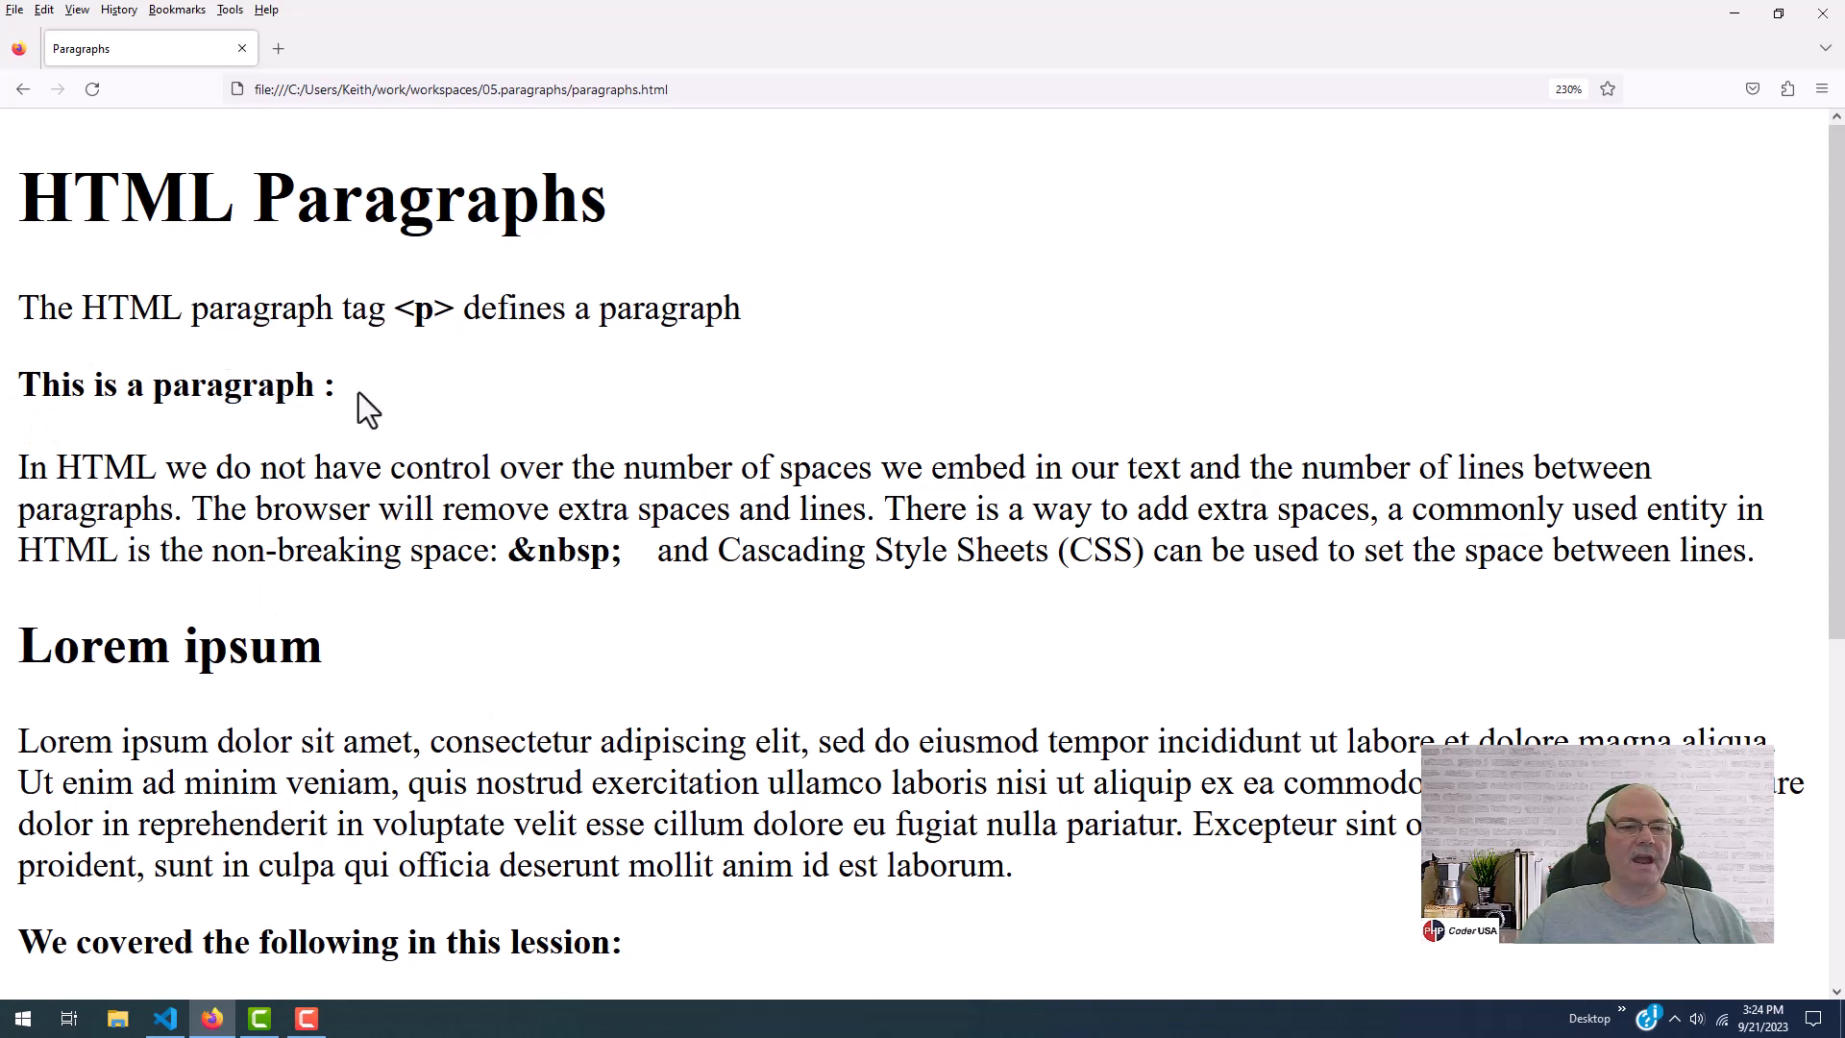
mouse_move(367, 398)
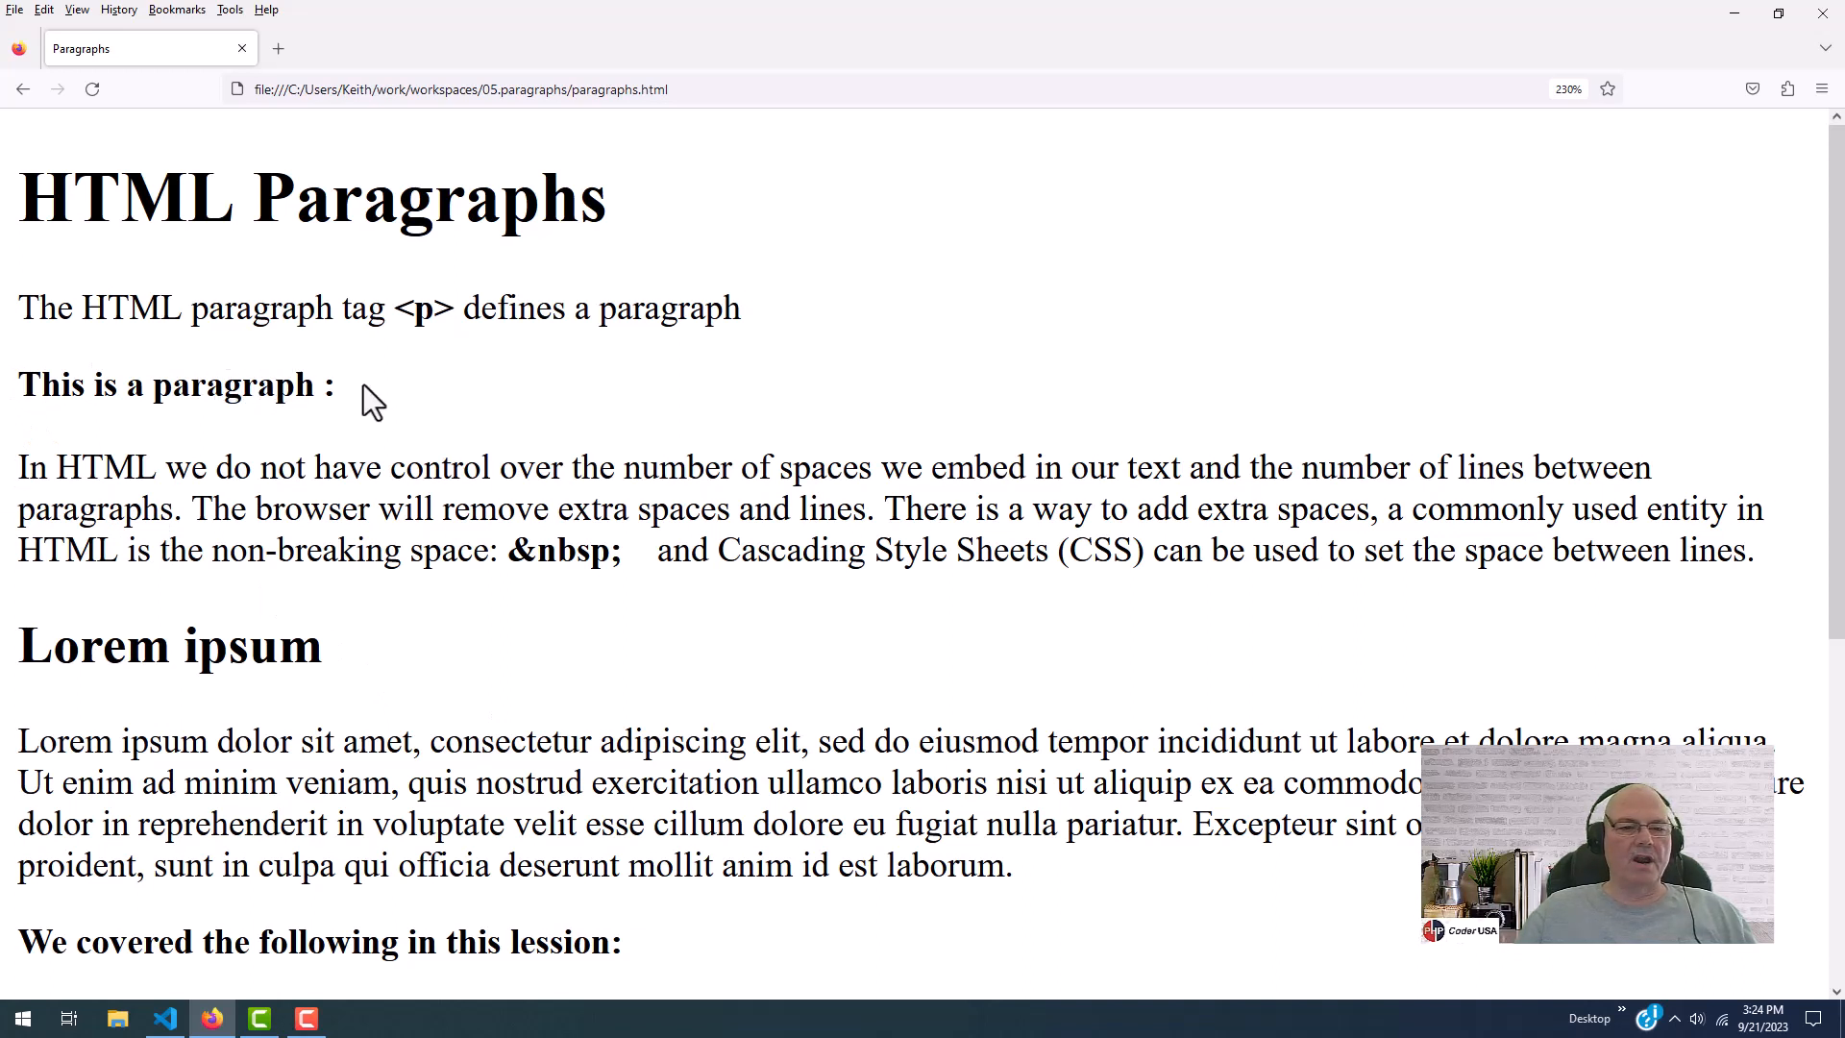
mouse_move(40, 453)
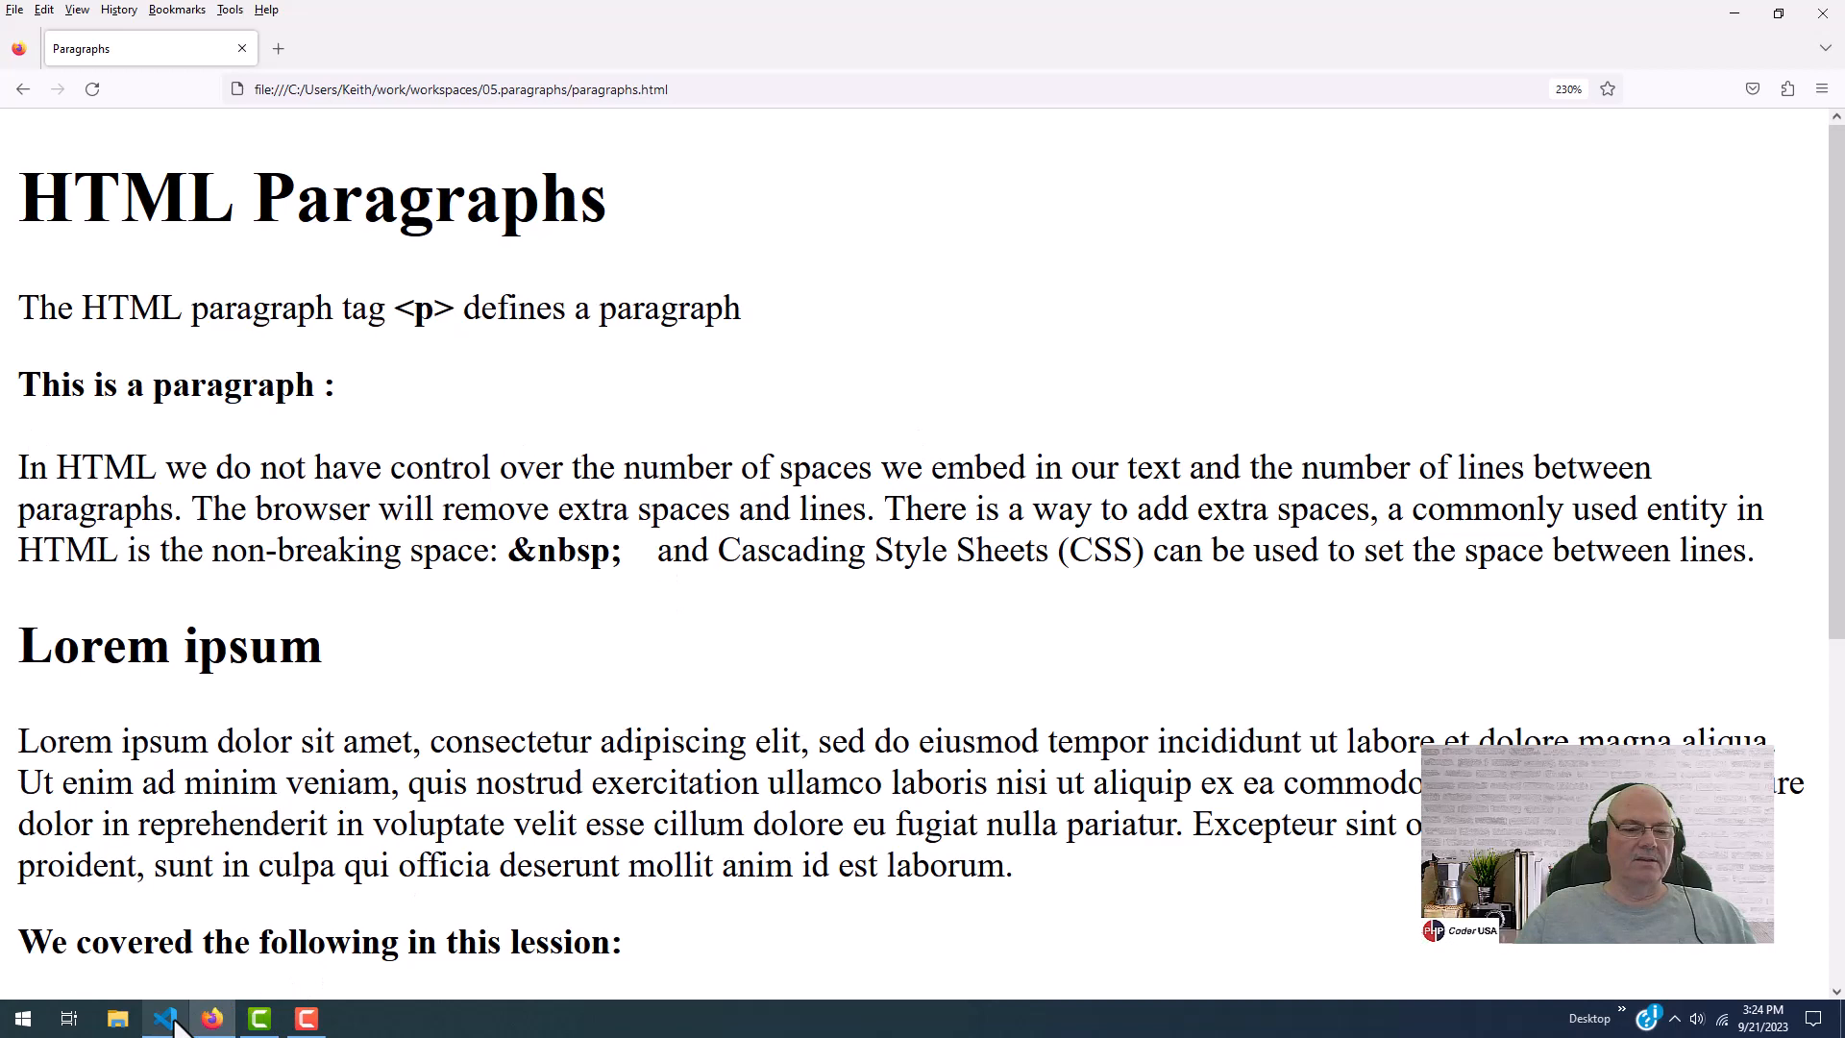
left_click(167, 1018)
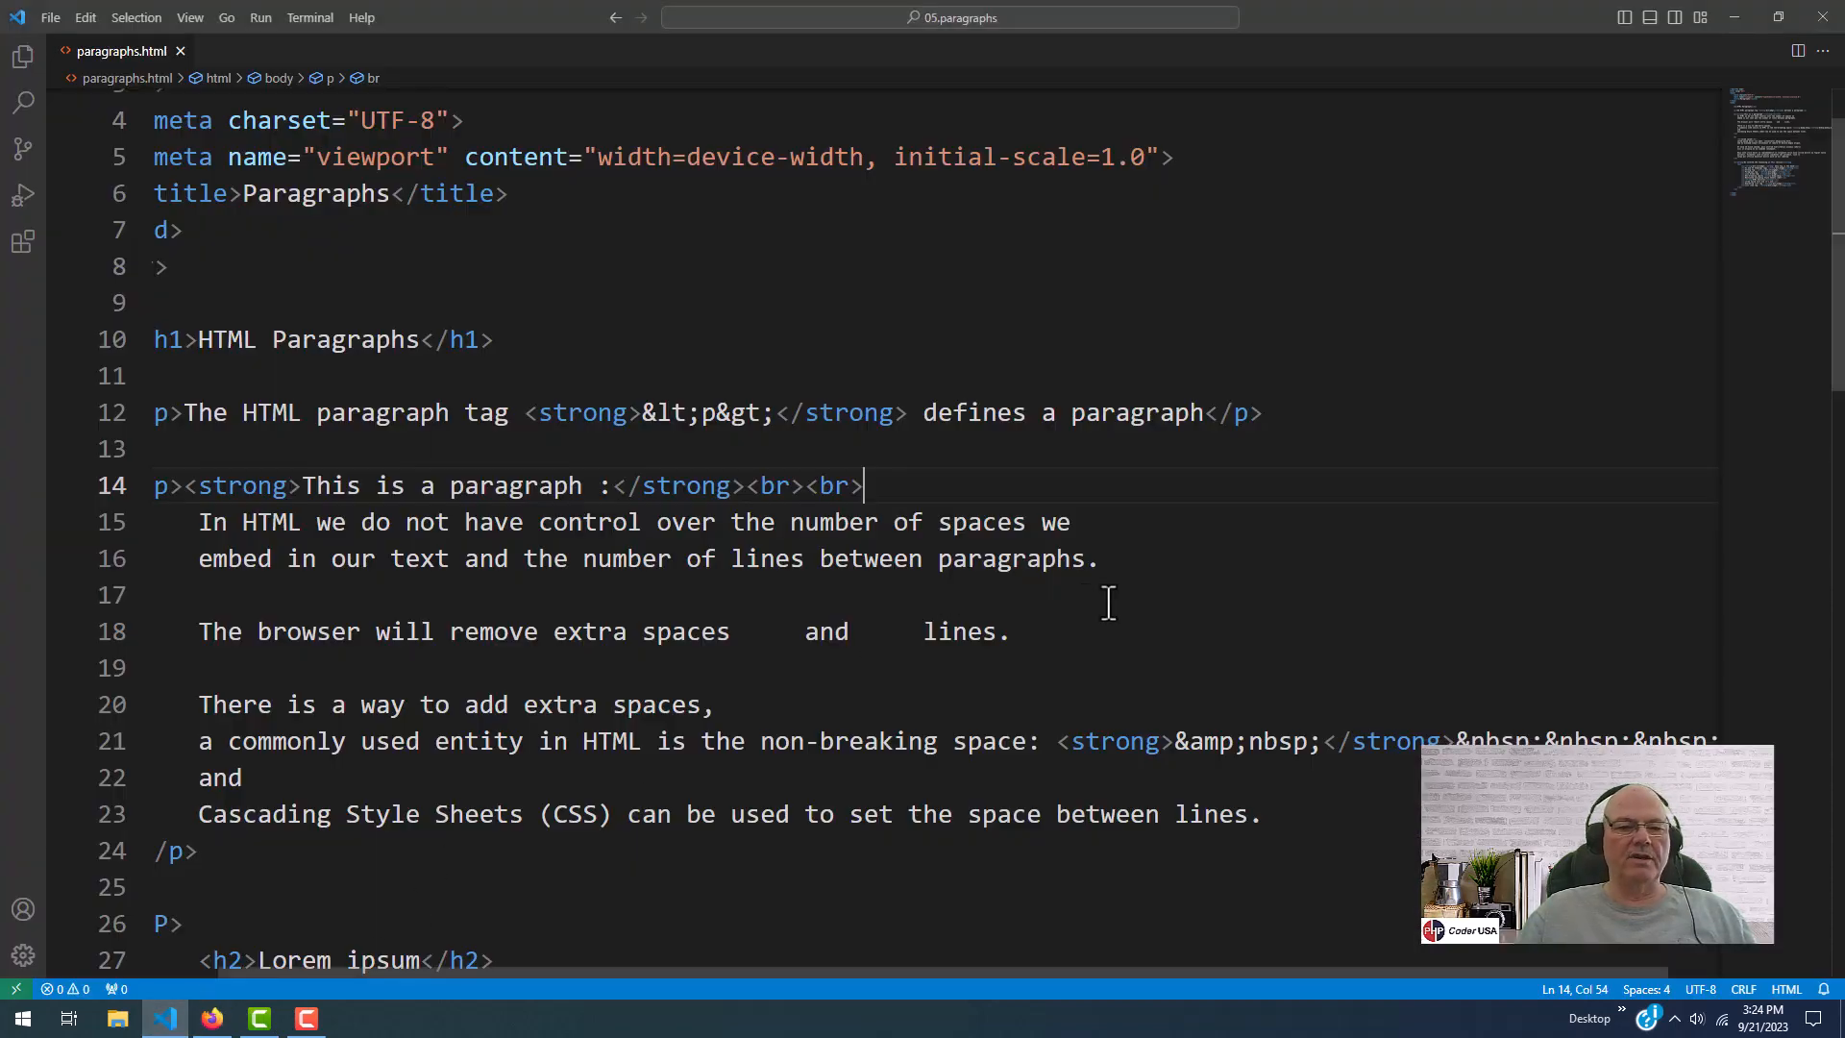
mouse_move(1101, 621)
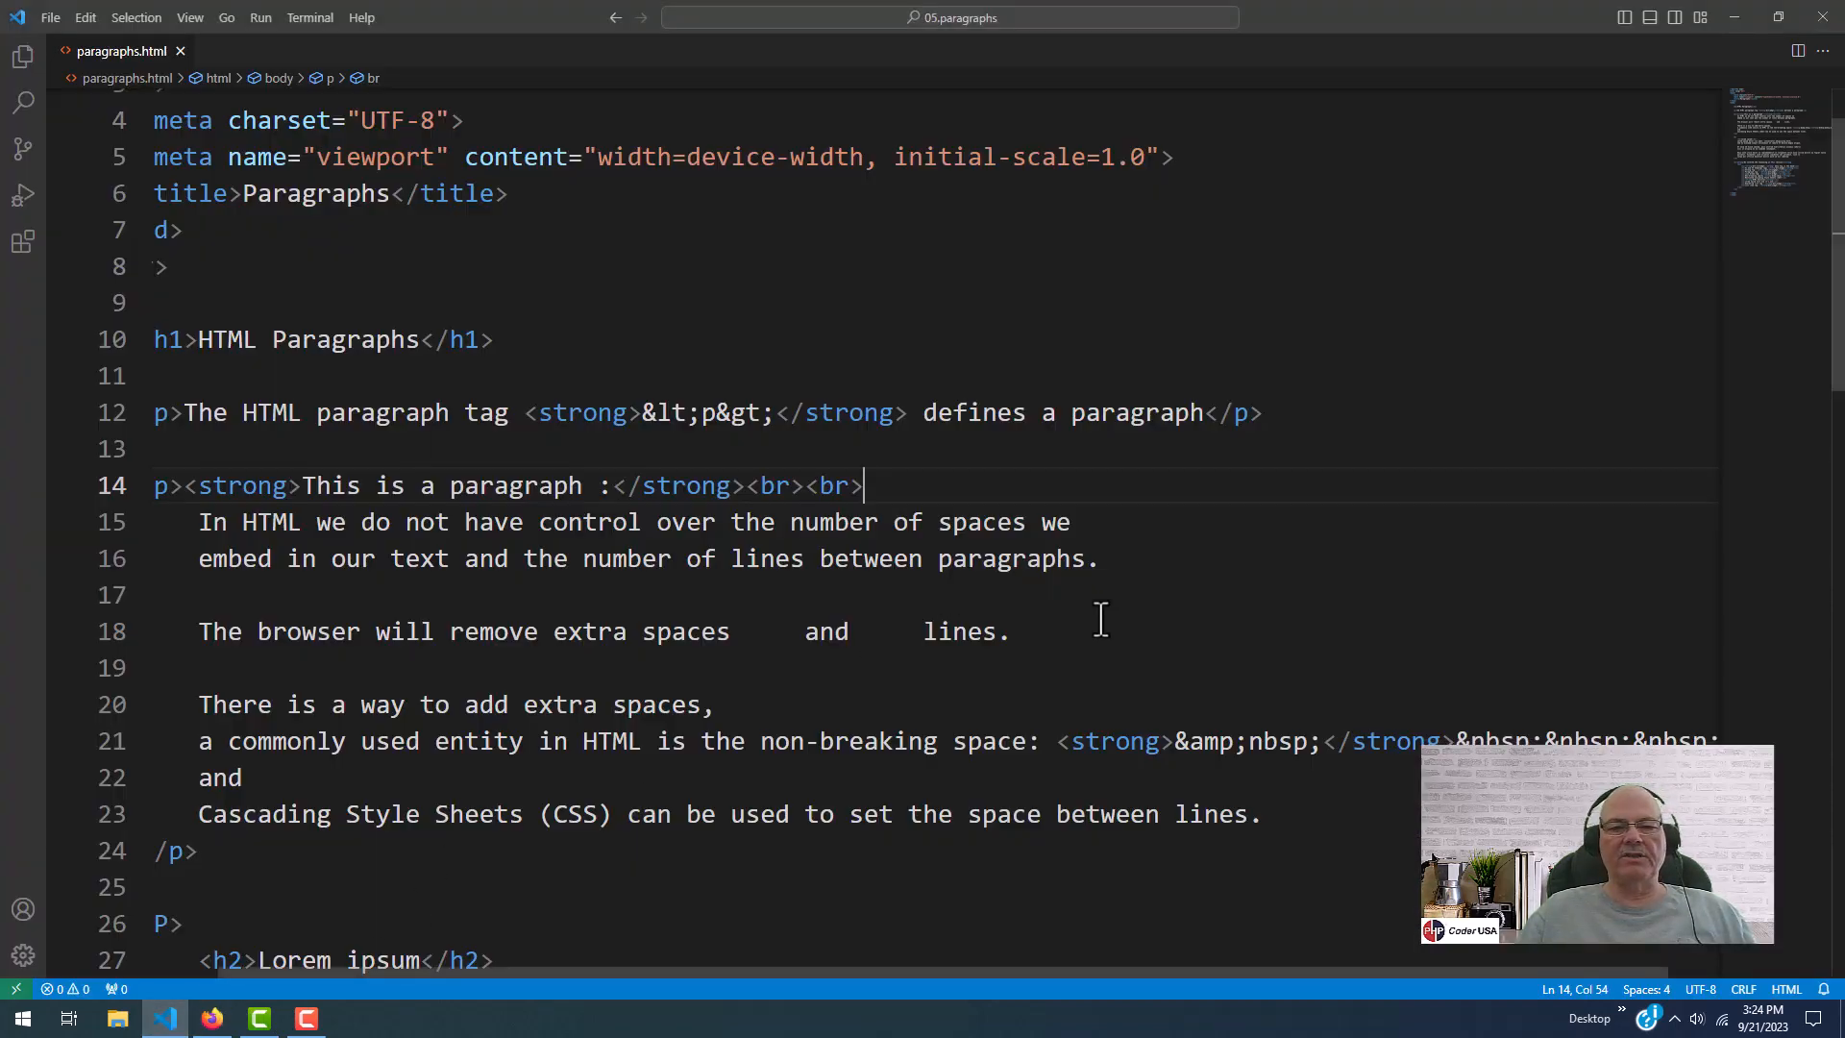
mouse_move(1134, 574)
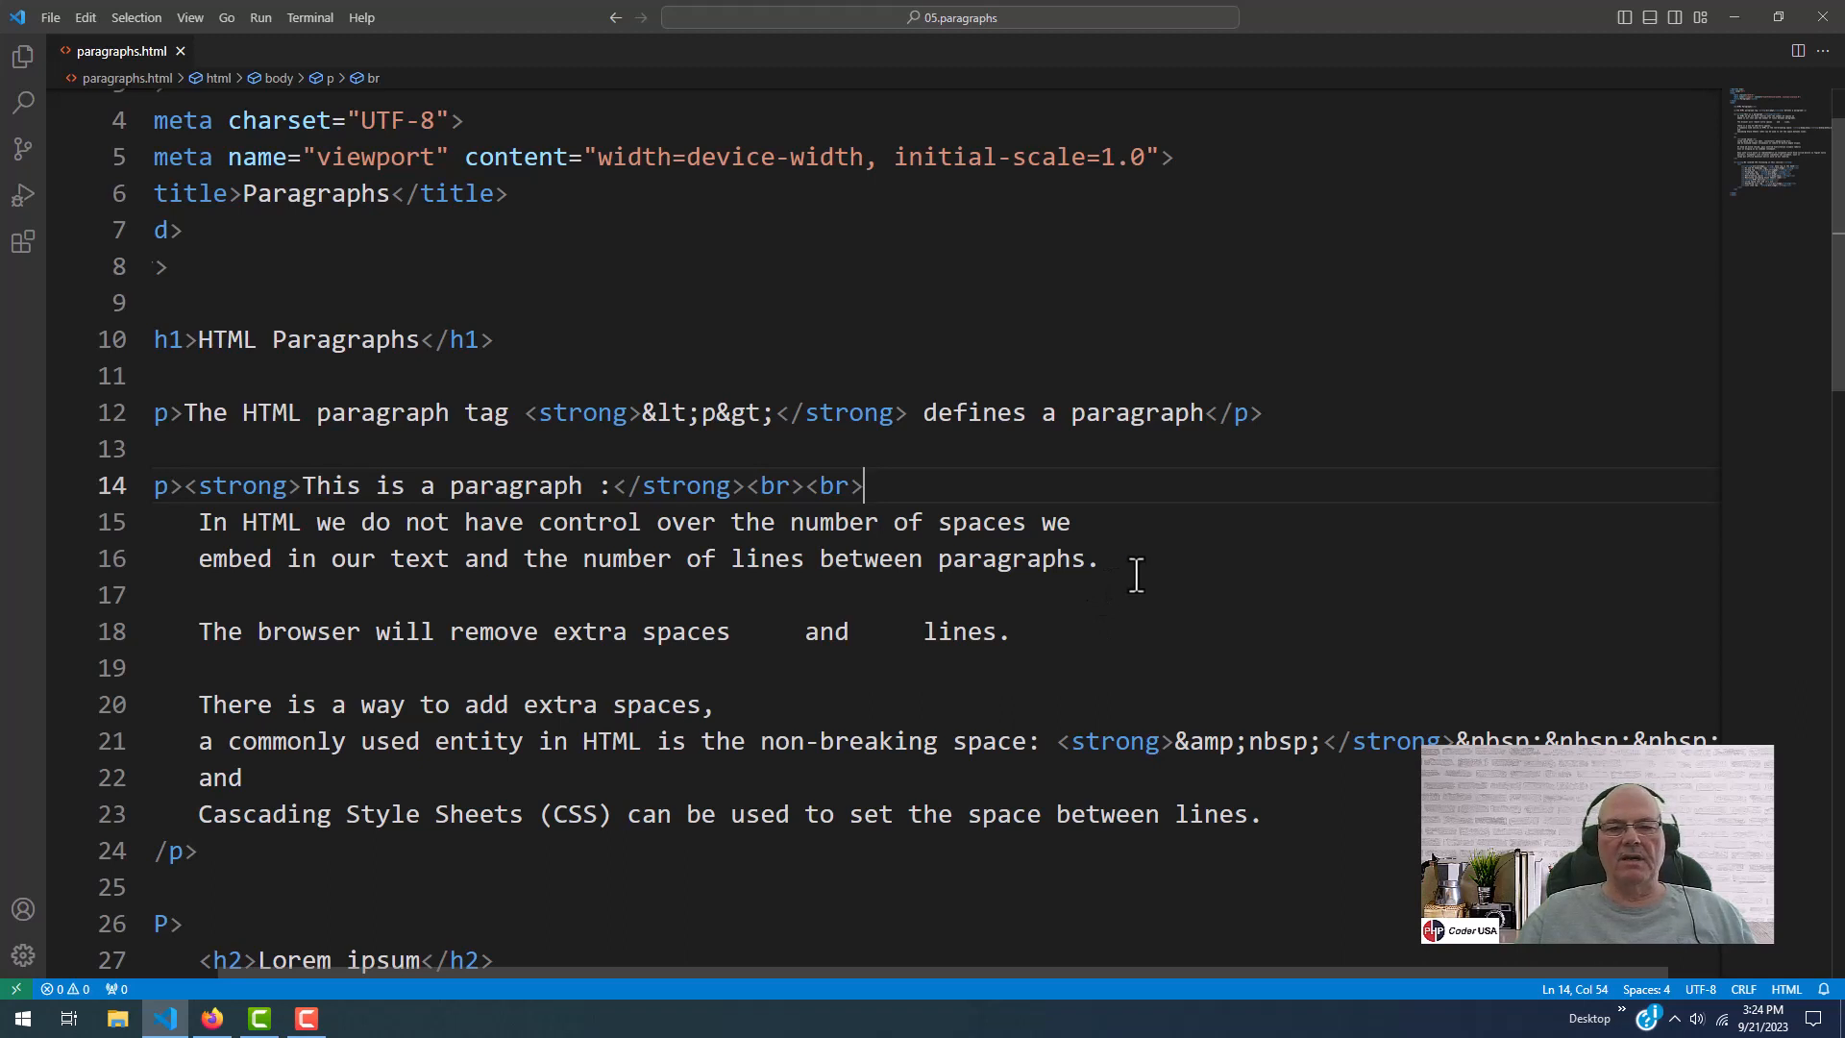
scroll("down", 3)
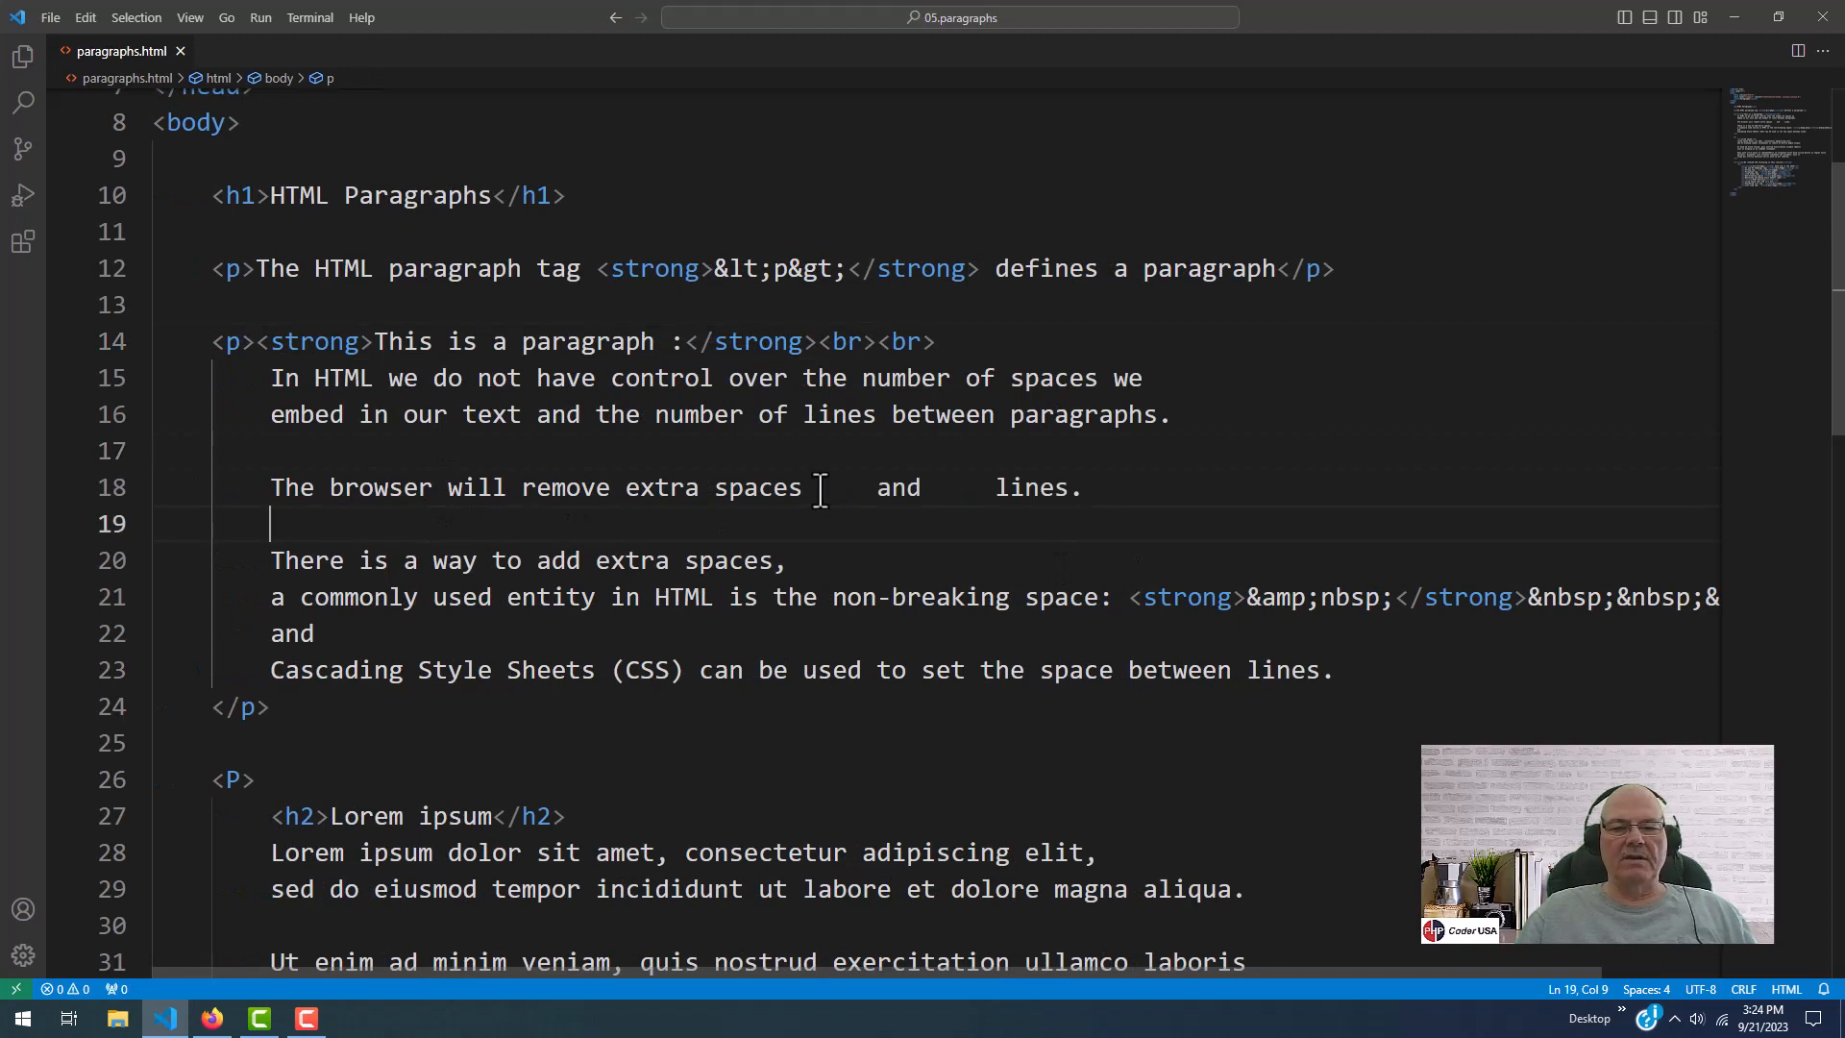
left_click(959, 489)
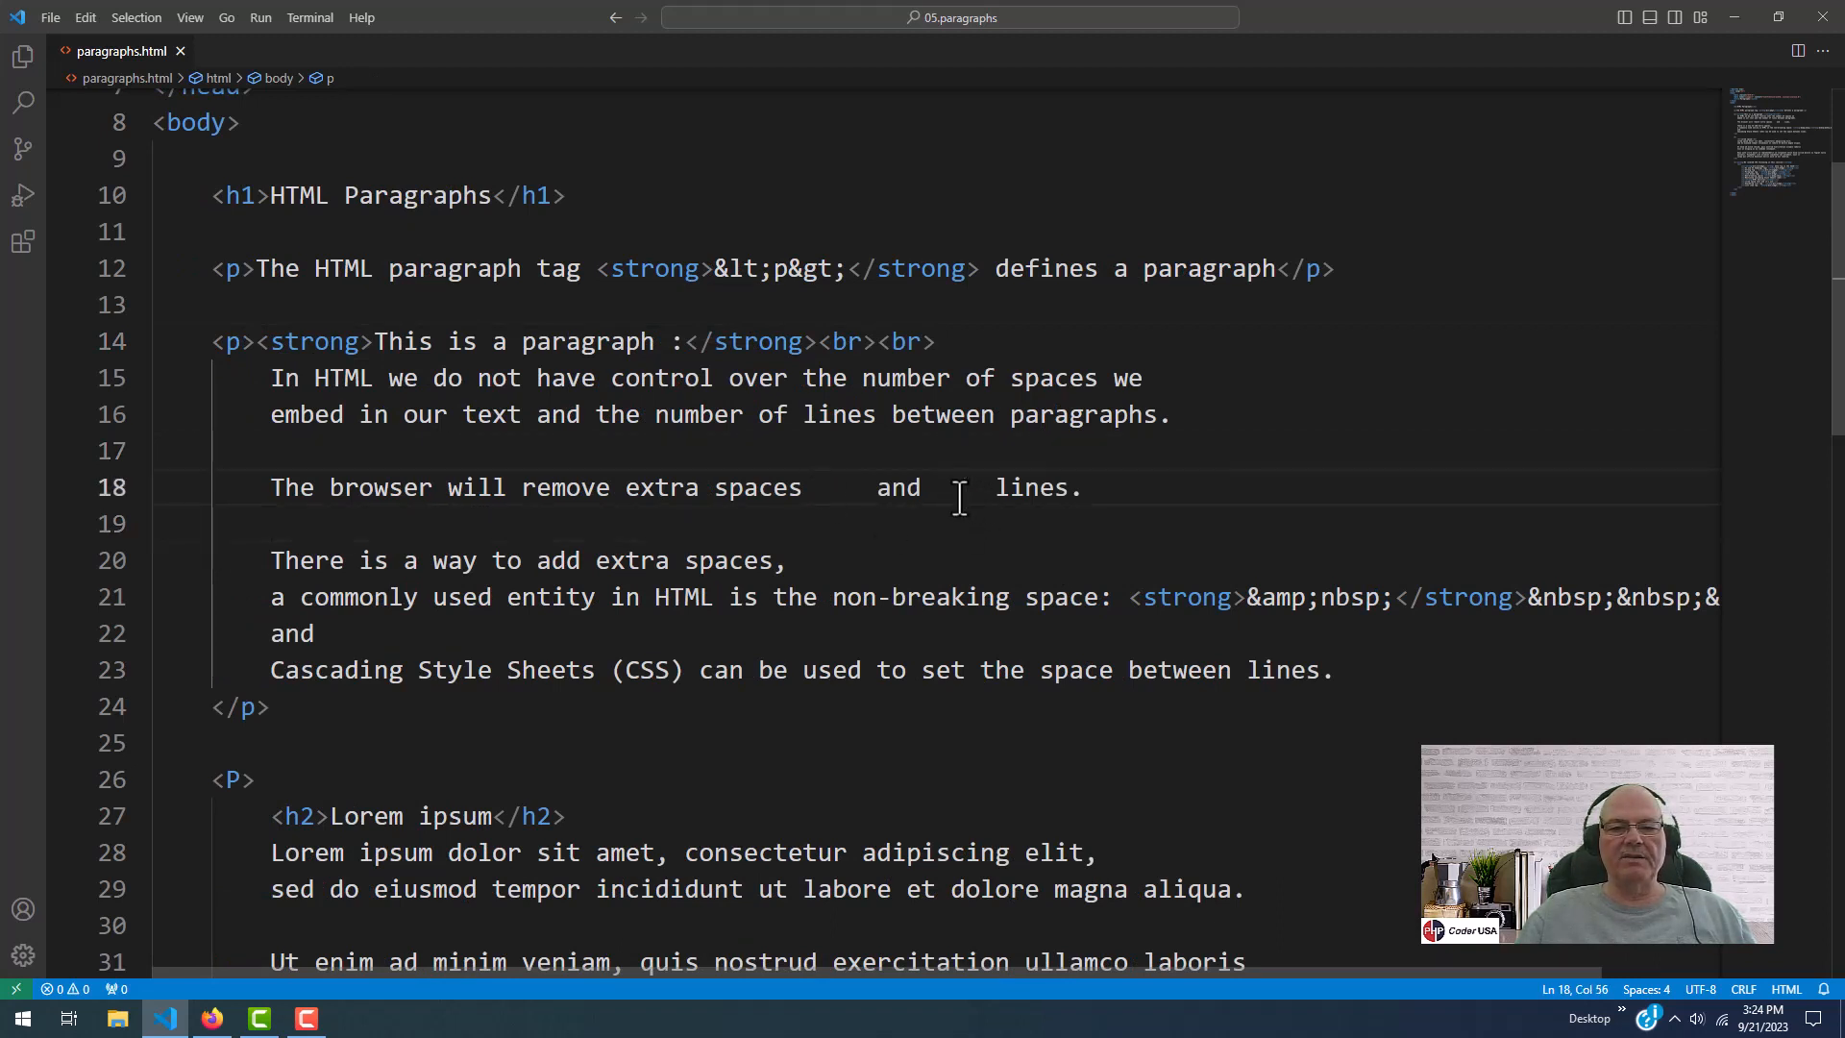
left_click(597, 524)
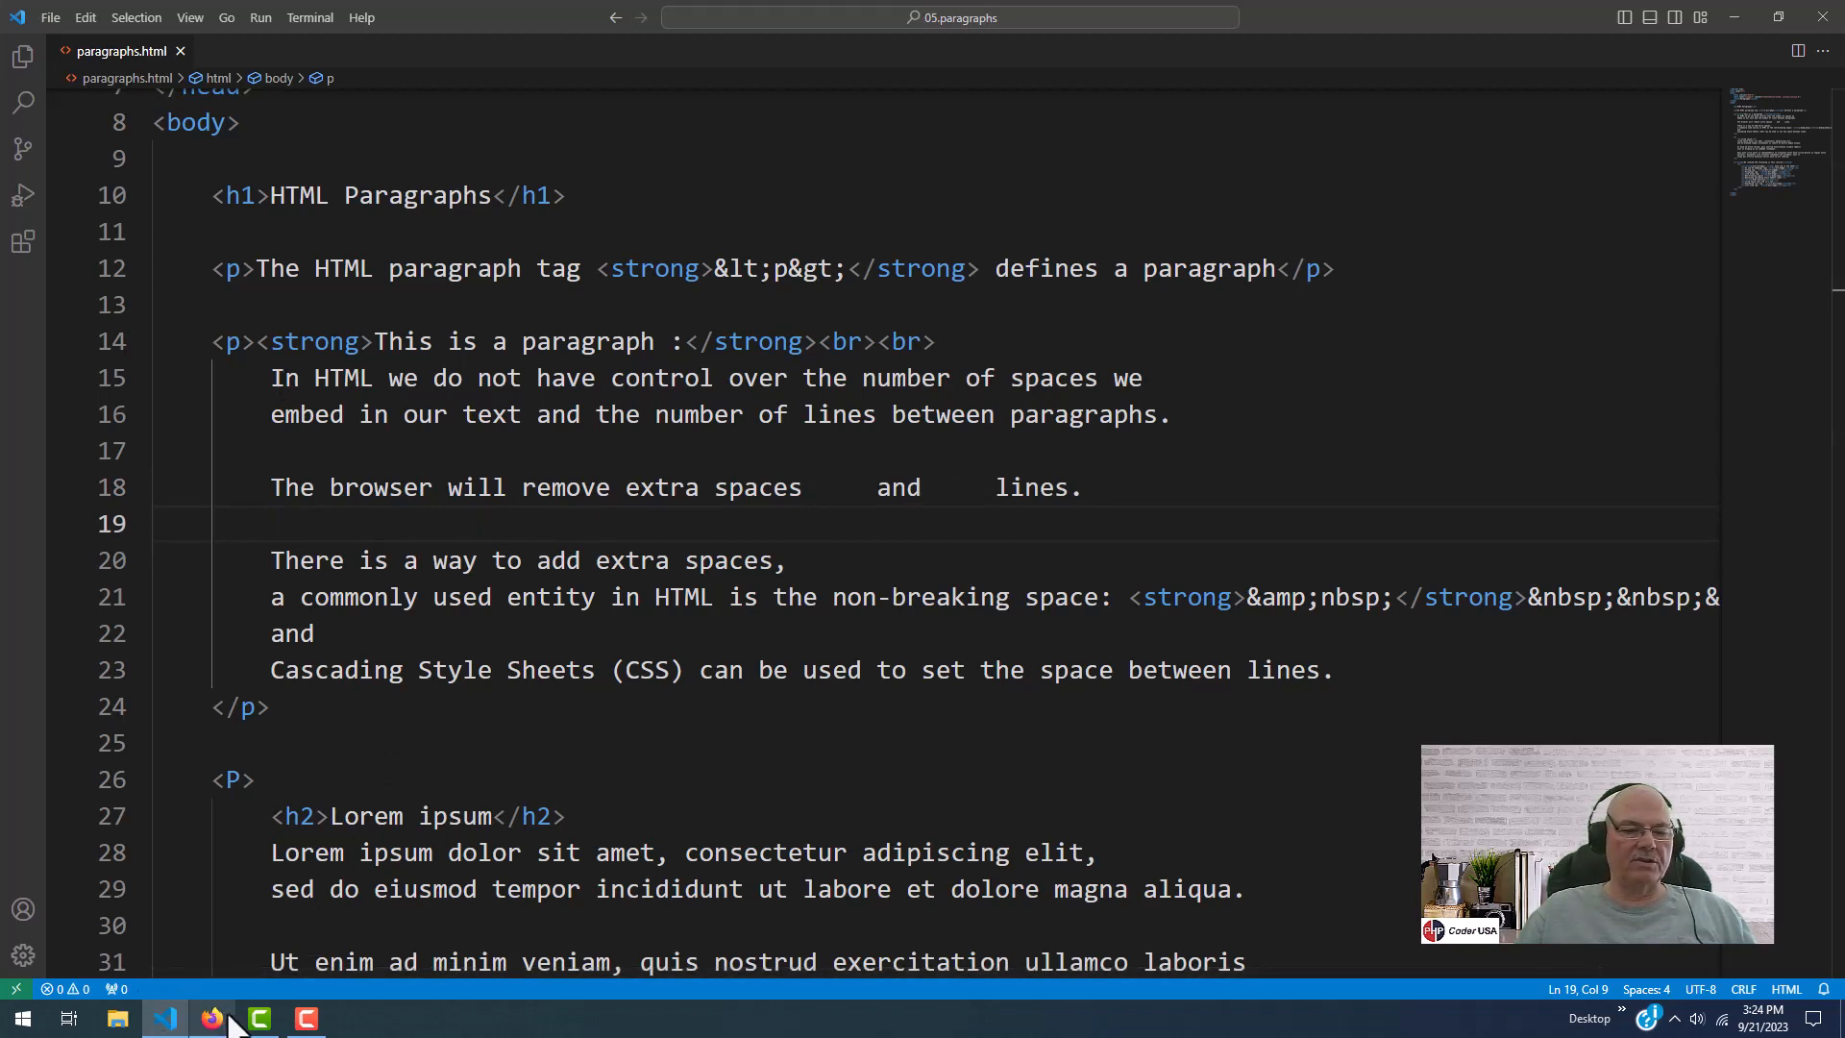
left_click(213, 1018)
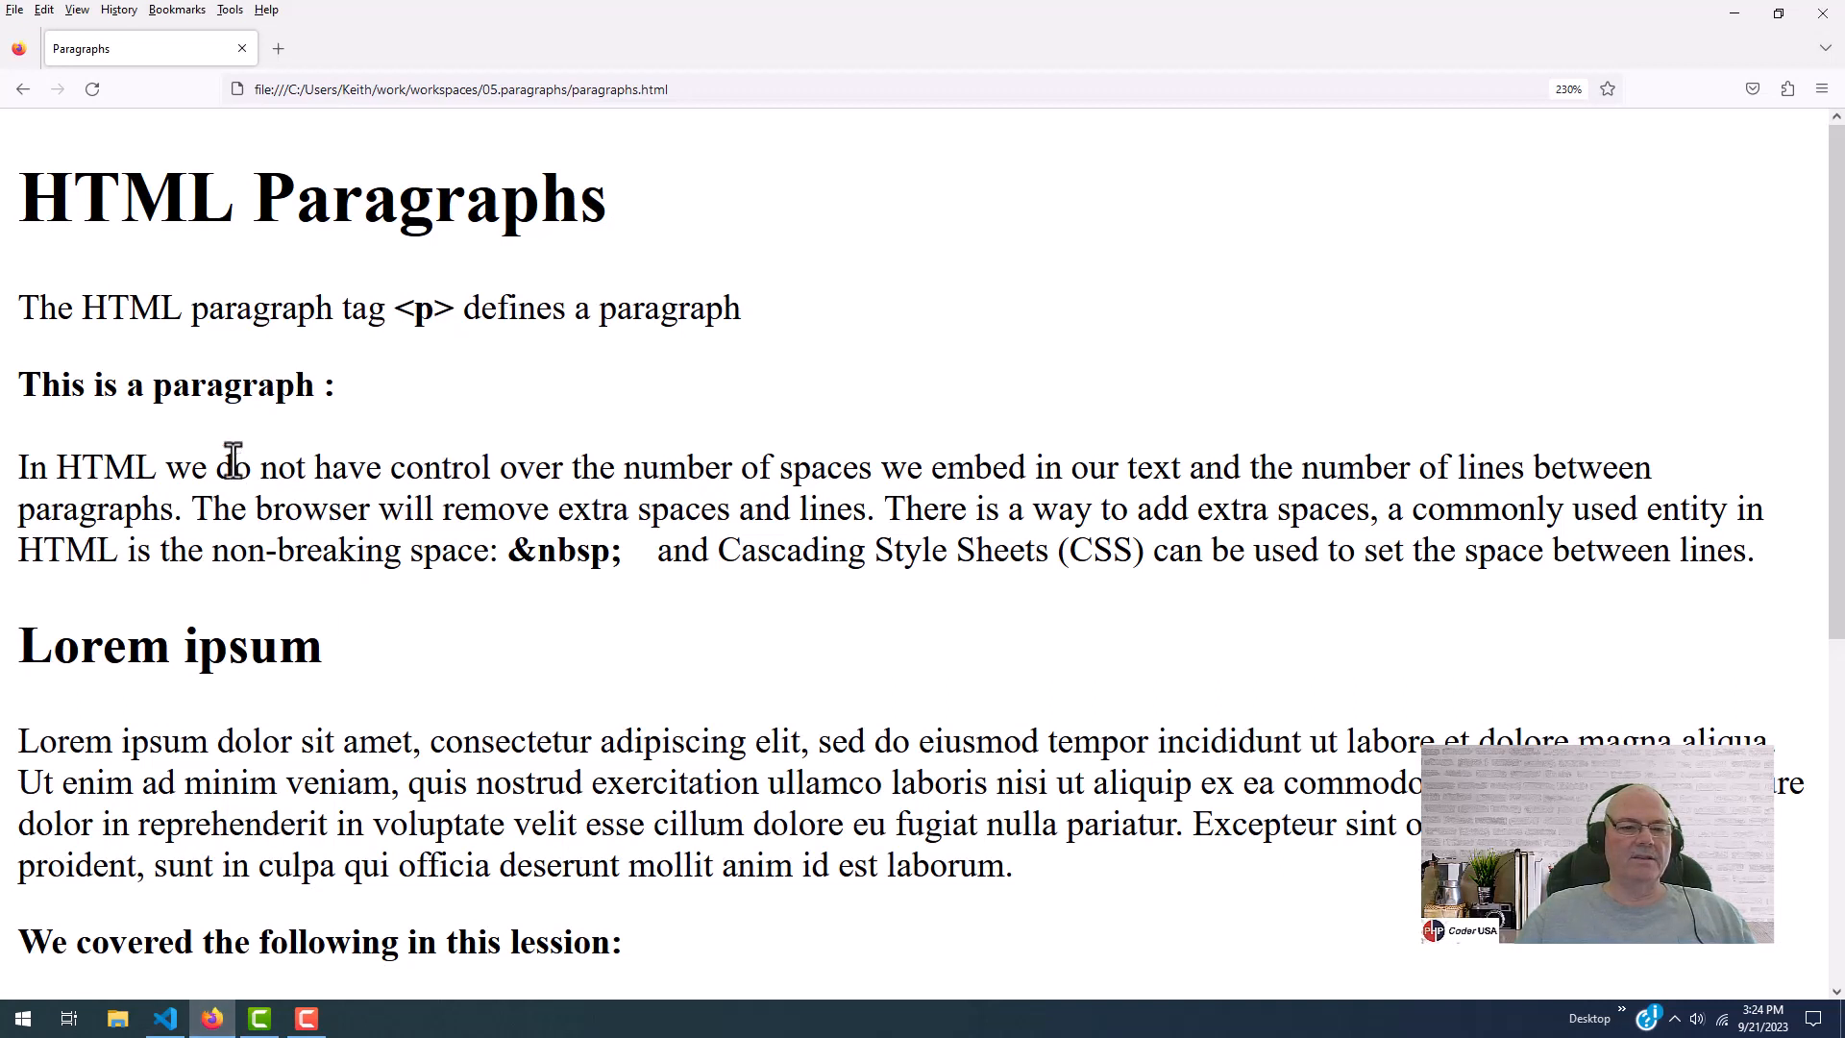
mouse_move(1566, 509)
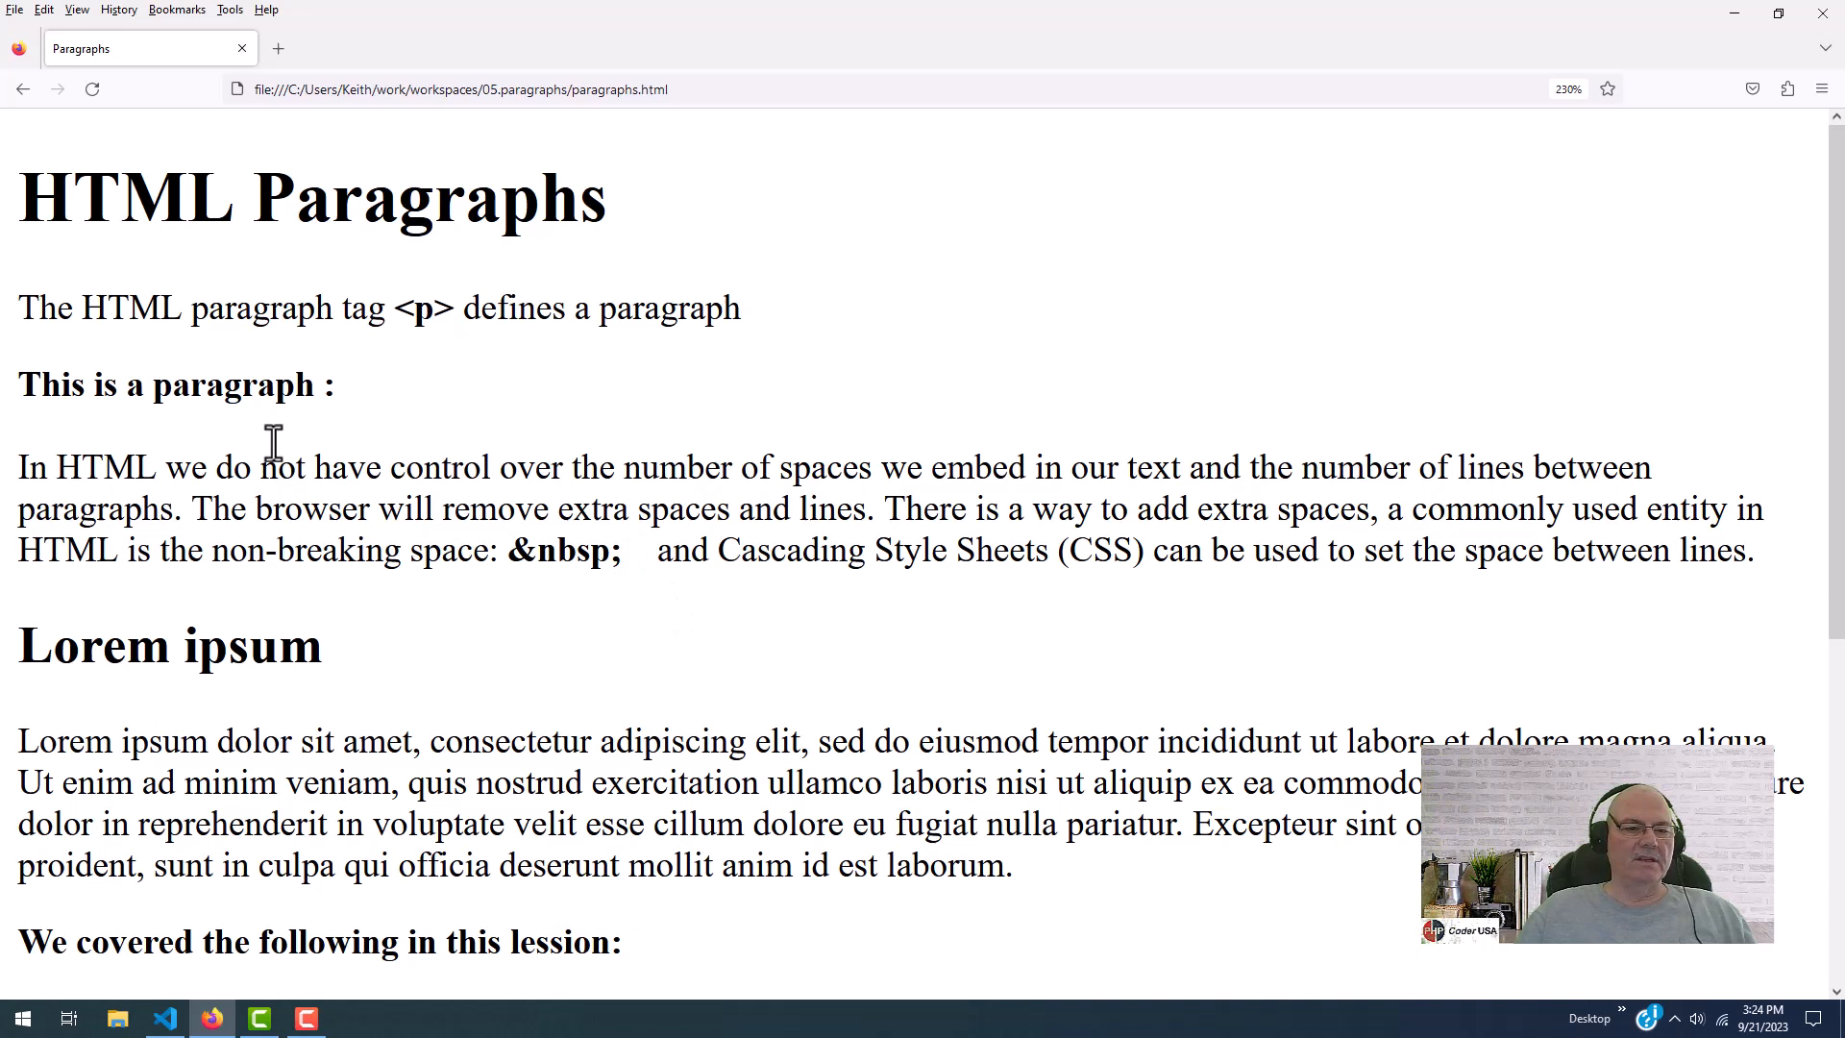
mouse_move(22, 385)
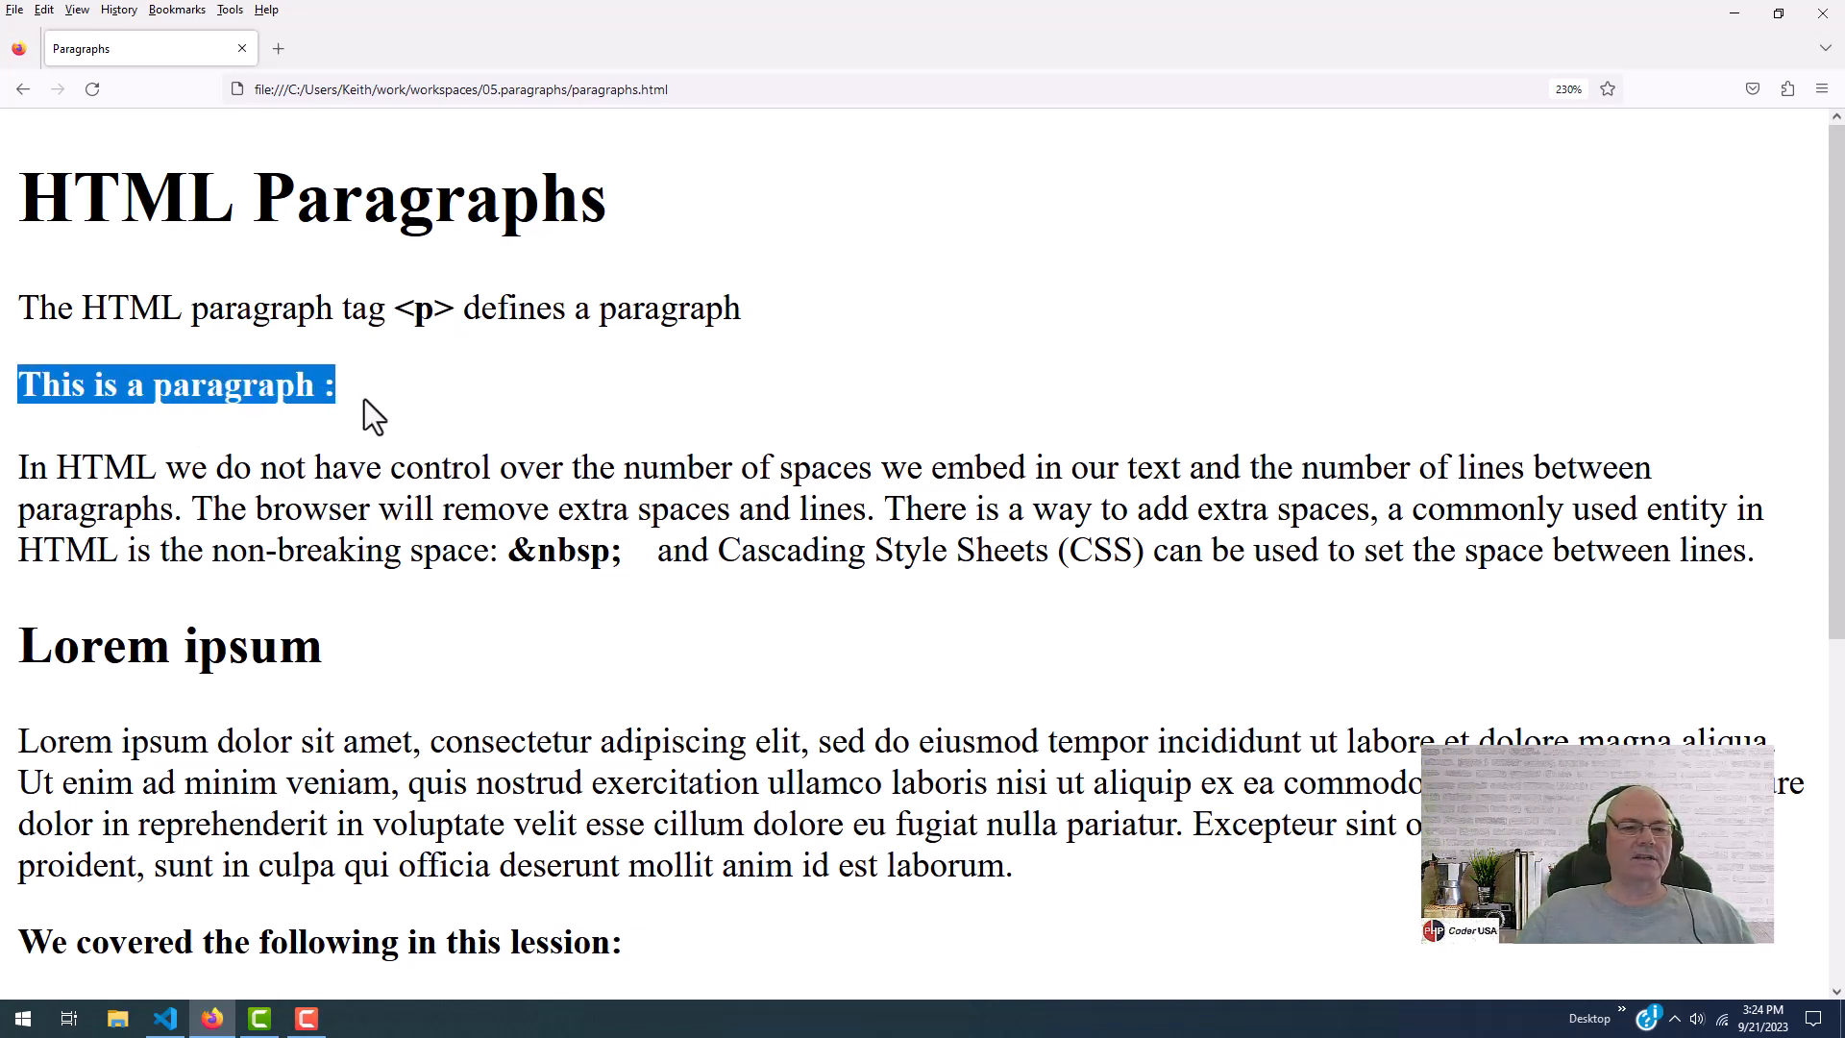
double_click(72, 647)
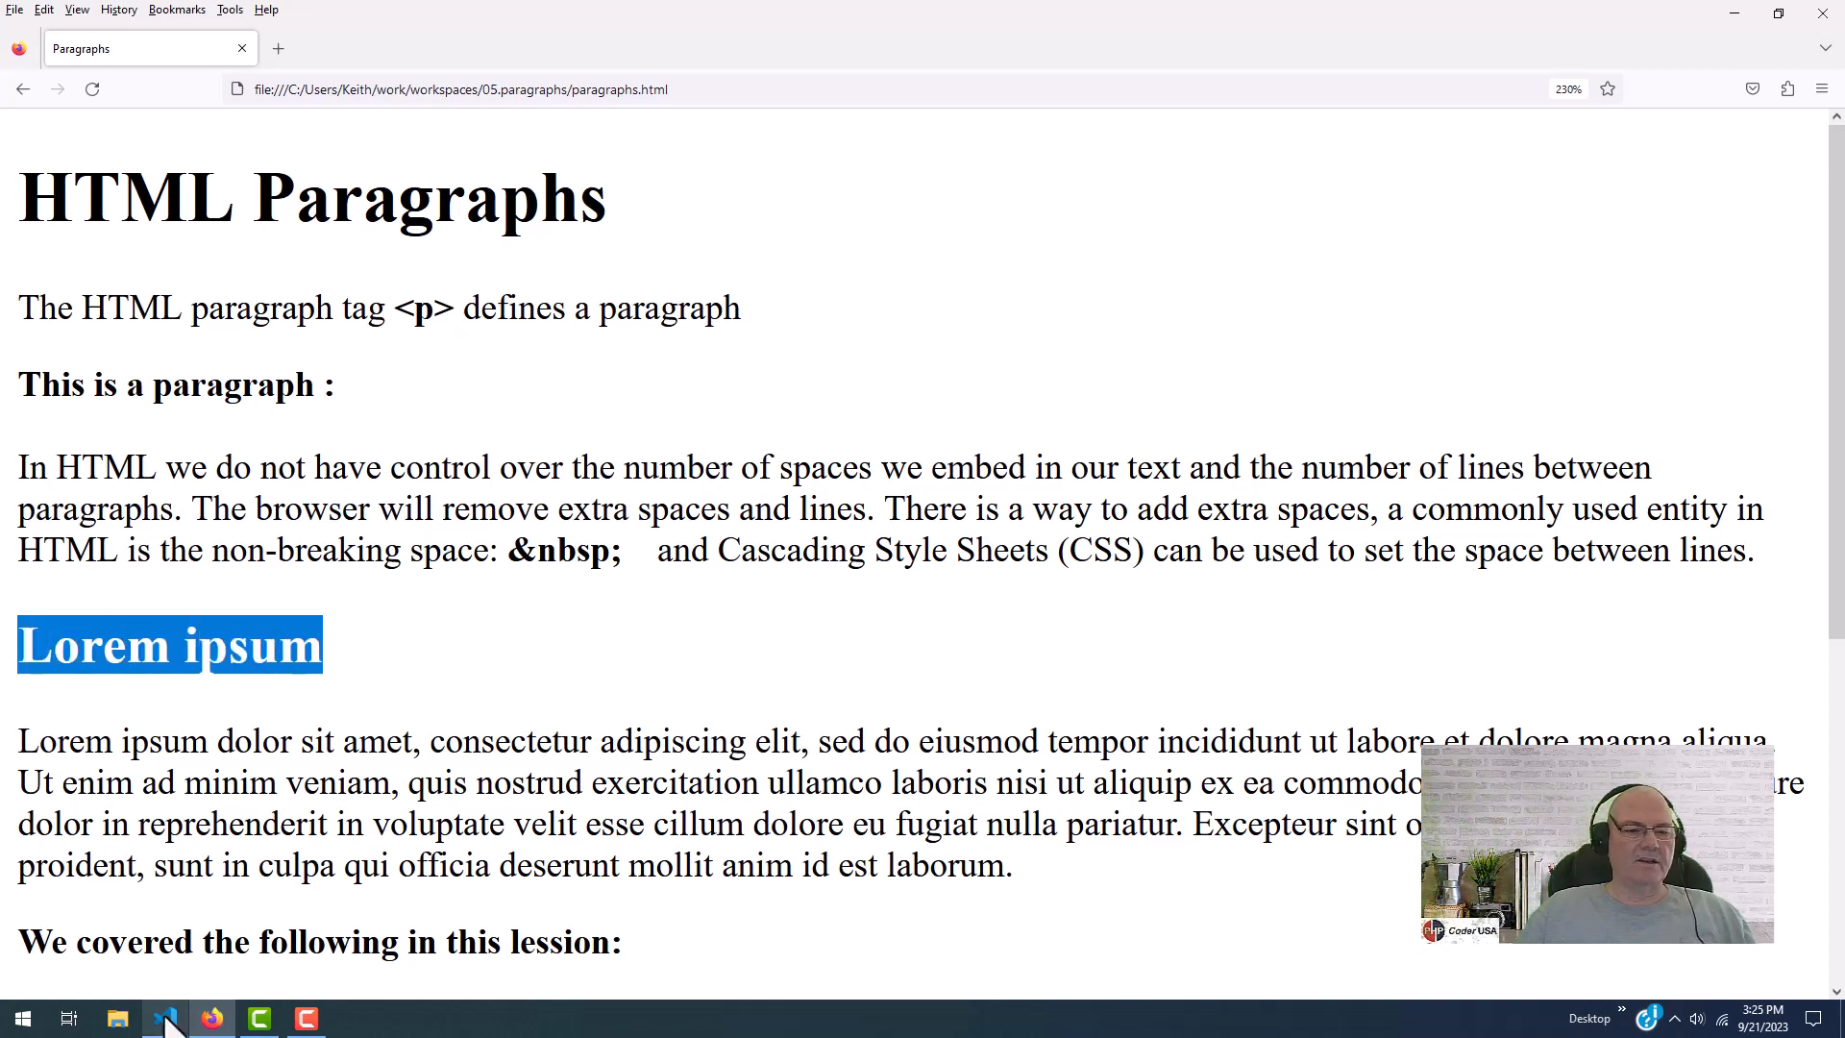
Select the Lorem ipsum h2 heading in the source and view it rendered in Firefox
left_click(169, 1017)
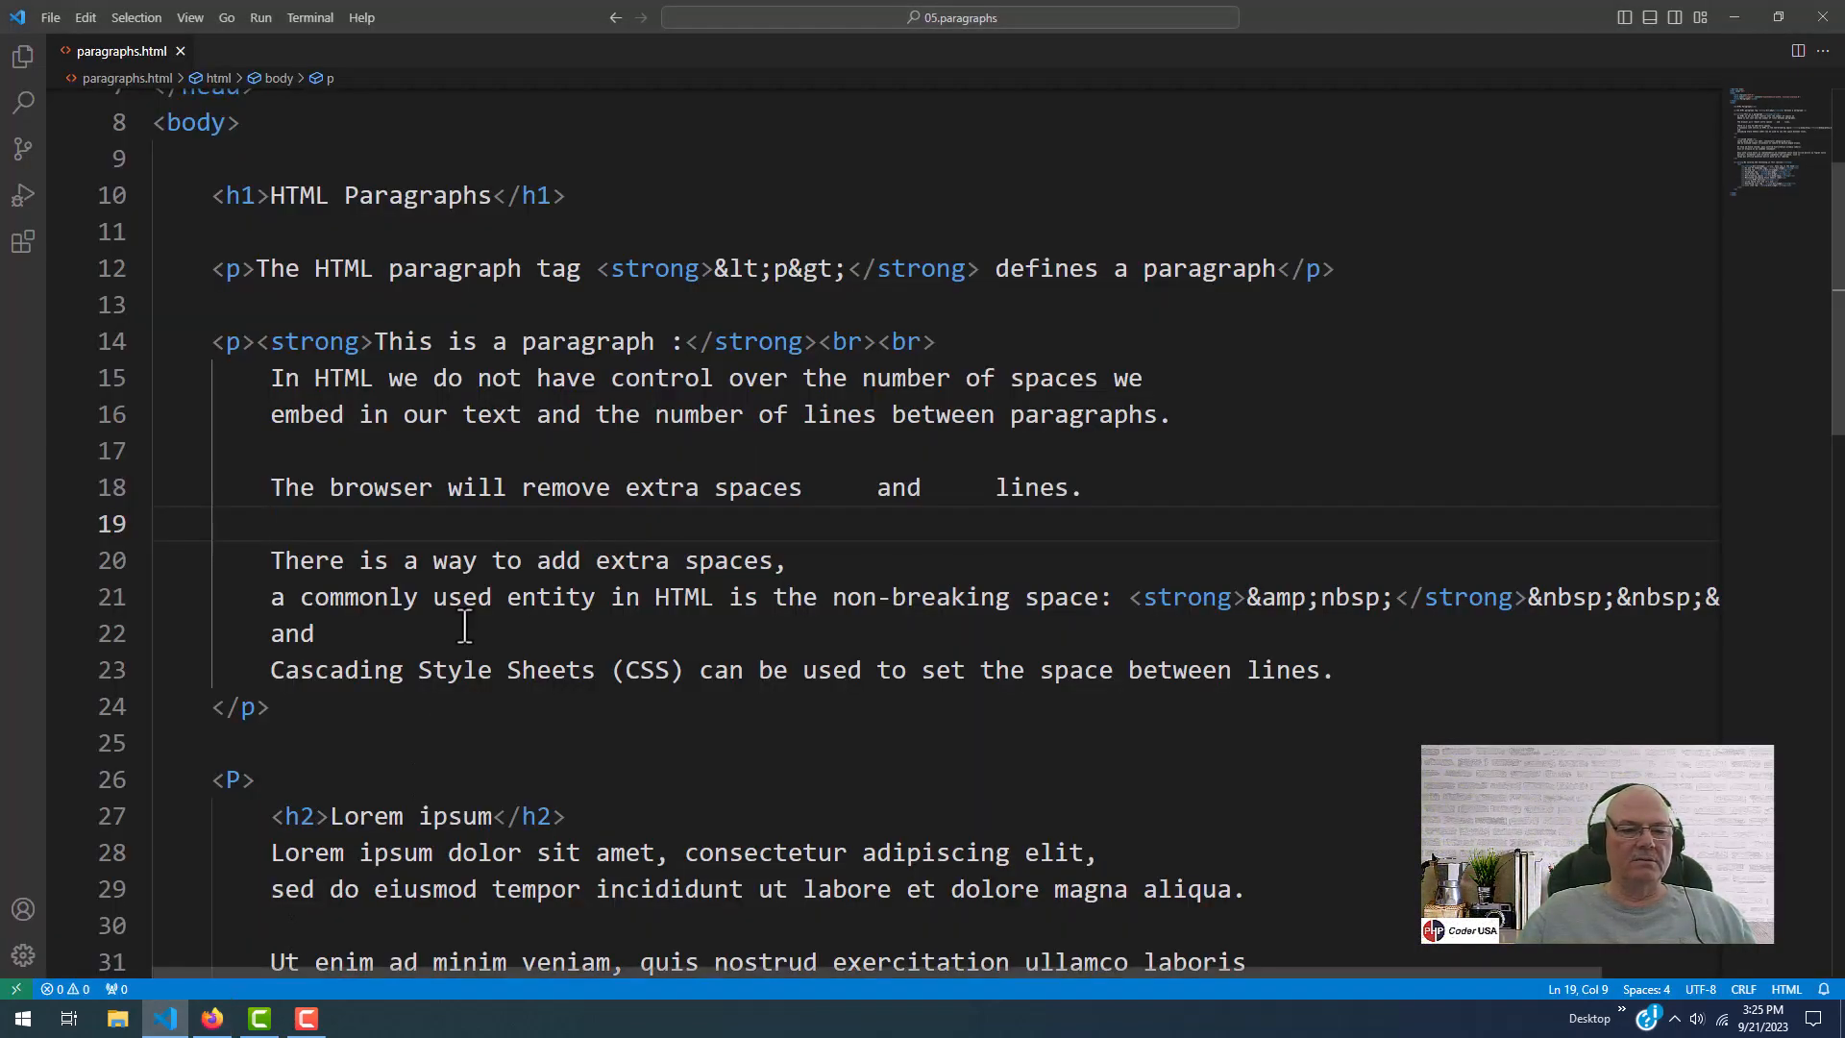
scroll("down", 3)
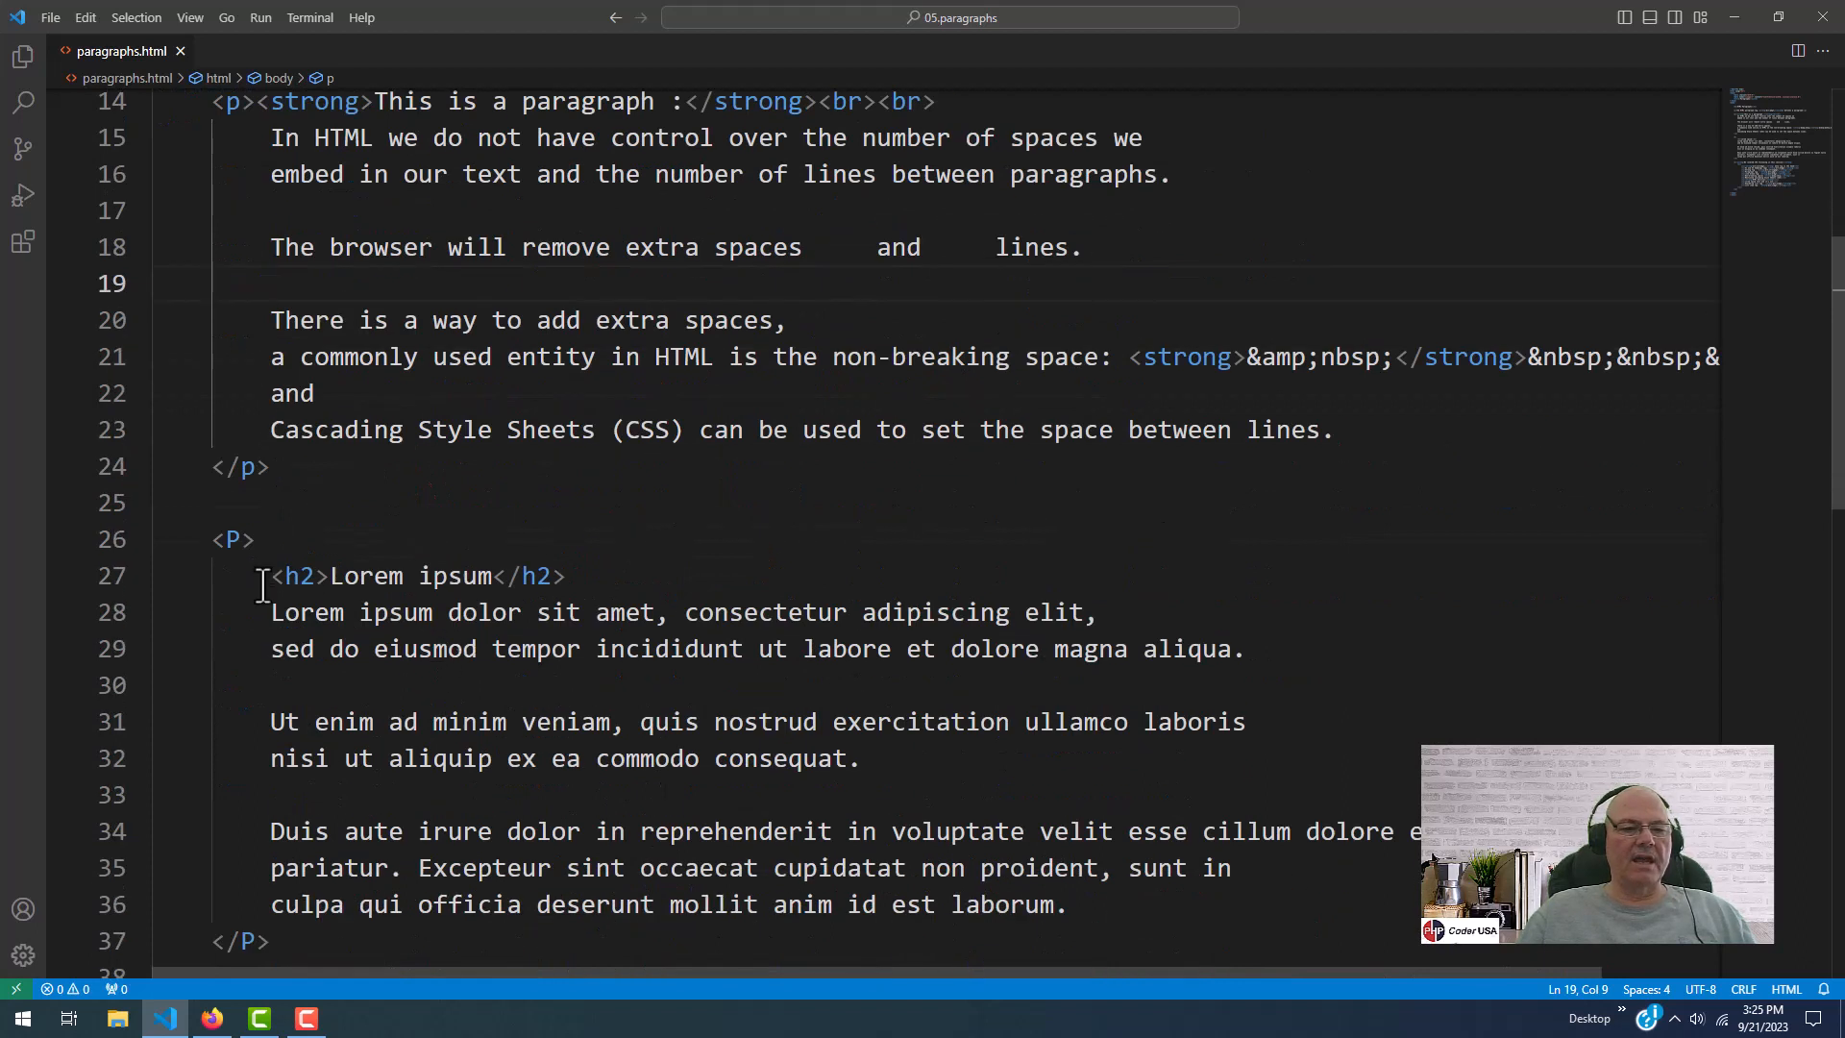
left_click_drag(269, 575, 565, 575)
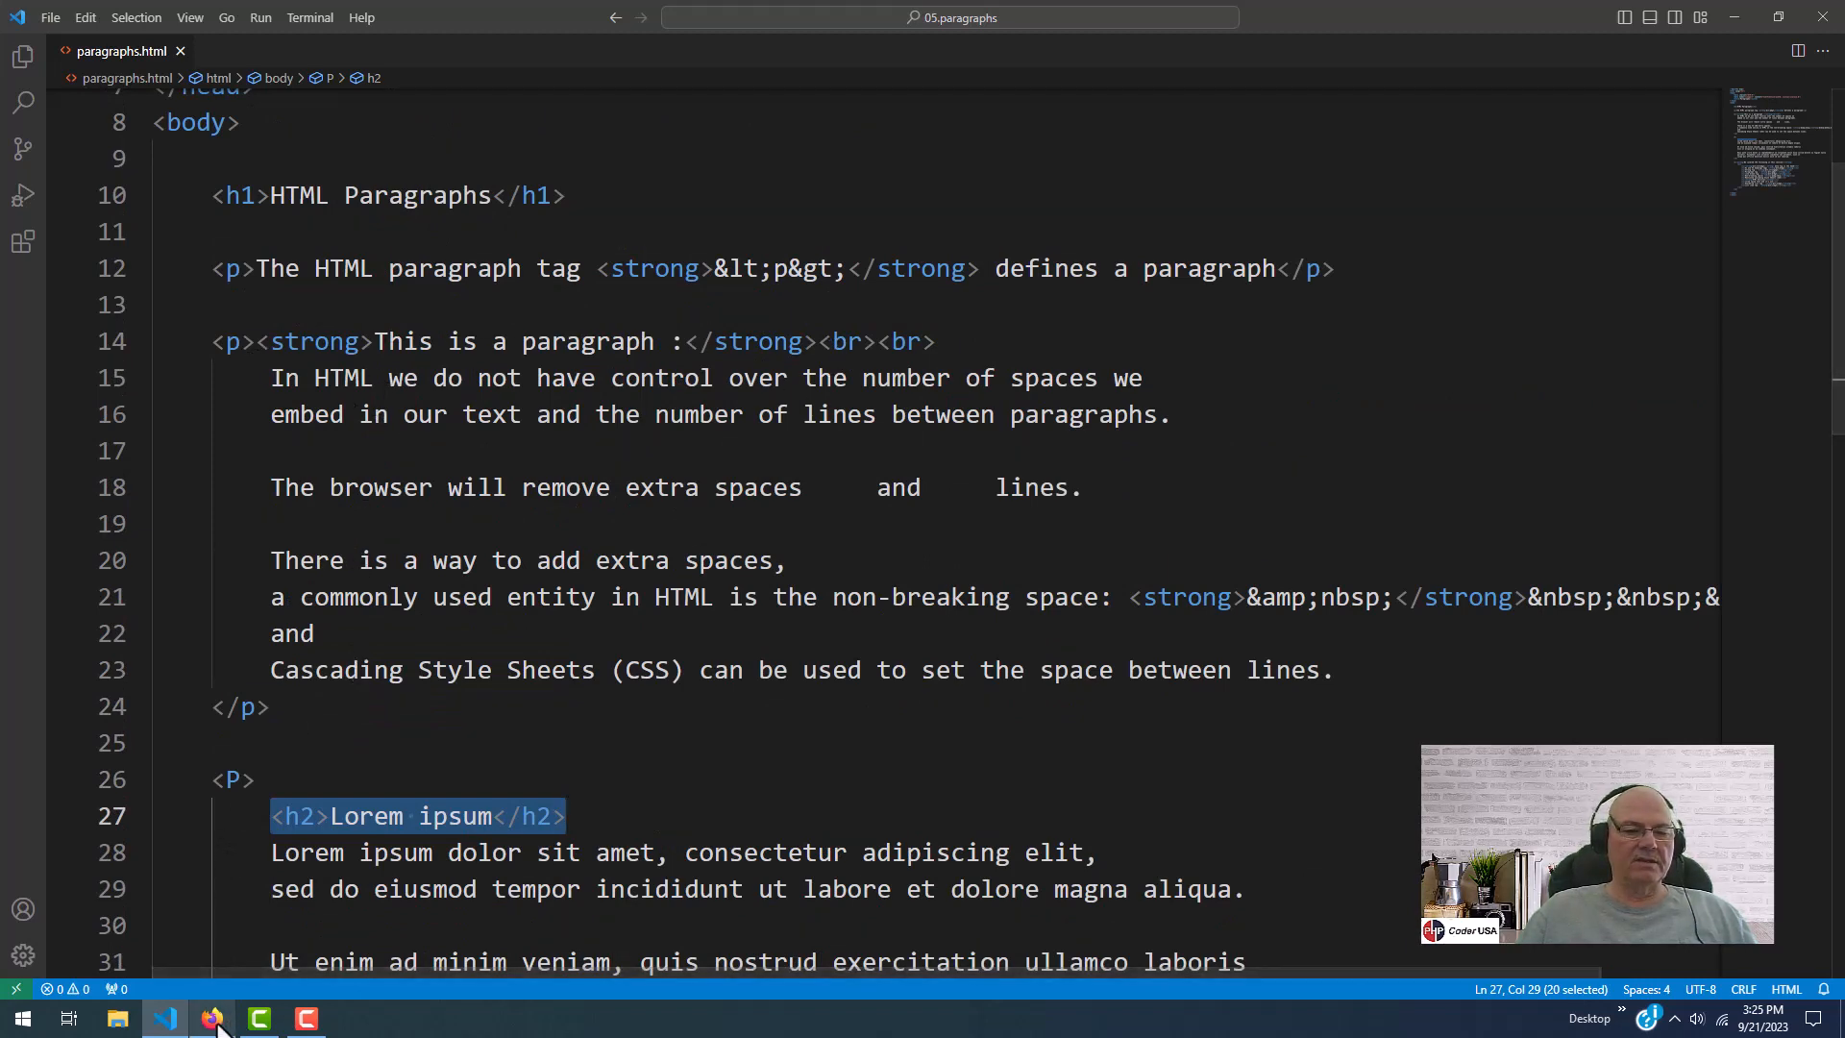
left_click(213, 1018)
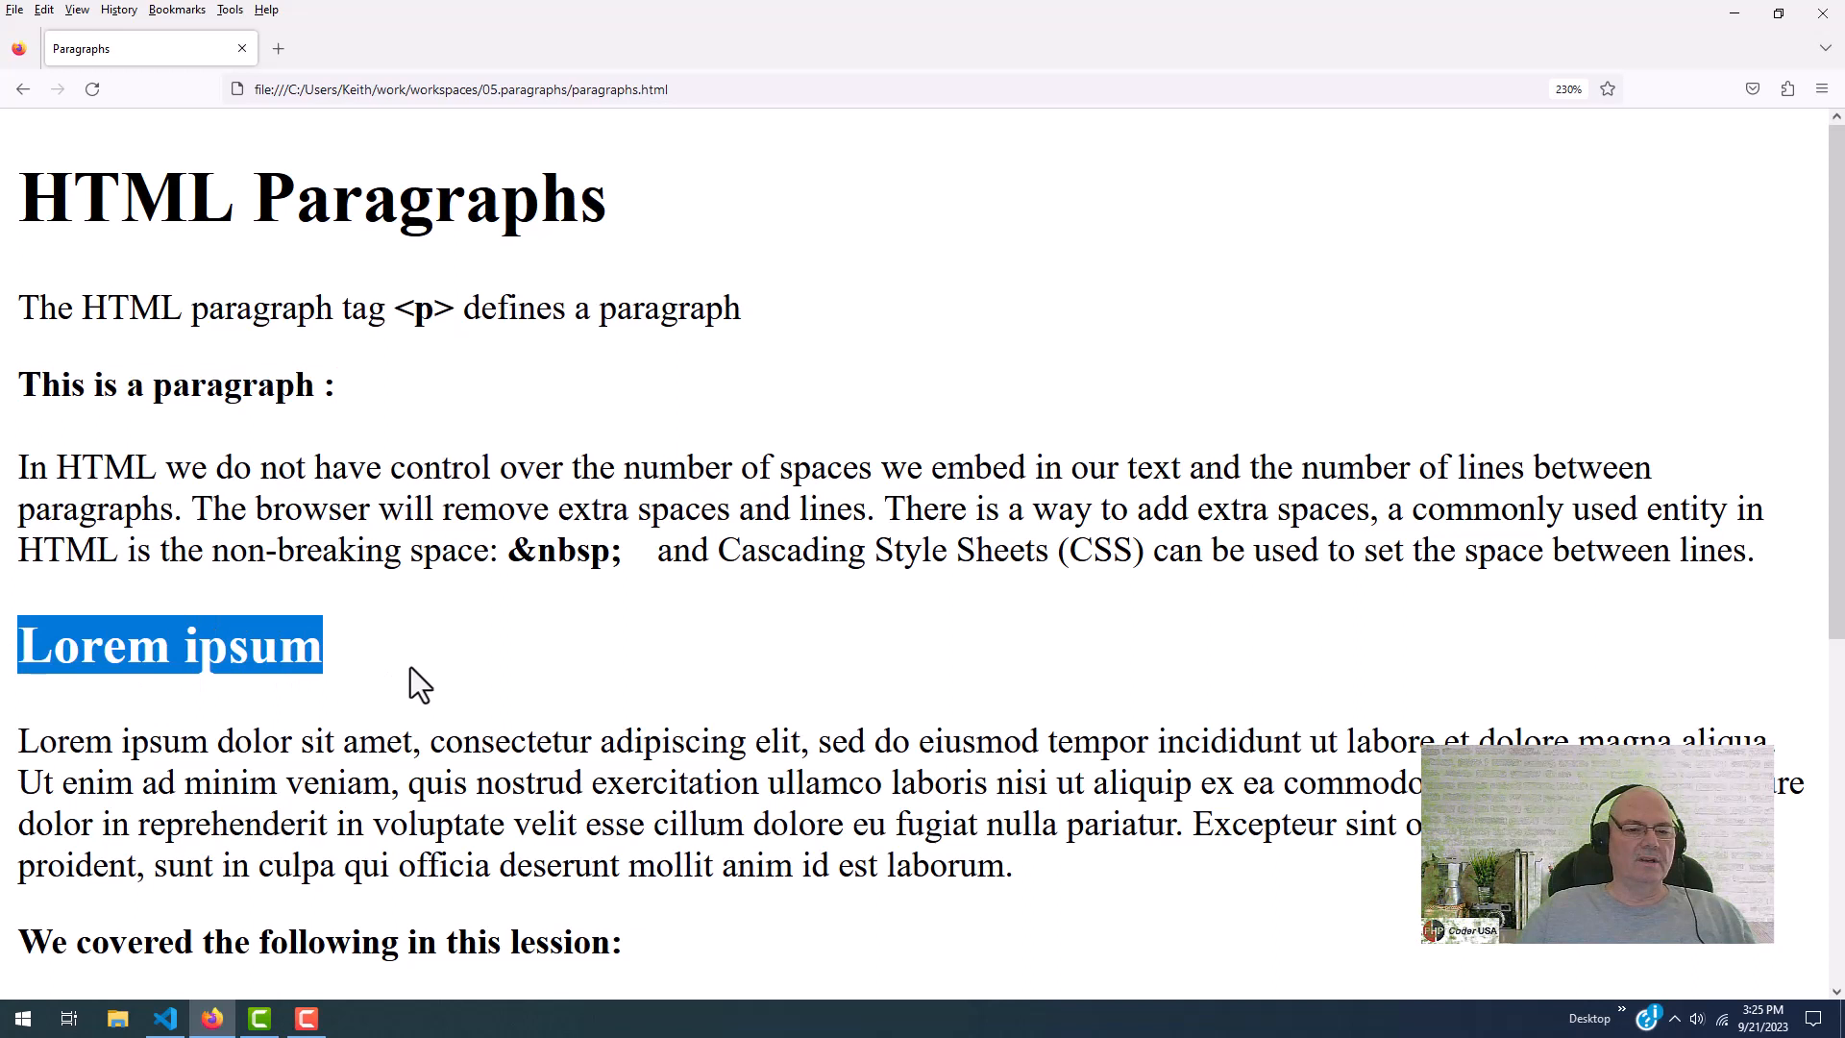
left_click(31, 197)
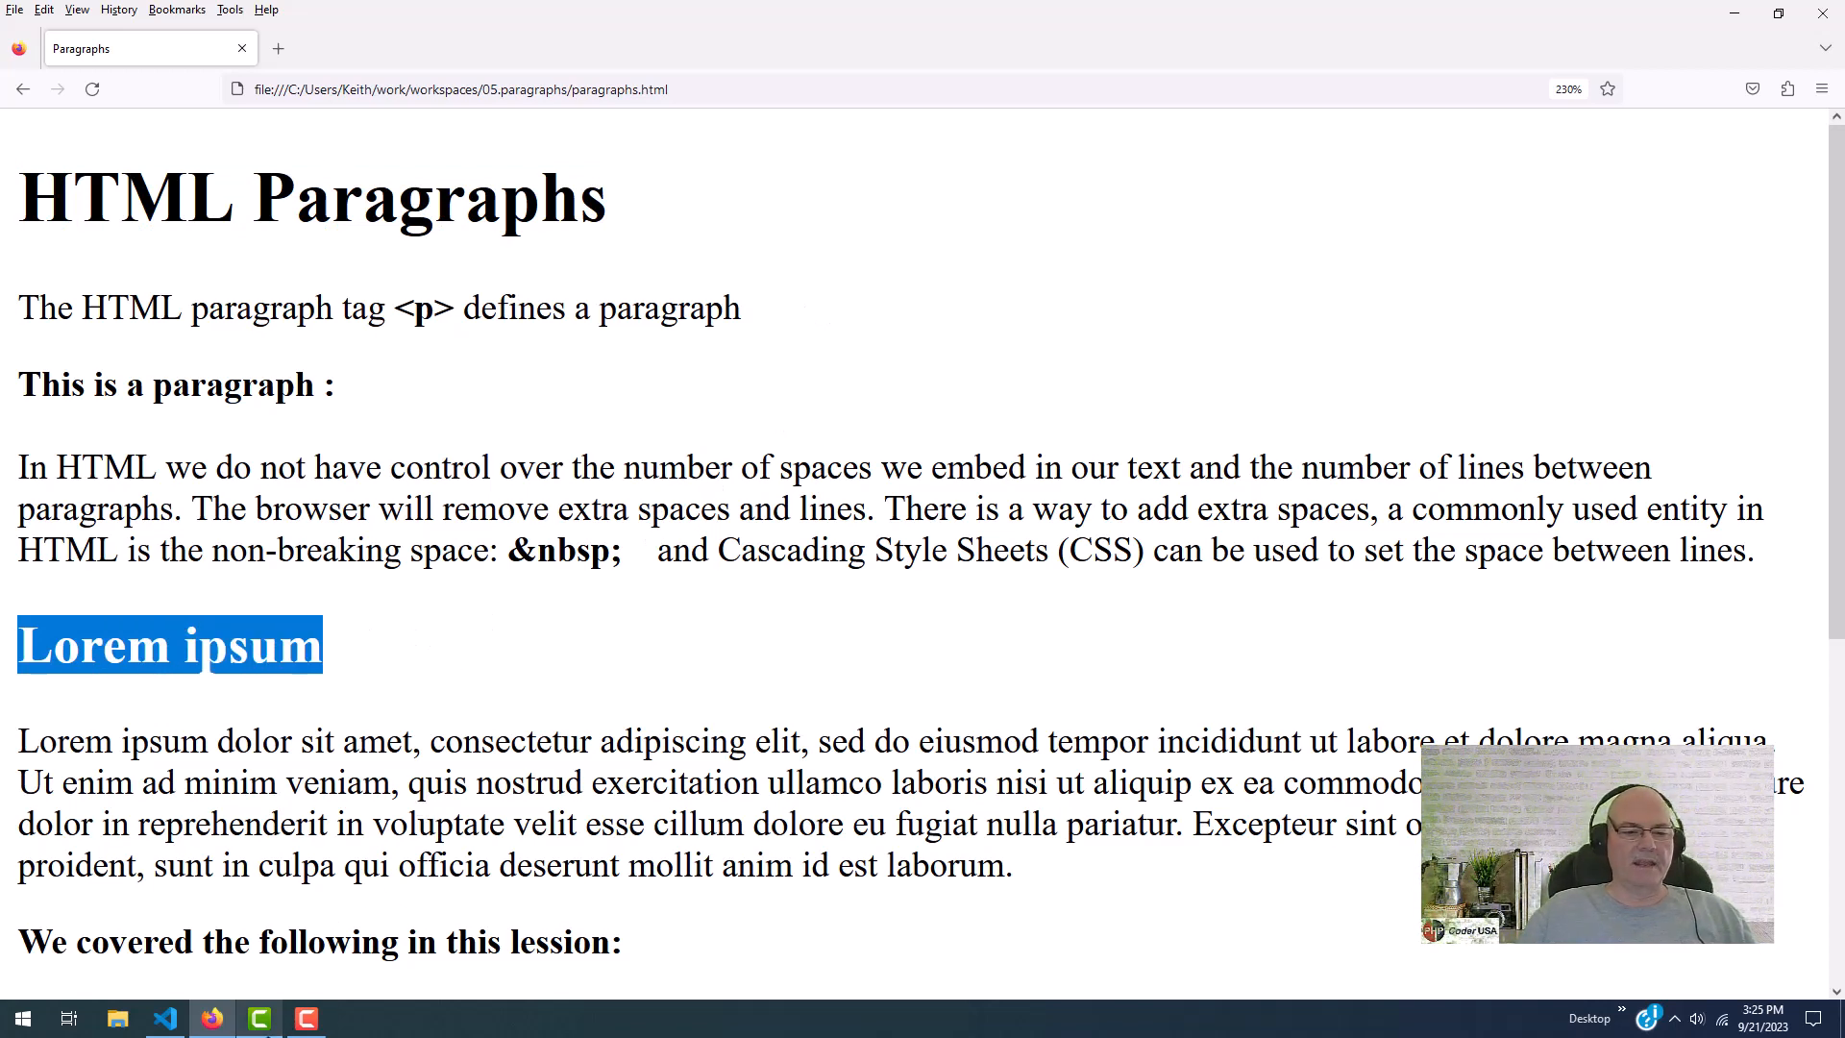
Scroll the source further, check the lesson summary in Firefox, and return to VS Code
left_click(167, 1019)
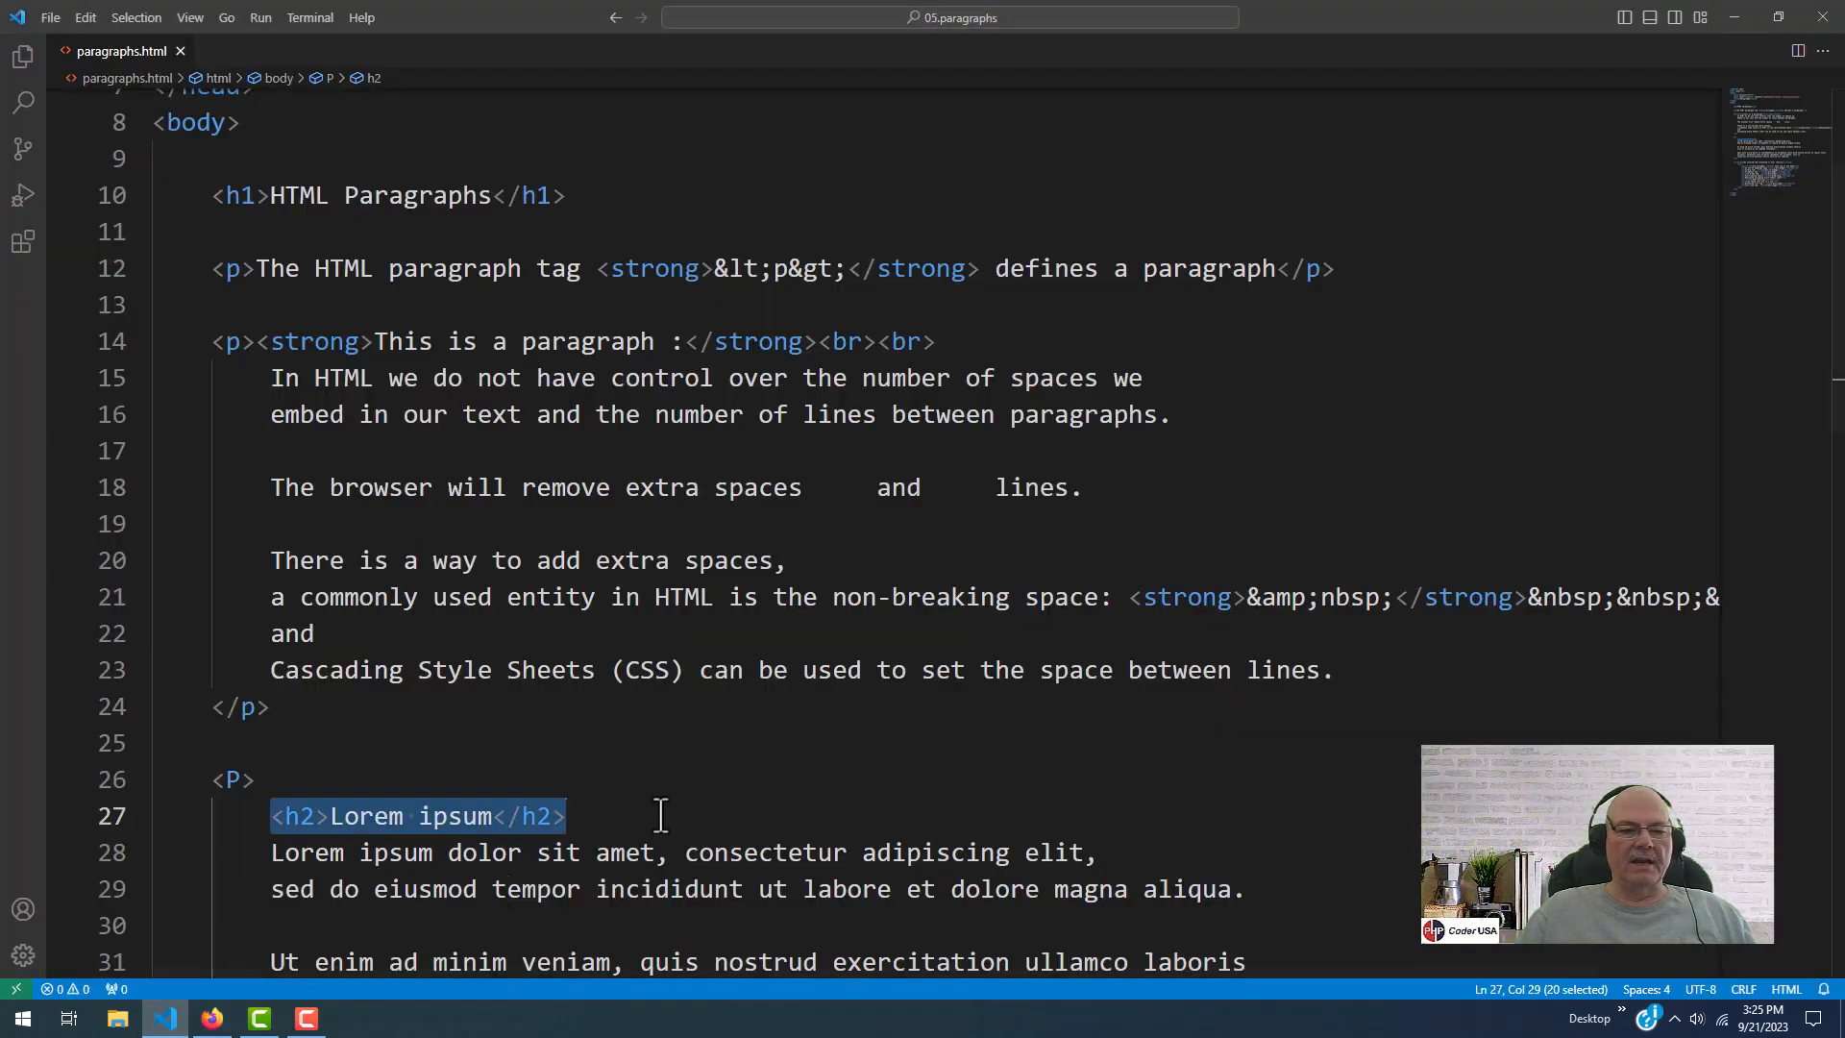
scroll("down", 3)
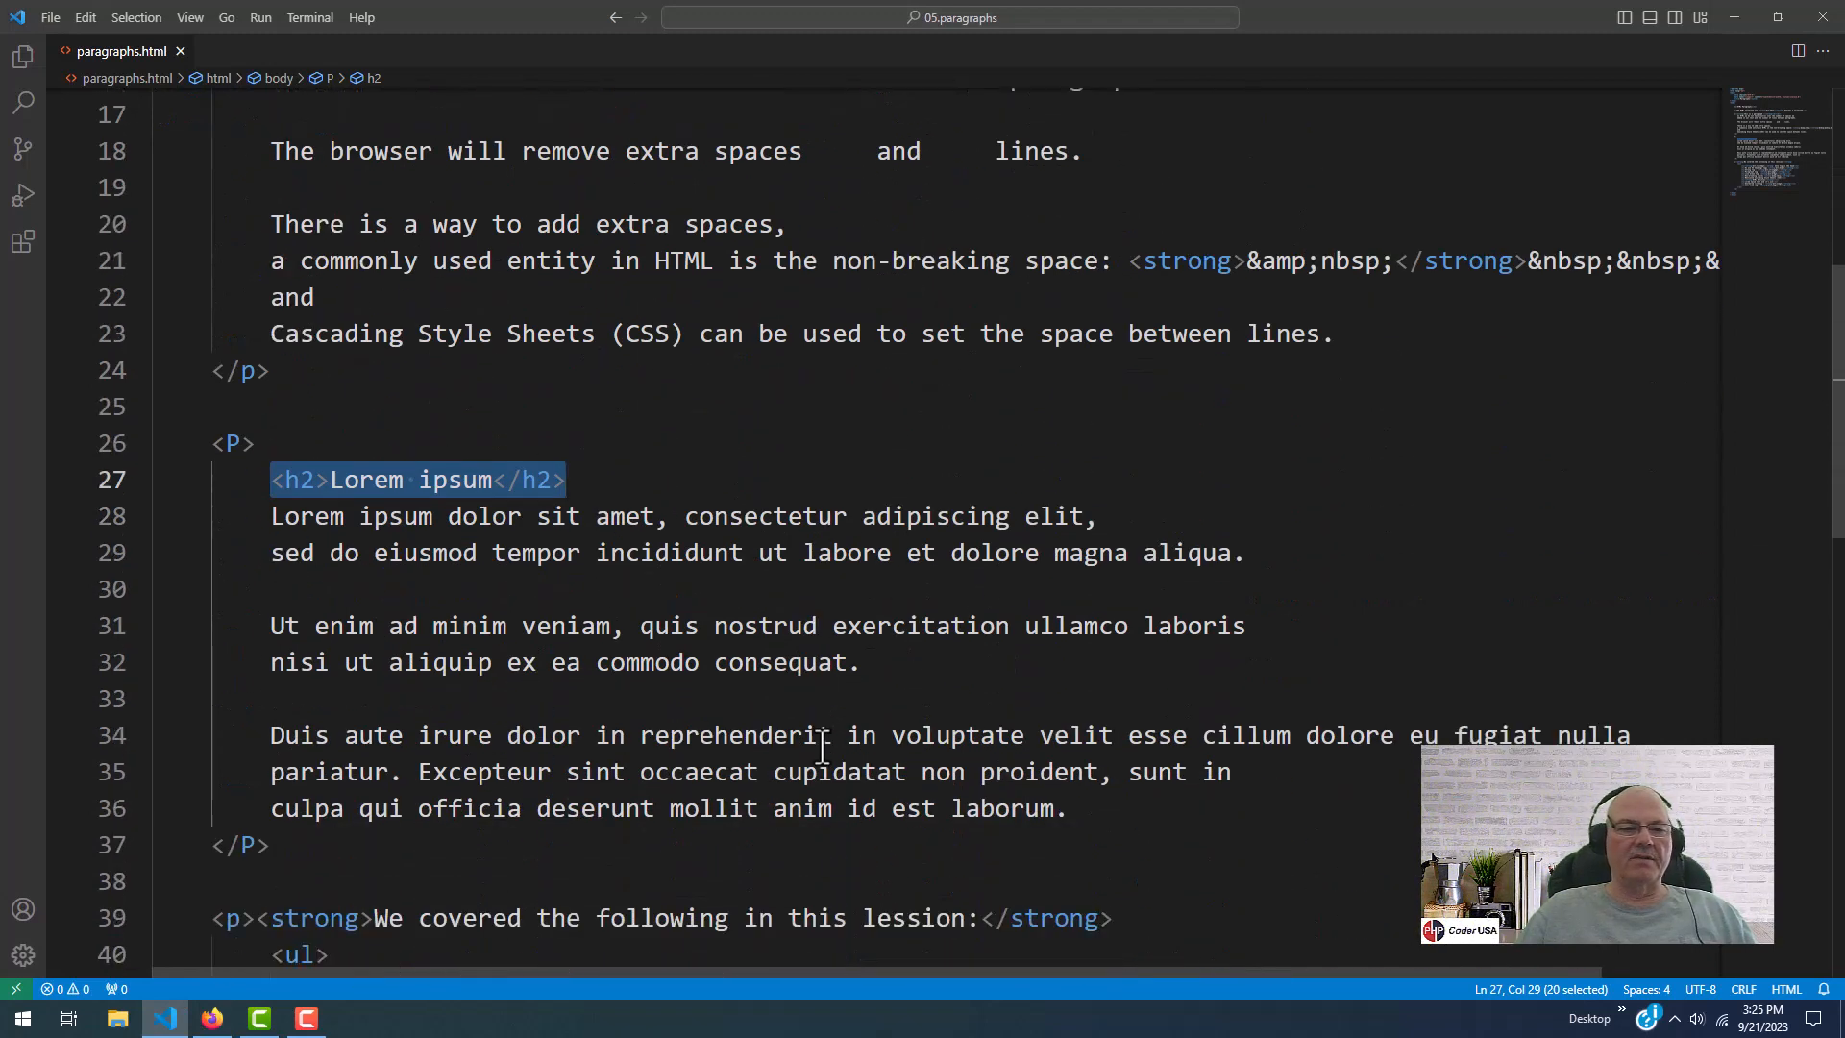
scroll("down", 3)
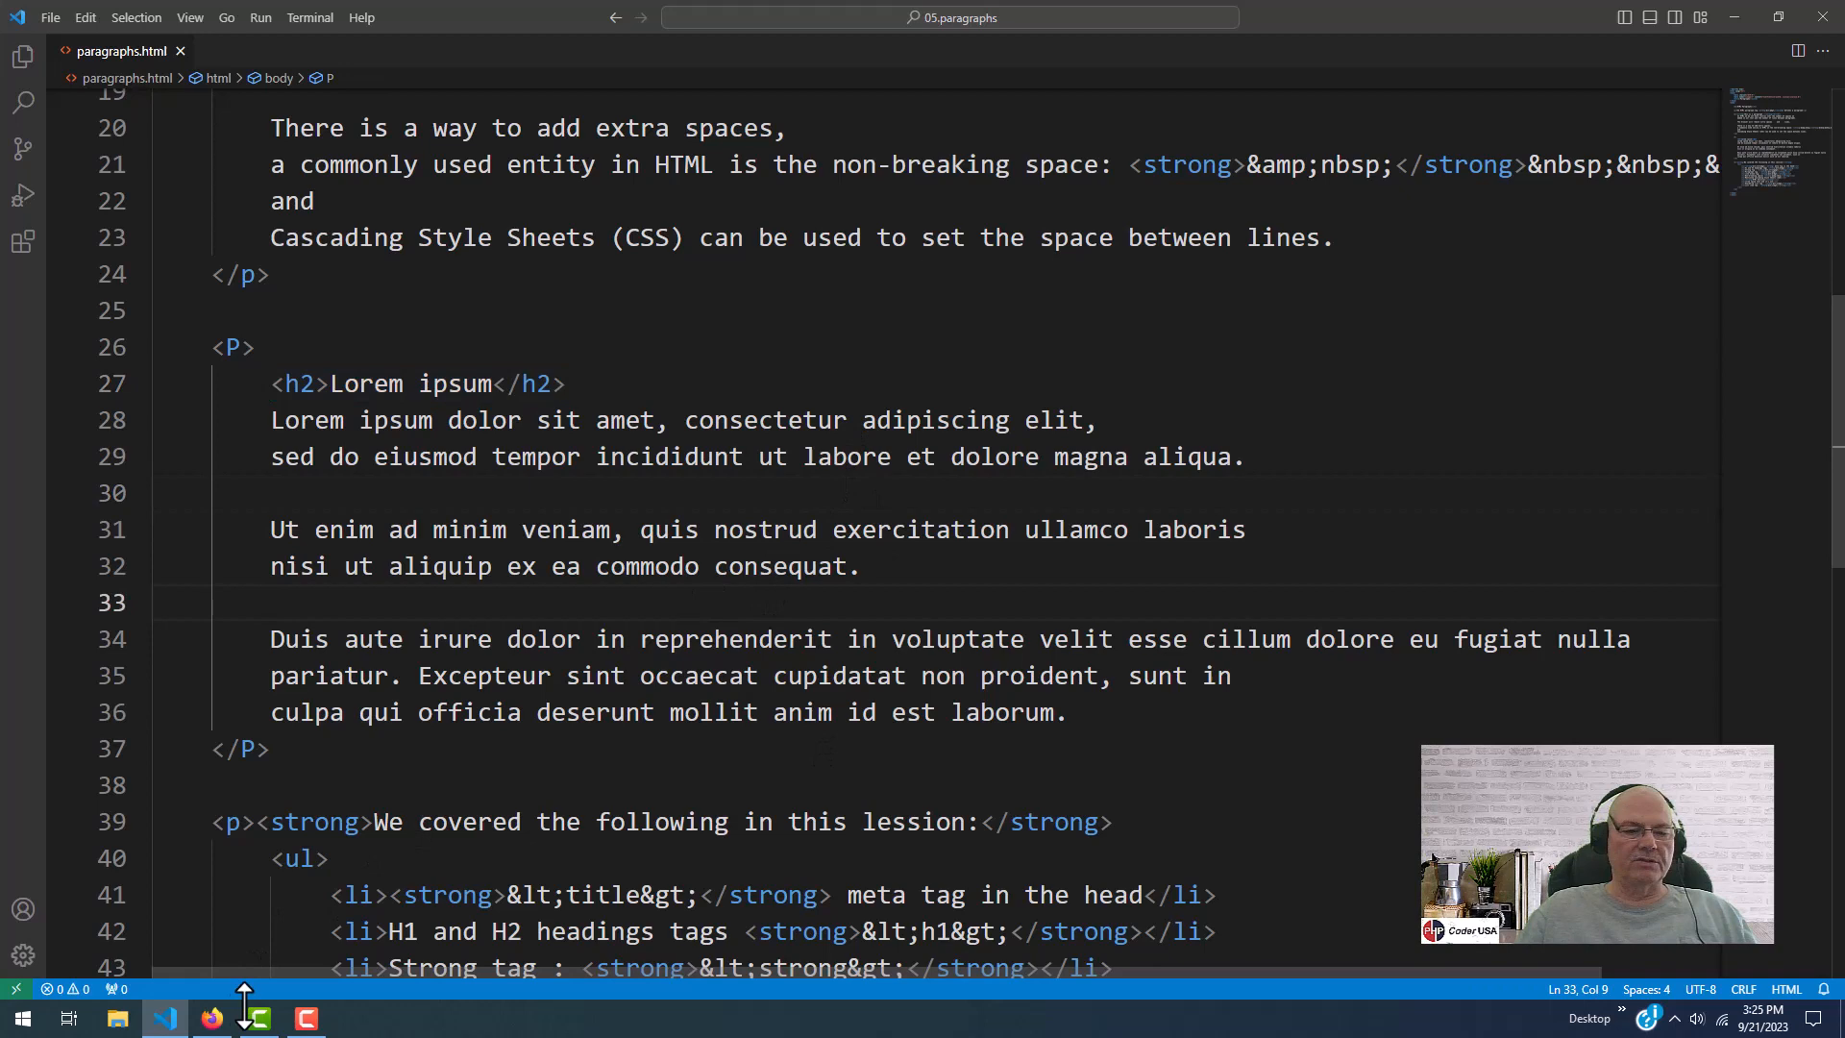
left_click(211, 1018)
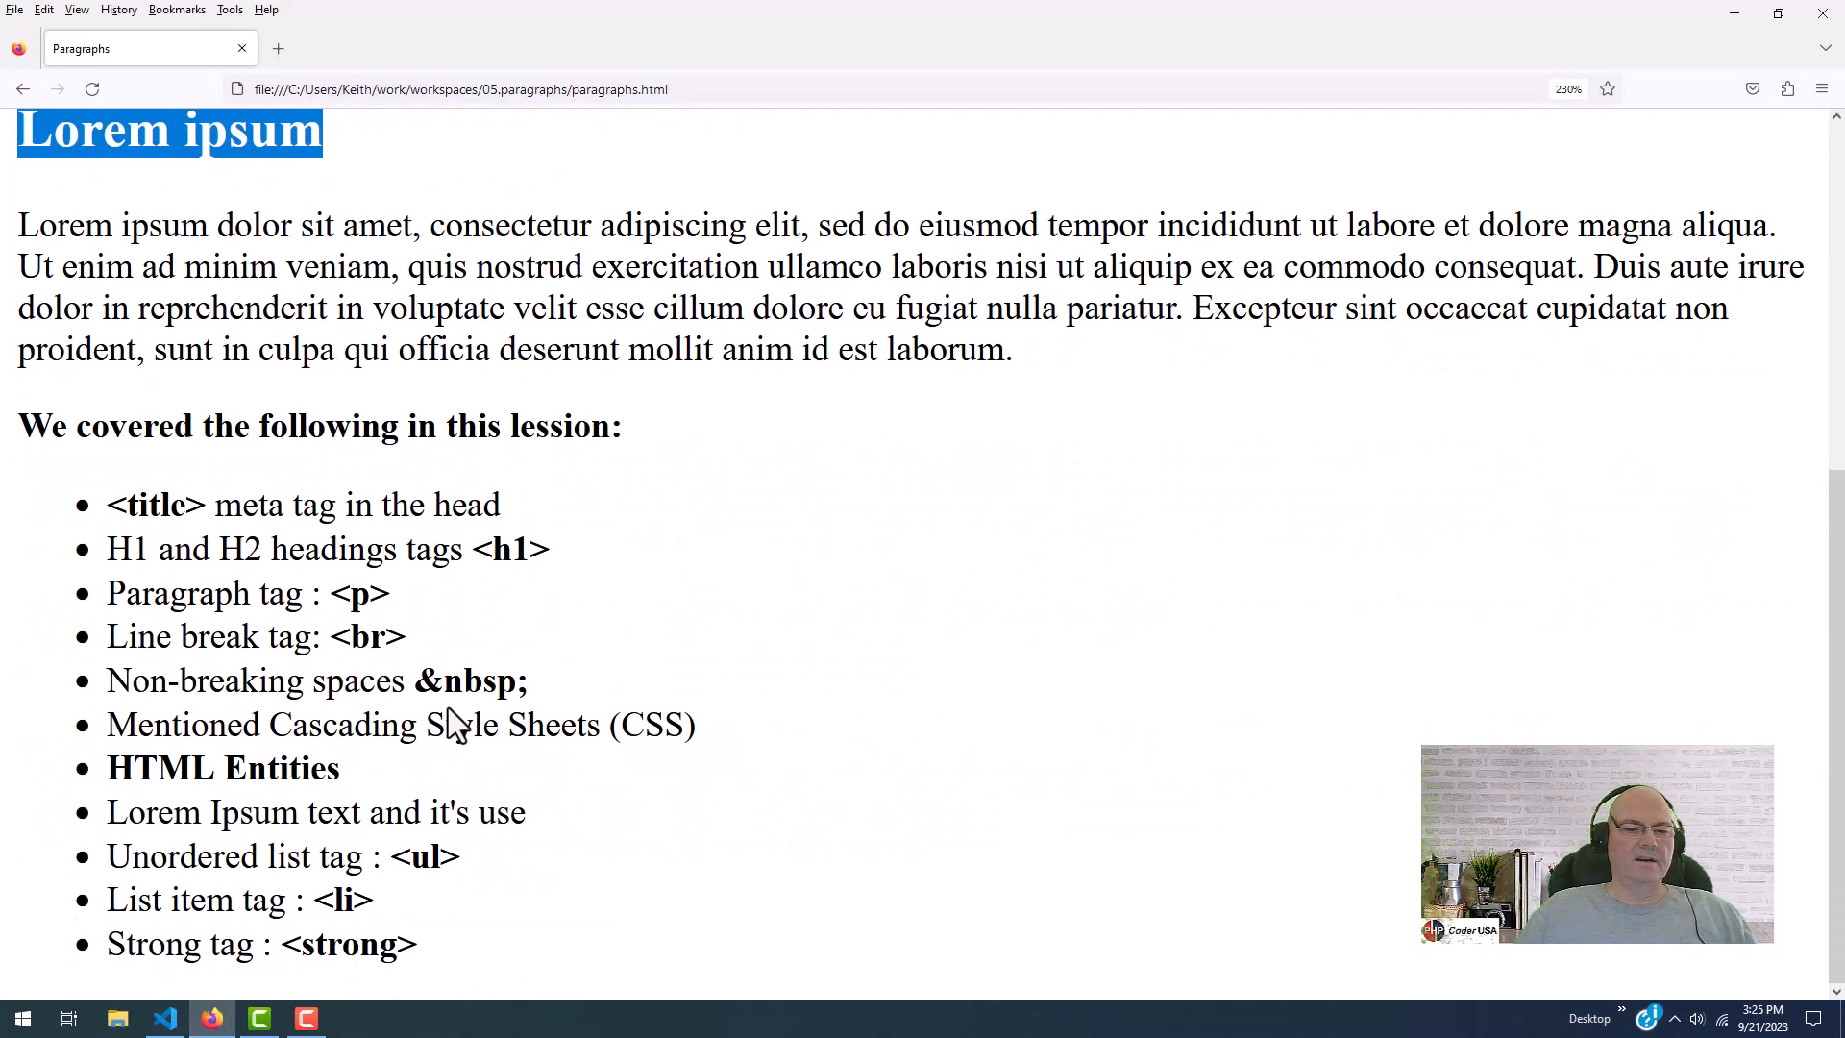
mouse_move(547, 808)
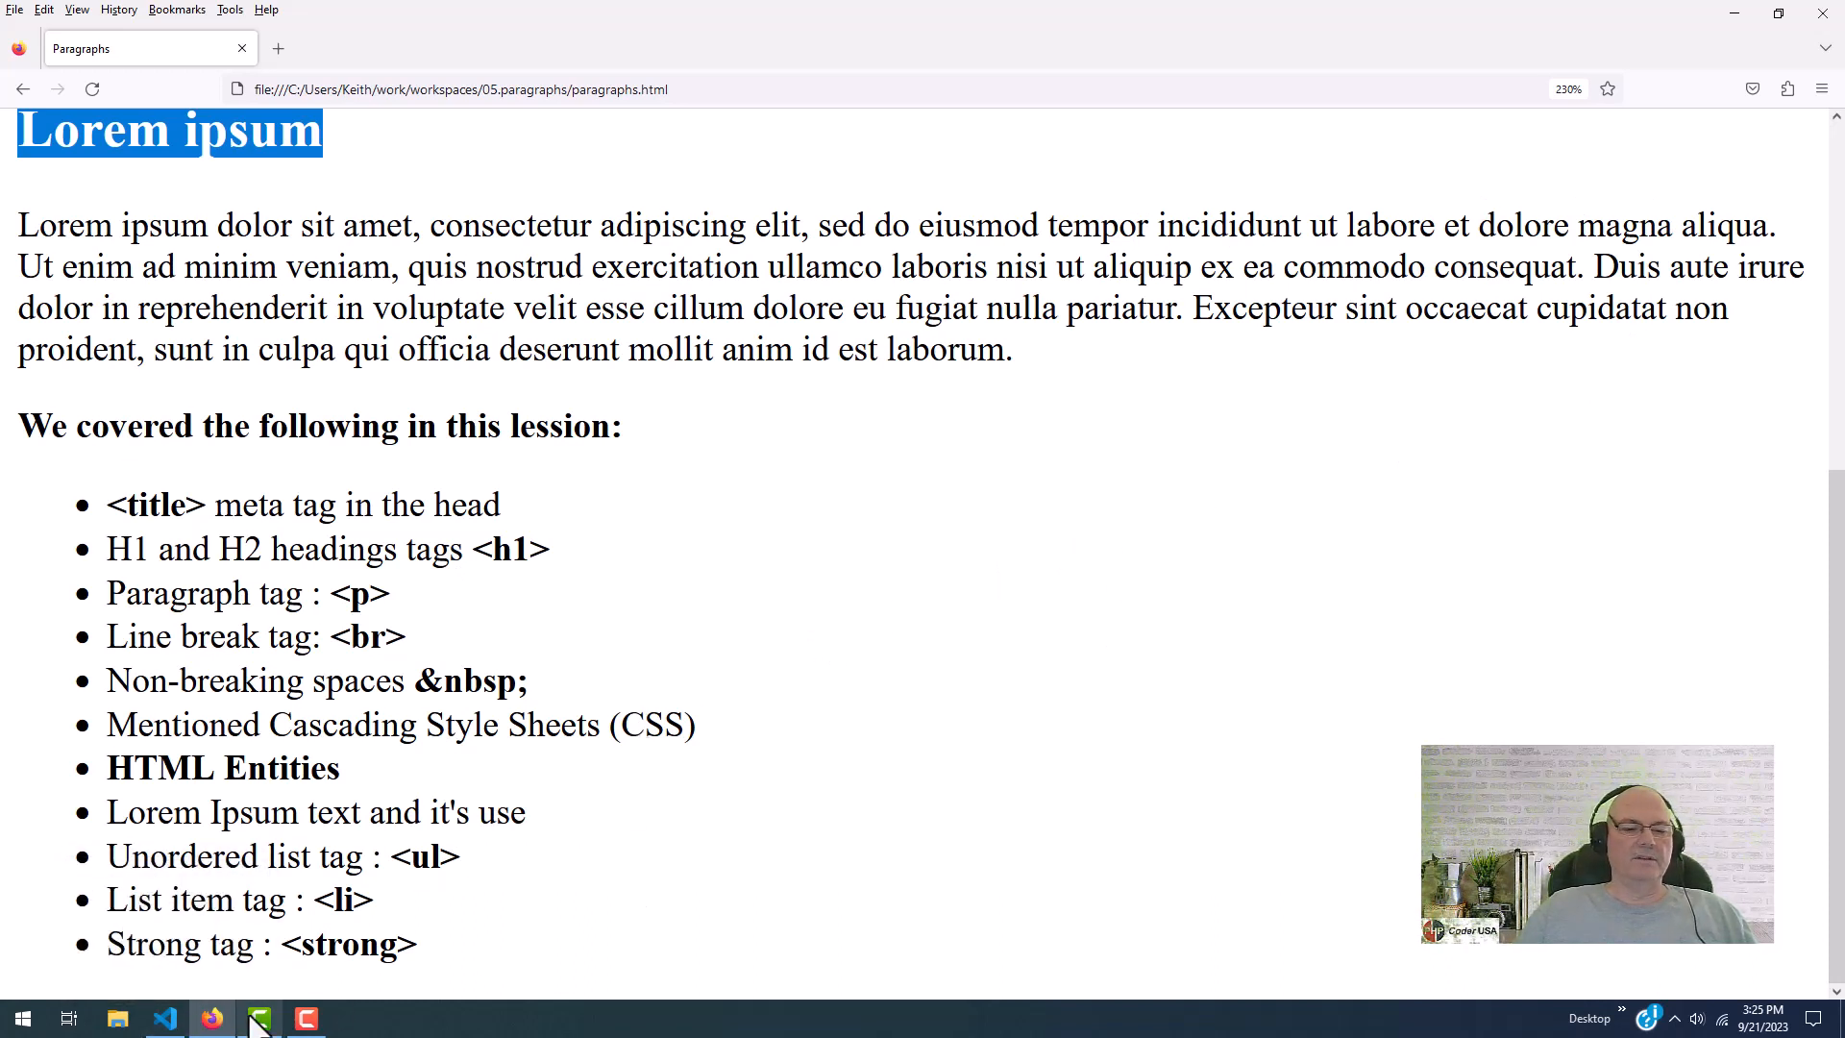
left_click(166, 1017)
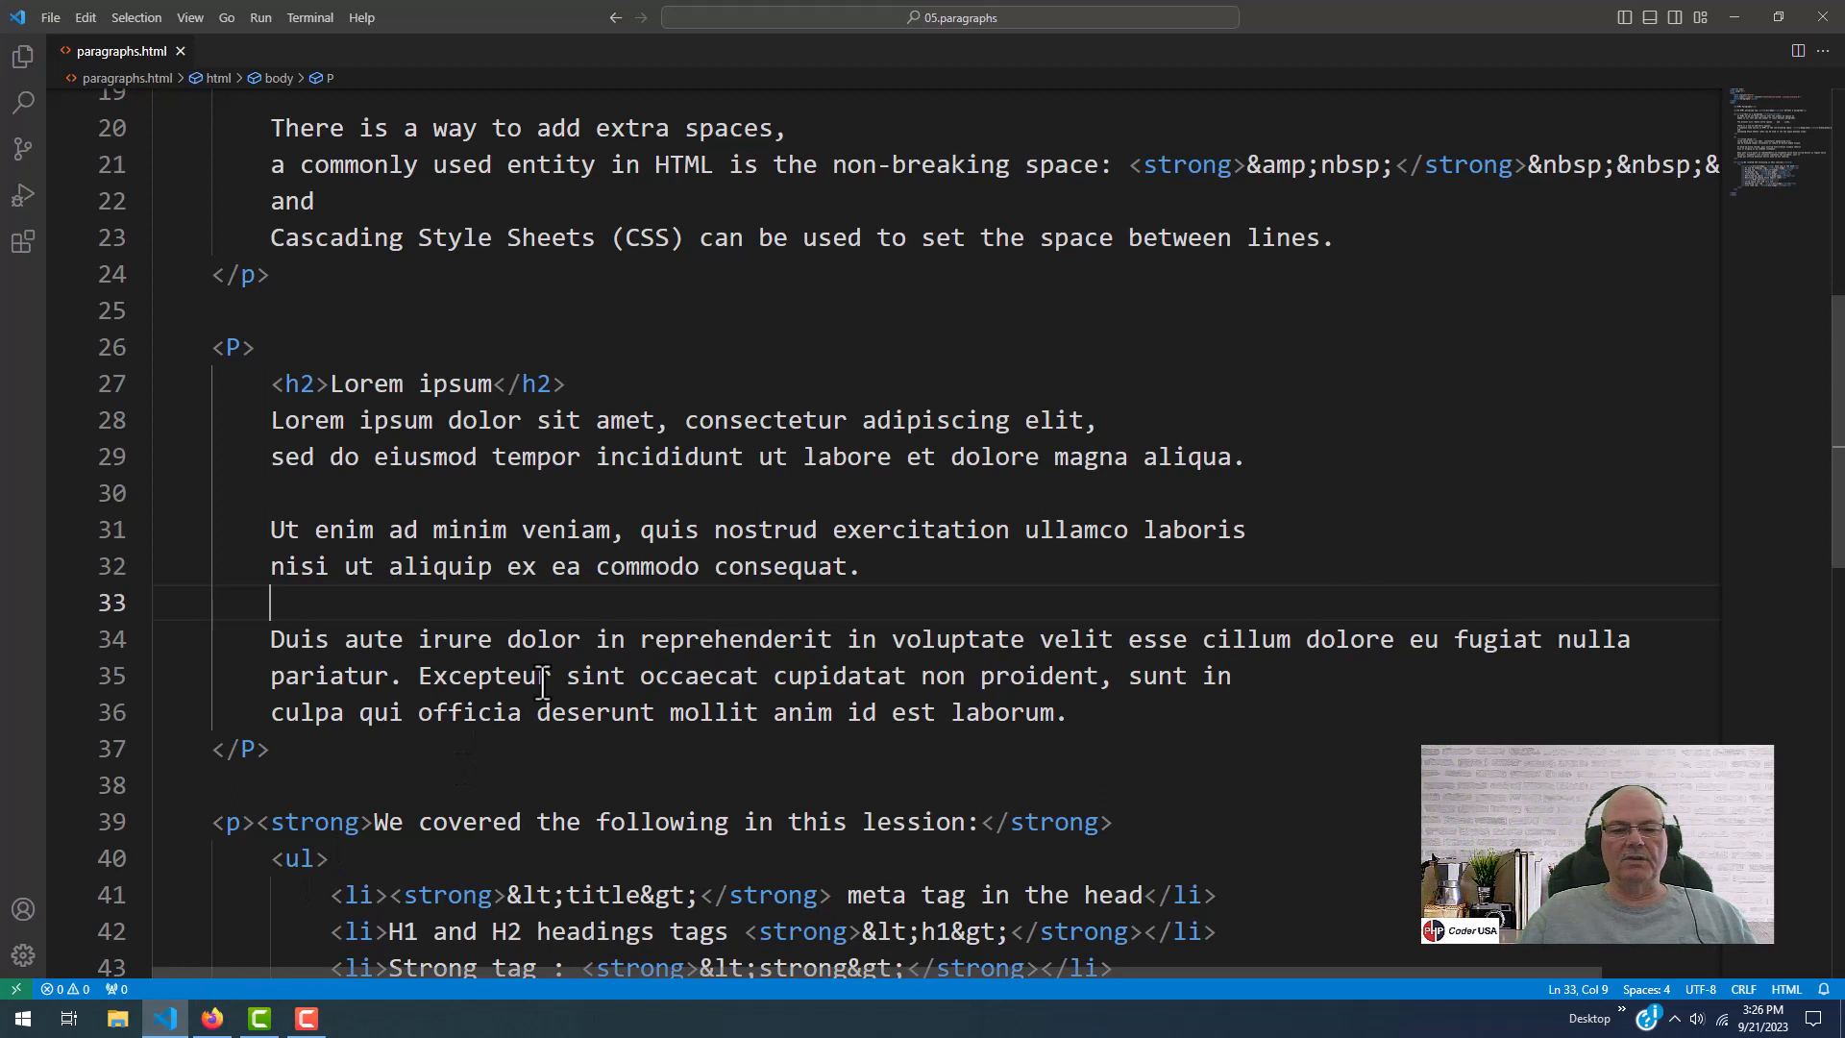
scroll("down", 3)
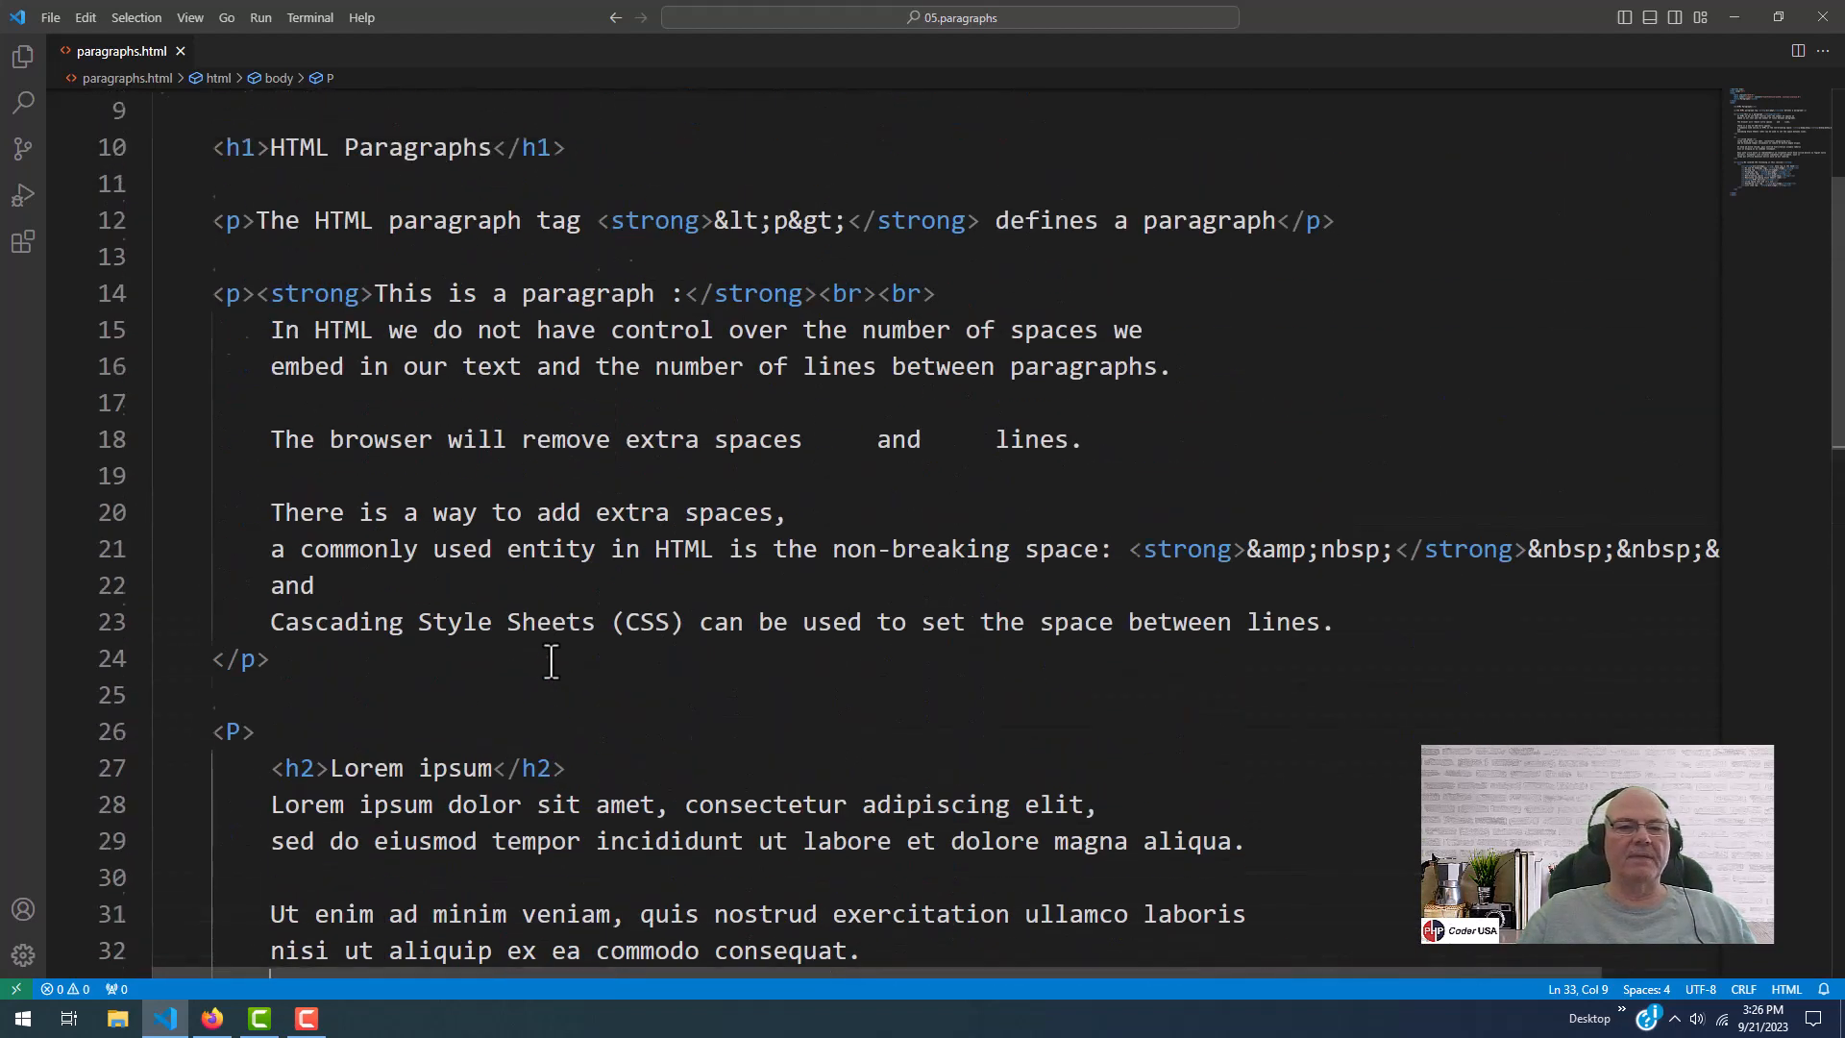
scroll("up", 3)
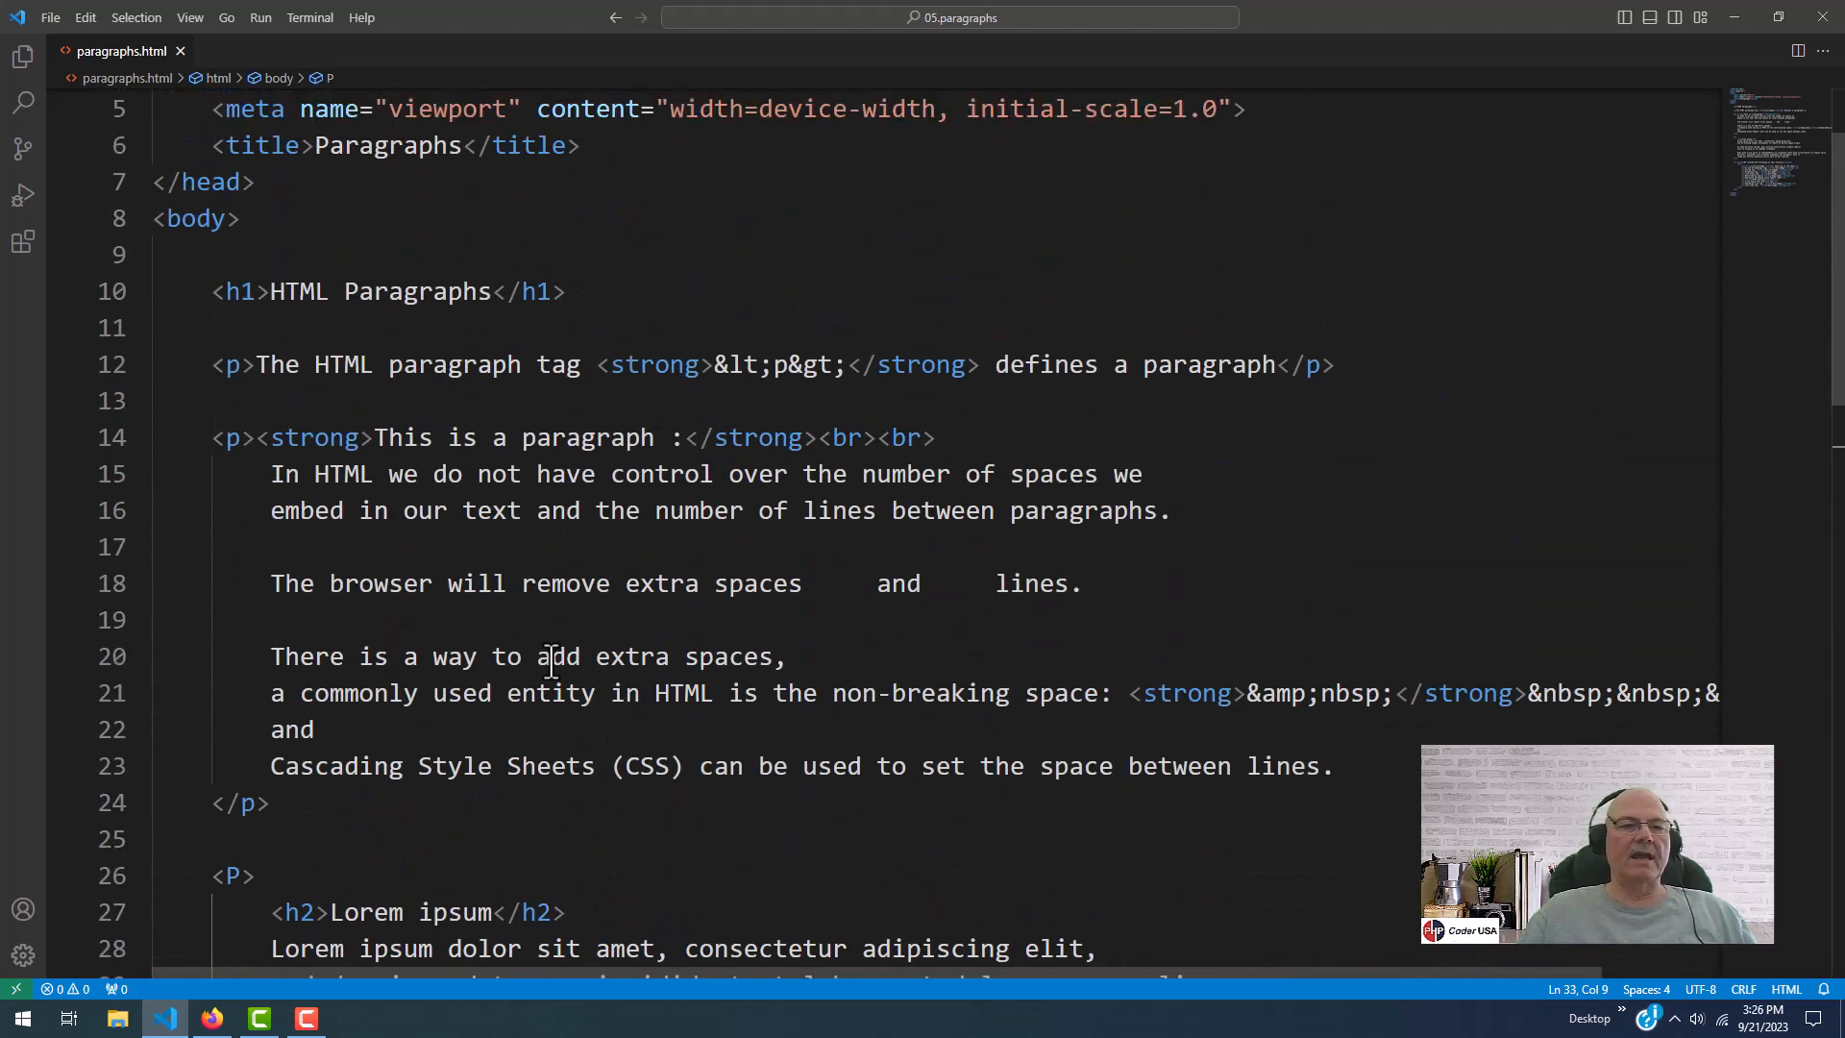
scroll("down", 3)
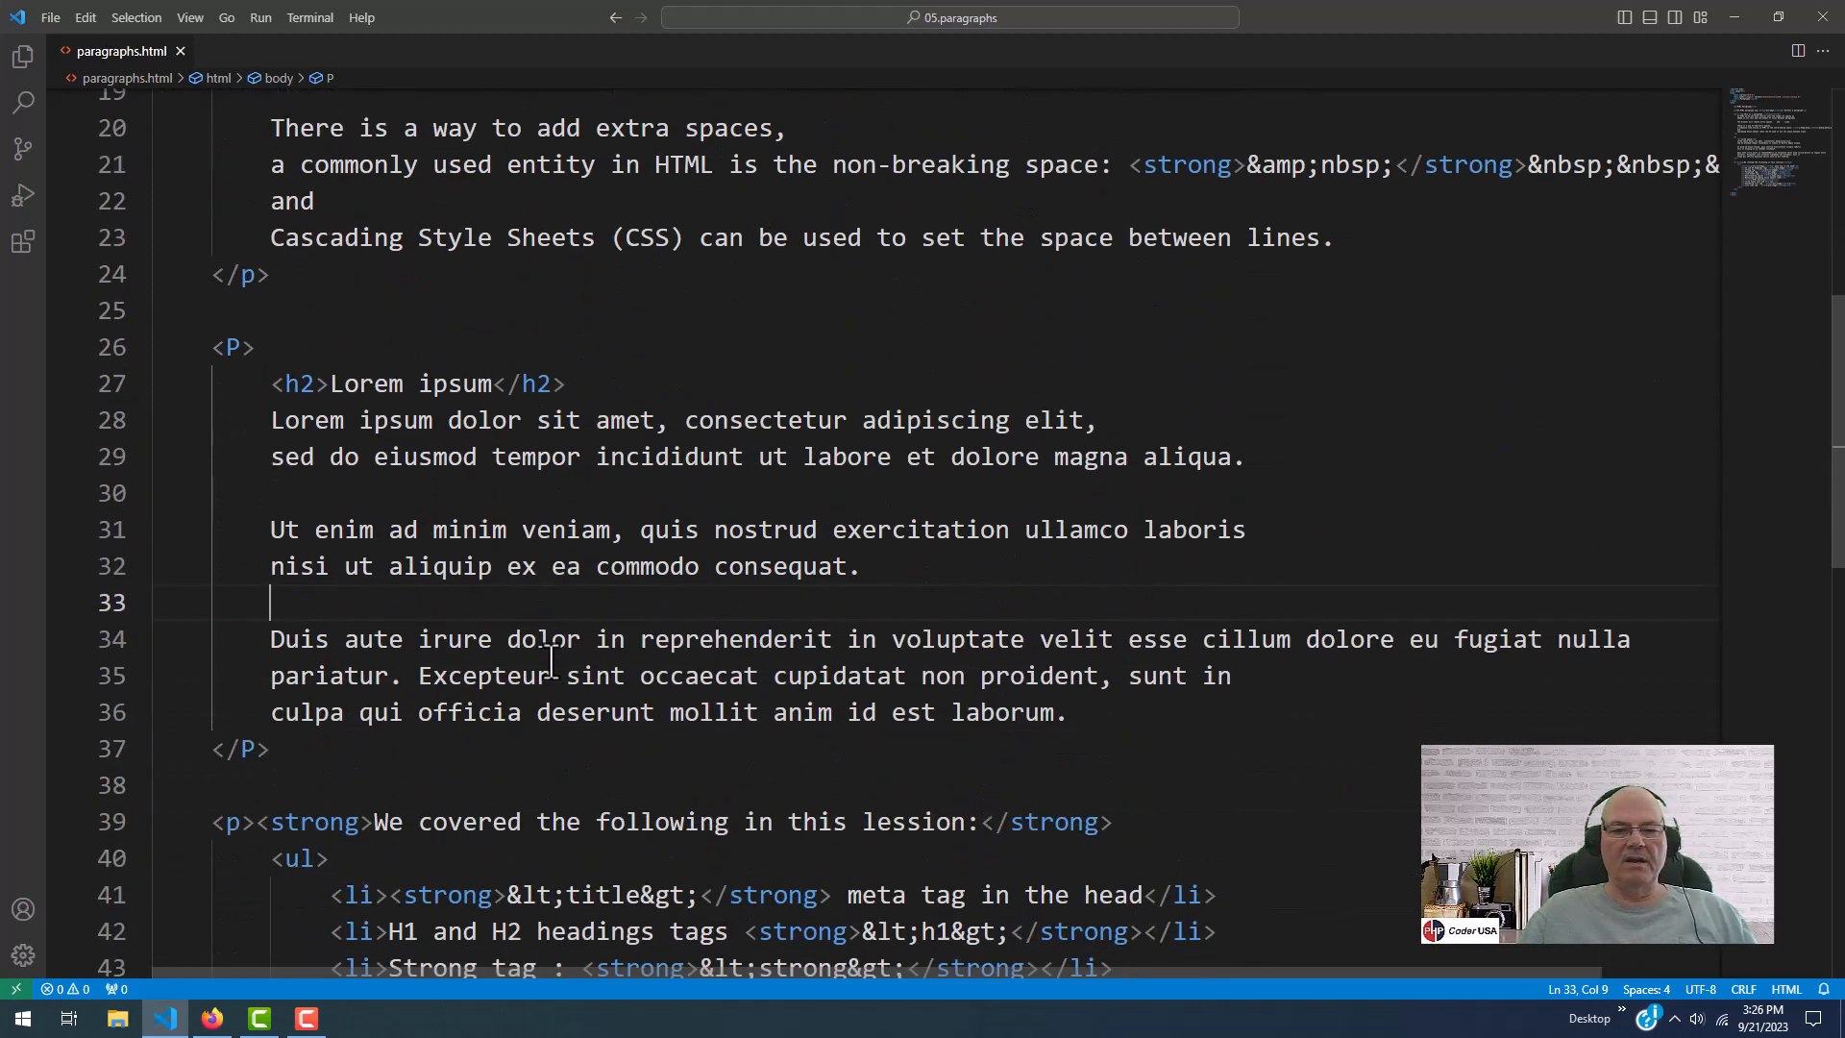
scroll("down", 3)
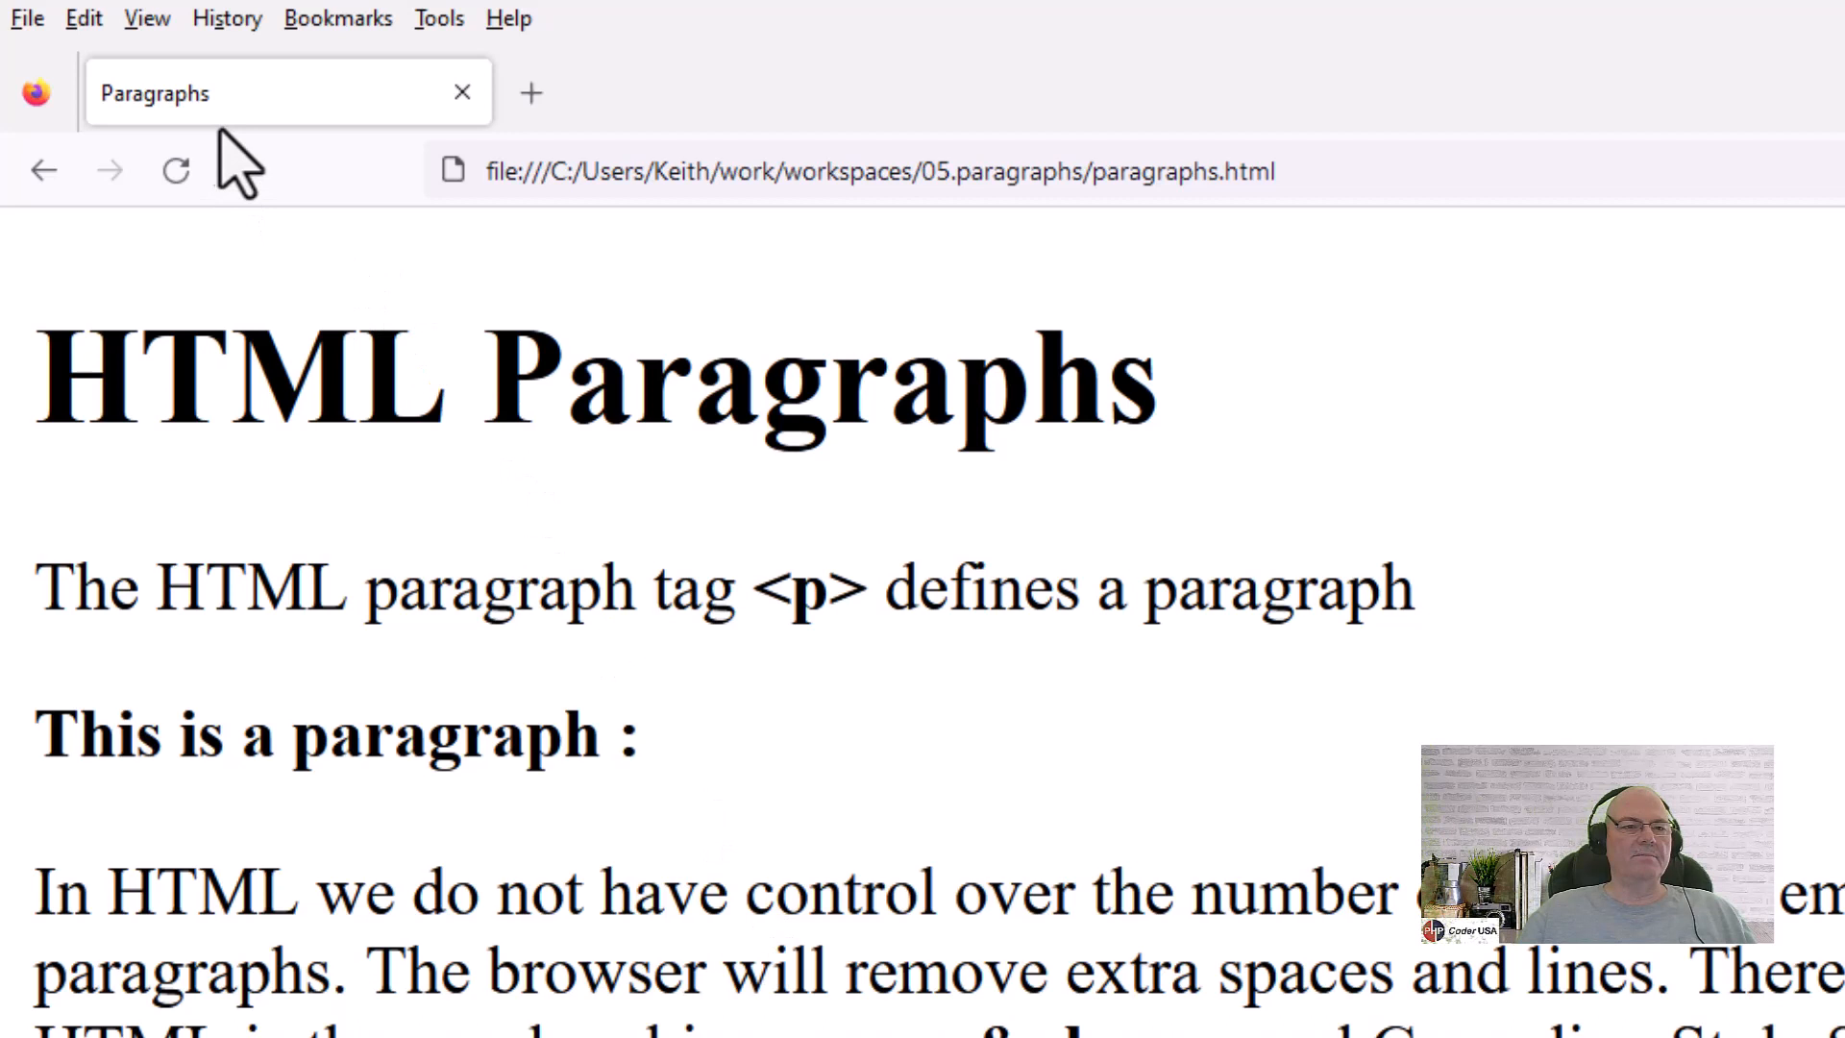
mouse_move(219, 149)
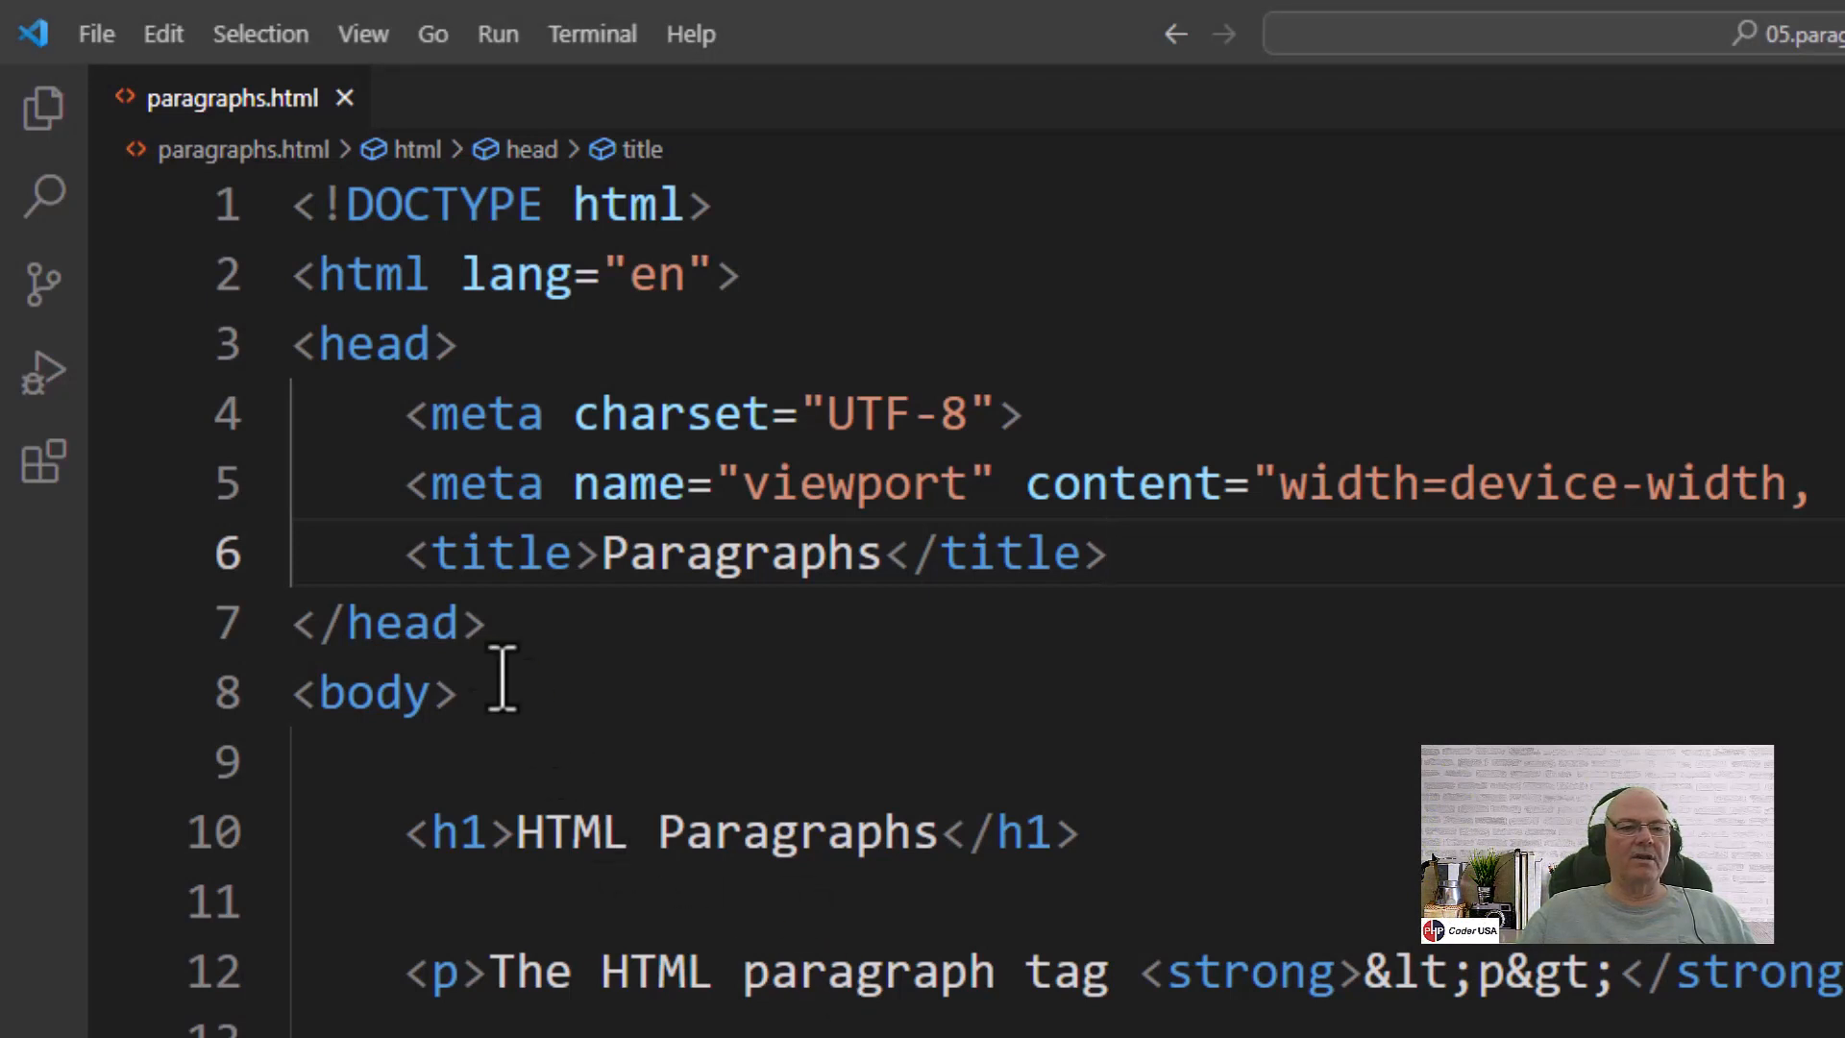
Highlight the page title line in the source, then scroll down
left_click_drag(404, 554, 1083, 555)
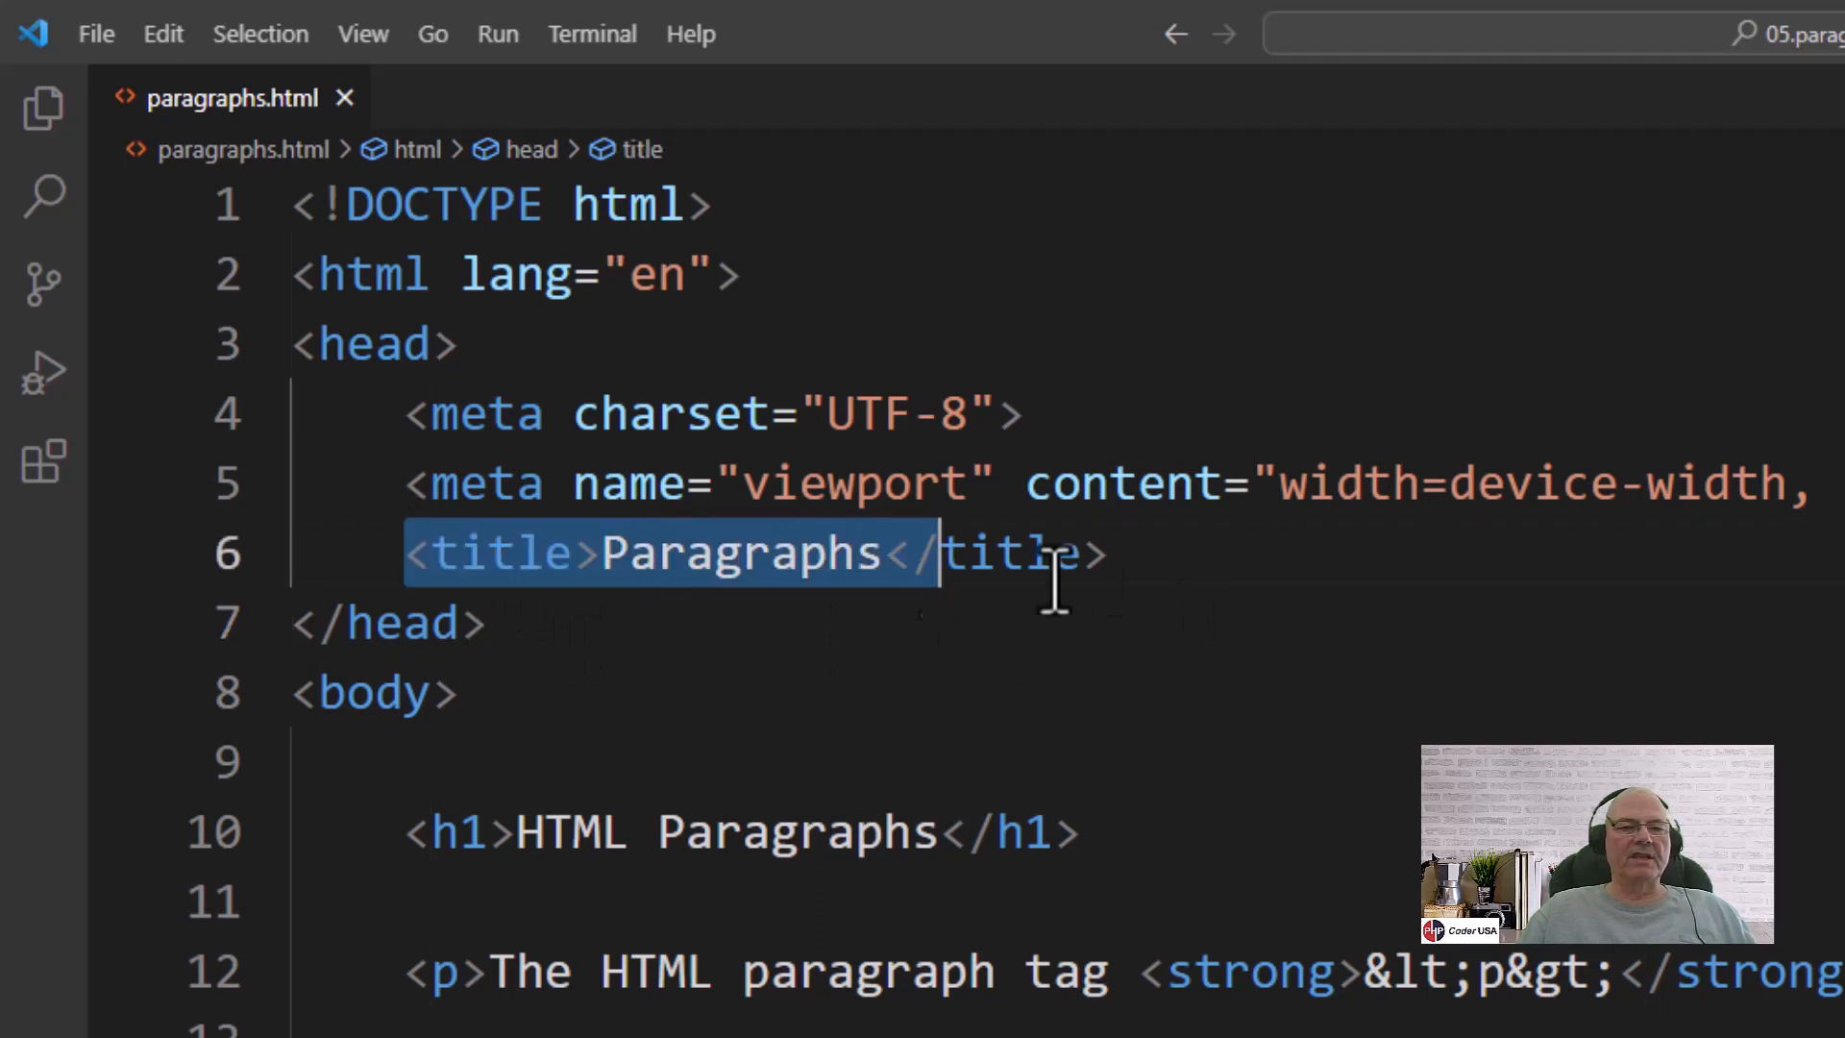
left_click(1121, 556)
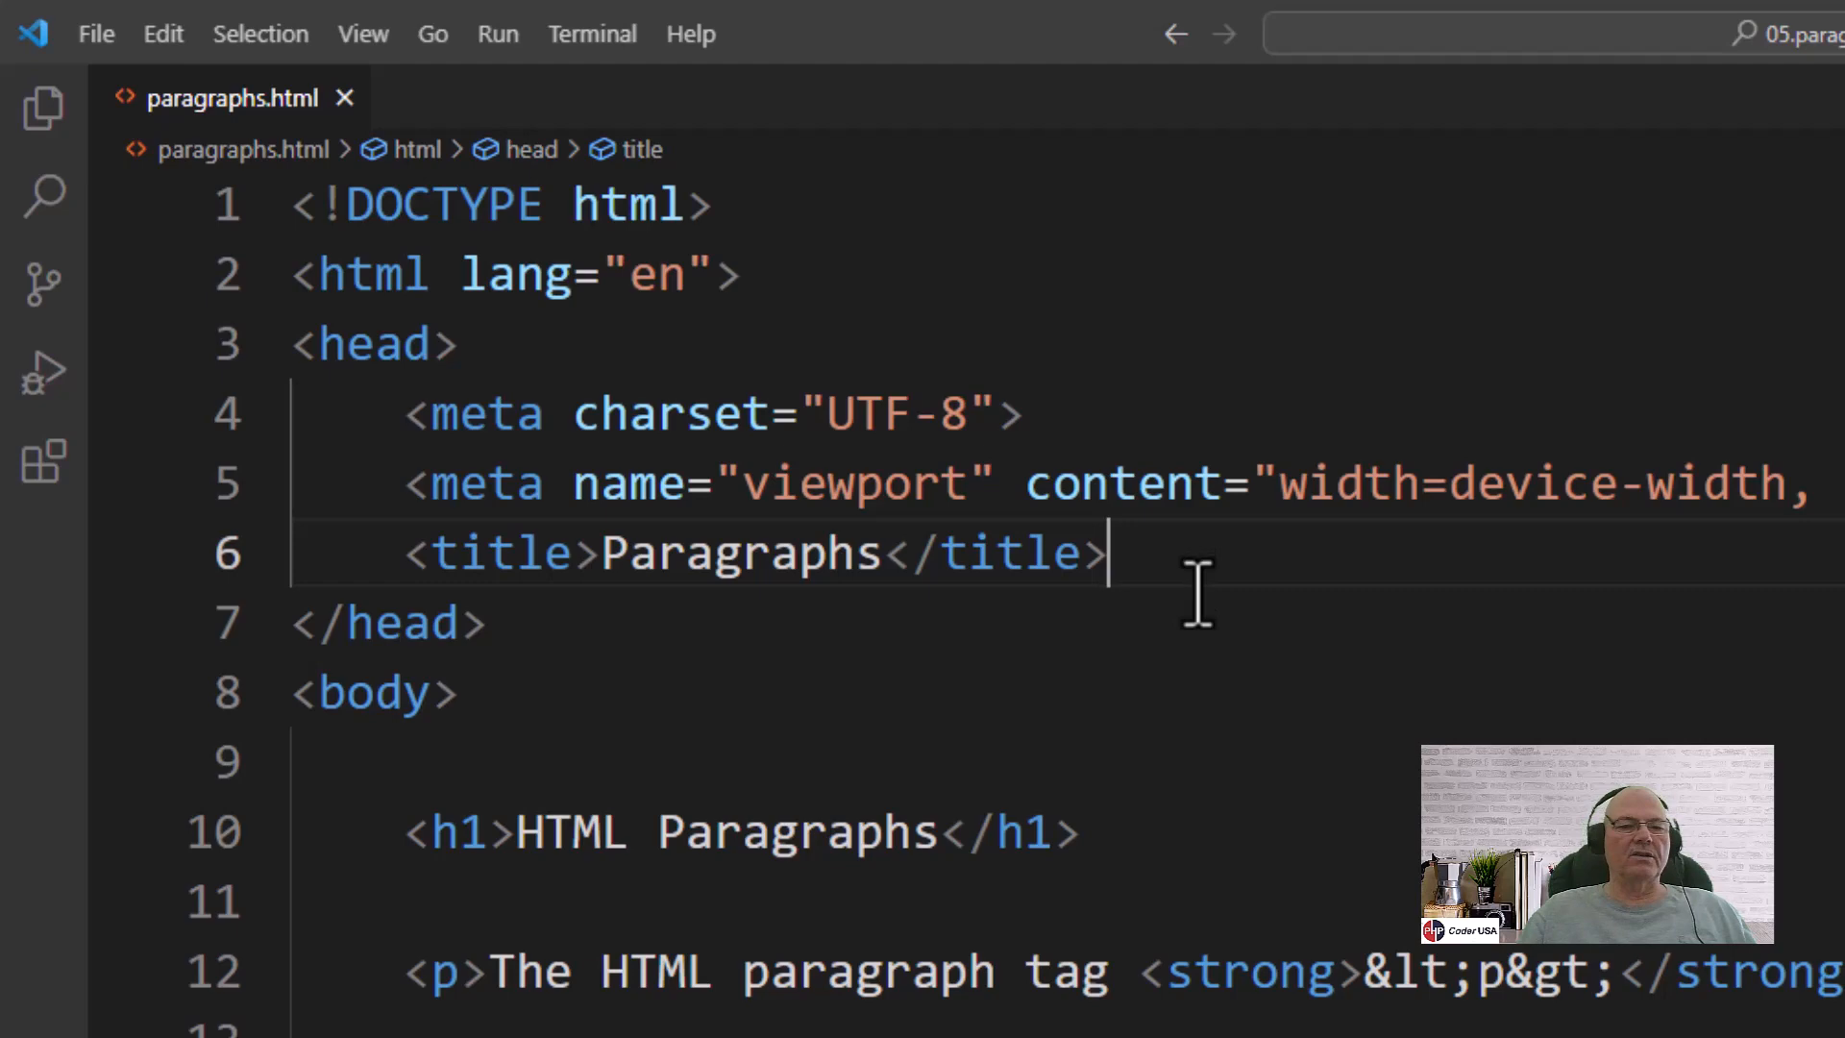
scroll("down", 3)
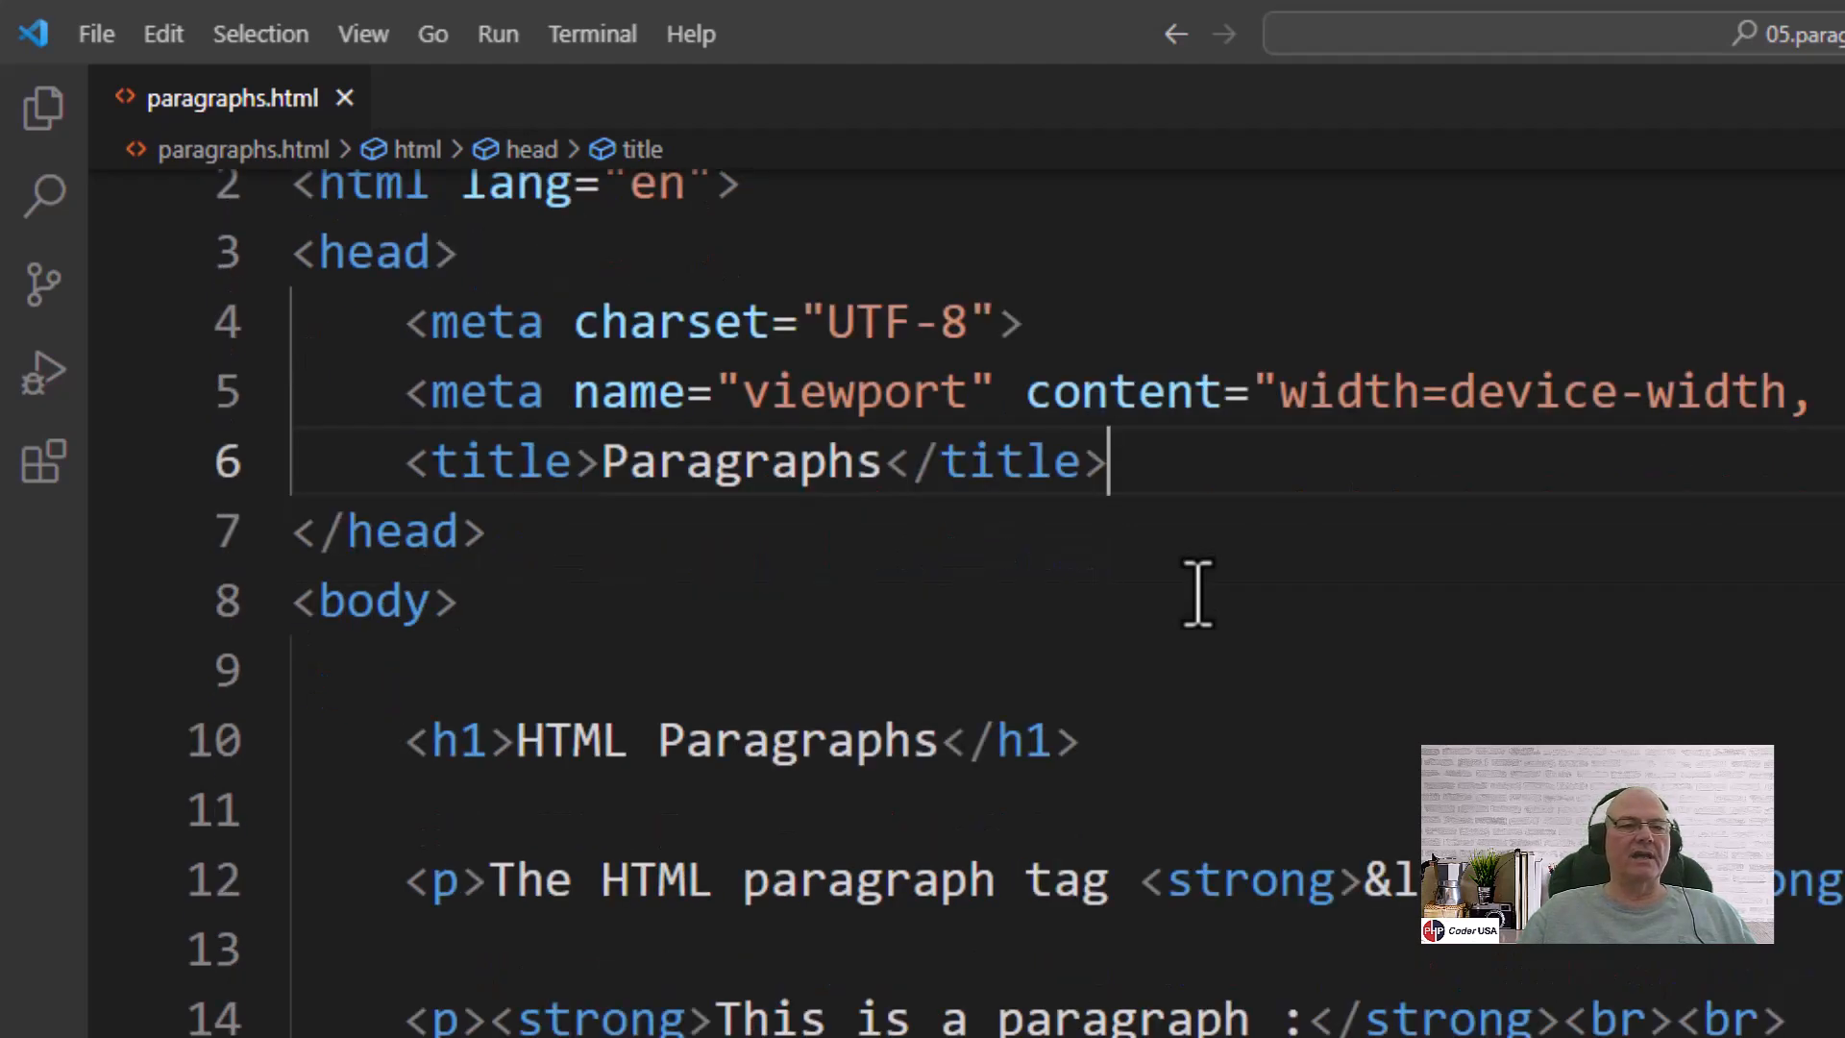
scroll("down", 3)
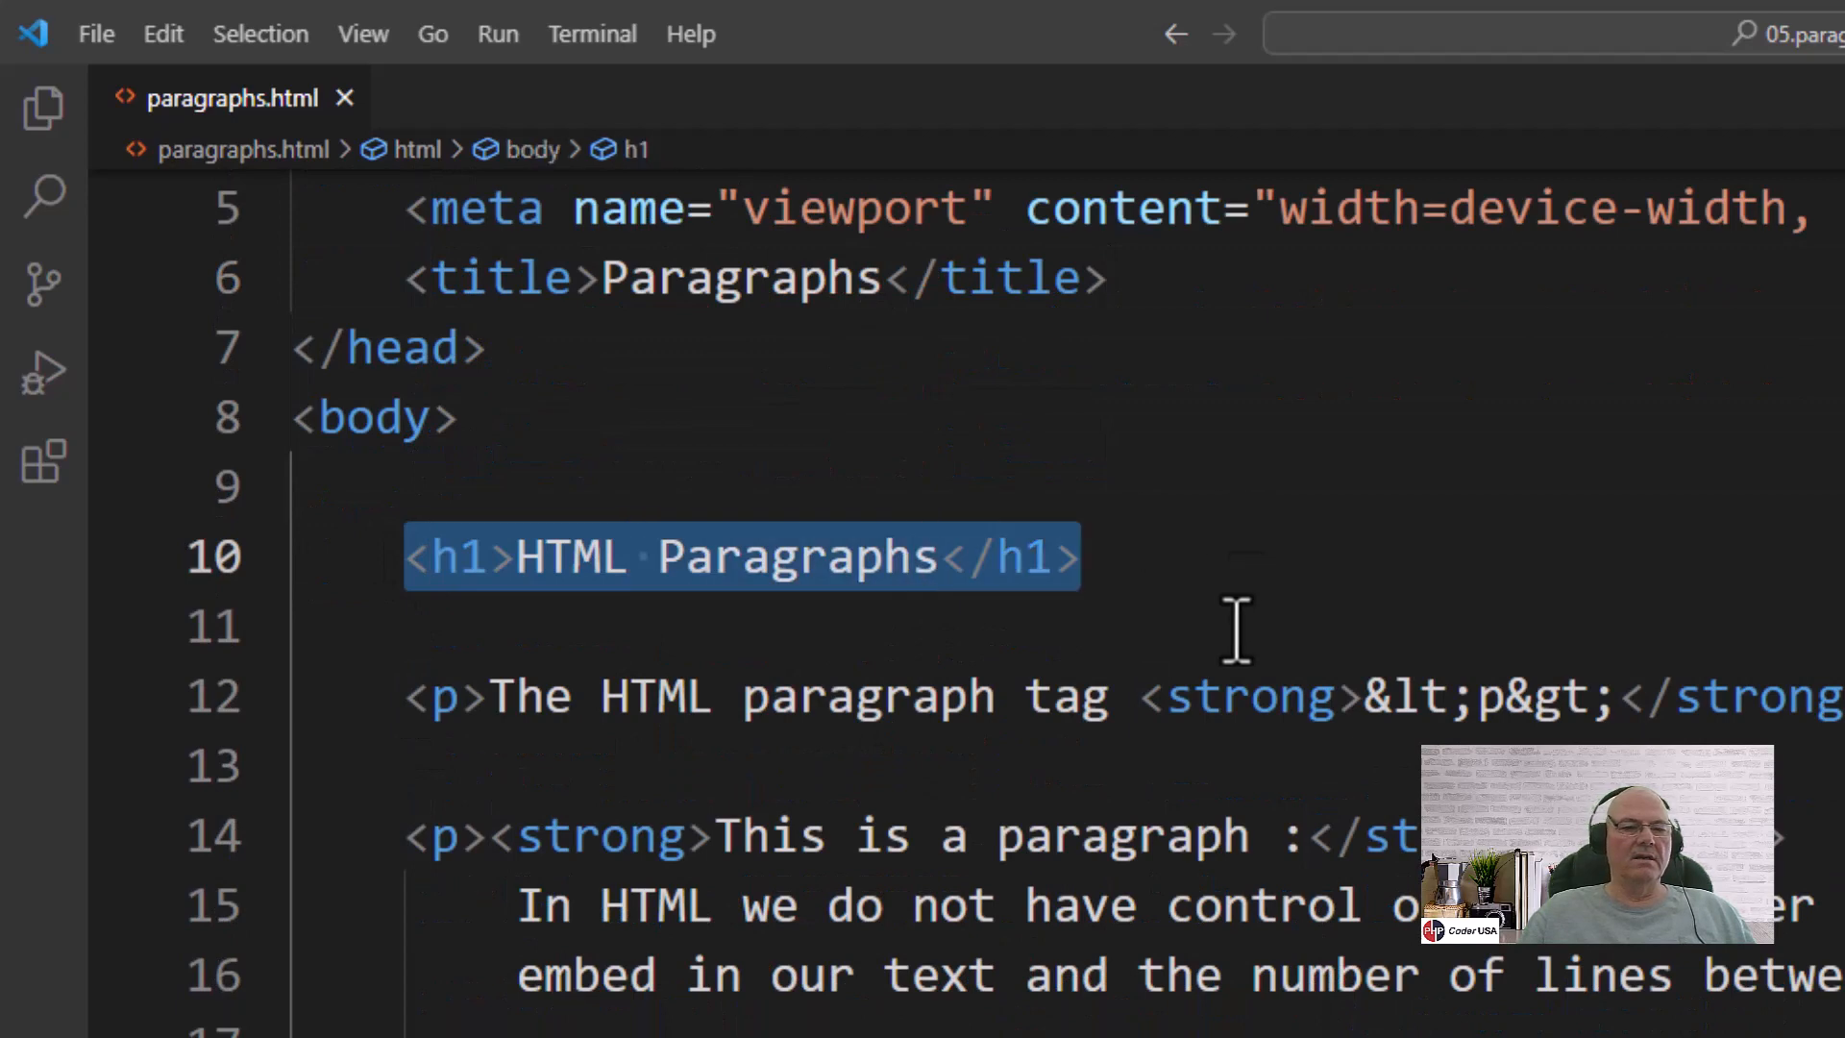
mouse_move(1238, 731)
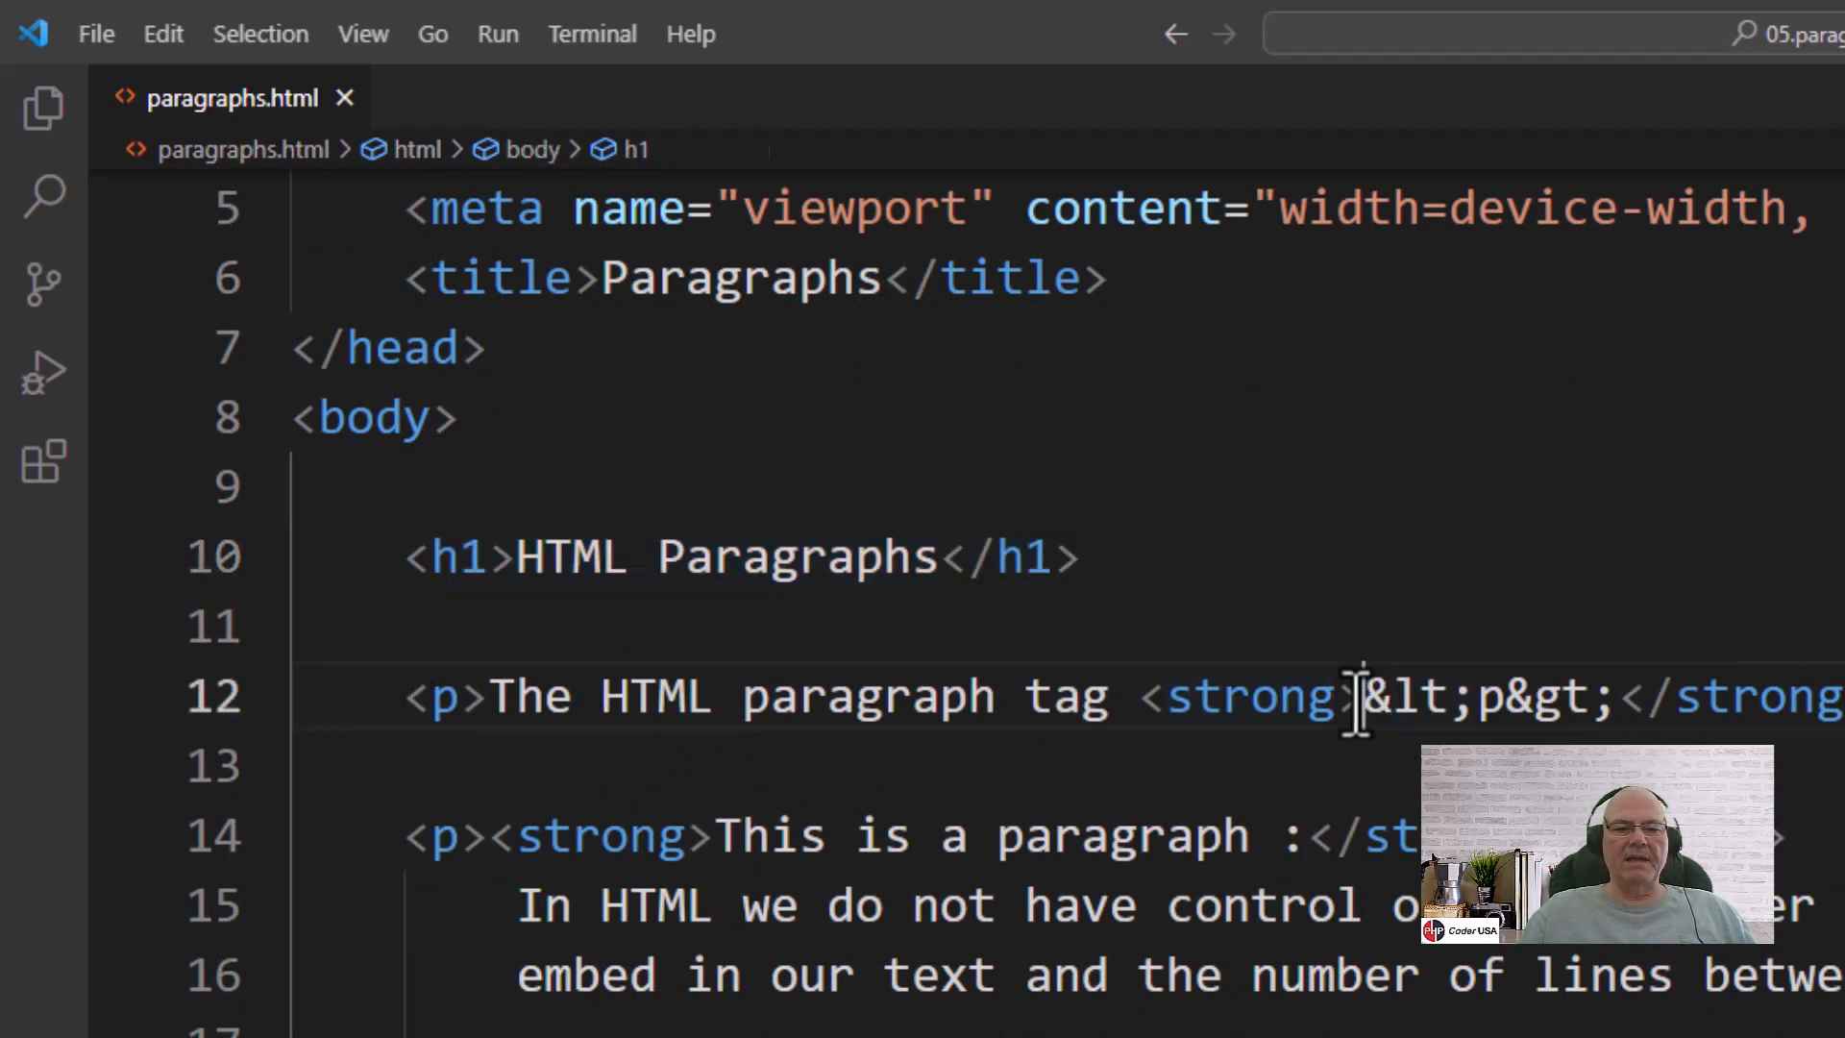
Select the opening strong tag on line 12 and the Lorem ipsum heading line
double_click(1422, 697)
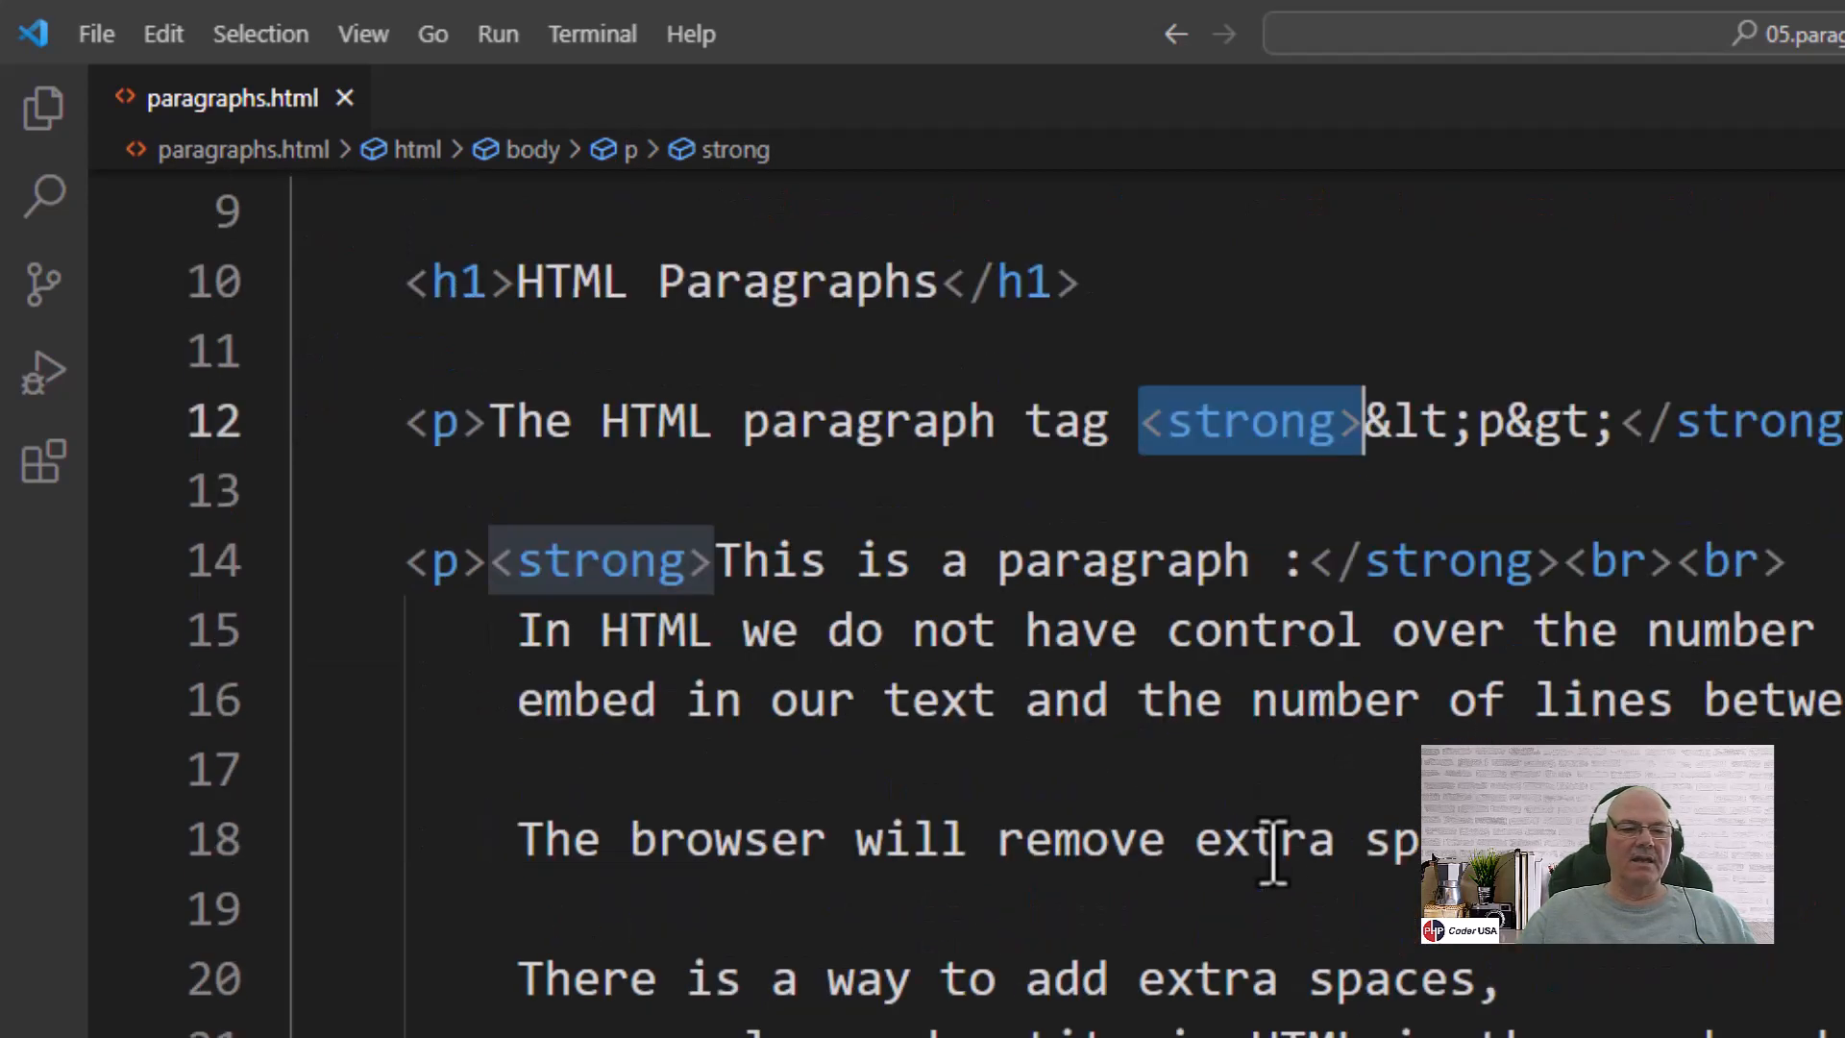
scroll("down", 3)
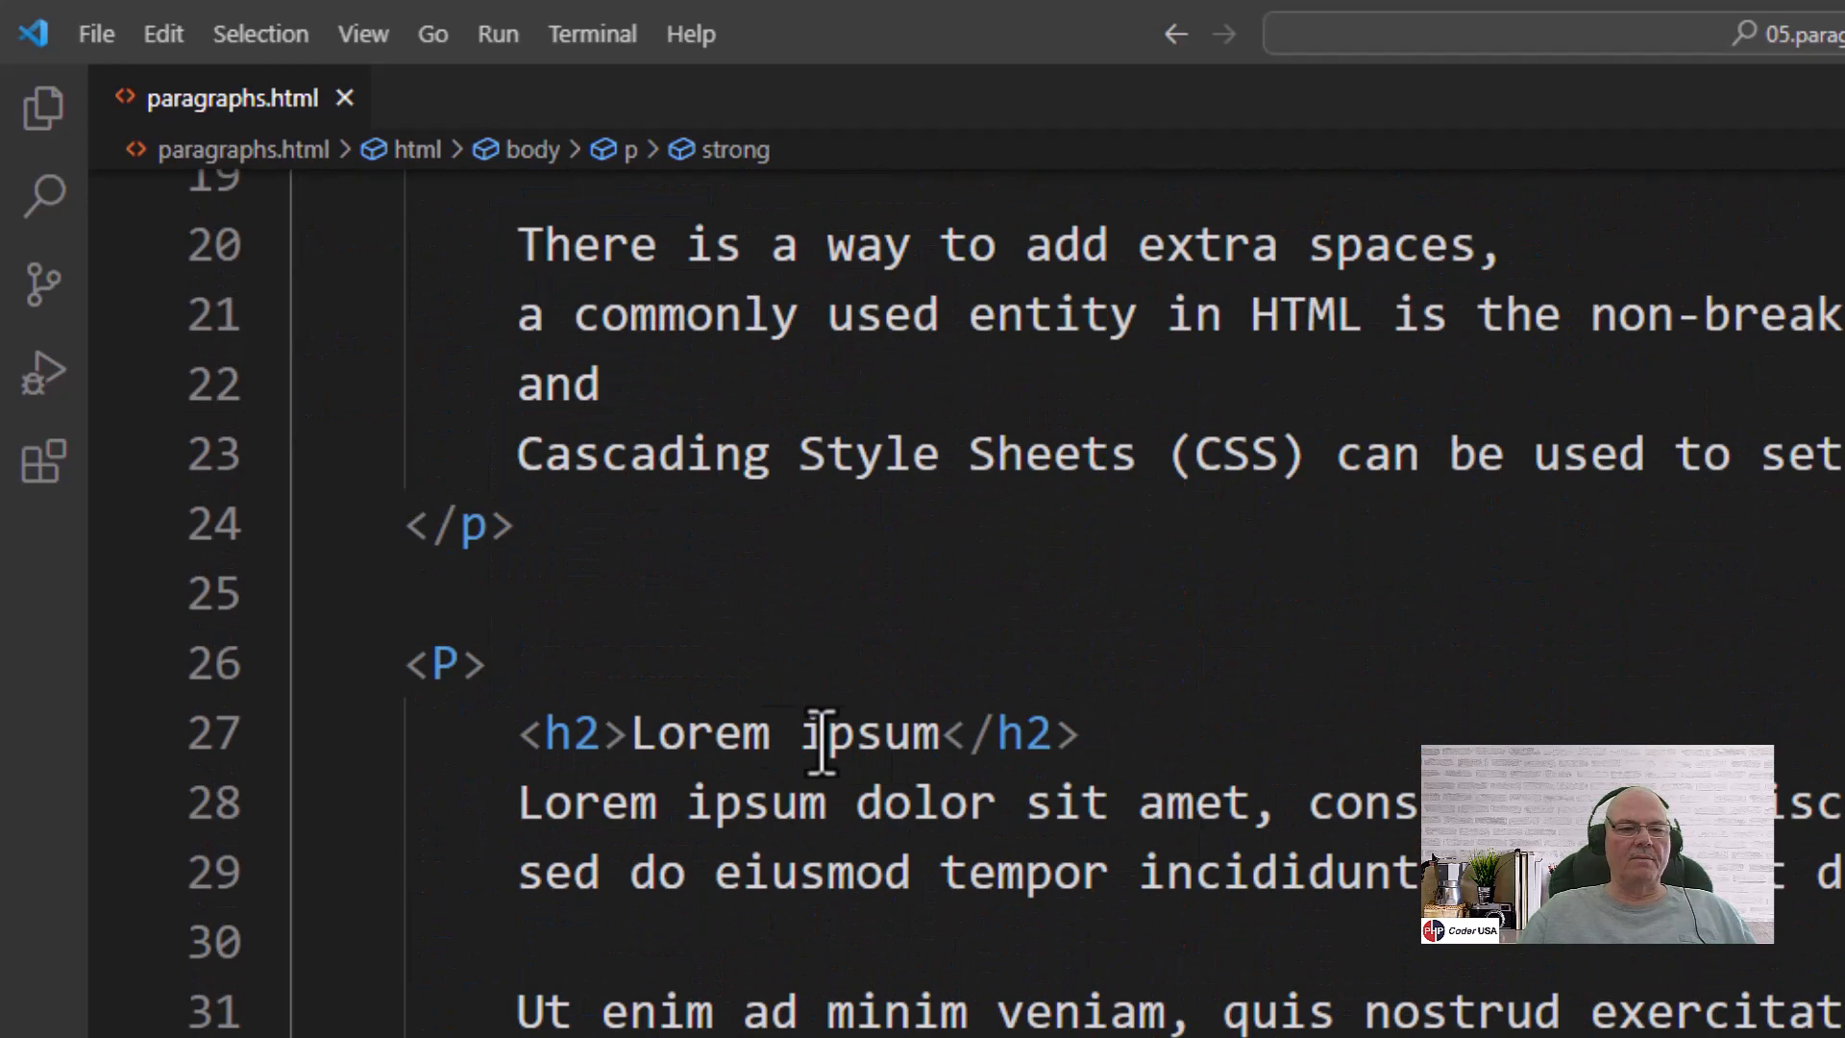
triple_click(819, 735)
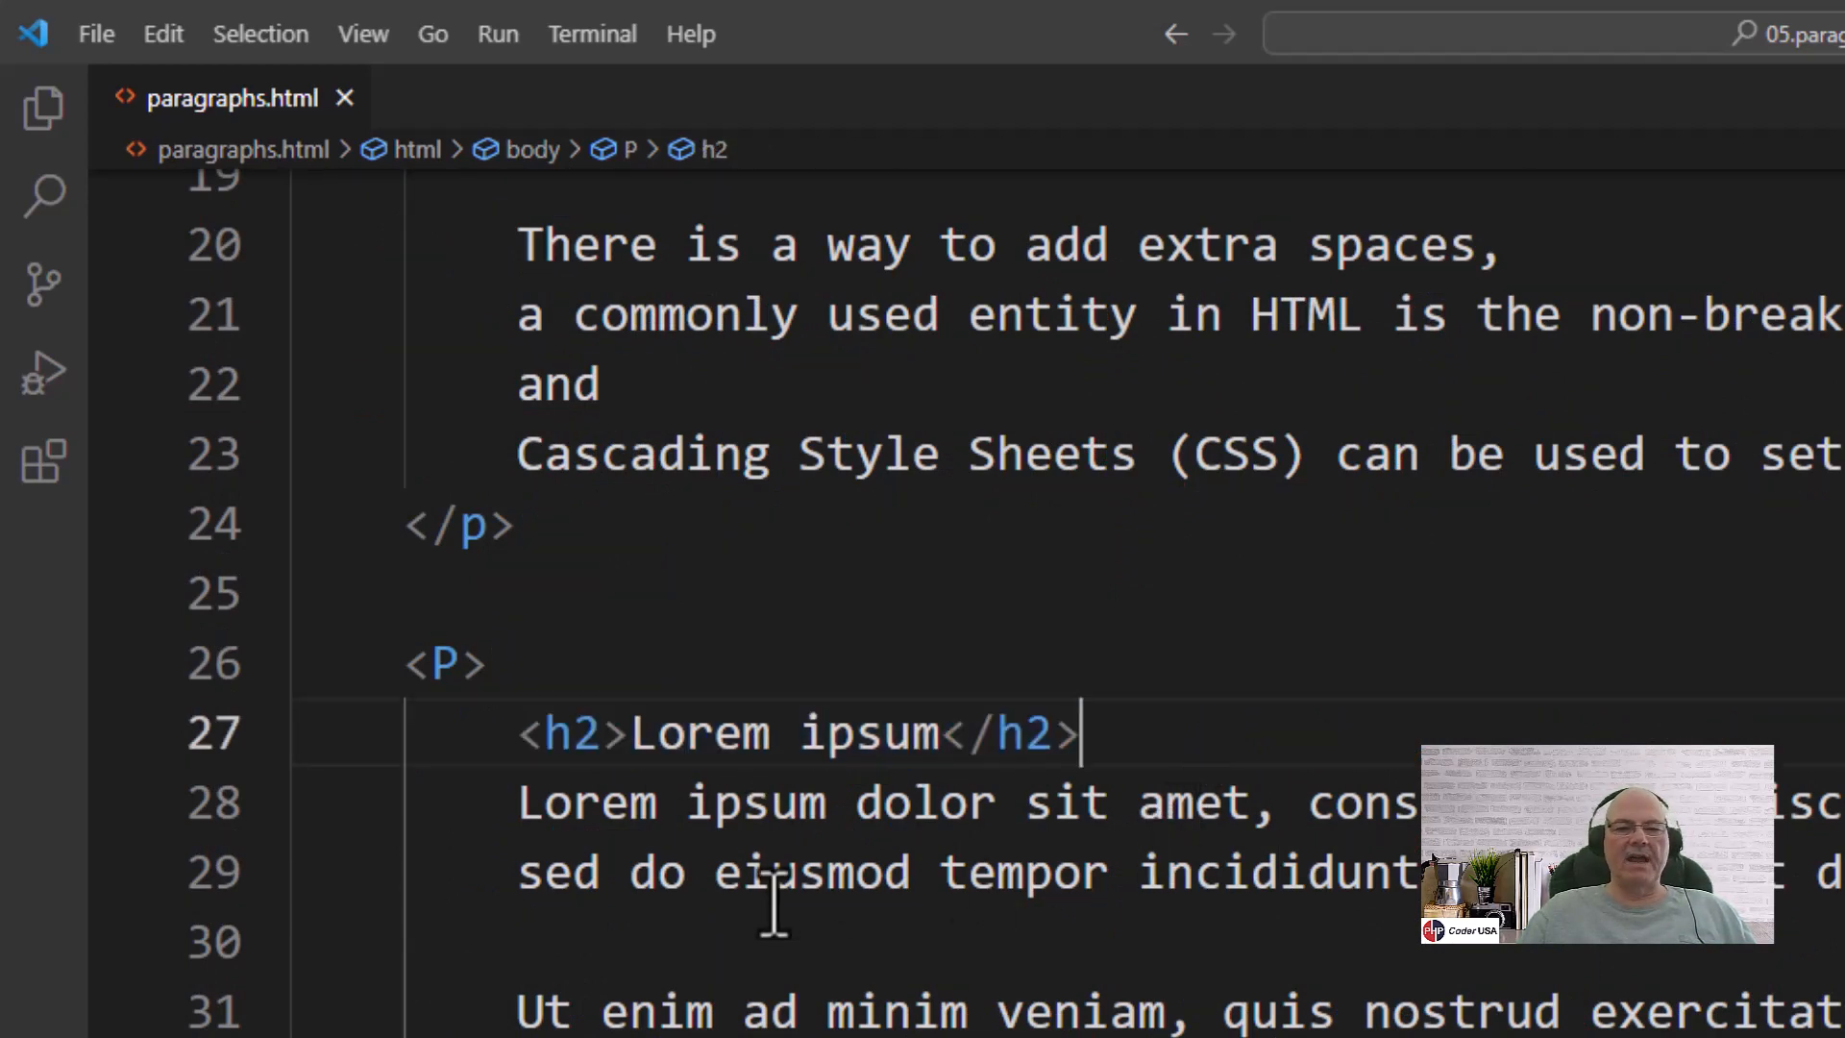
Scroll the source past the Lorem ipsum heading toward the summary list
scroll("down", 3)
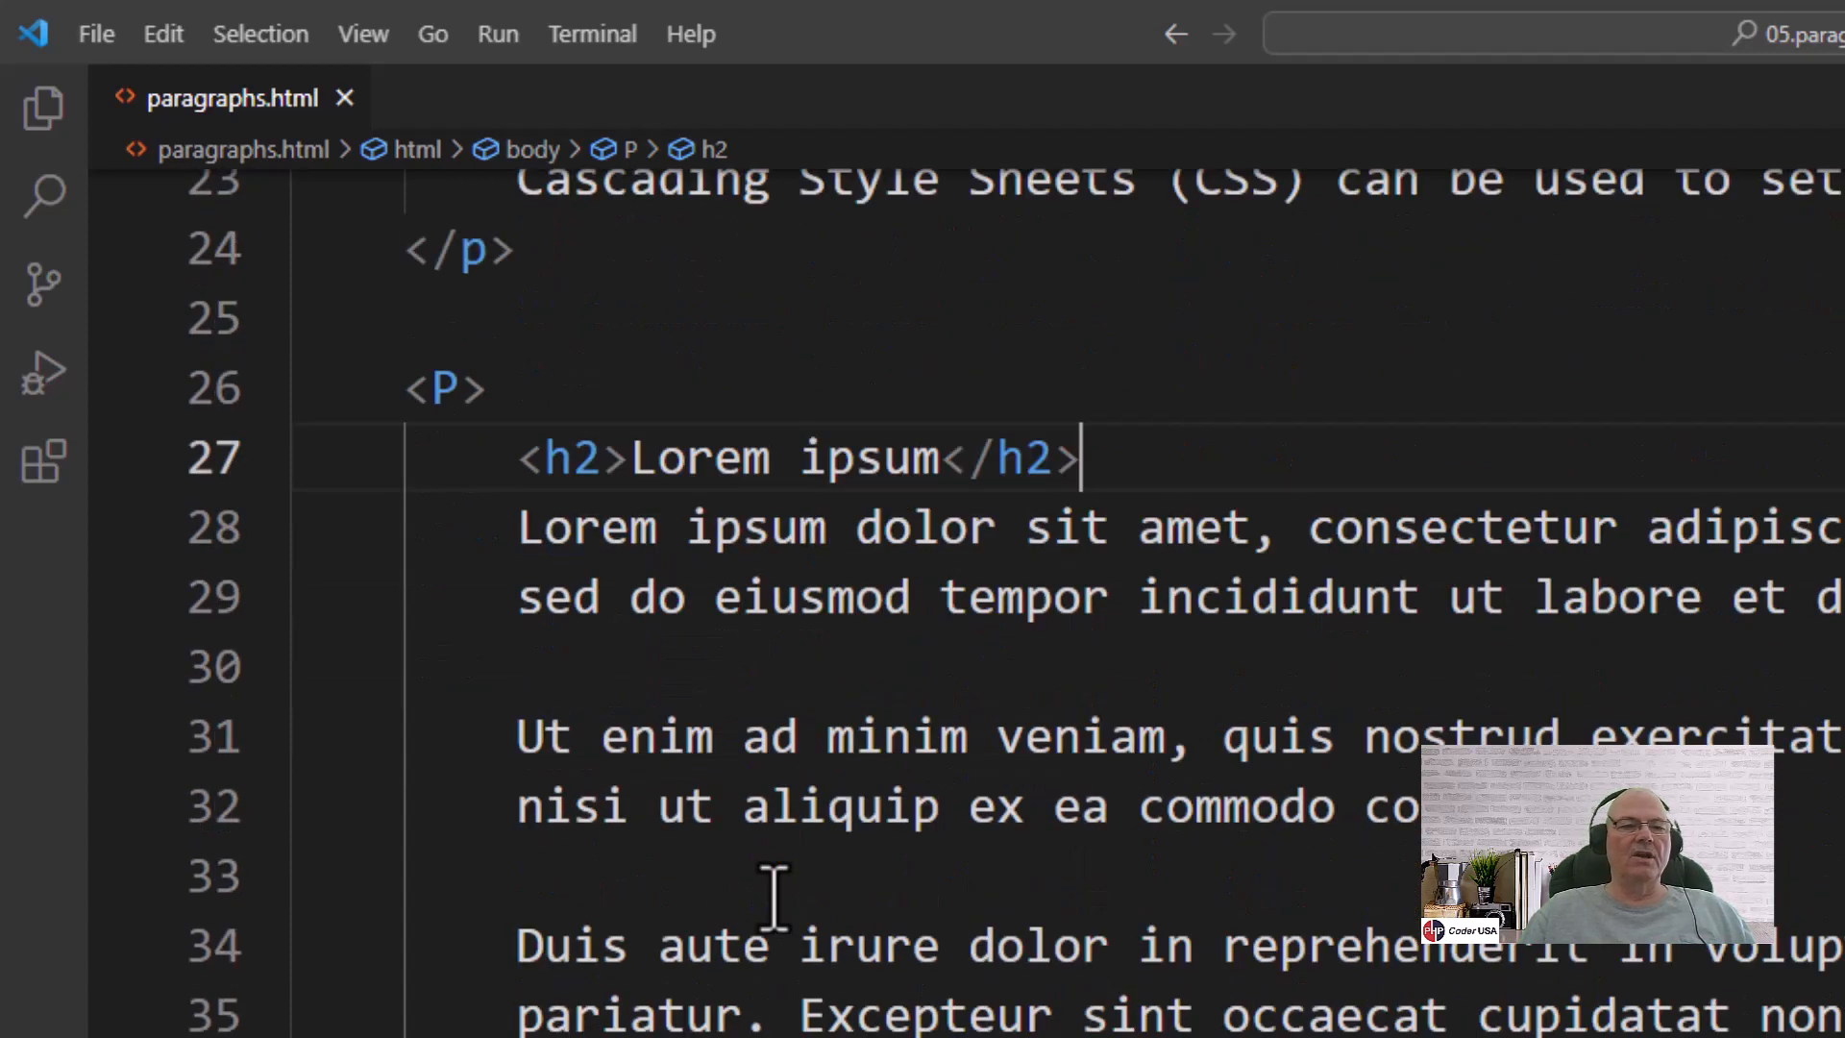
mouse_move(1059, 682)
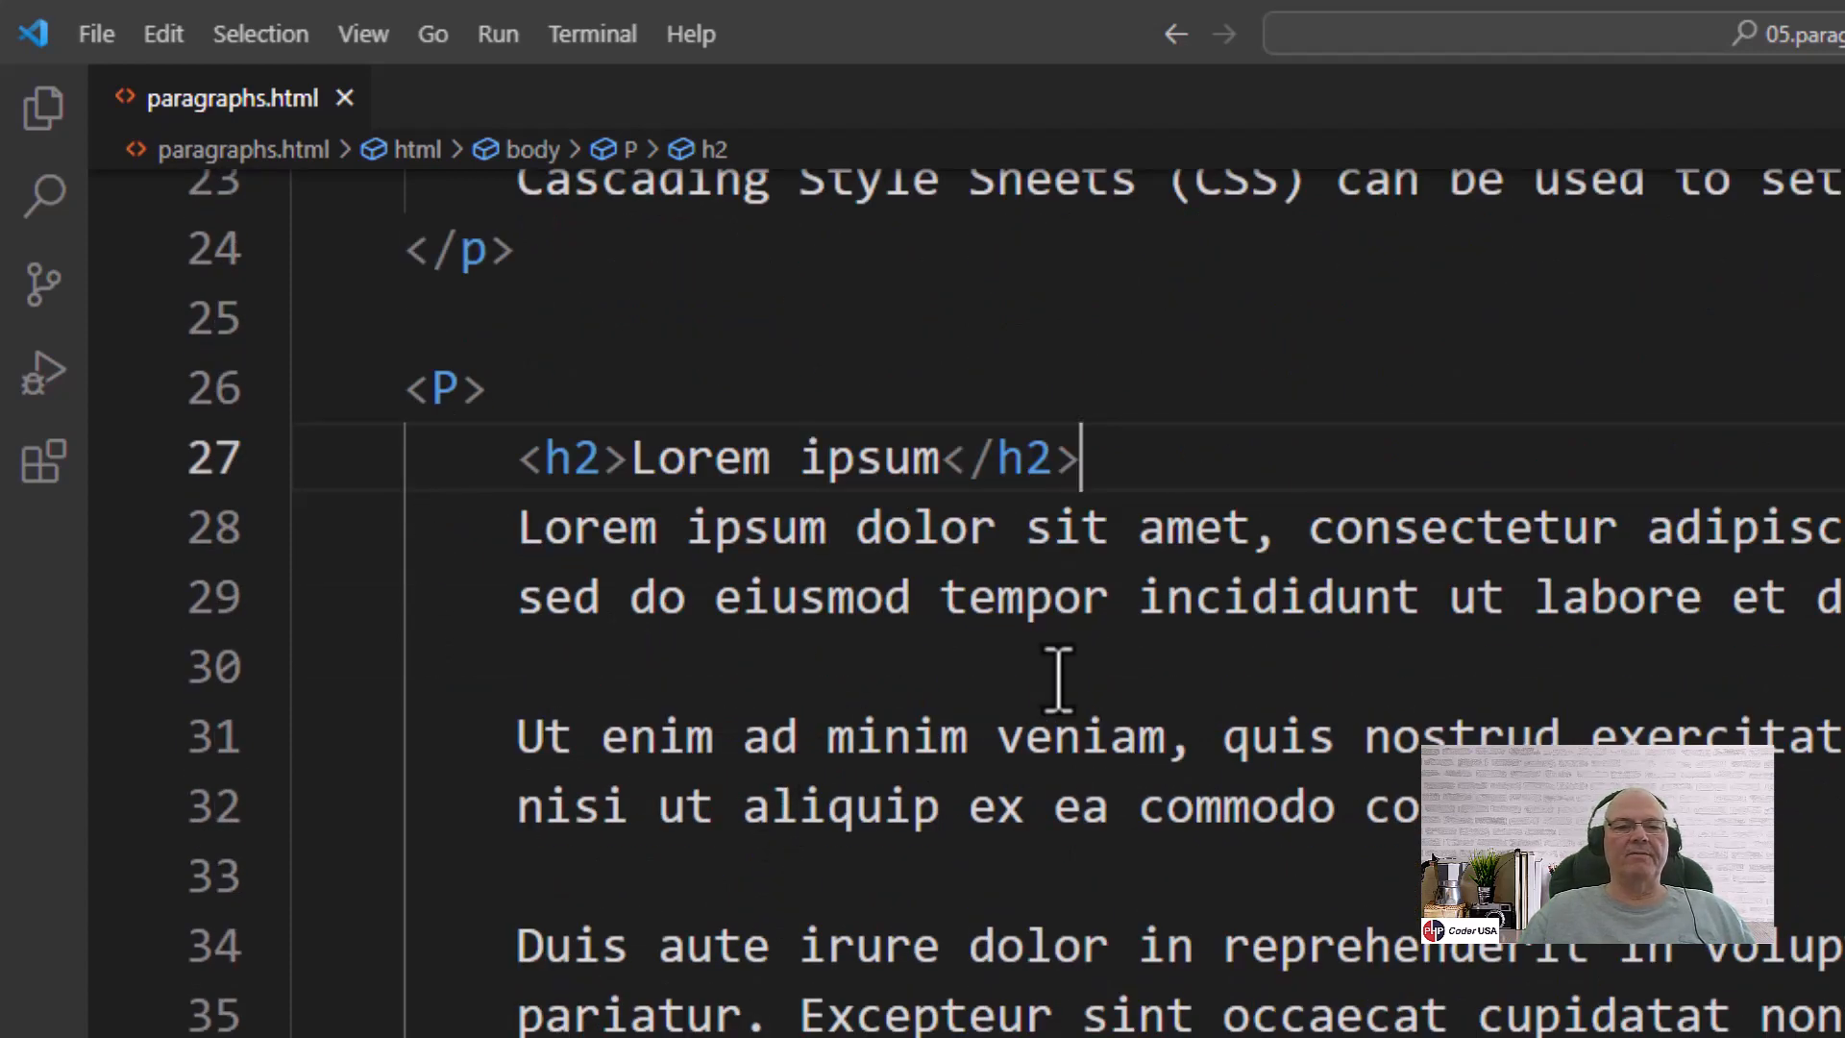
mouse_move(1072, 656)
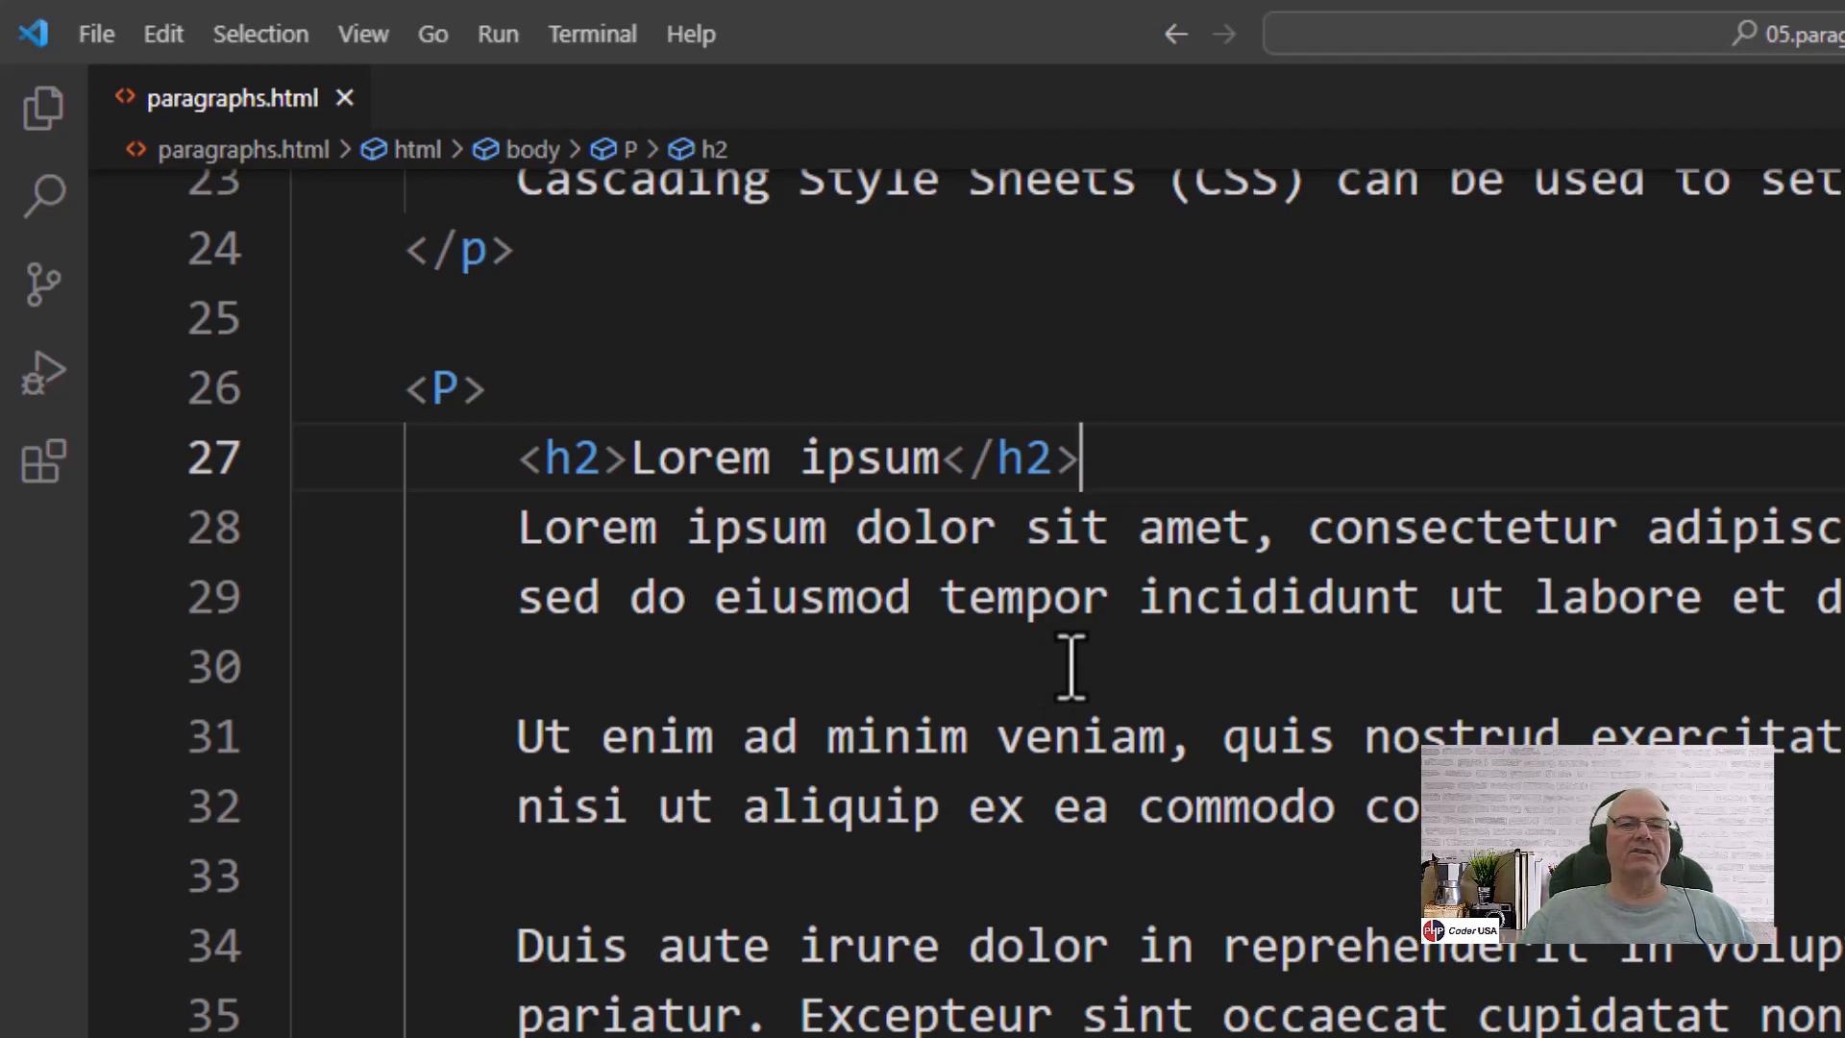
mouse_move(1010, 699)
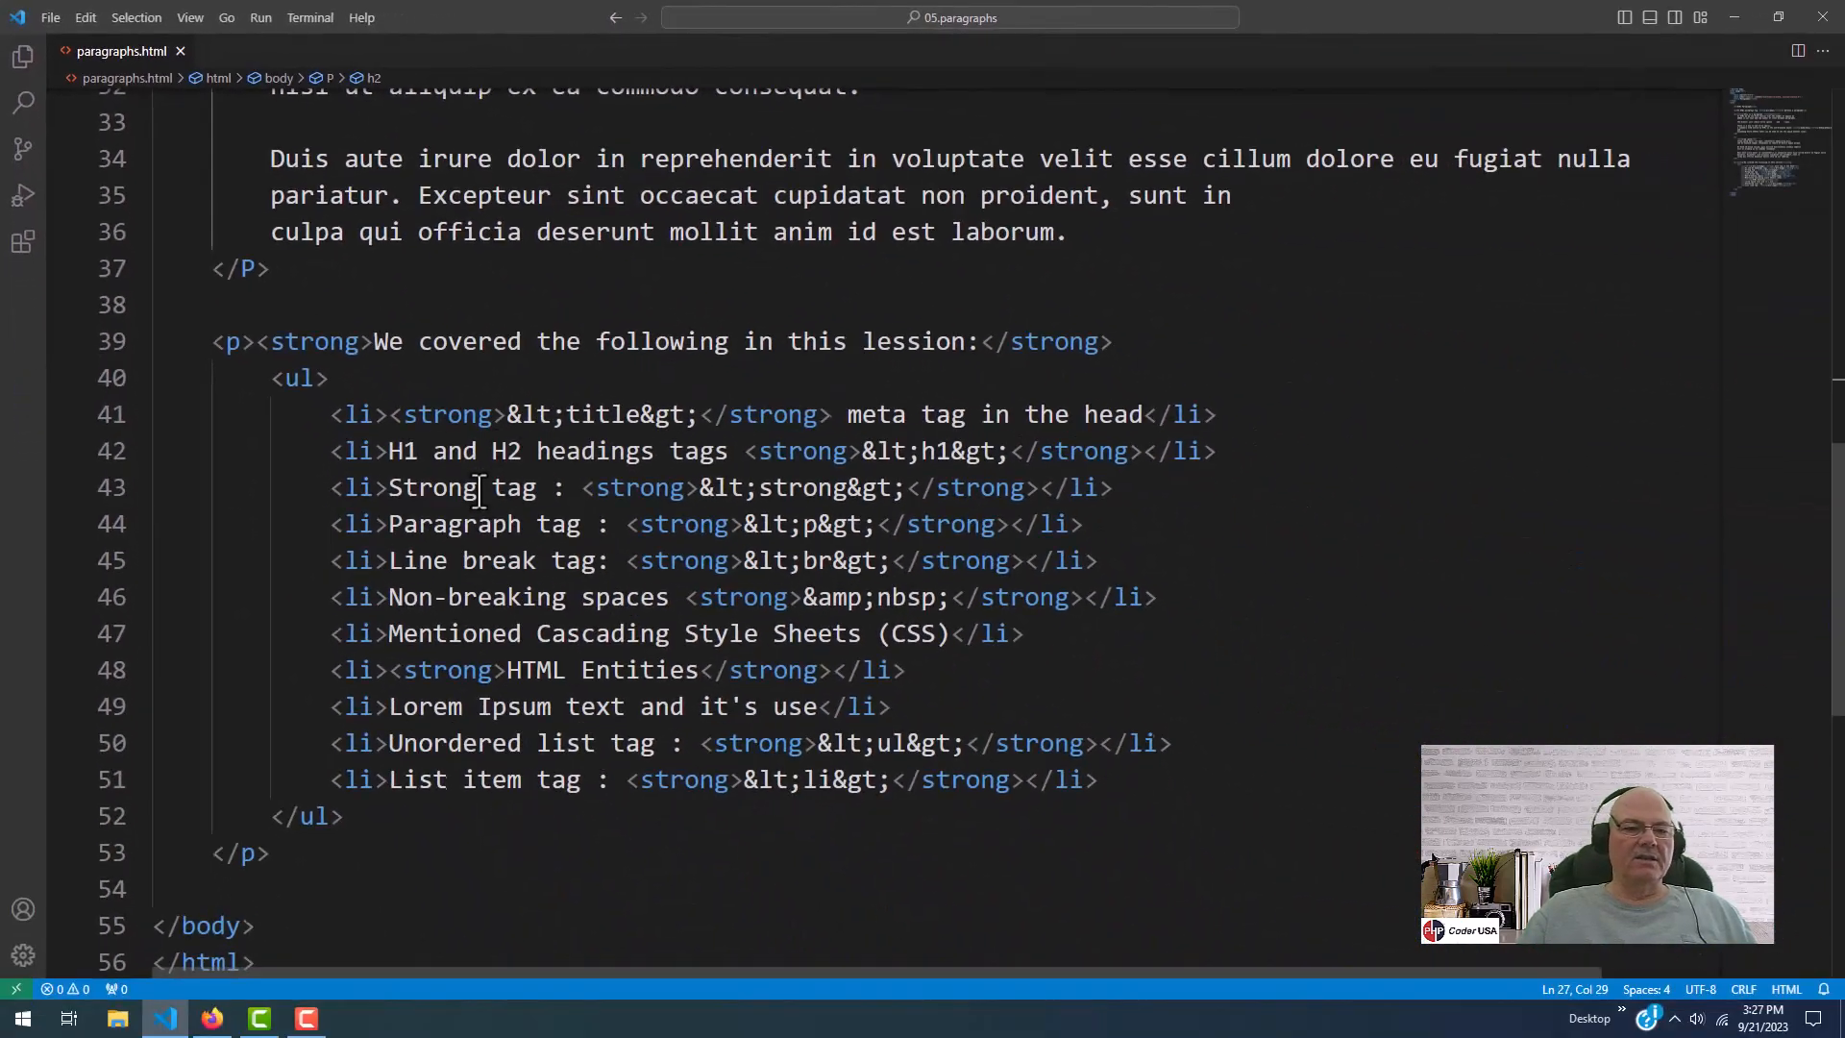
mouse_move(174, 561)
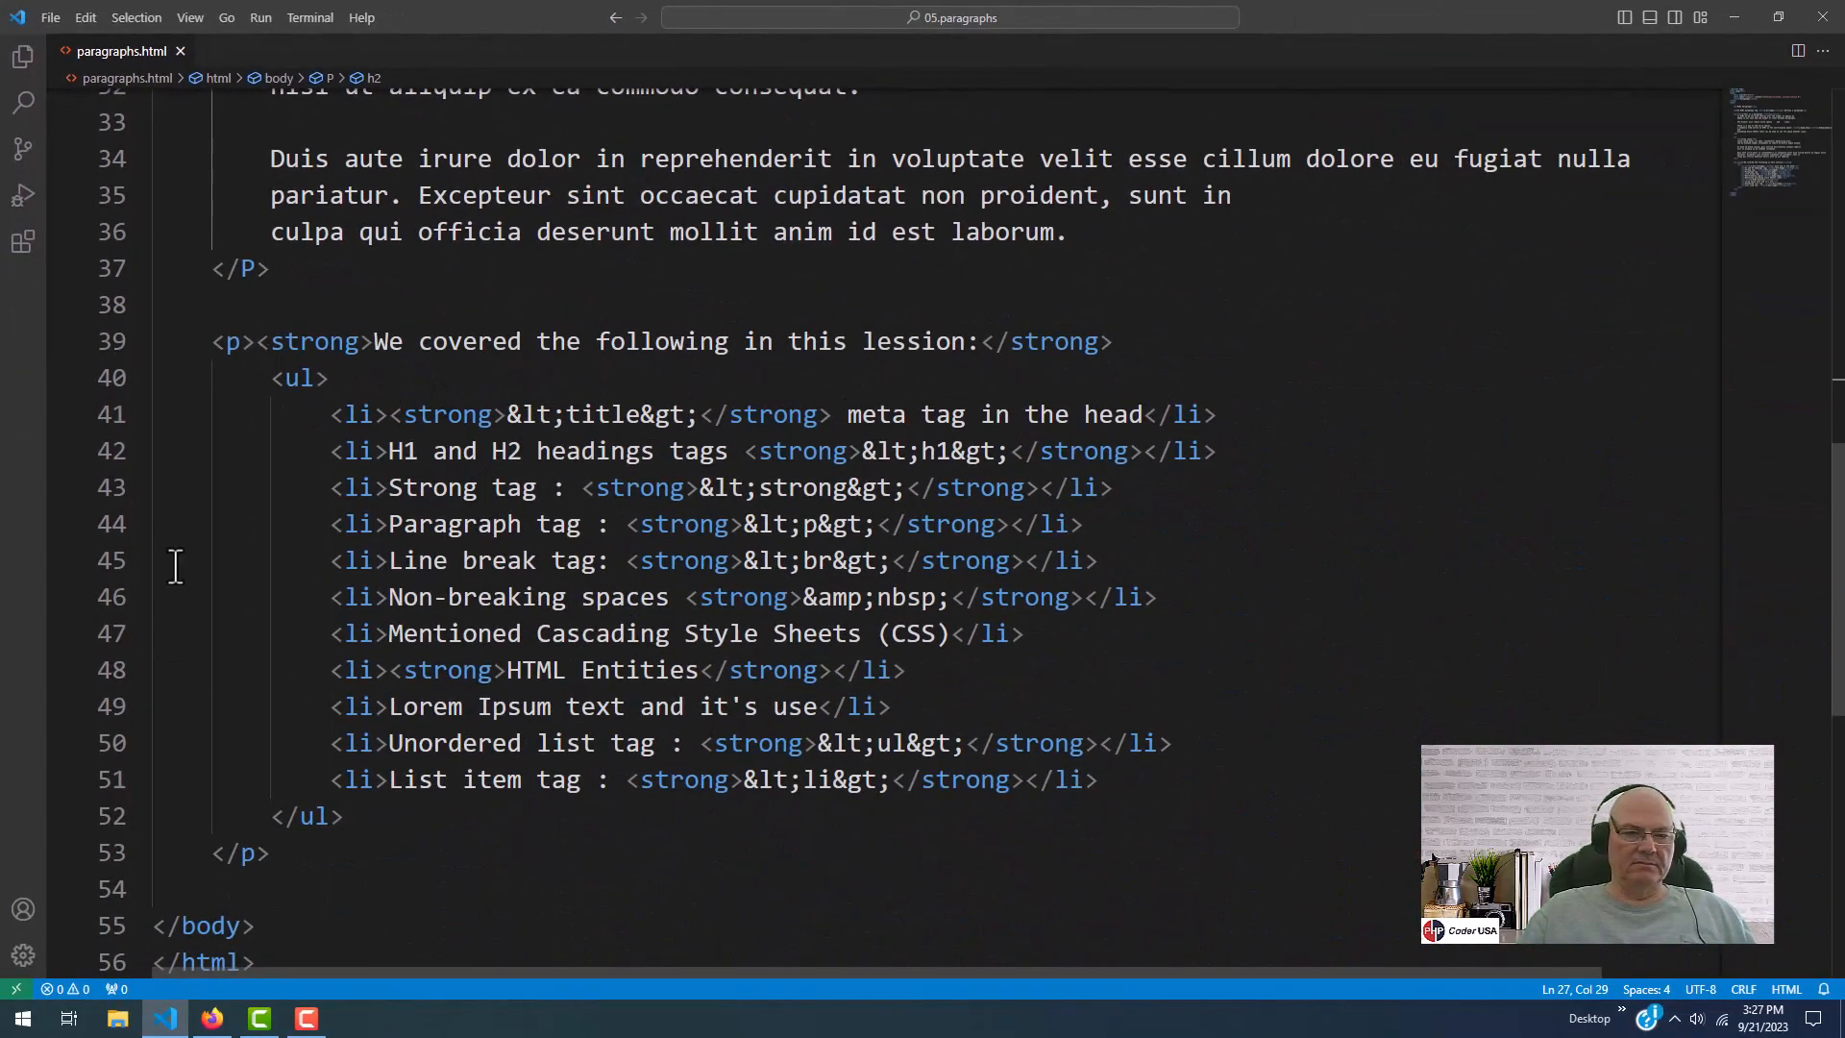
Switch to Firefox to view the rendered lesson summary list
left_click(212, 1018)
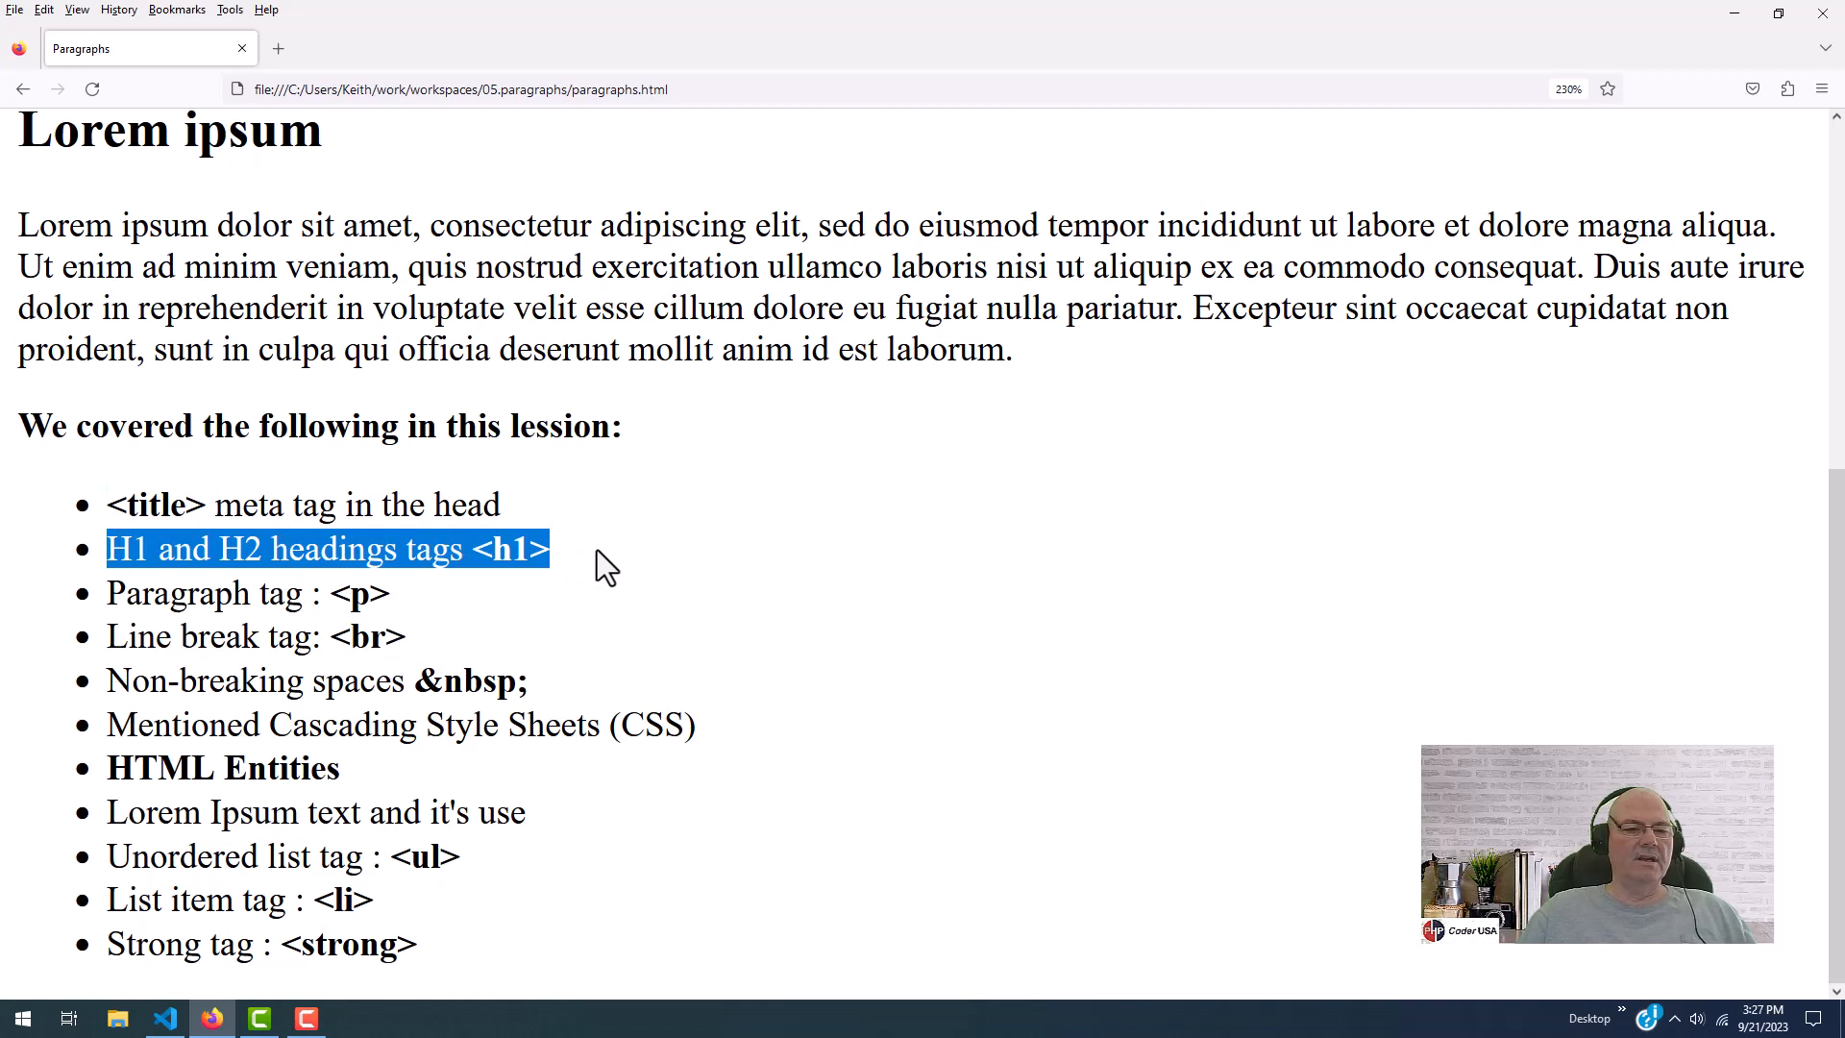
left_click(118, 594)
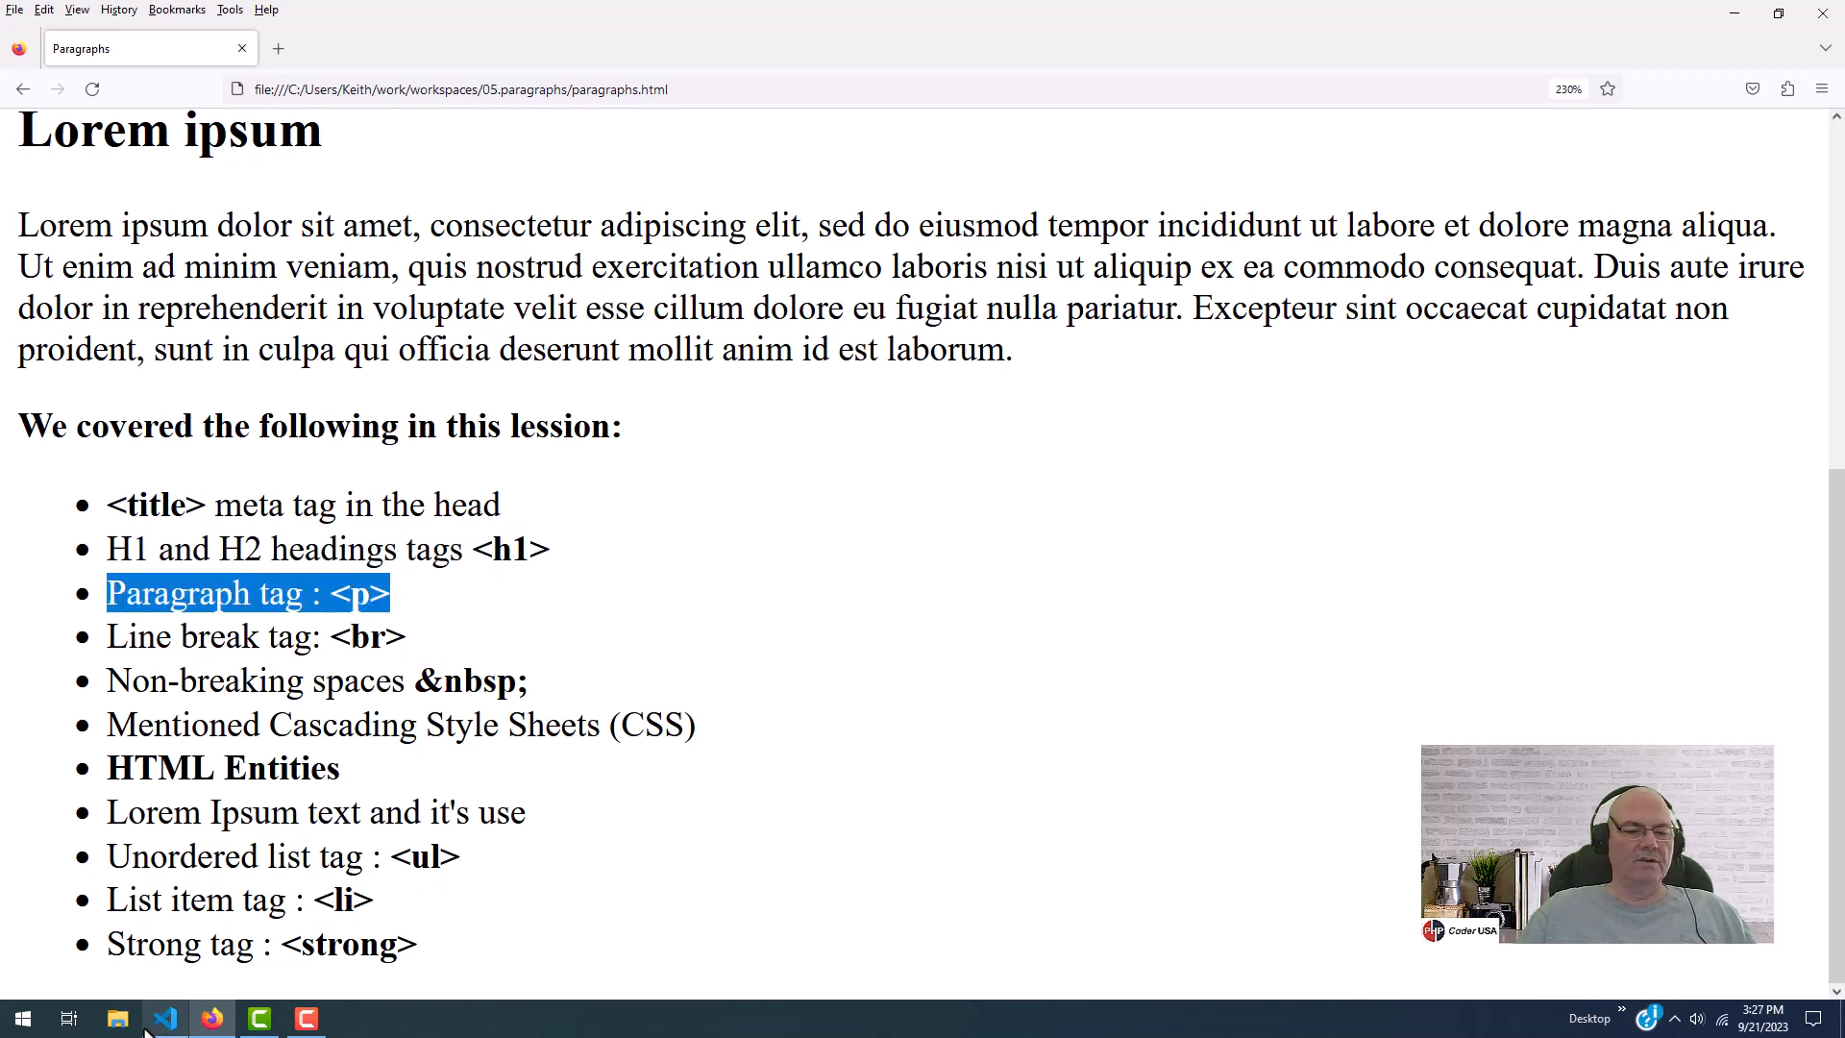
left_click(169, 1017)
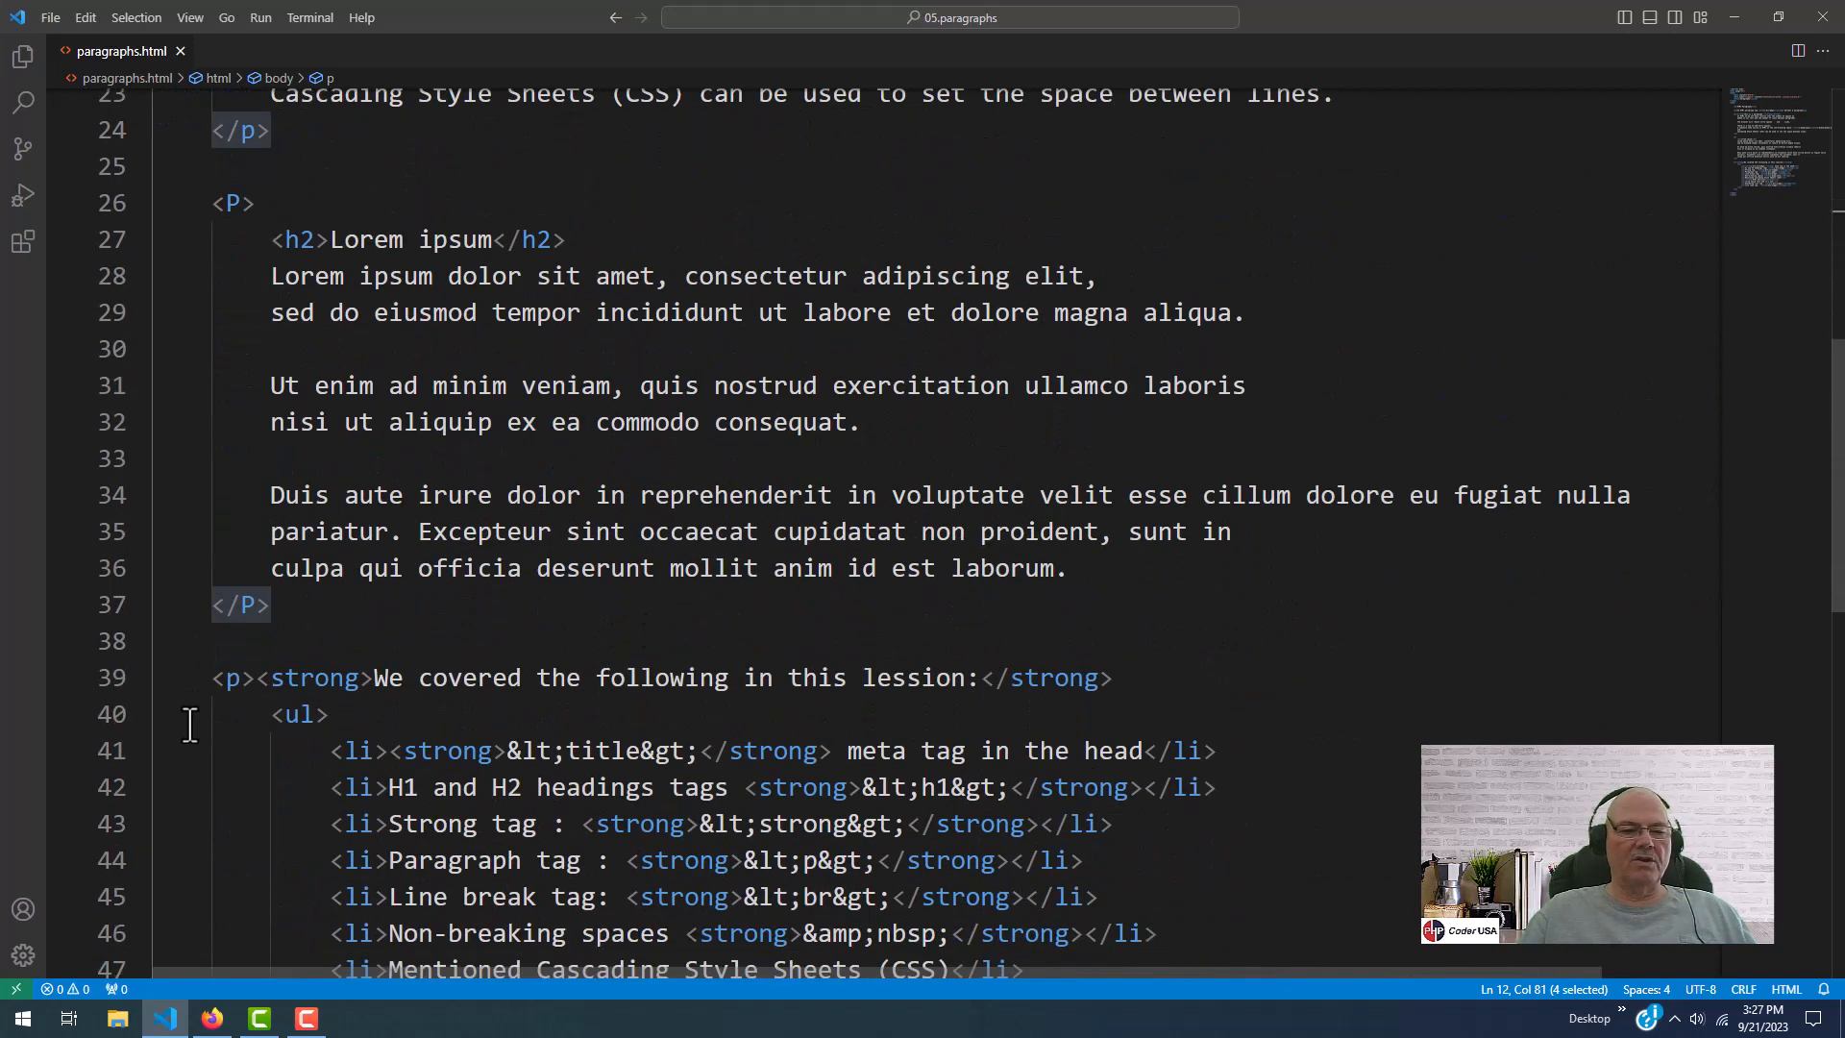
scroll("down", 3)
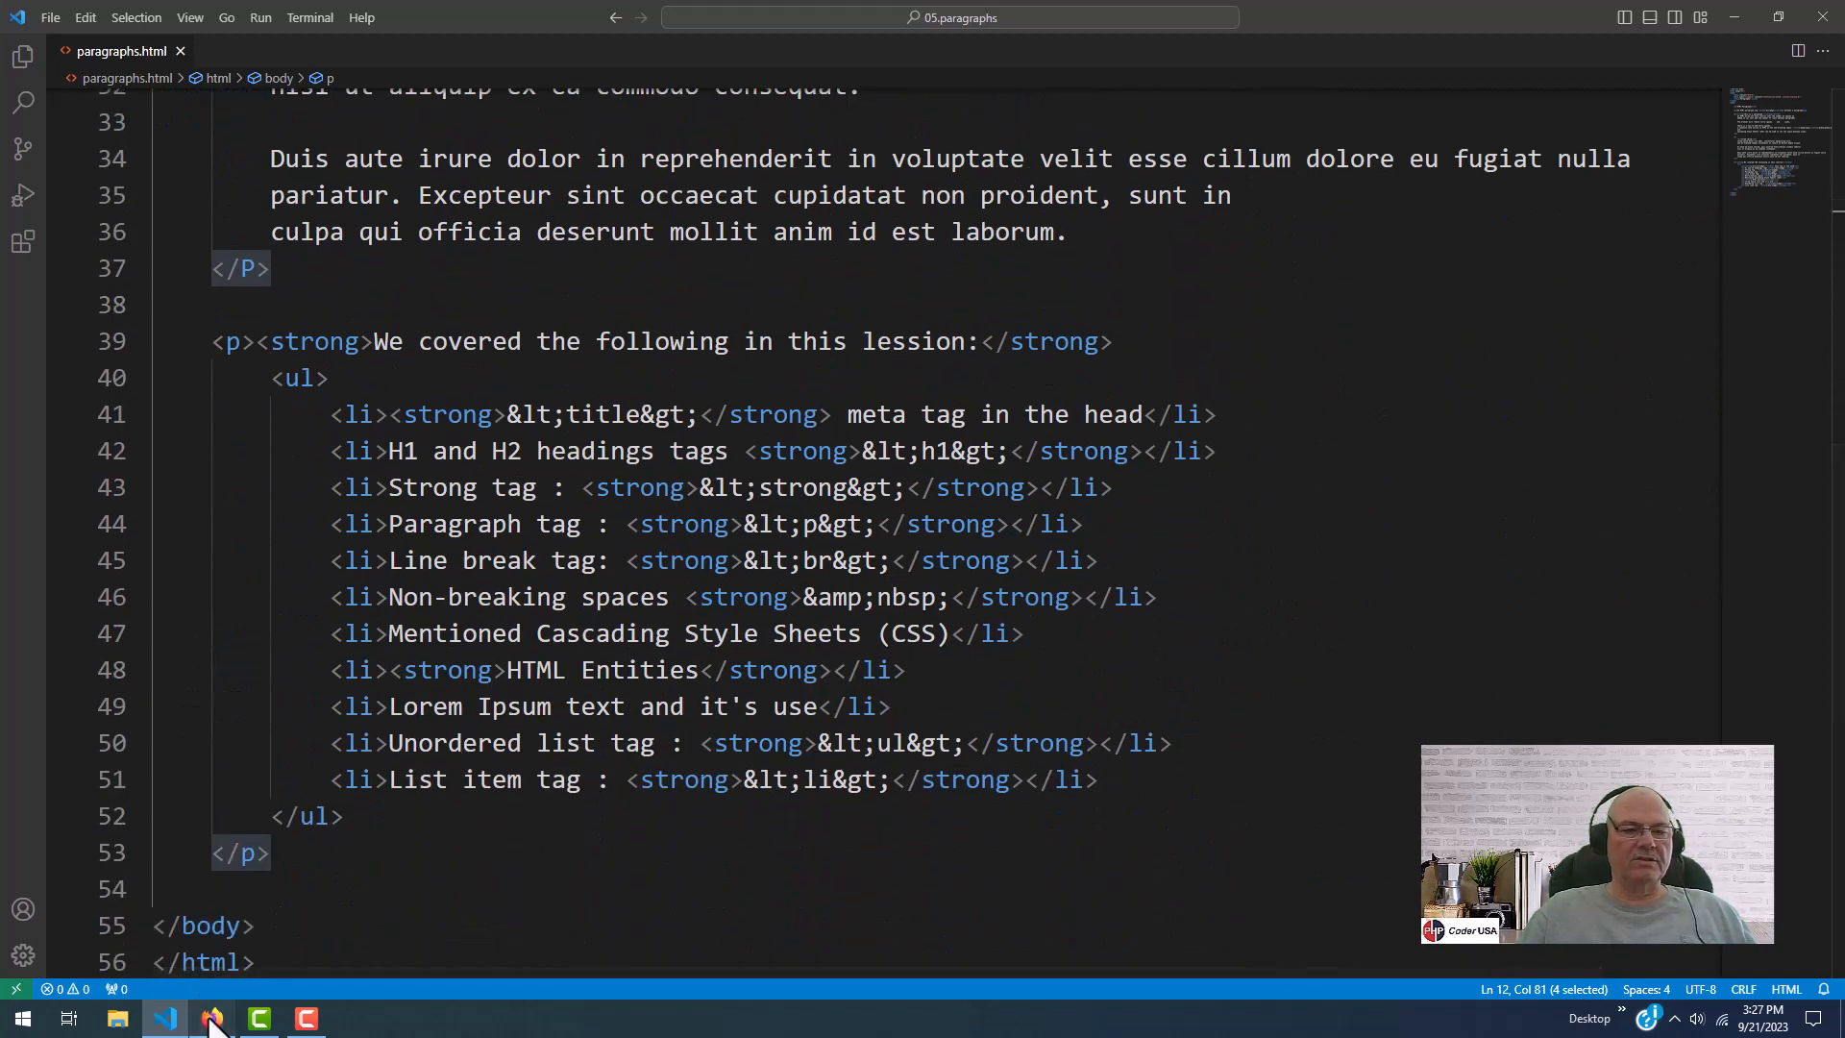
left_click(212, 1019)
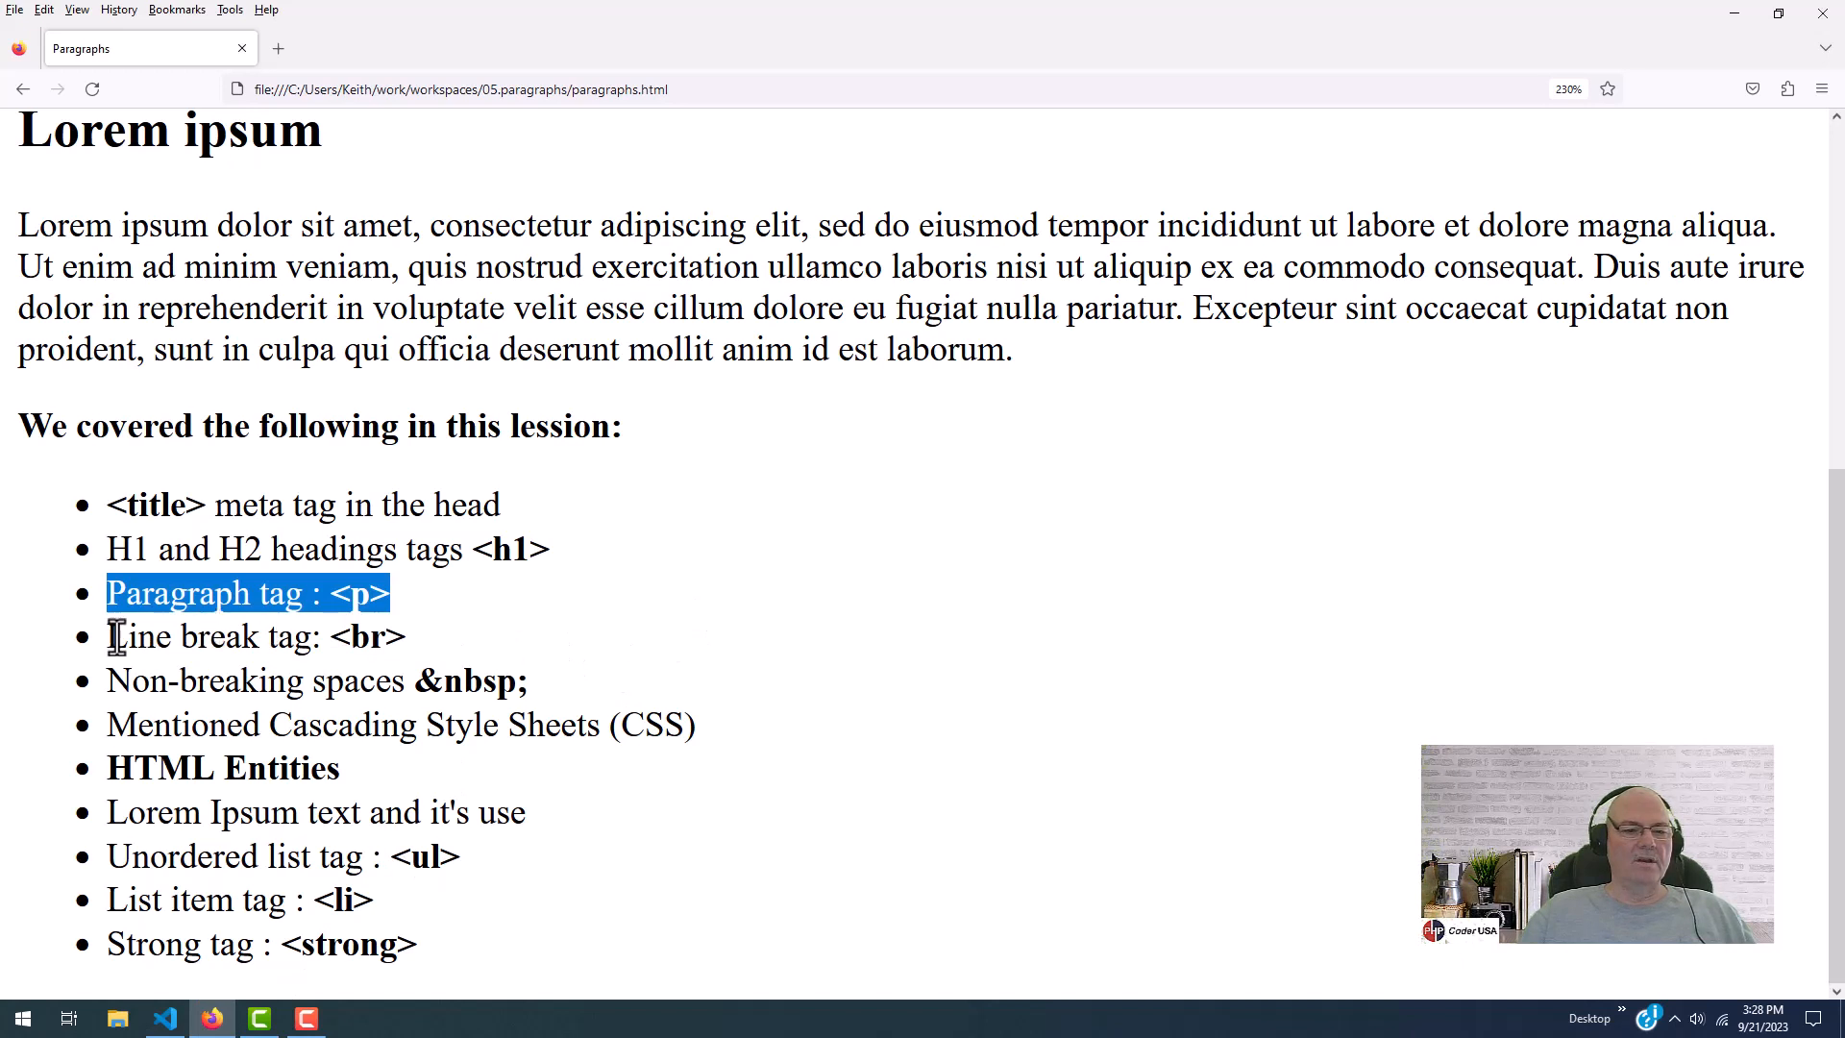
left_click_drag(105, 636, 318, 636)
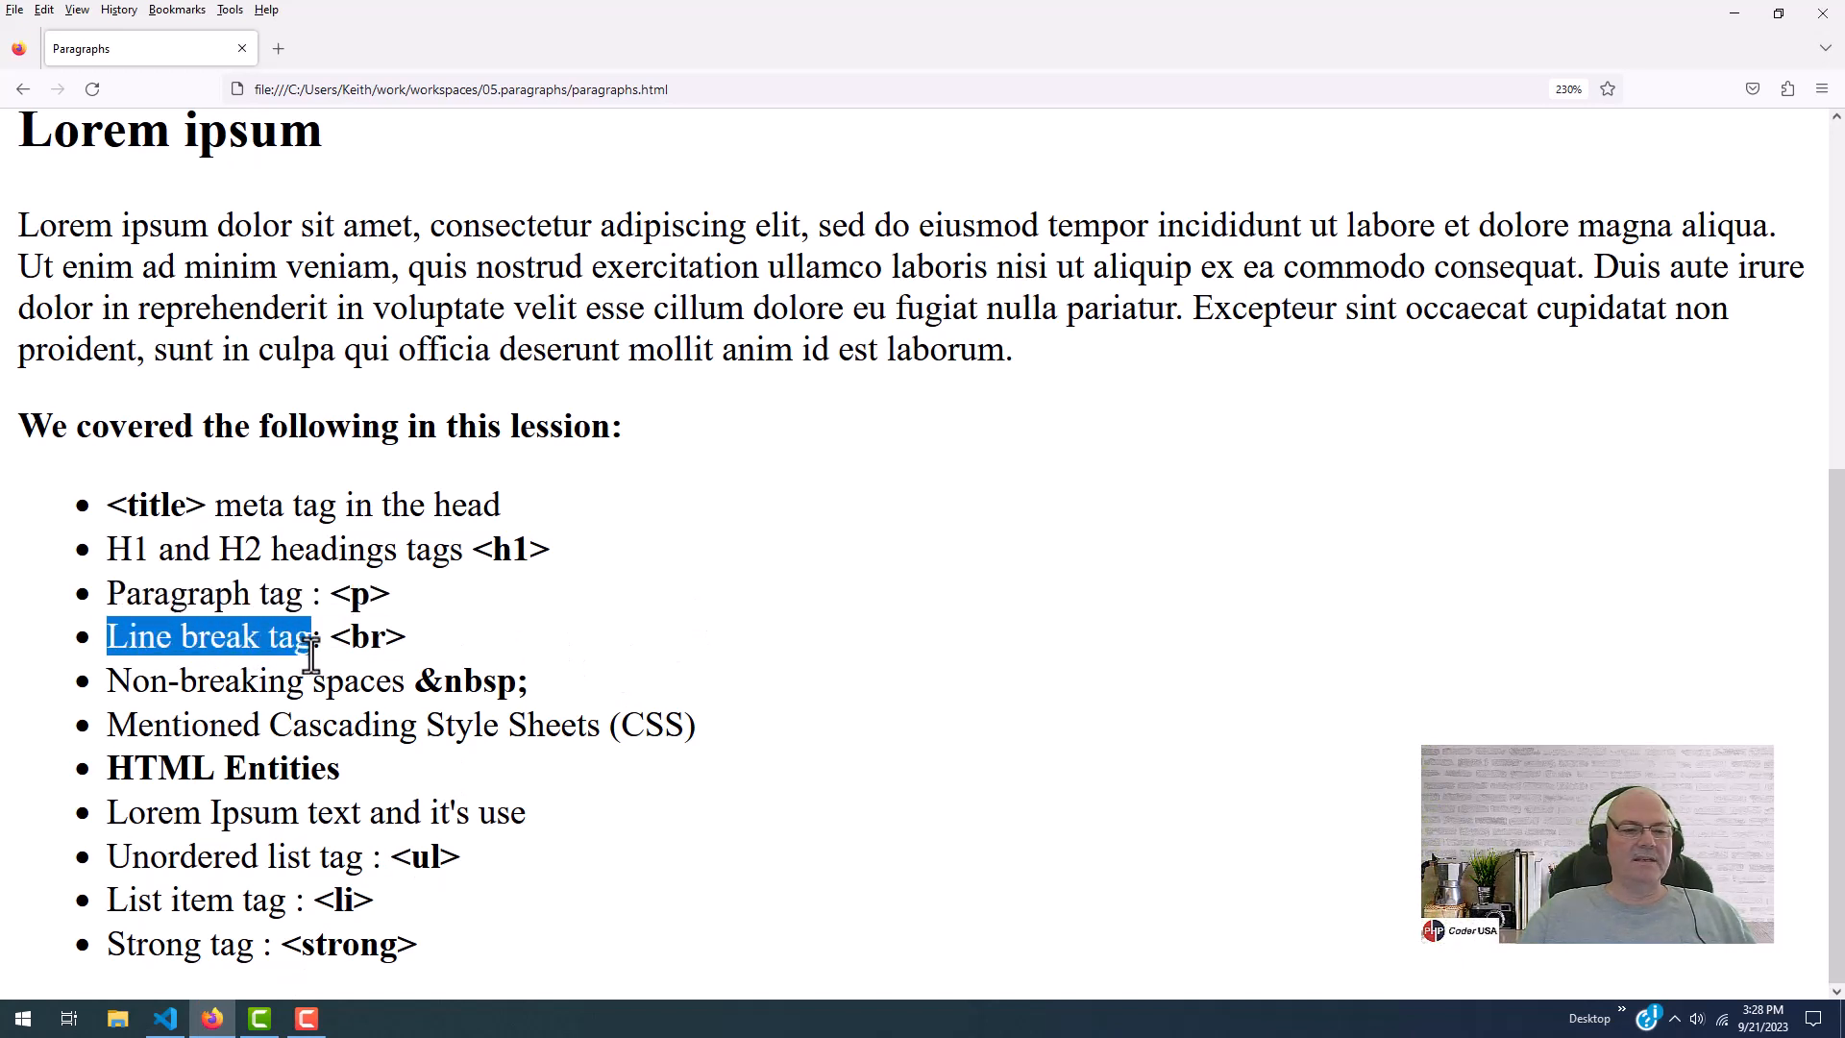
left_click(428, 668)
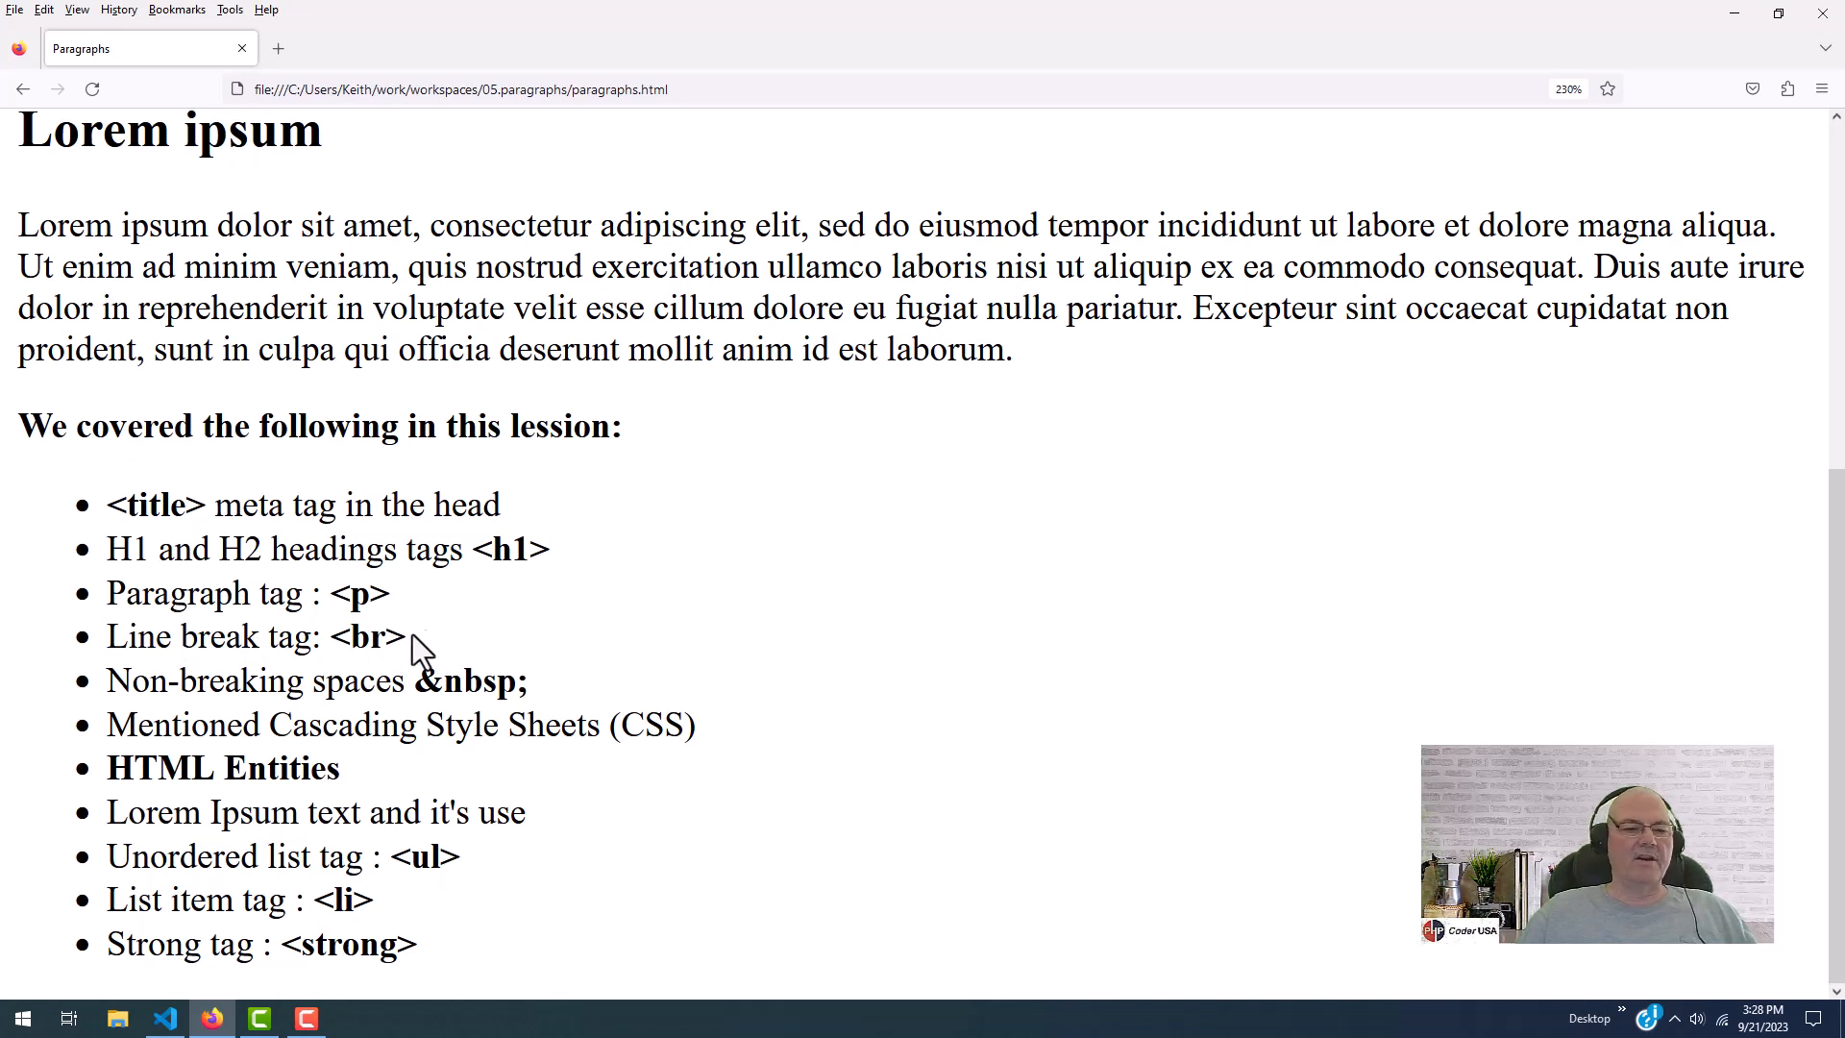
mouse_move(300, 682)
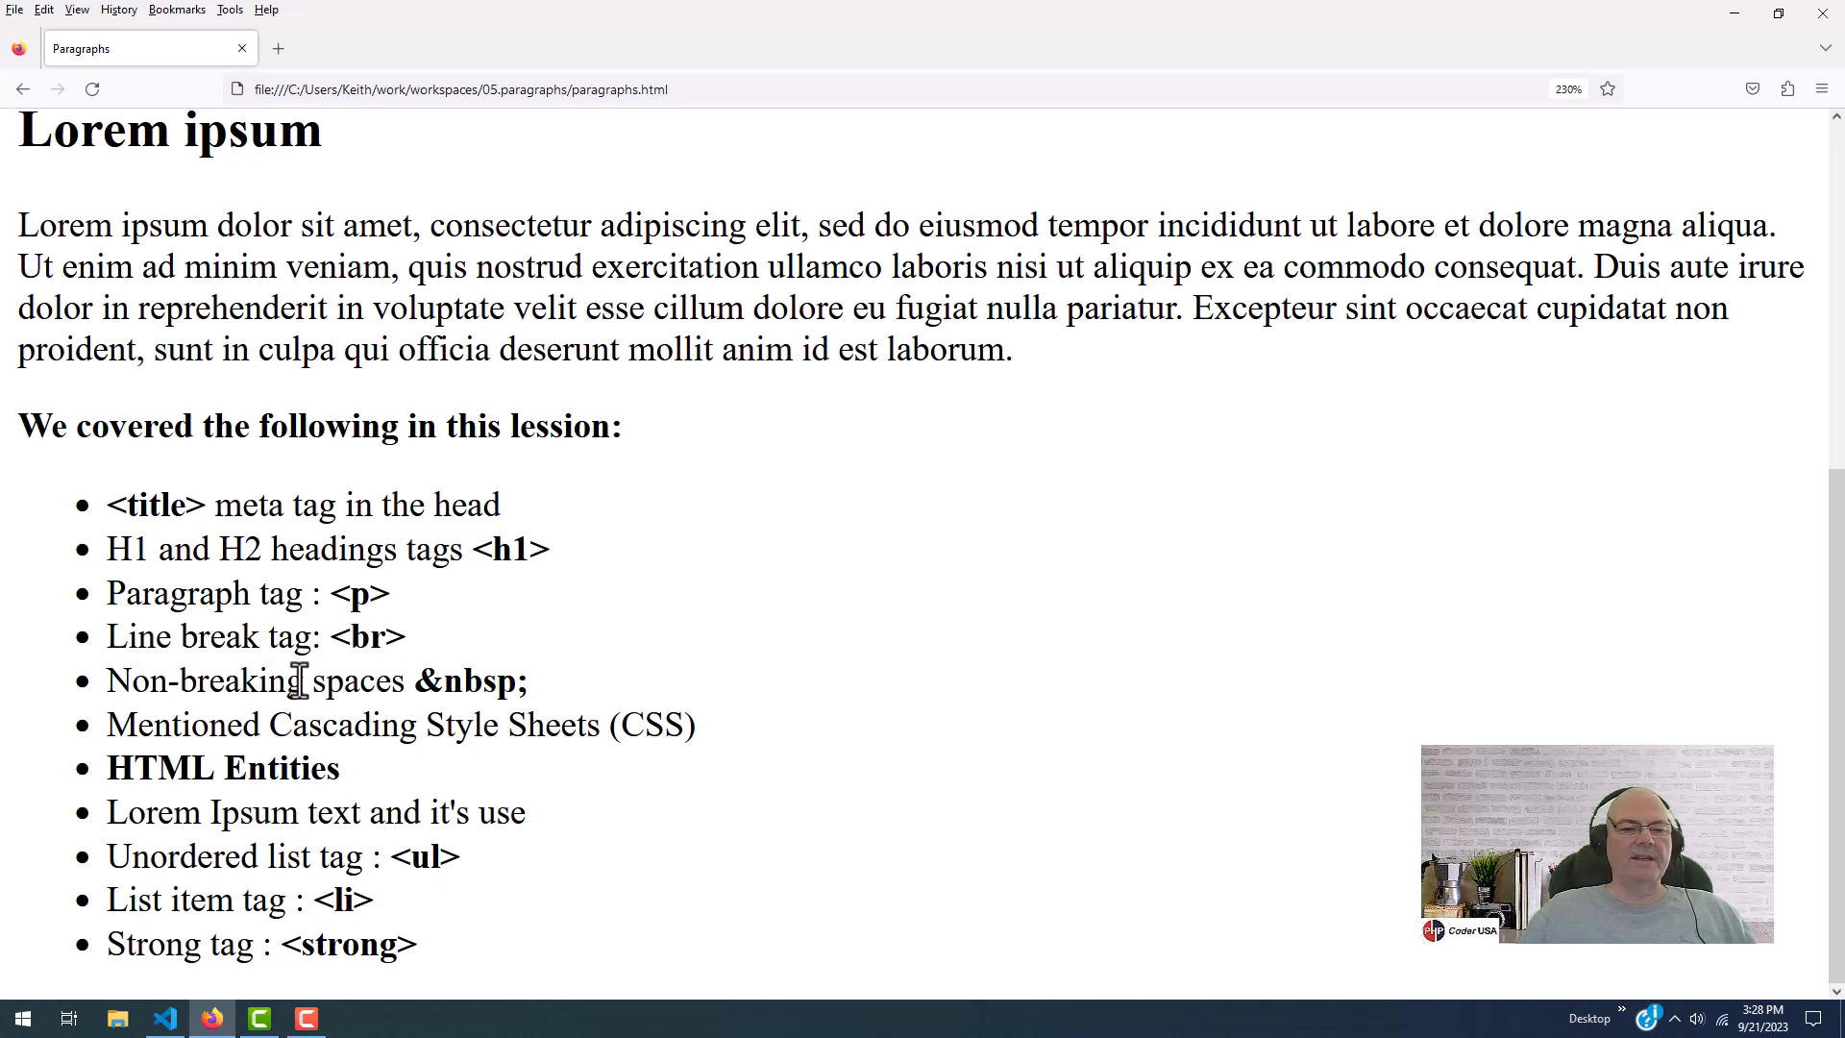
double_click(467, 681)
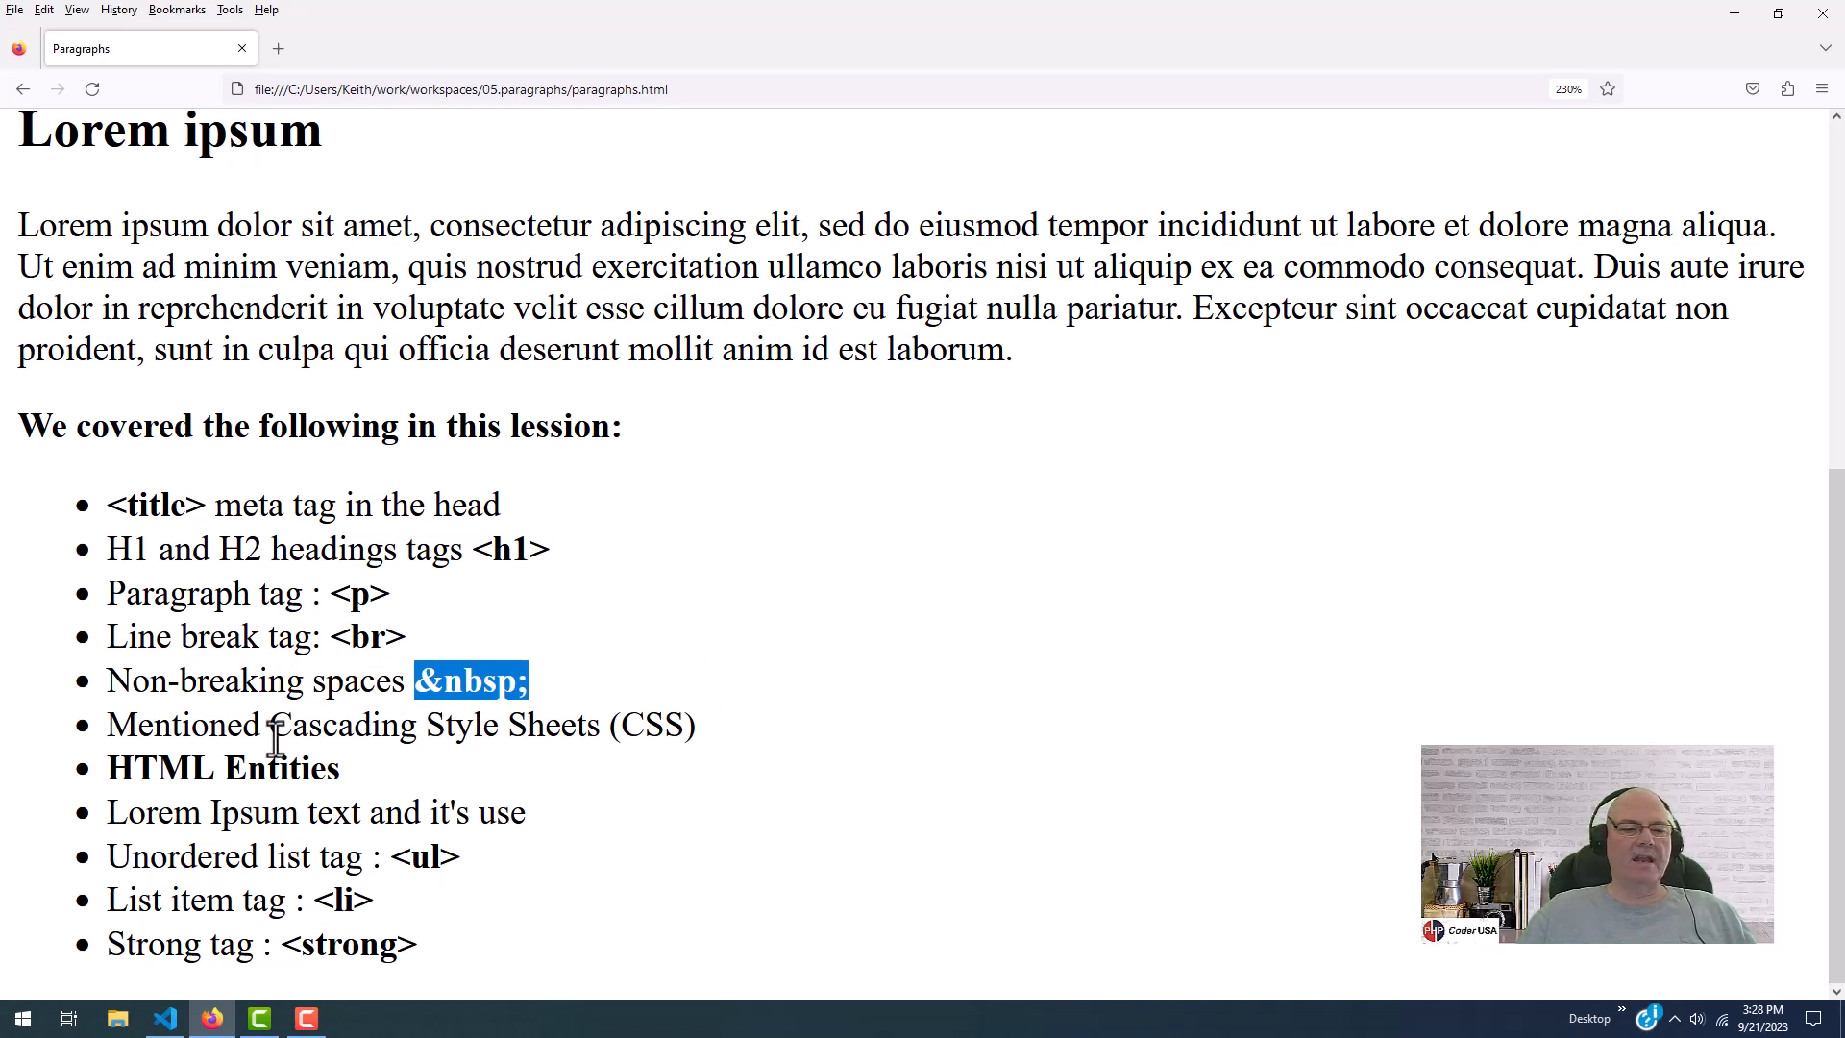
mouse_move(182, 727)
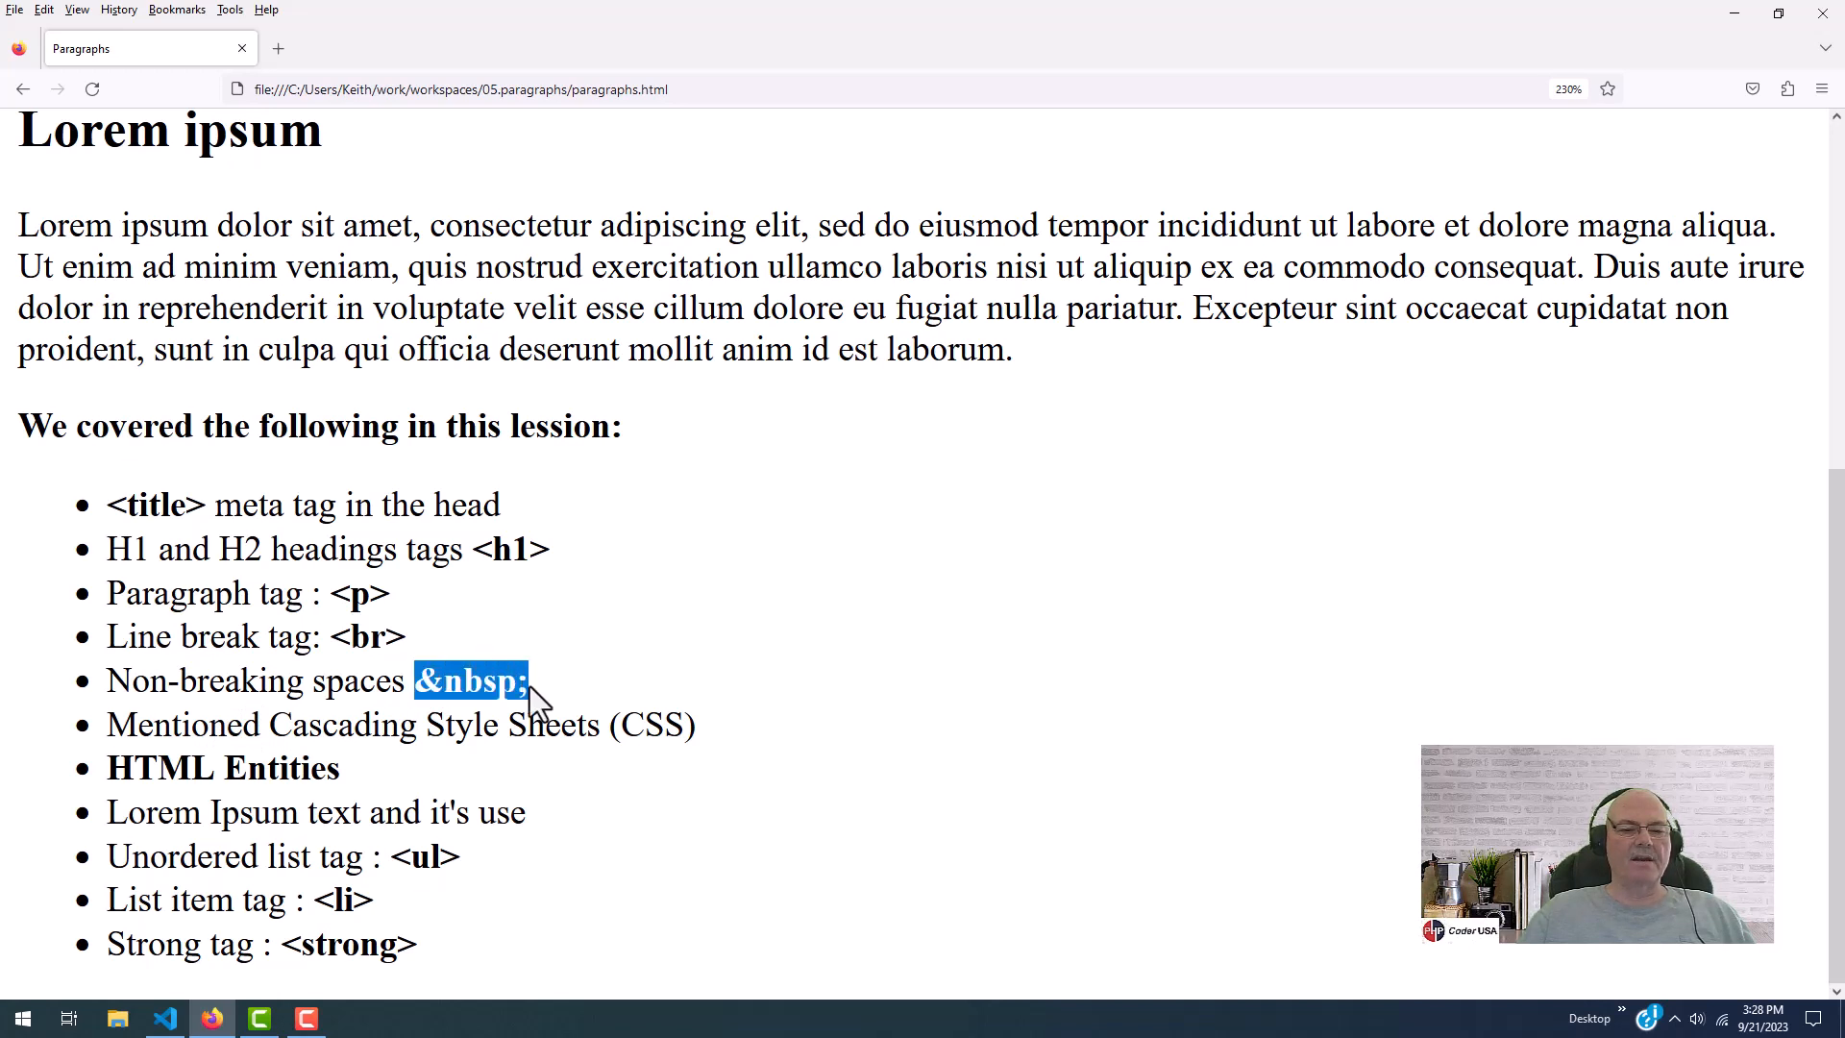
left_click(273, 734)
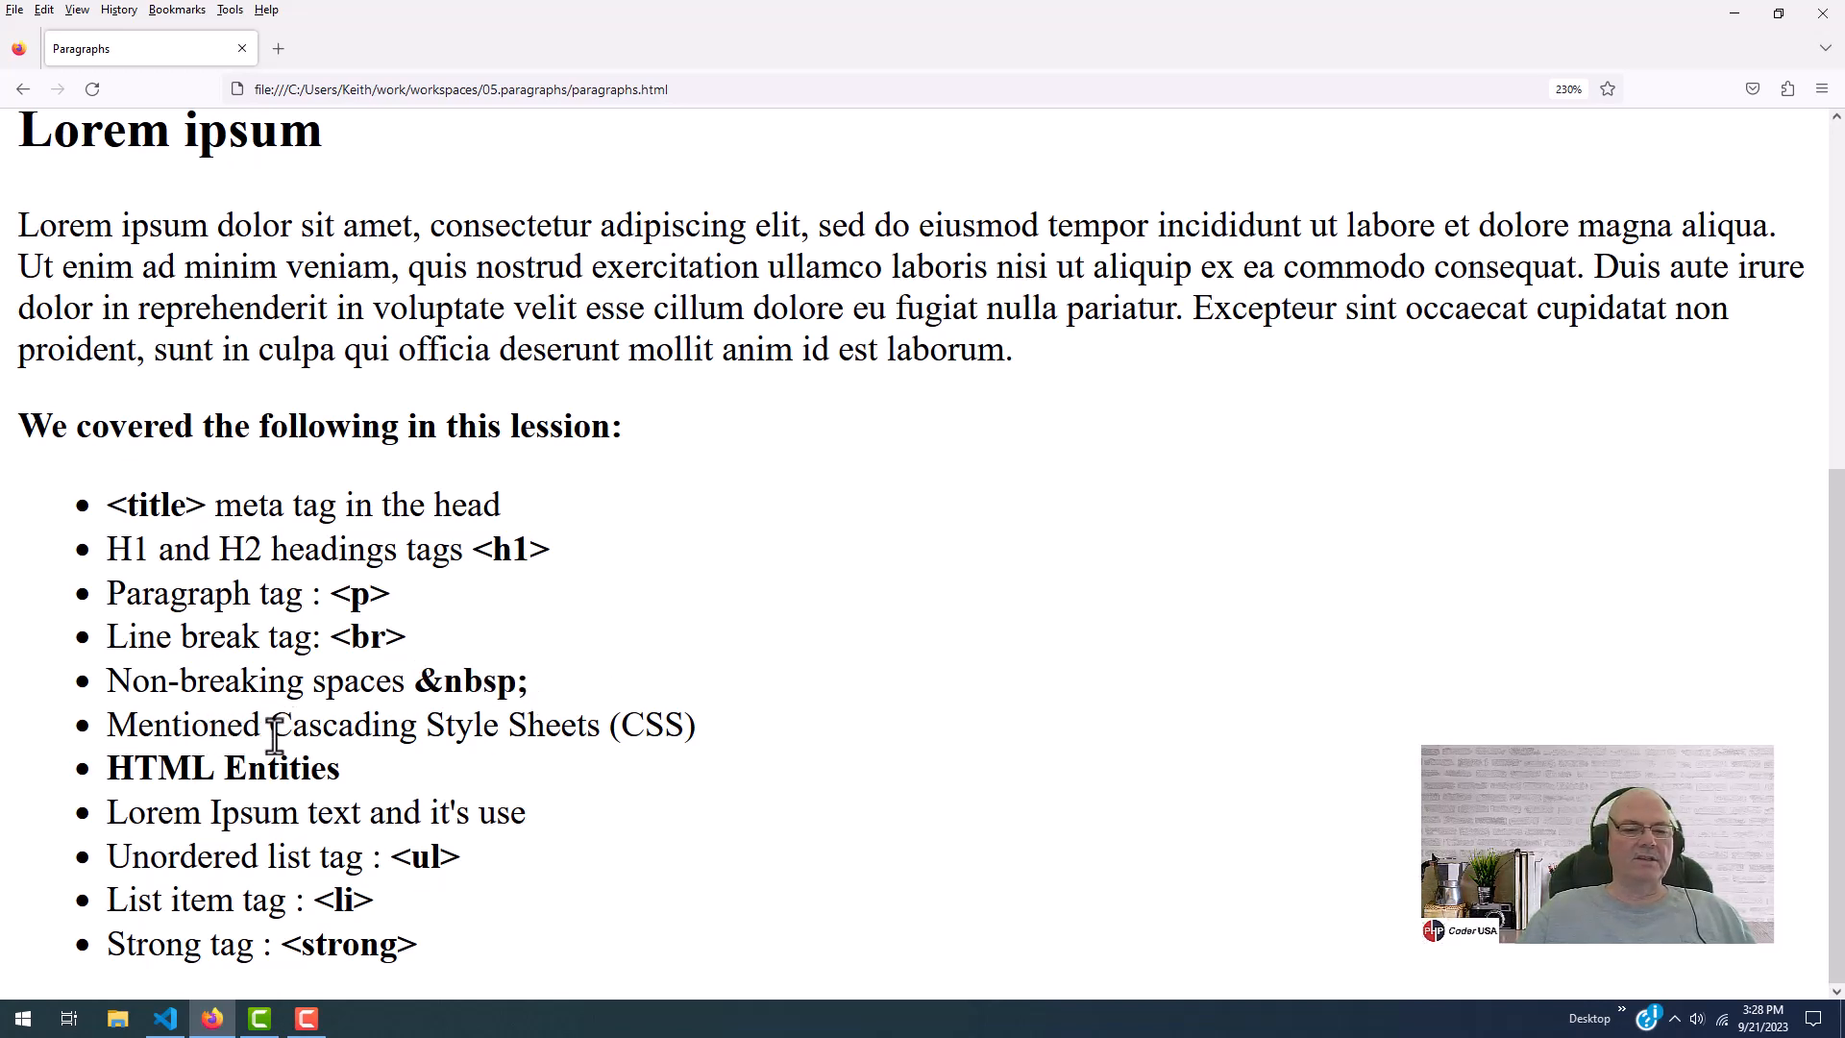
left_click_drag(503, 724, 694, 723)
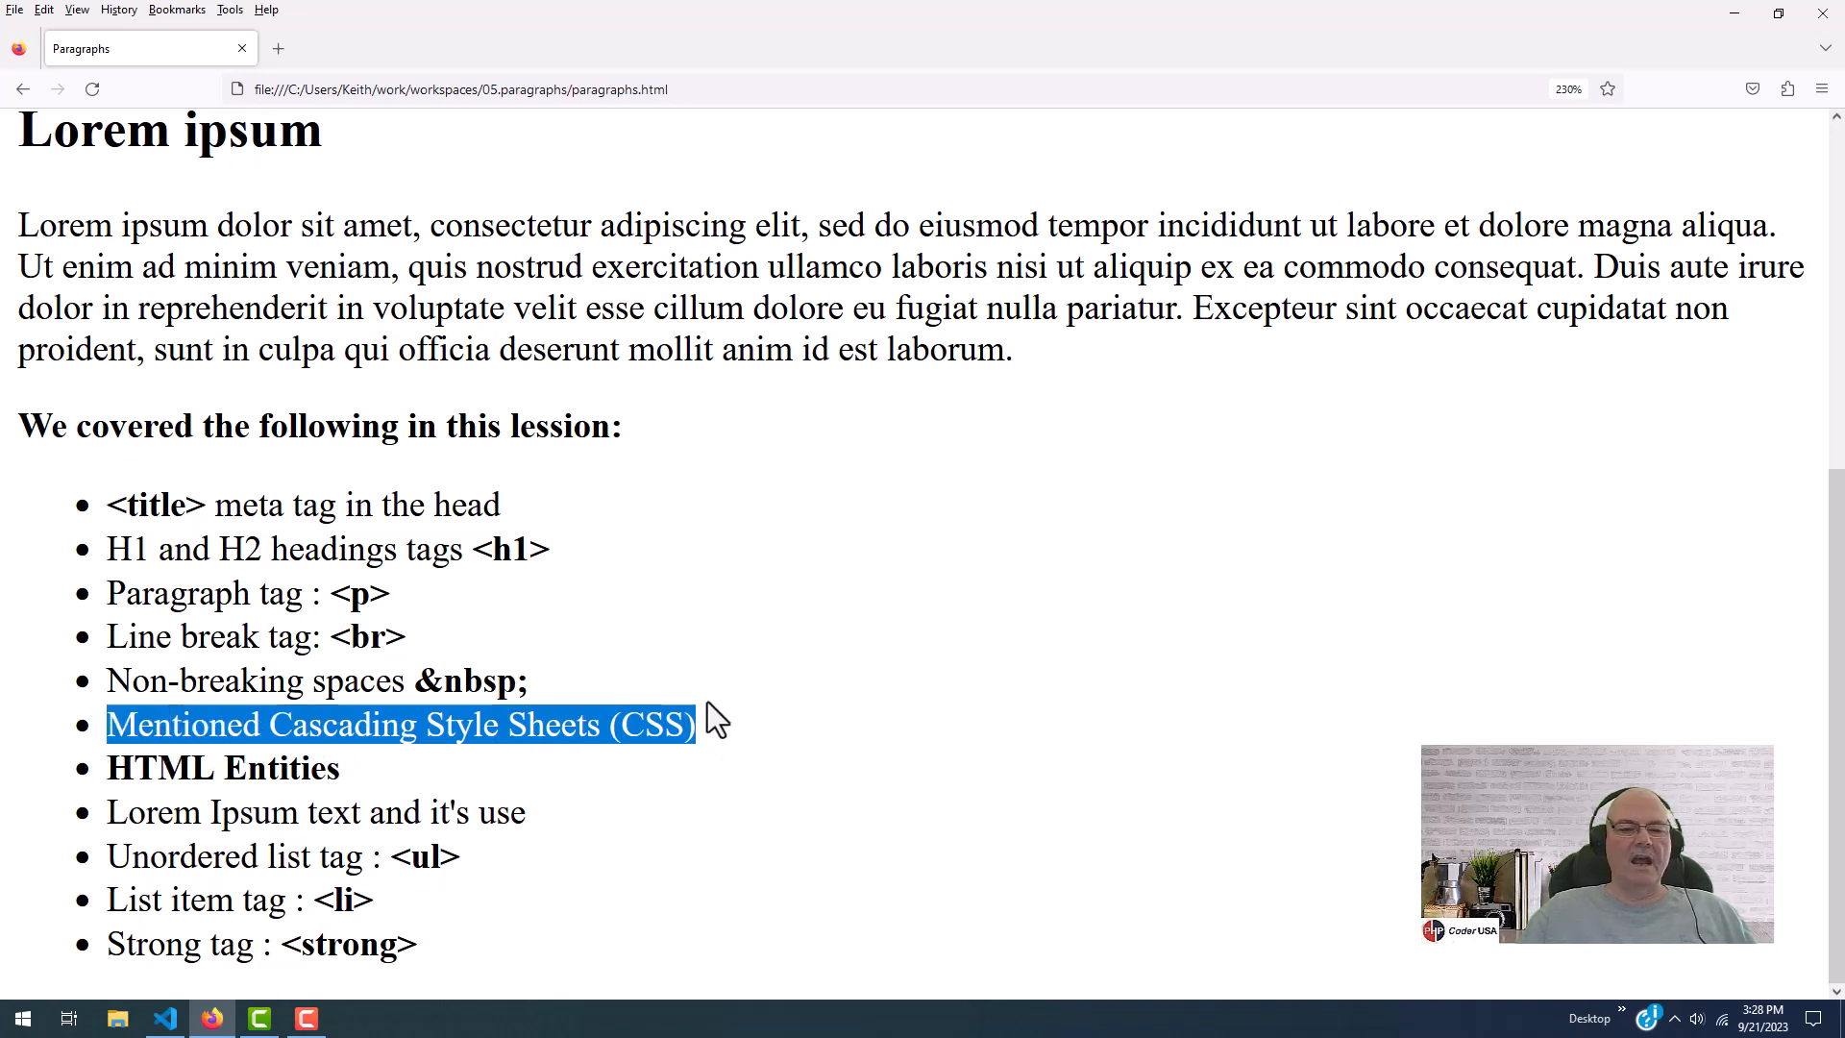
left_click(775, 750)
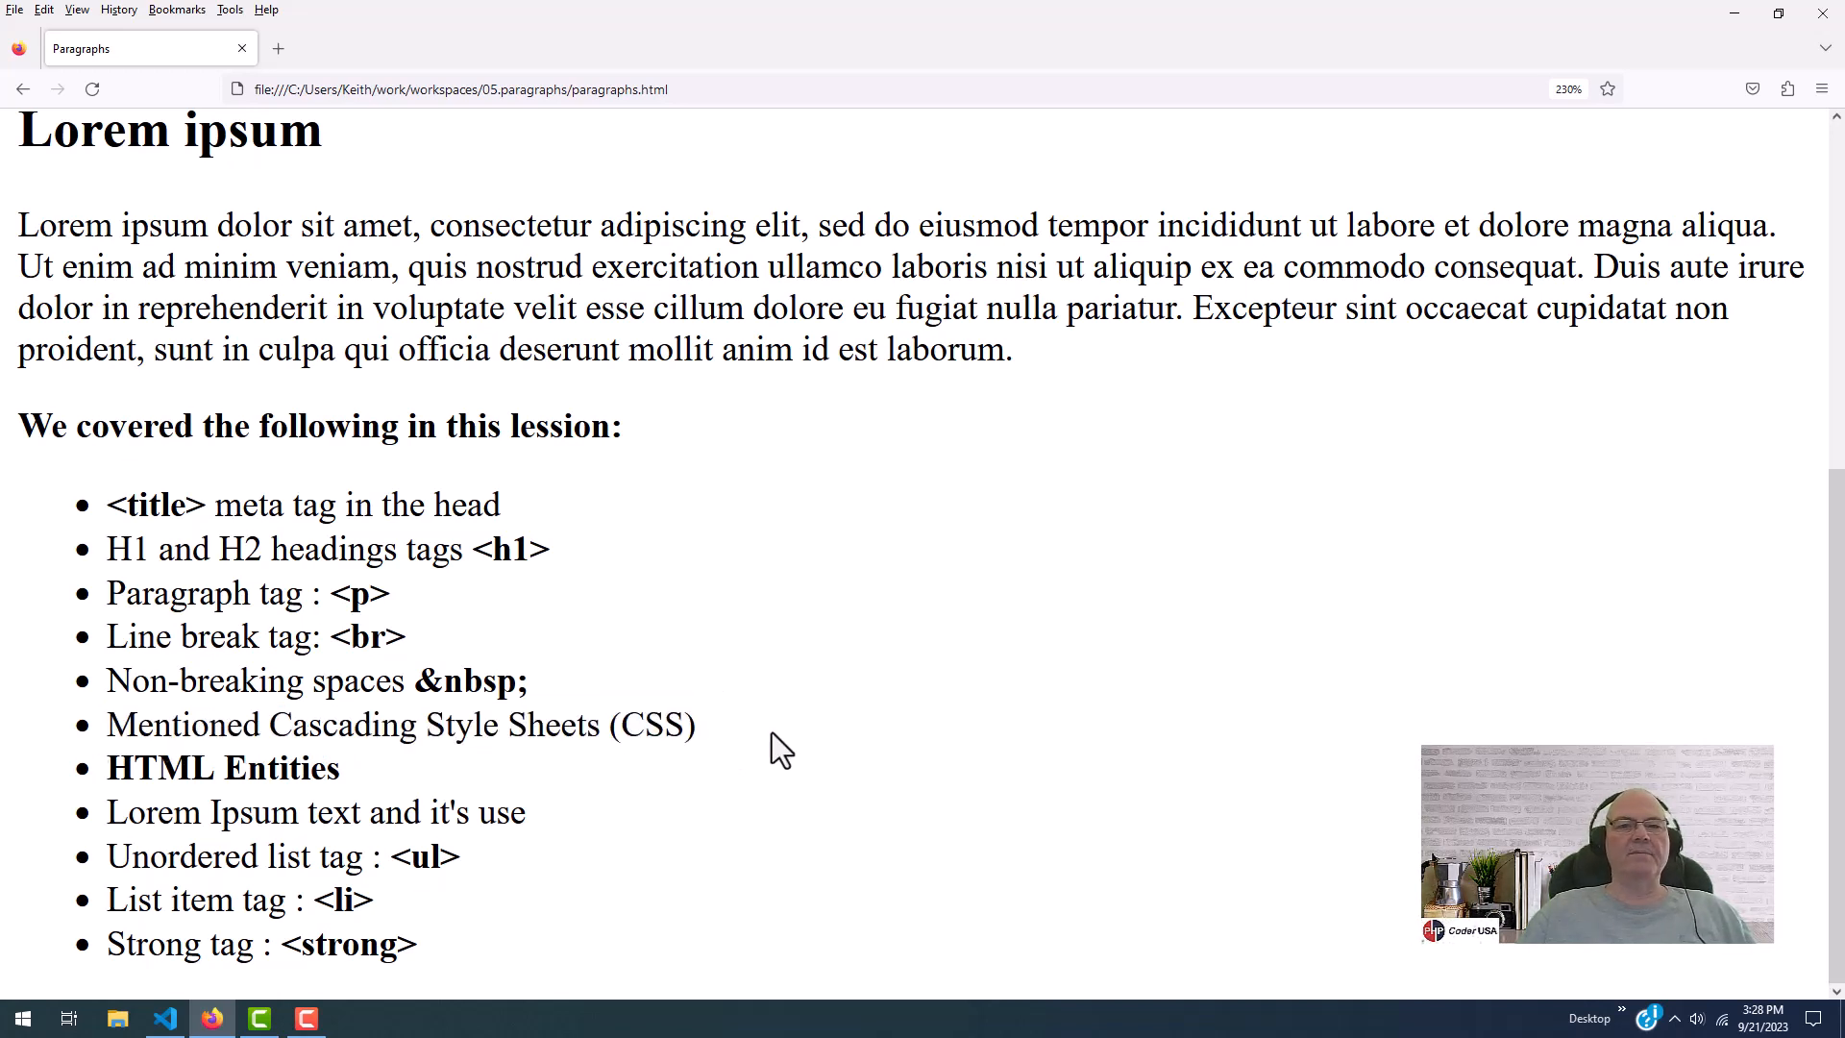
mouse_move(761, 775)
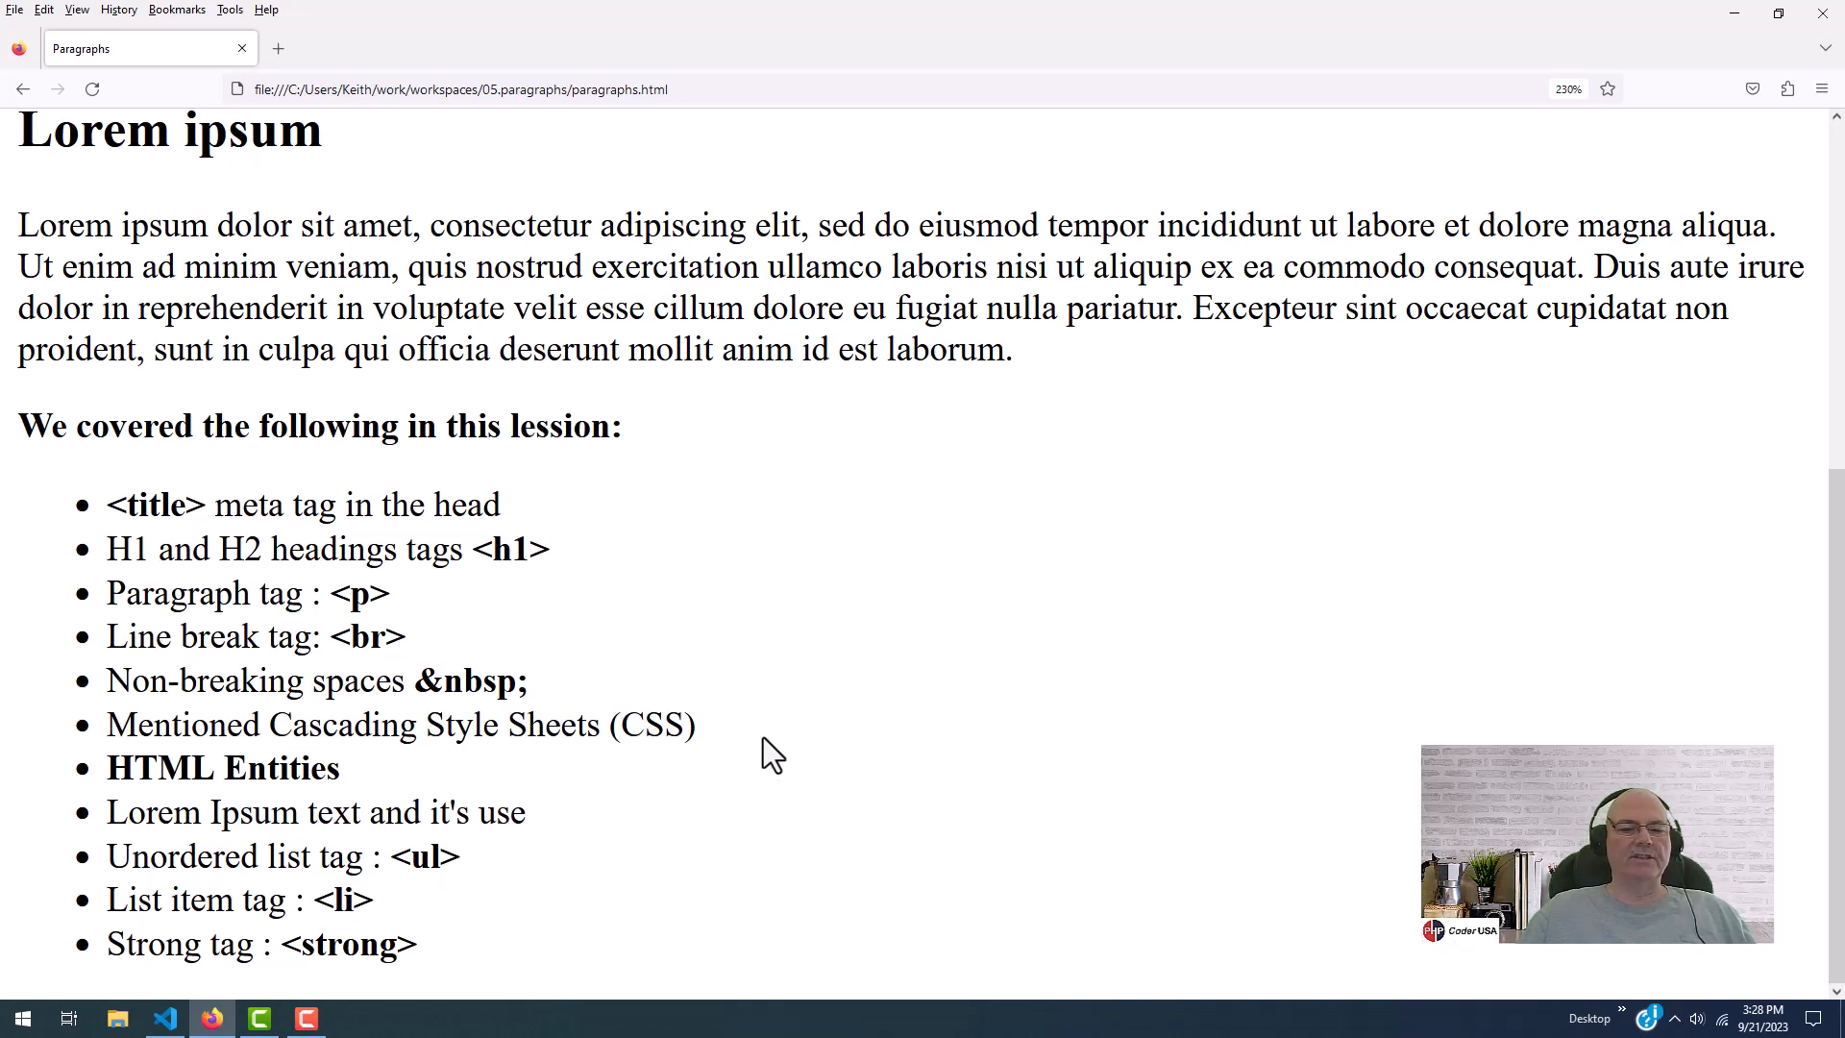
mouse_move(285, 752)
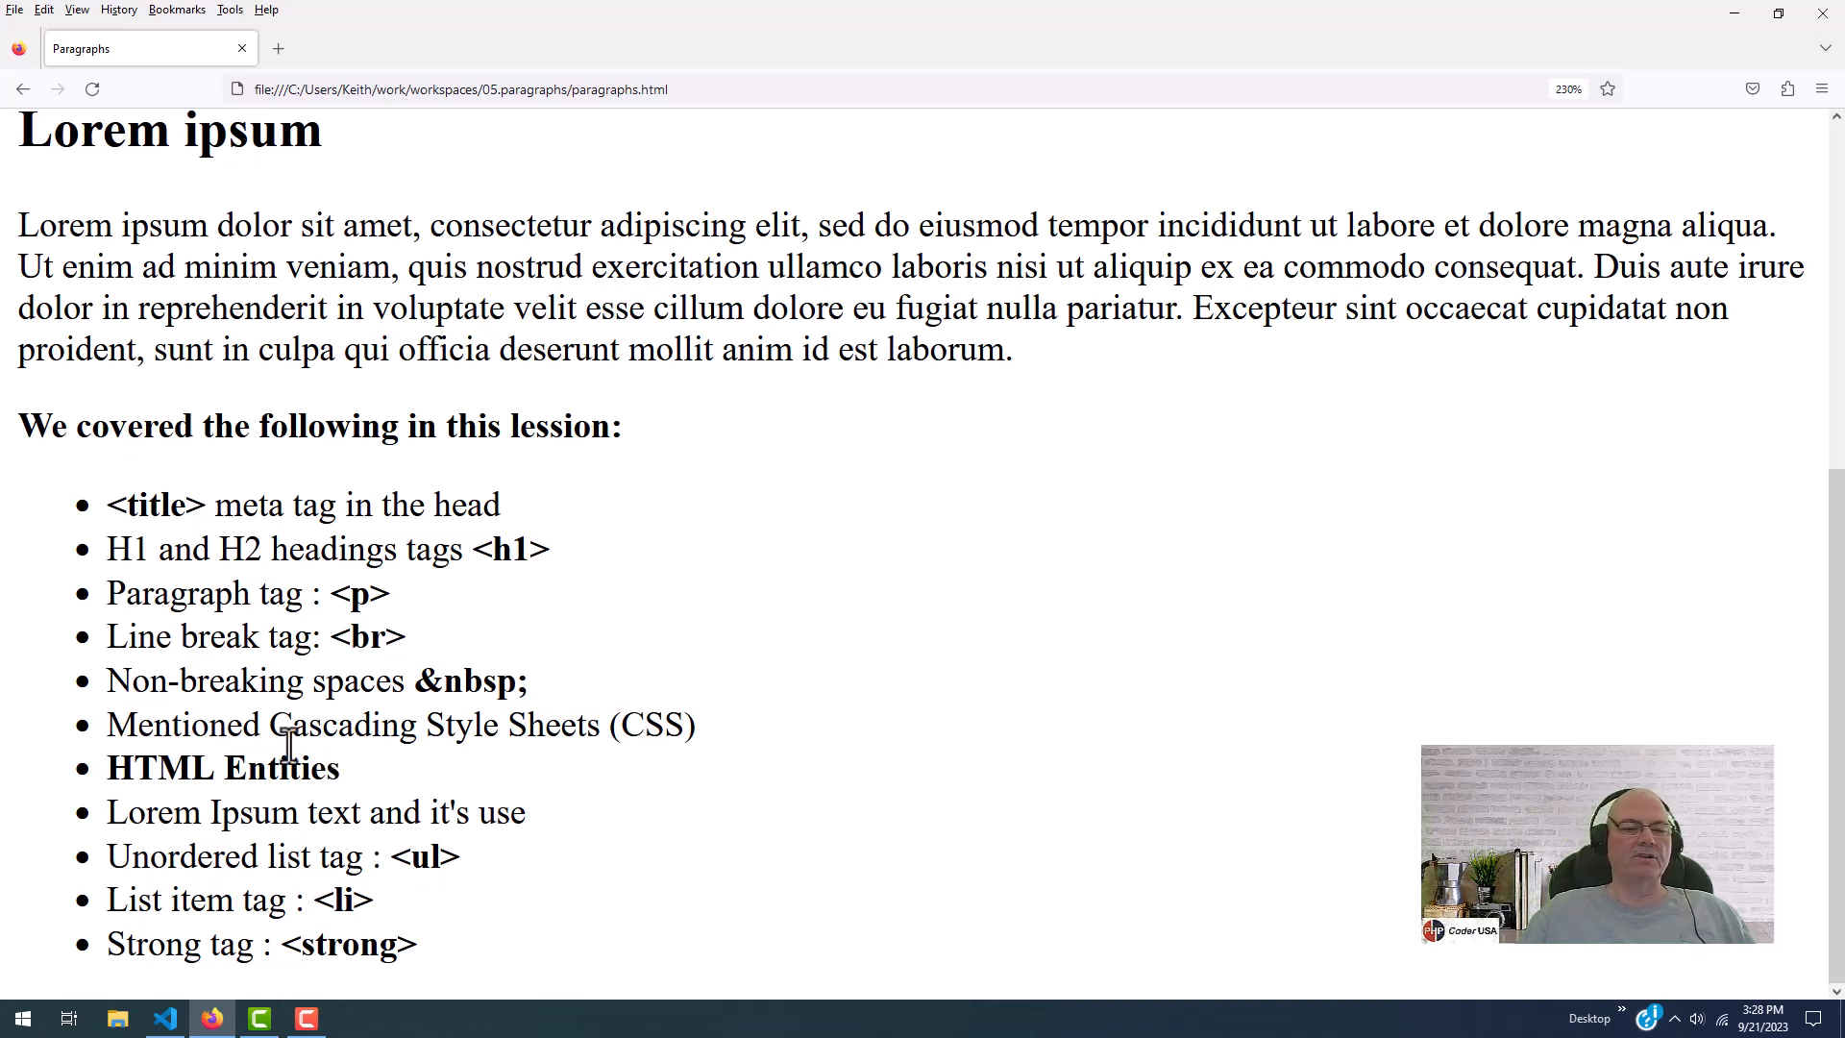
double_click(221, 768)
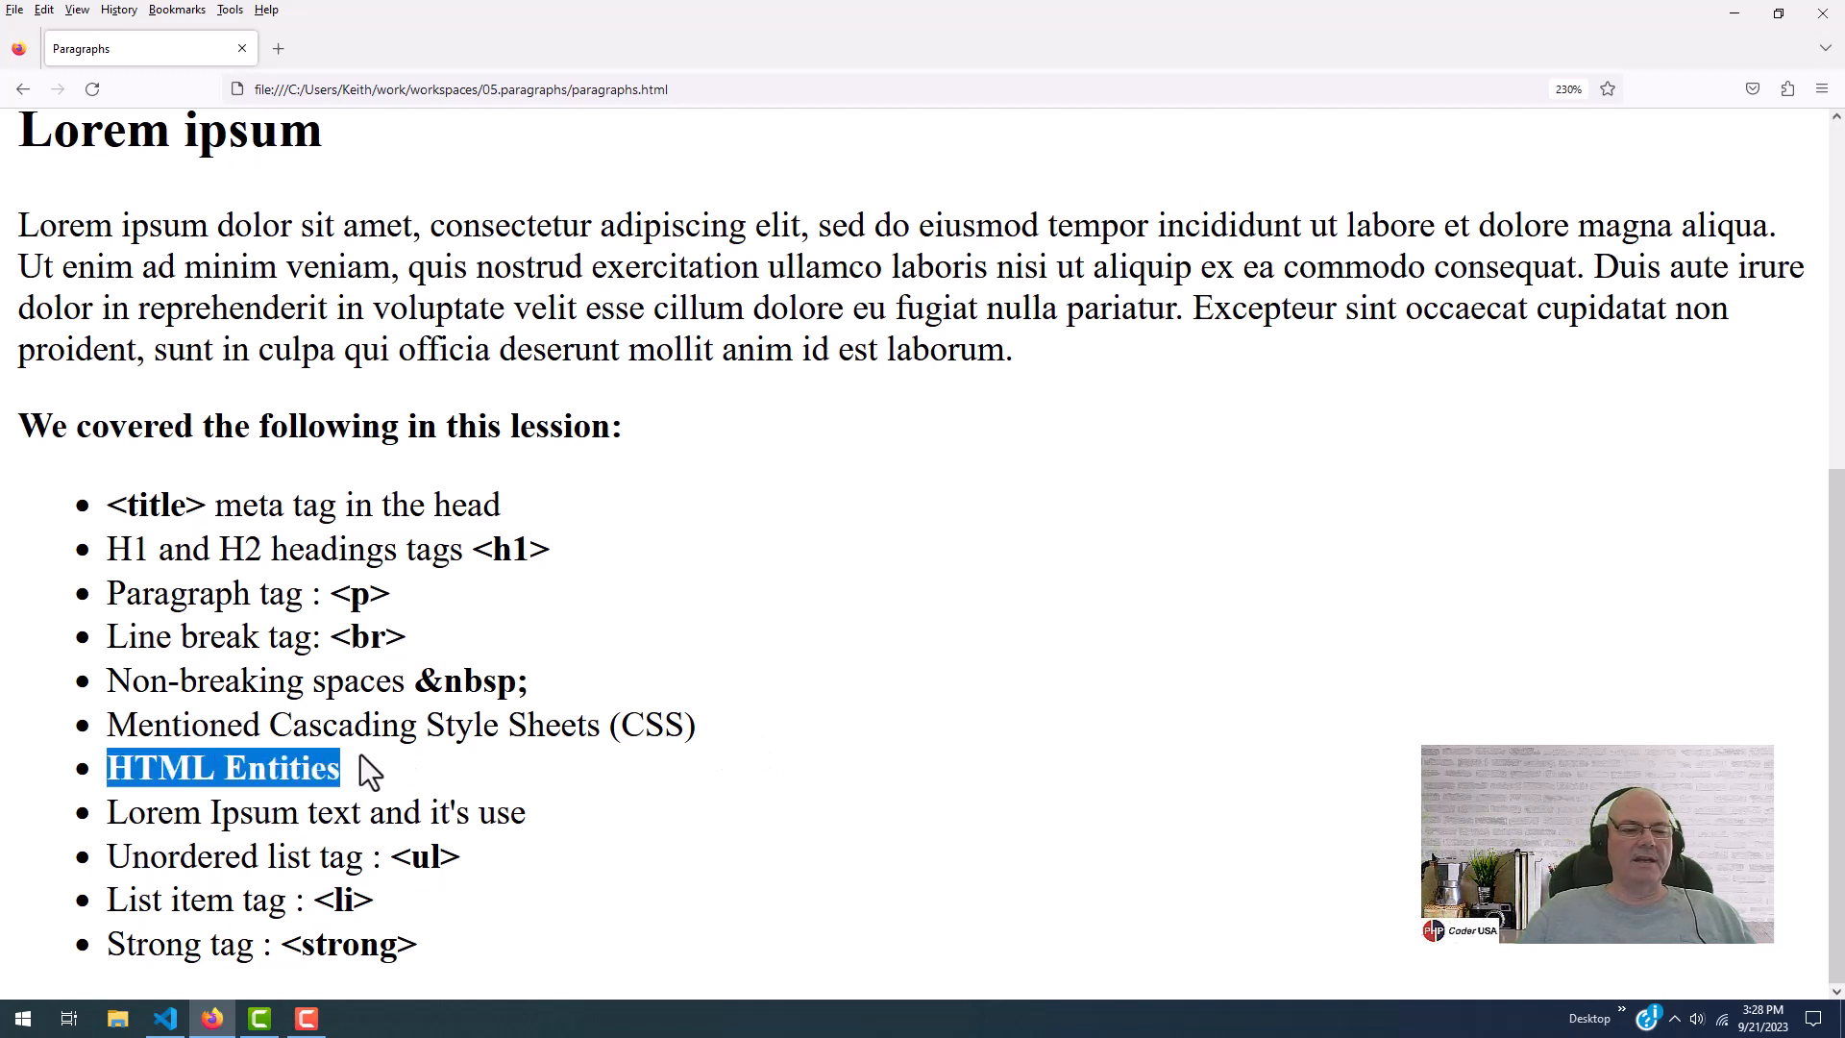
left_click(165, 1018)
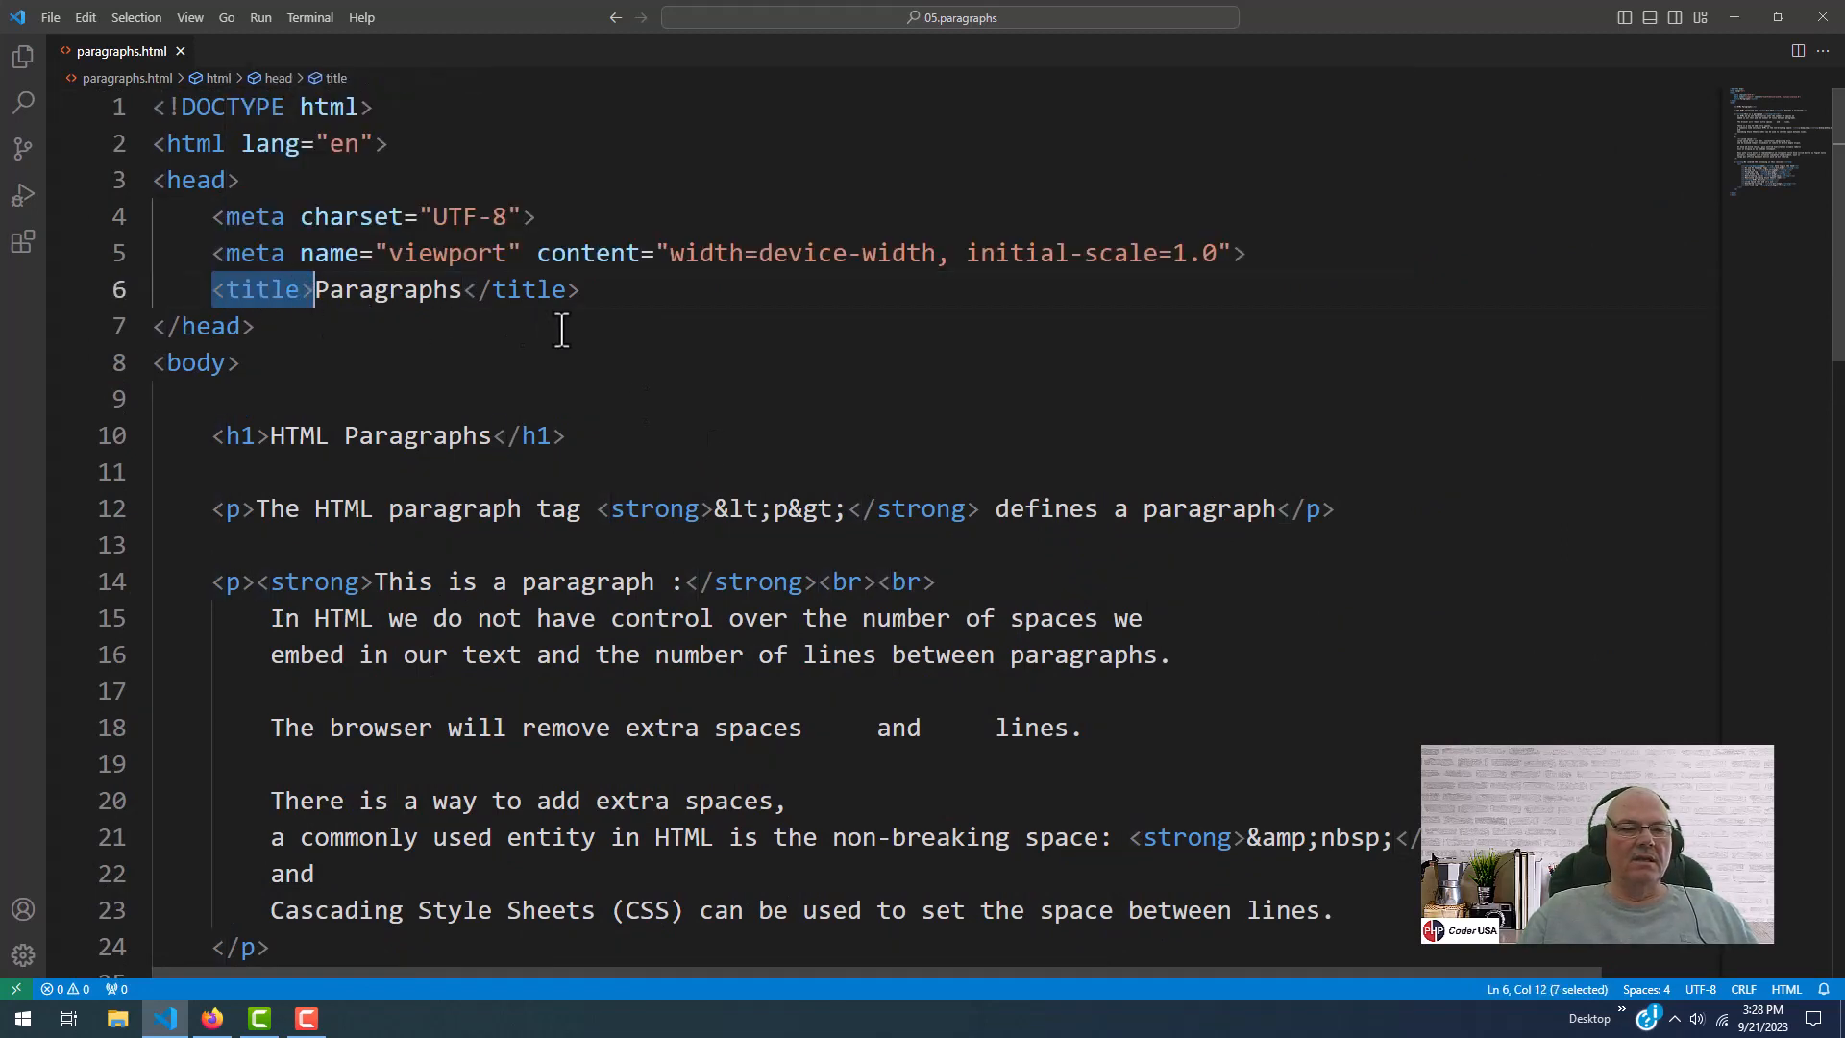
Scroll down to the summary list and select the word 'title' in its first entry
scroll("down", 3)
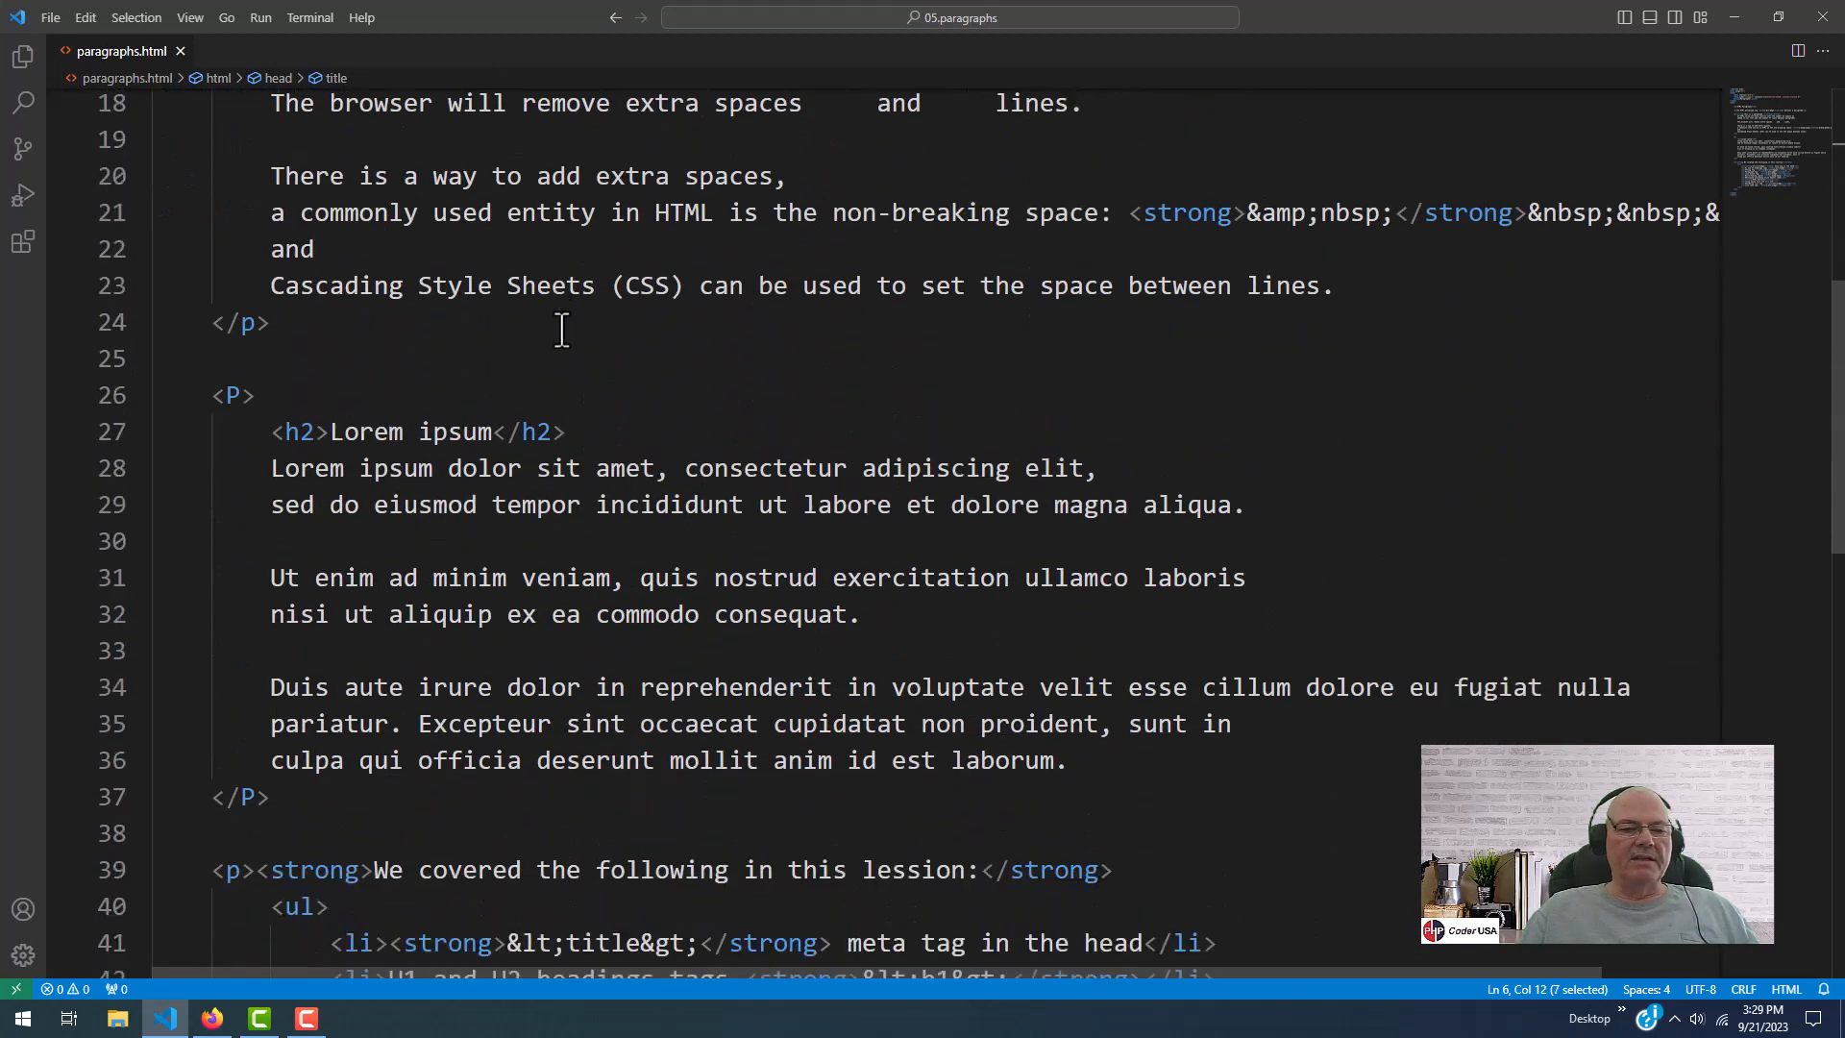
scroll("down", 3)
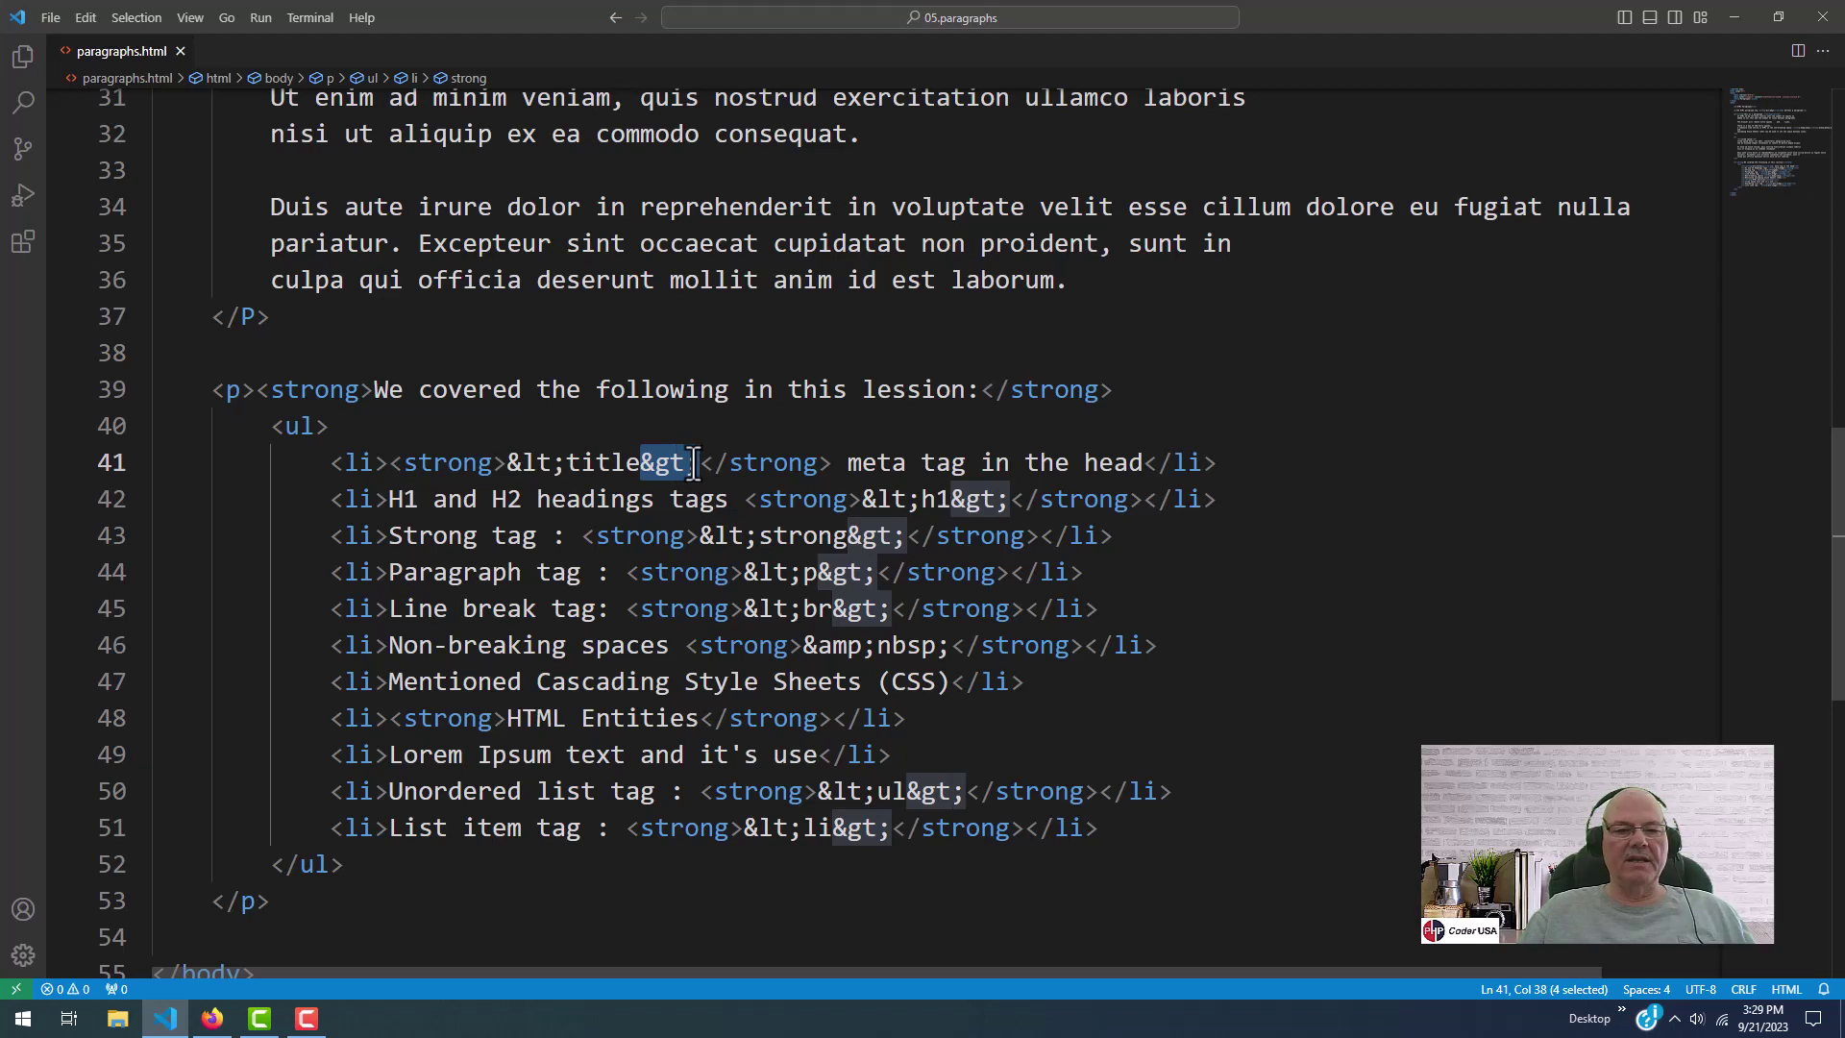
left_click(562, 463)
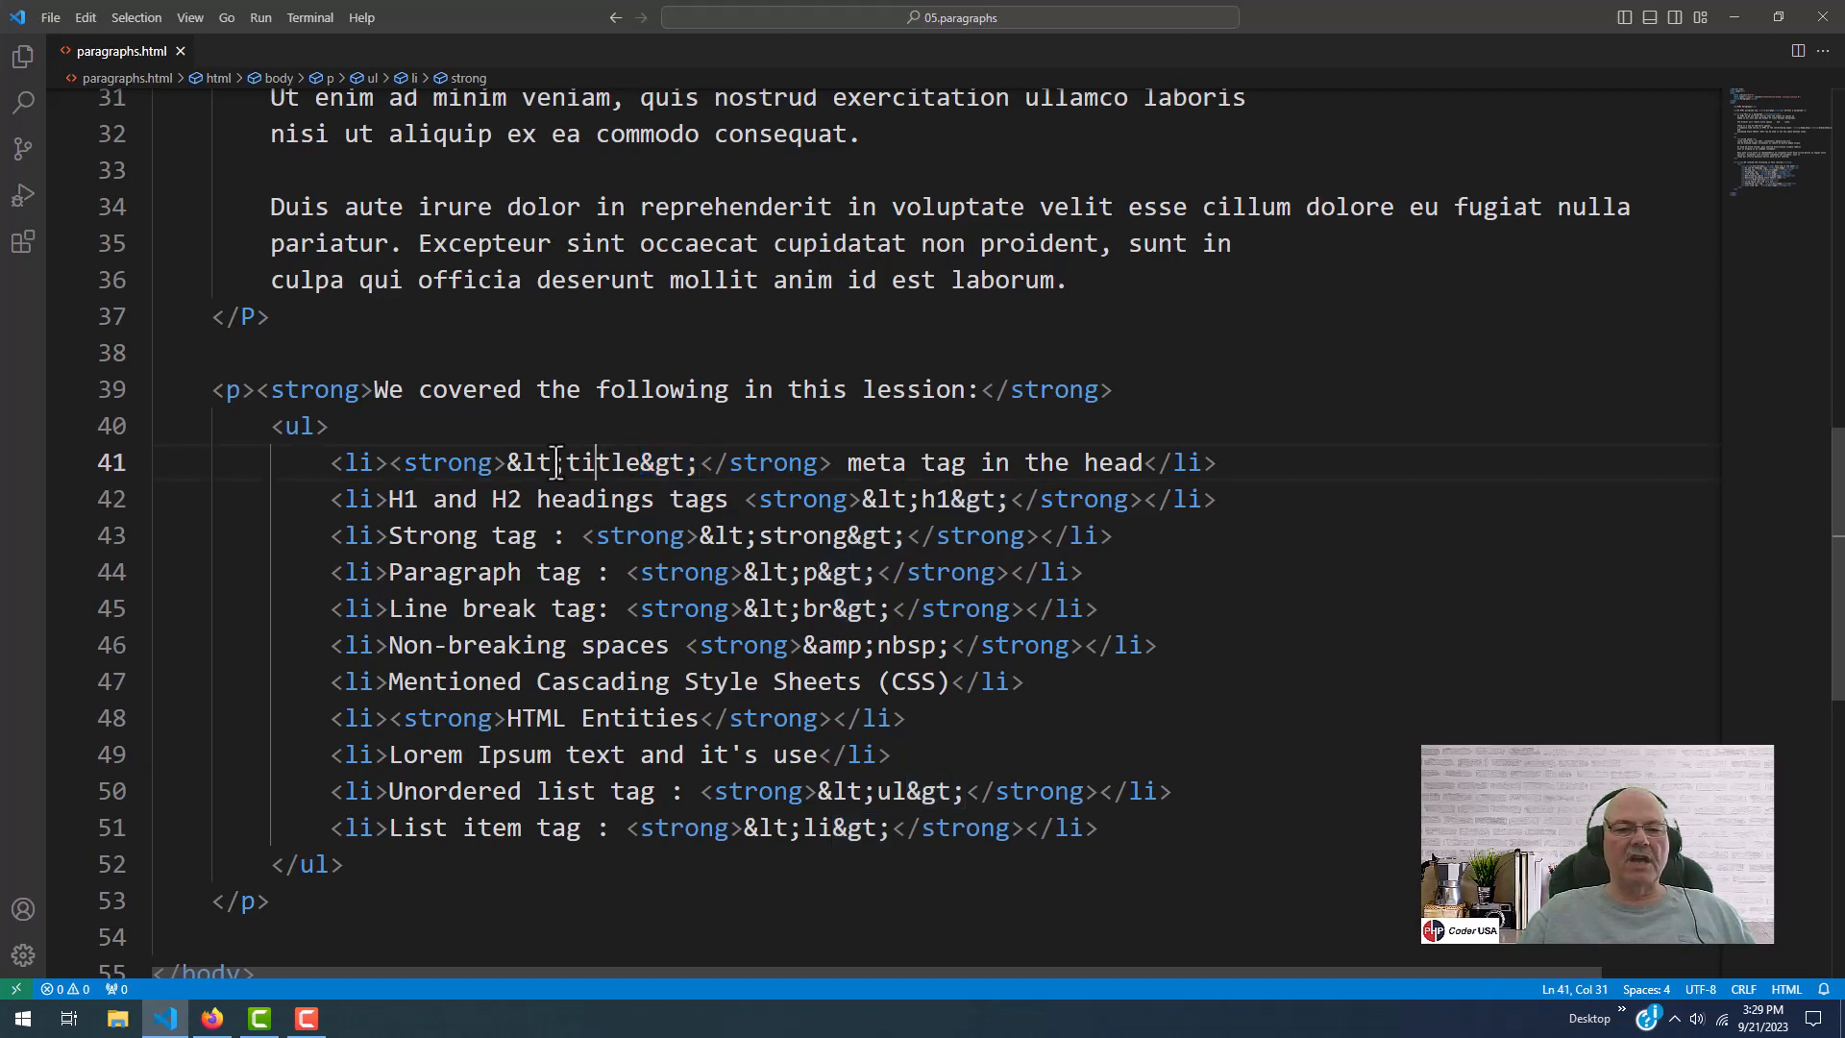
double_click(600, 462)
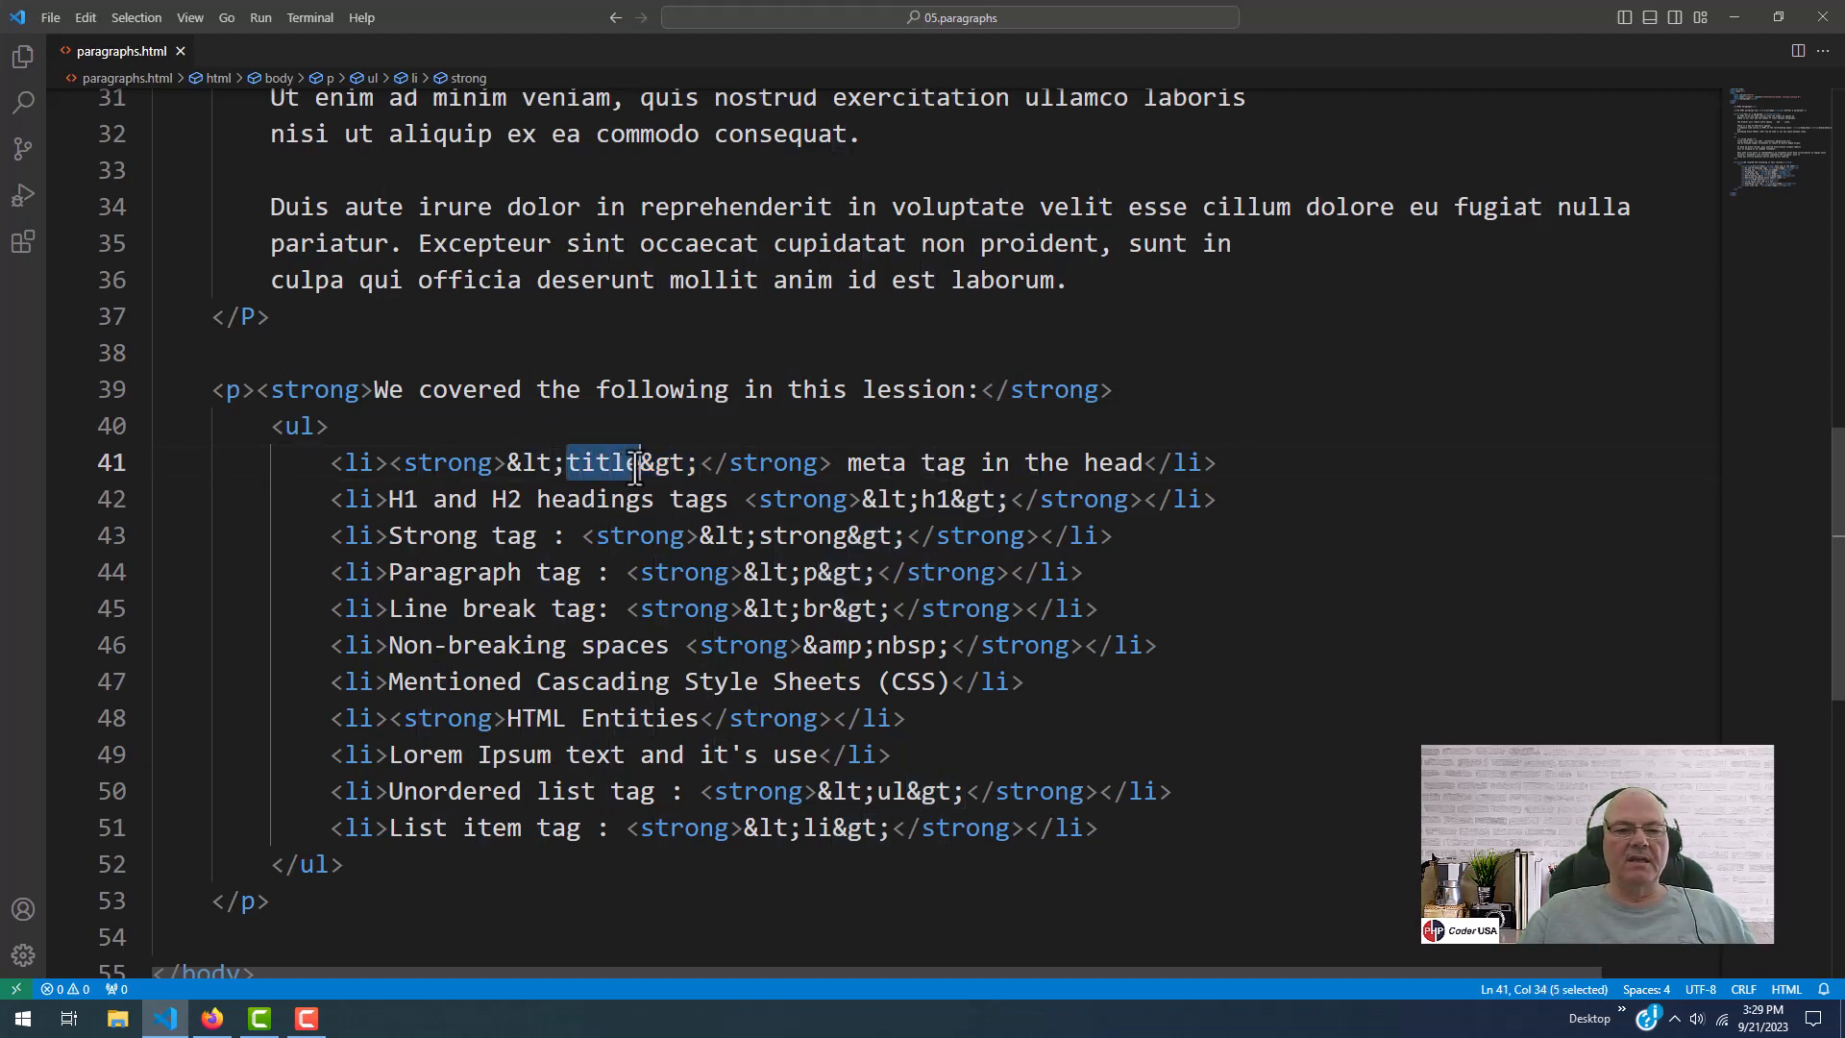
Compare it with the head's opening title tag, then scroll back down
scroll("up", 3)
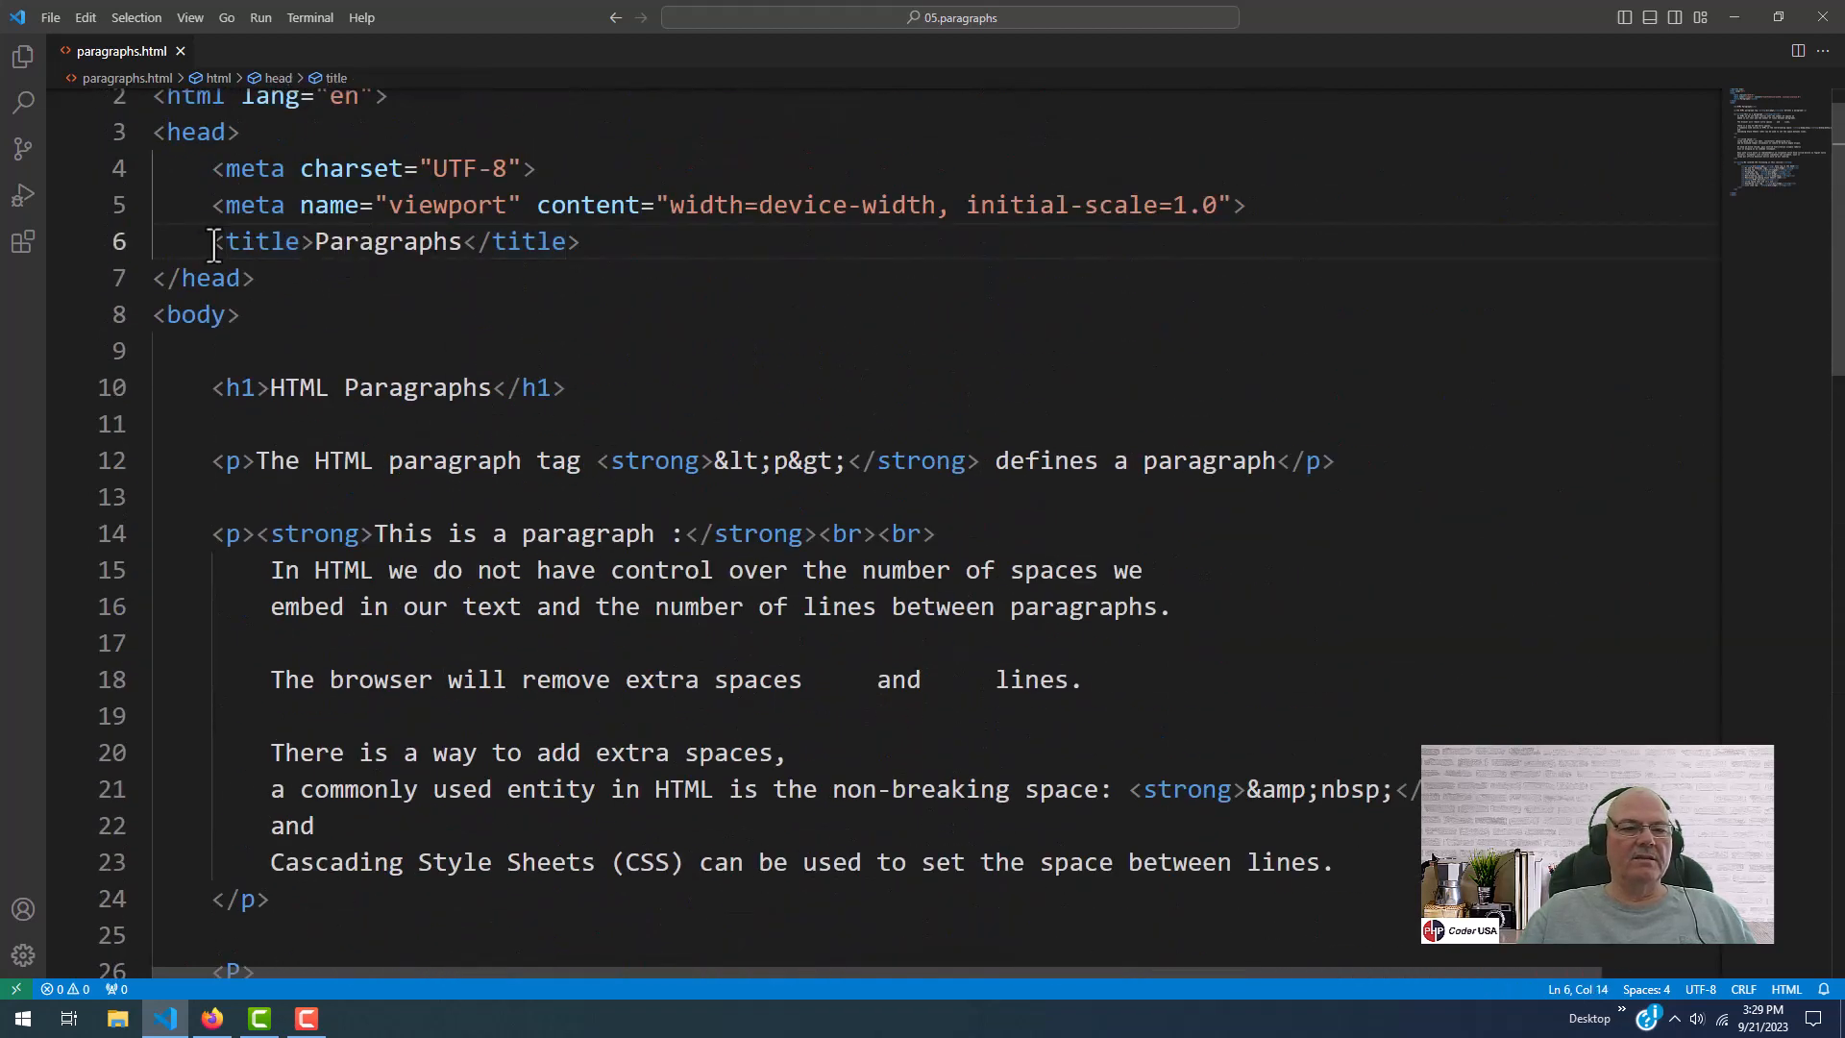
double_click(258, 241)
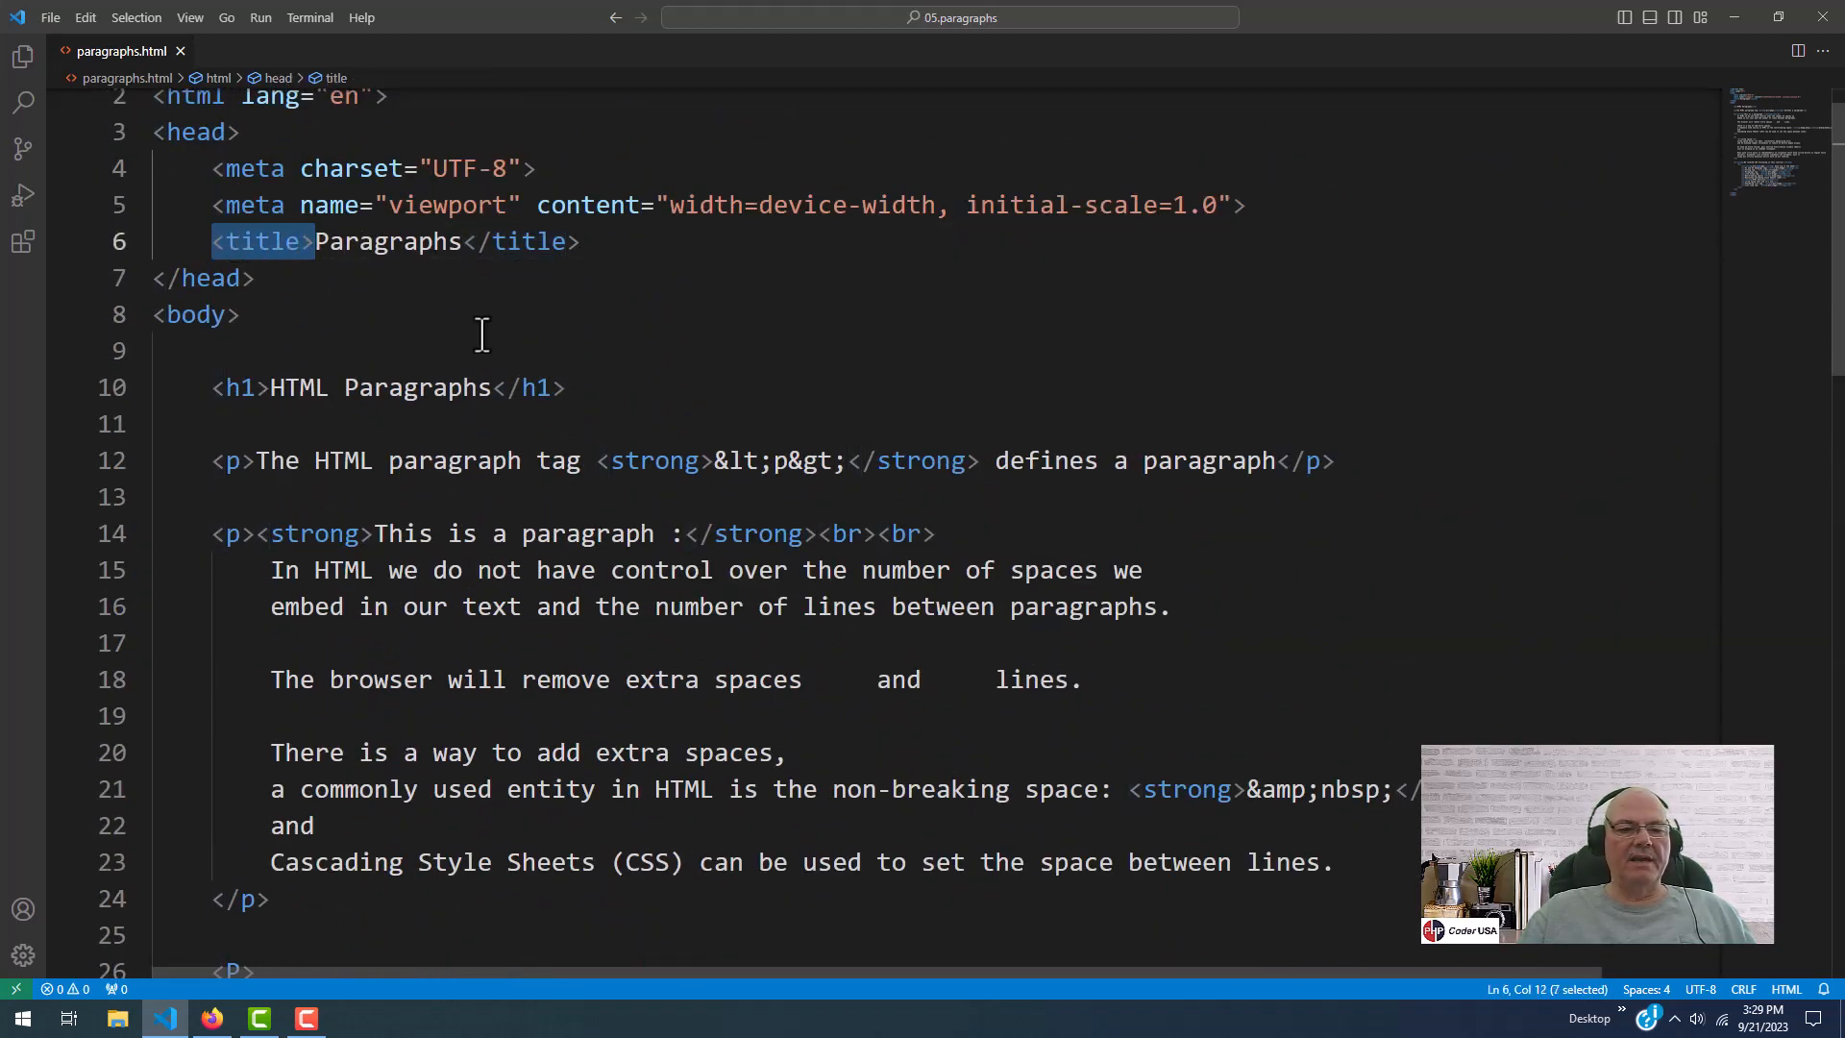
scroll("down", 3)
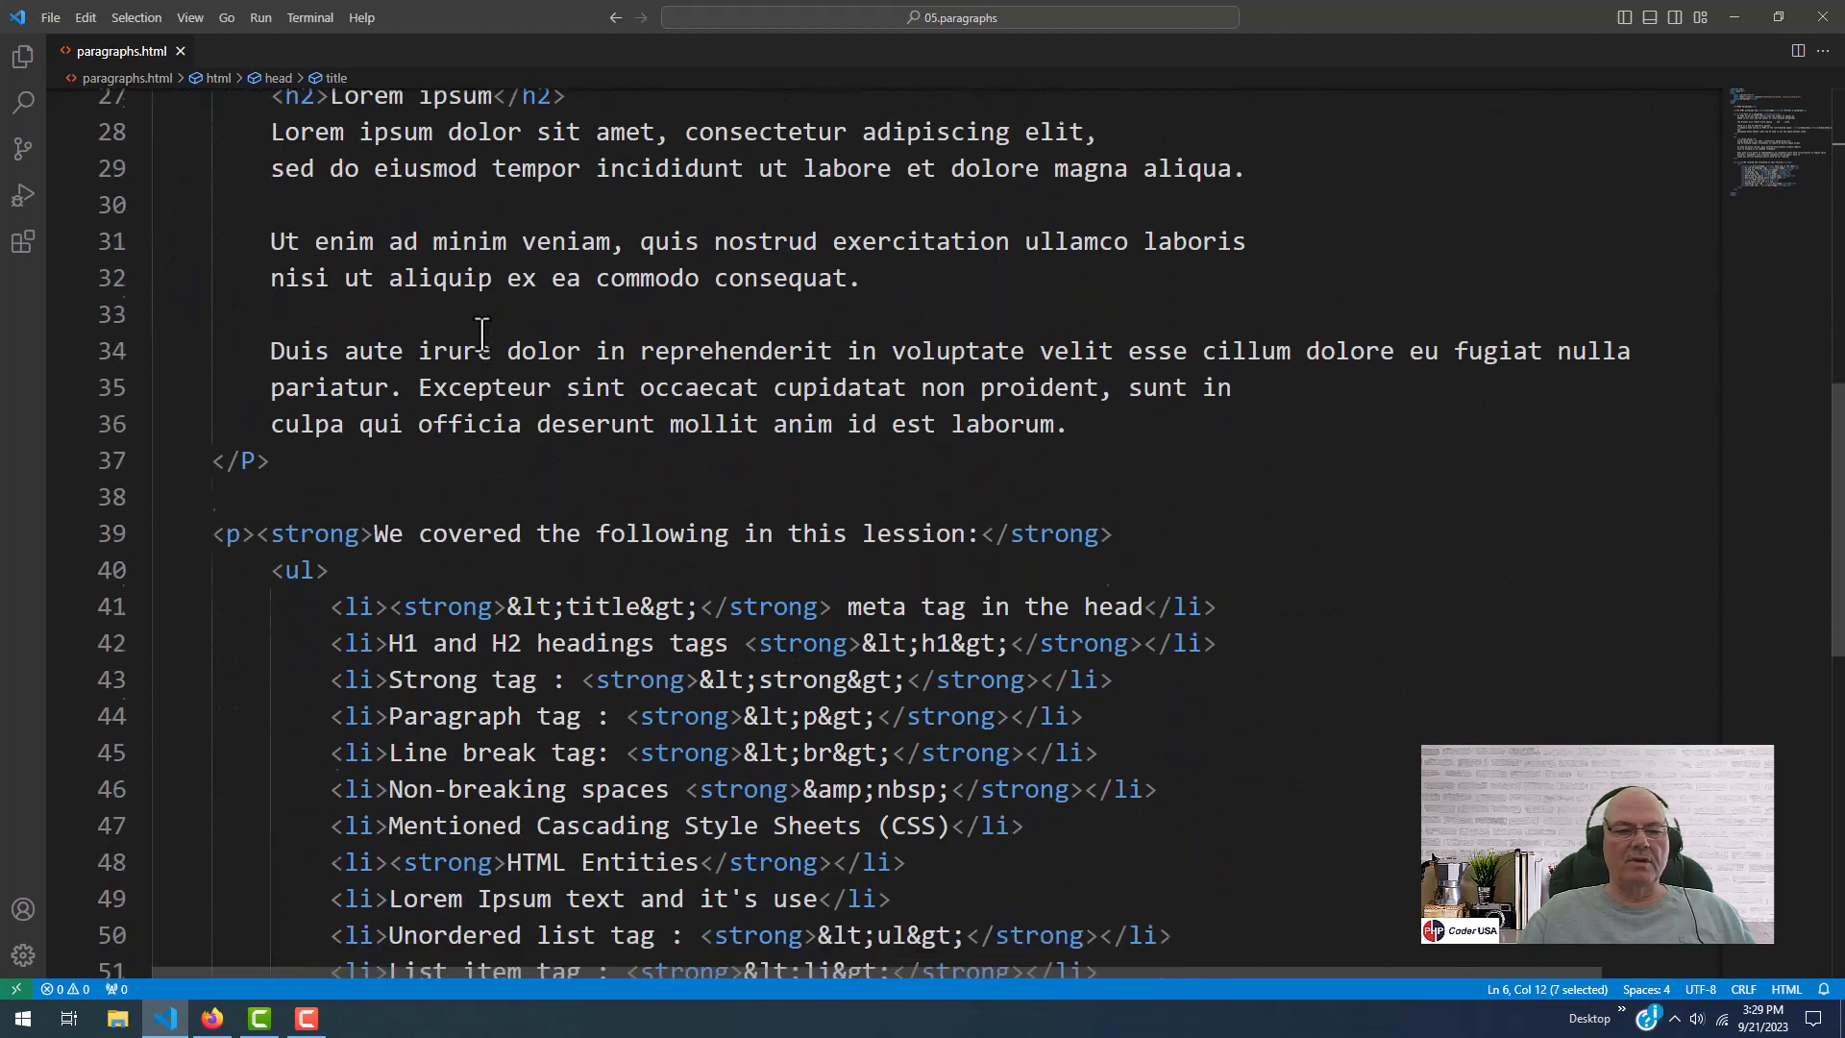
scroll("down", 3)
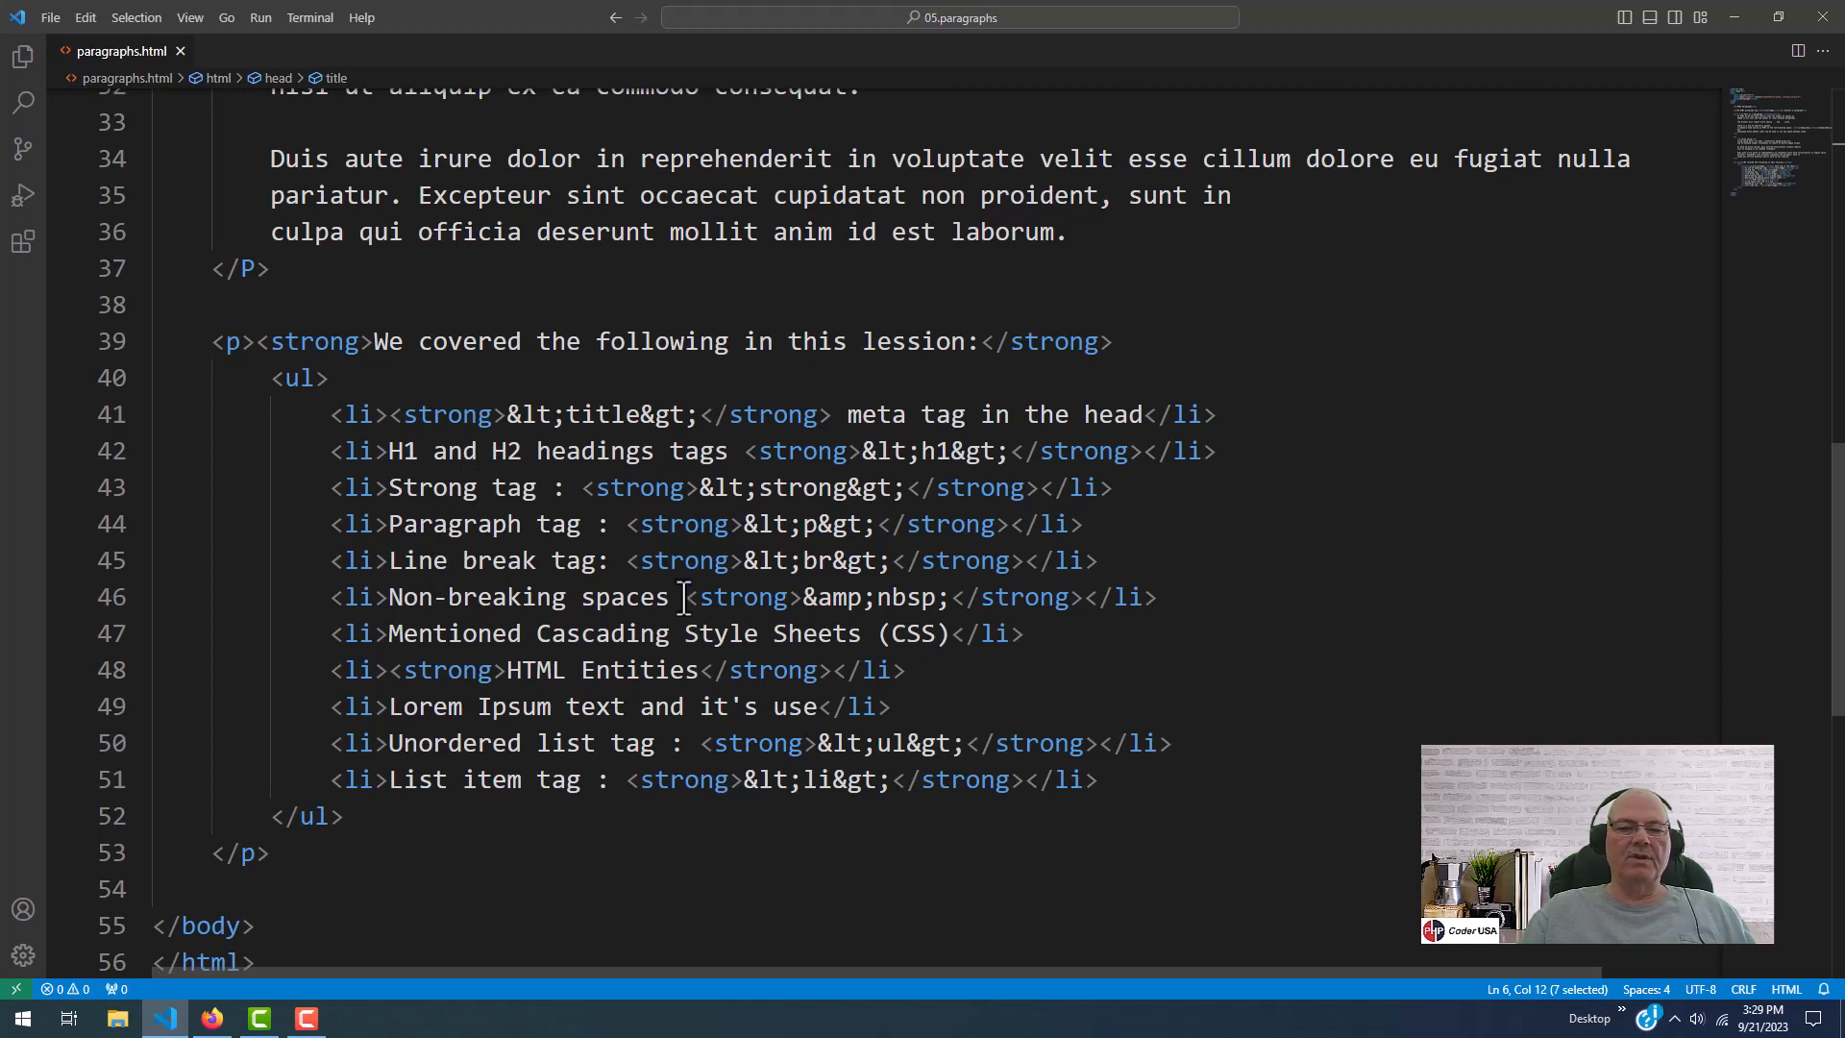
mouse_move(1239, 597)
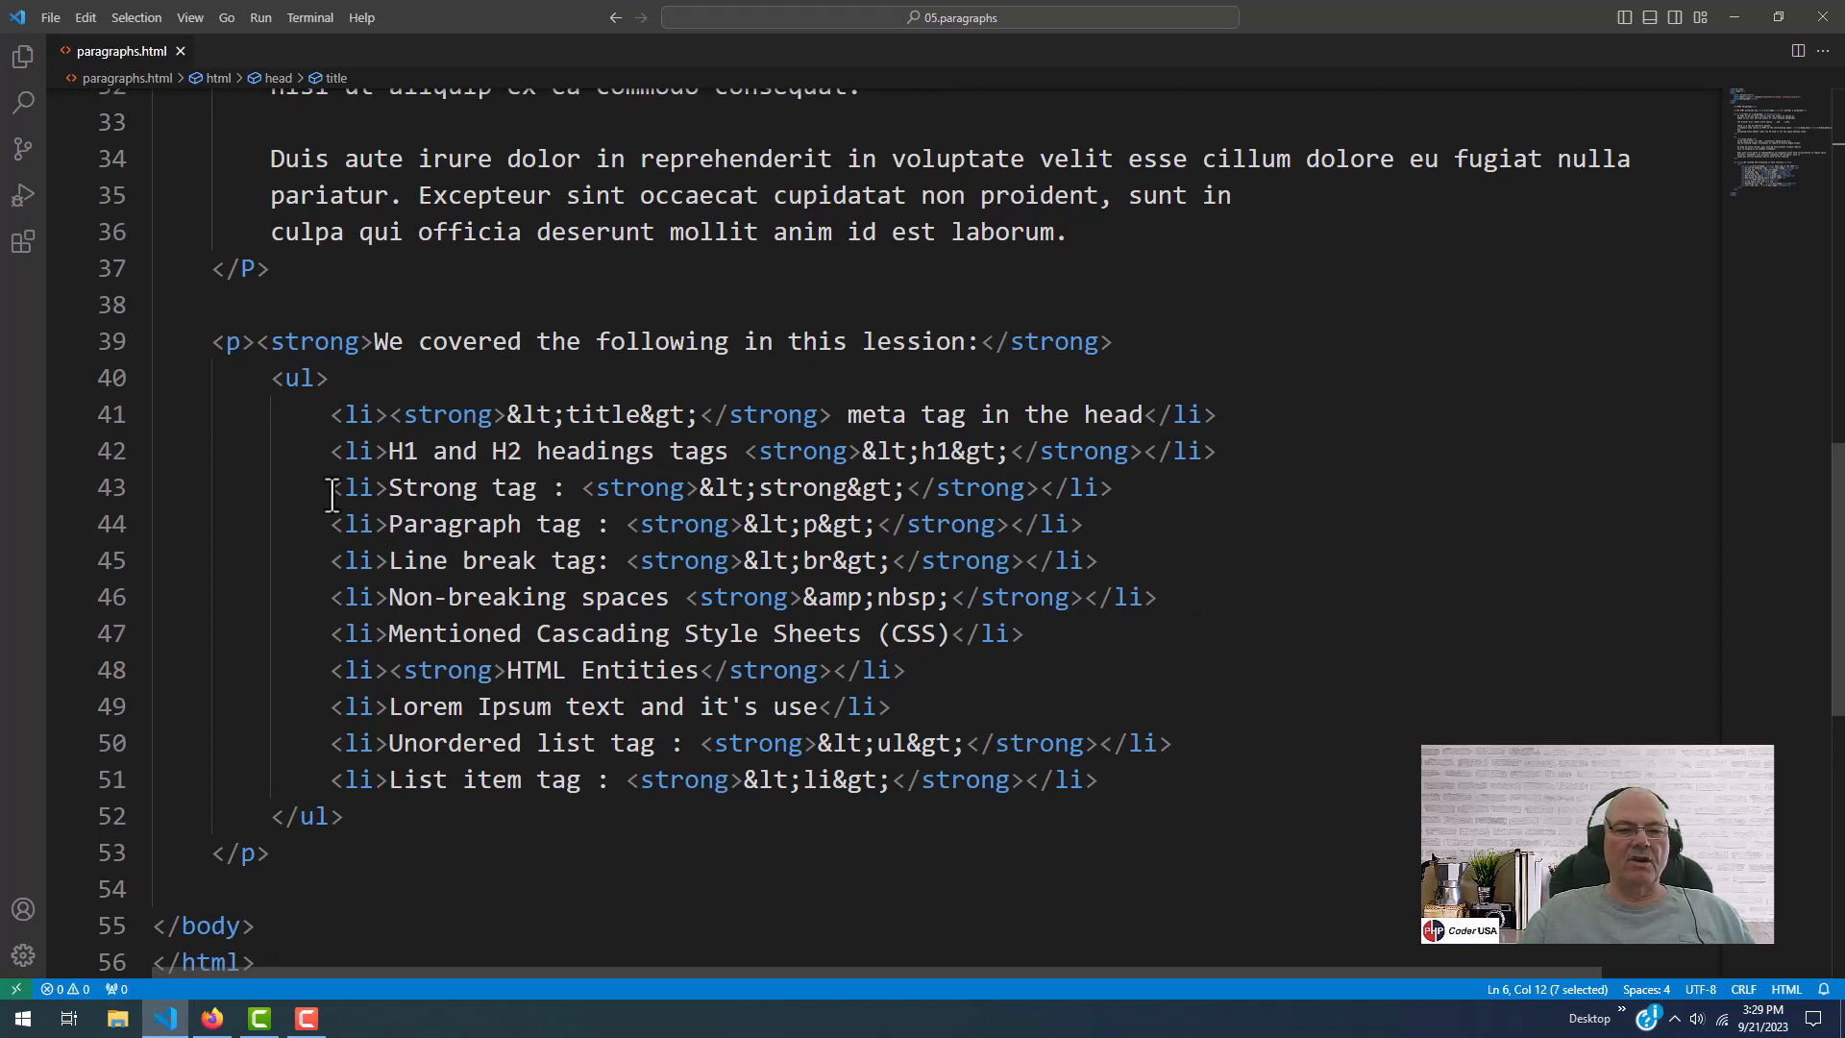
mouse_move(525, 560)
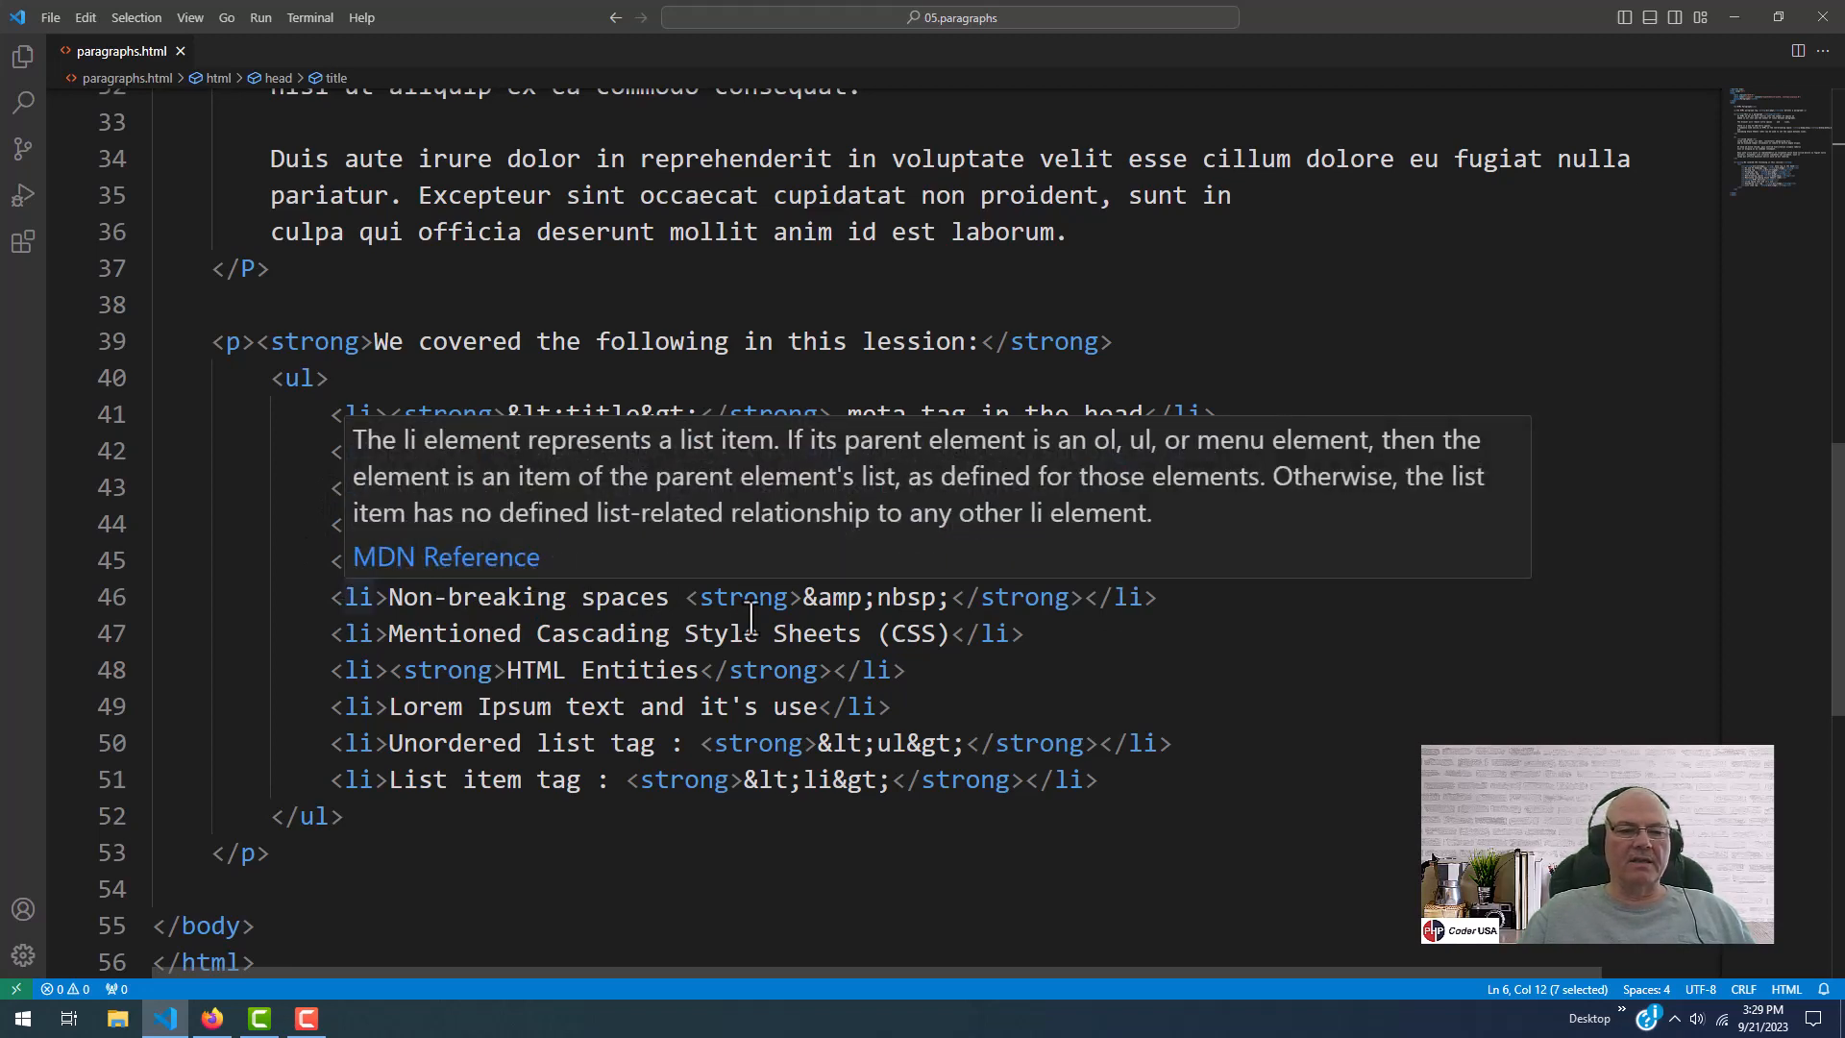
left_click(342, 670)
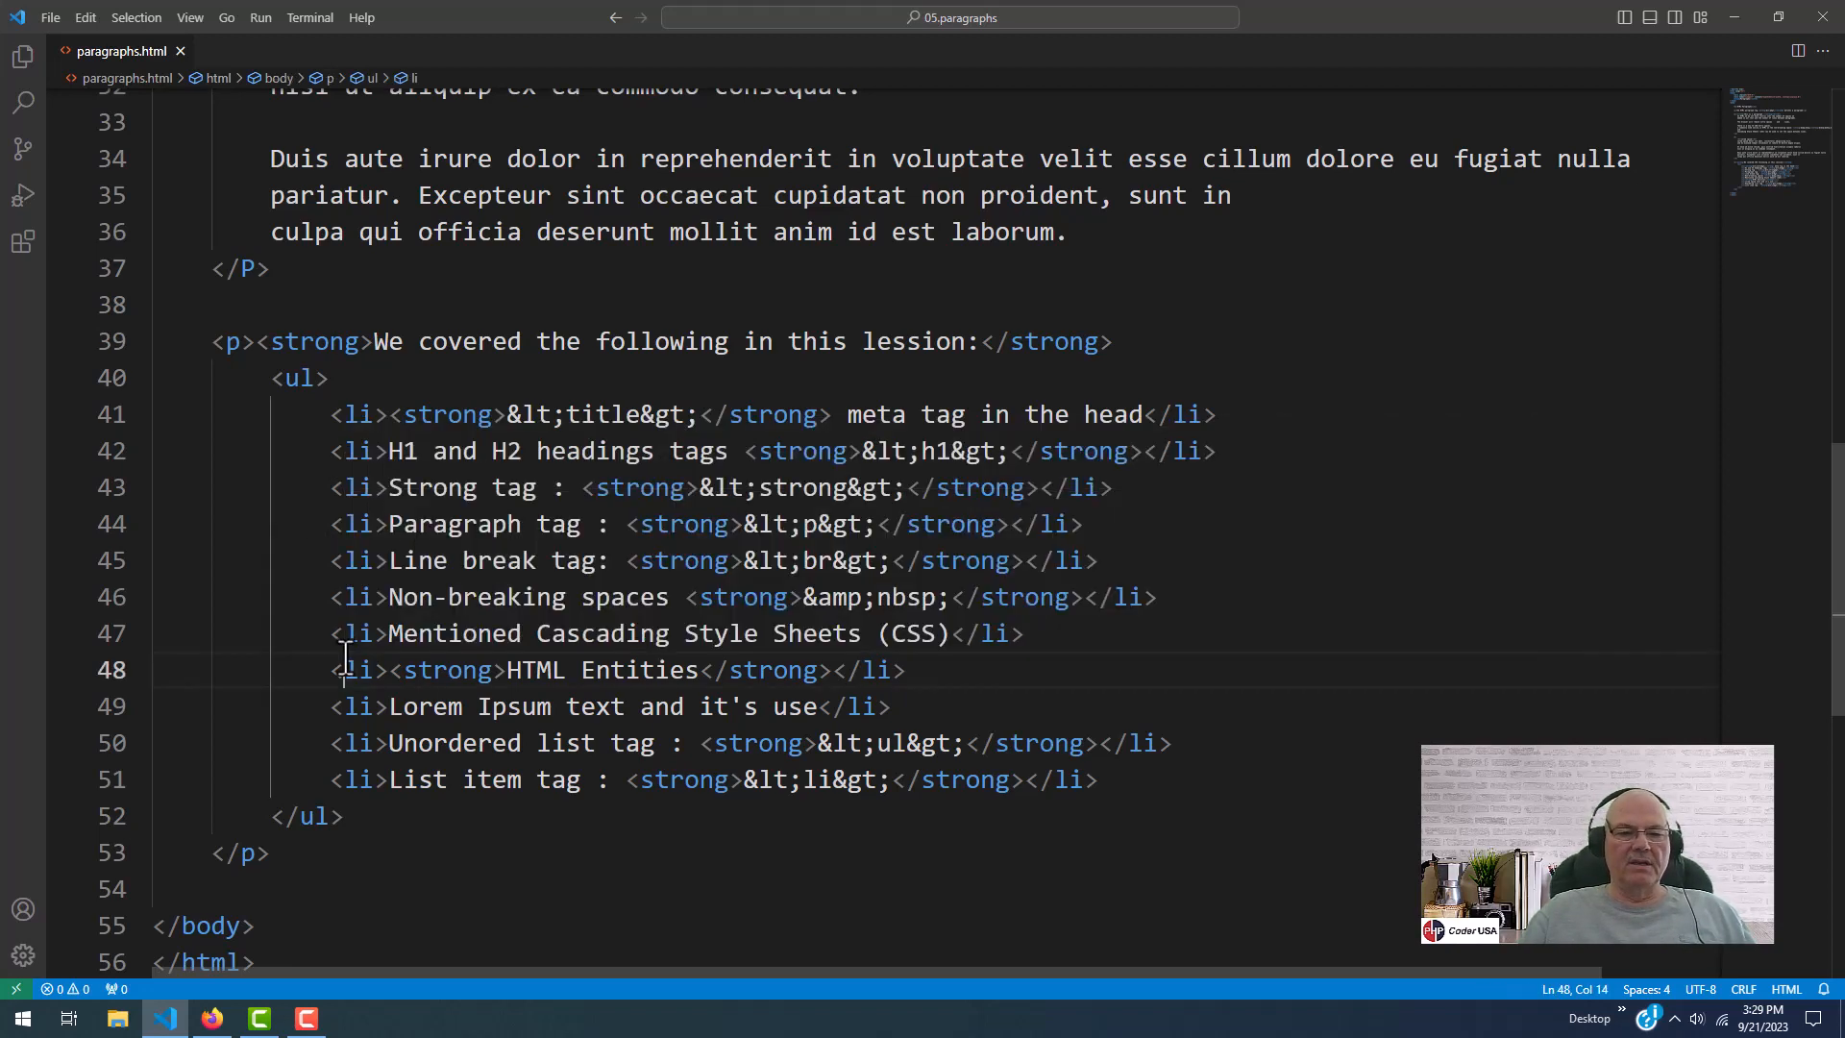
left_click(910, 669)
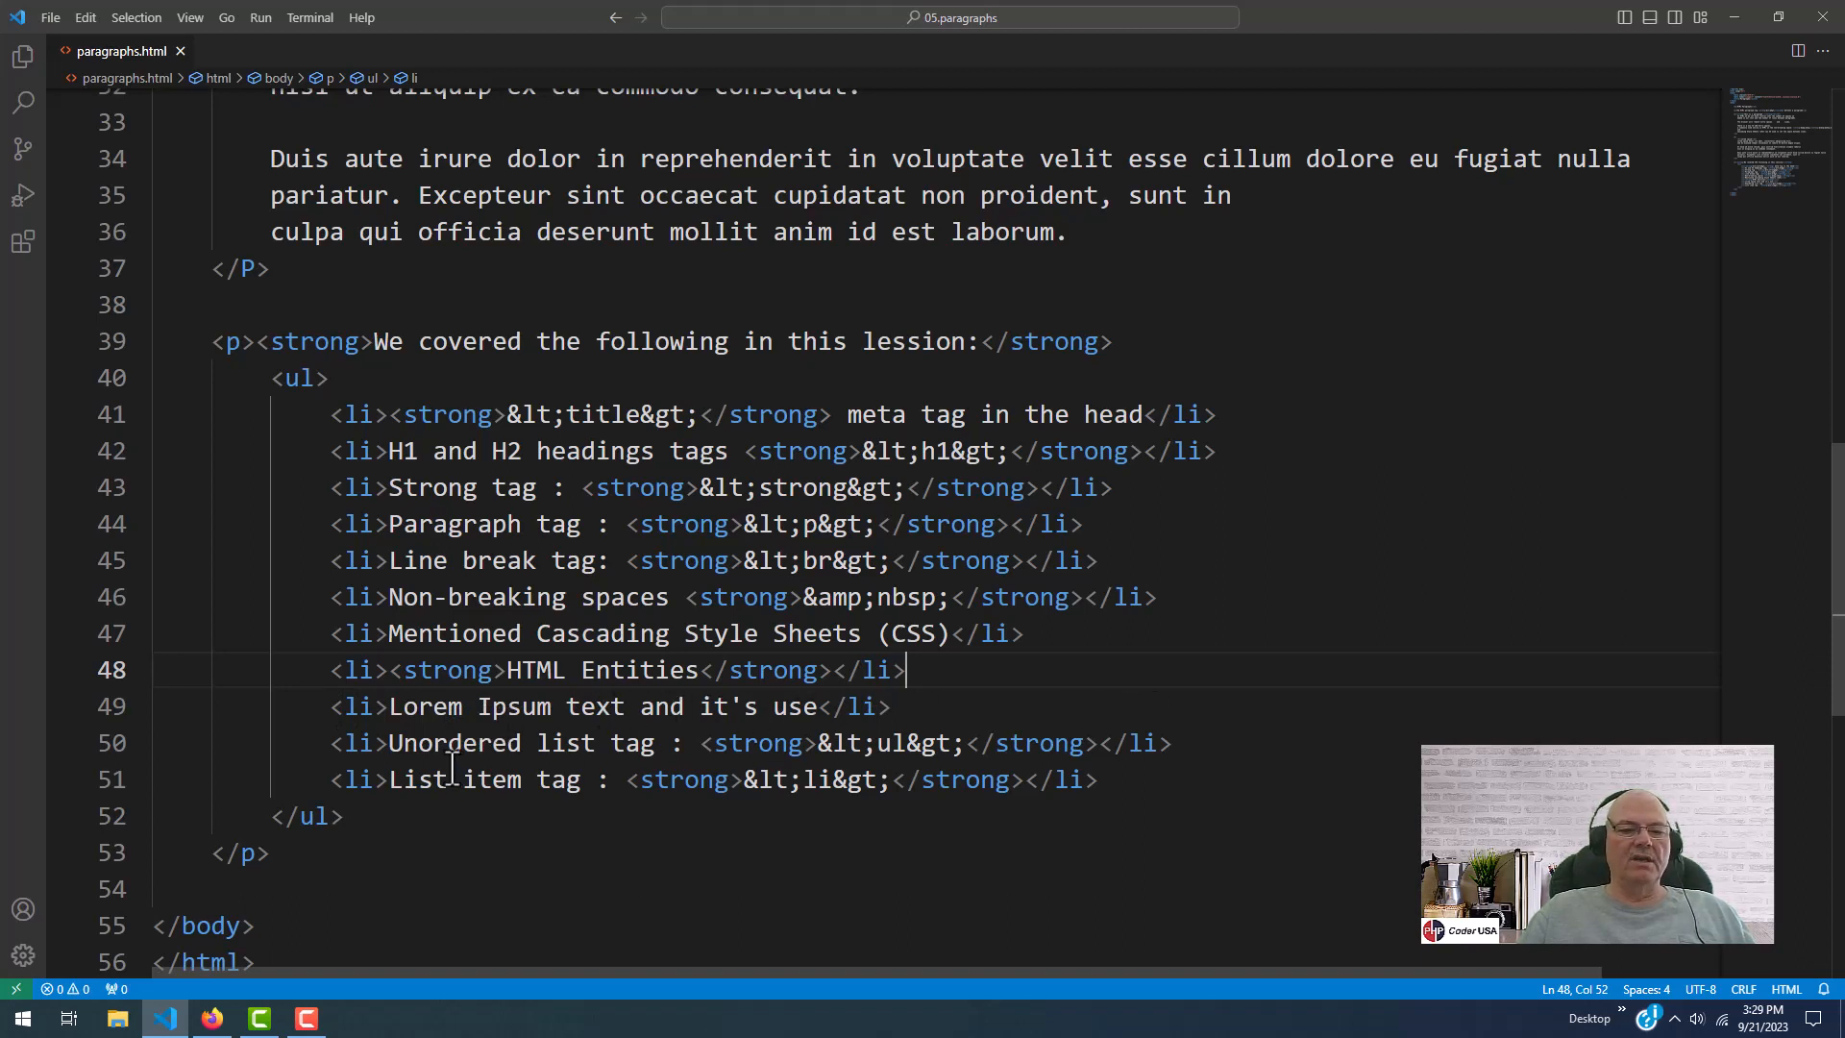
mouse_move(216, 419)
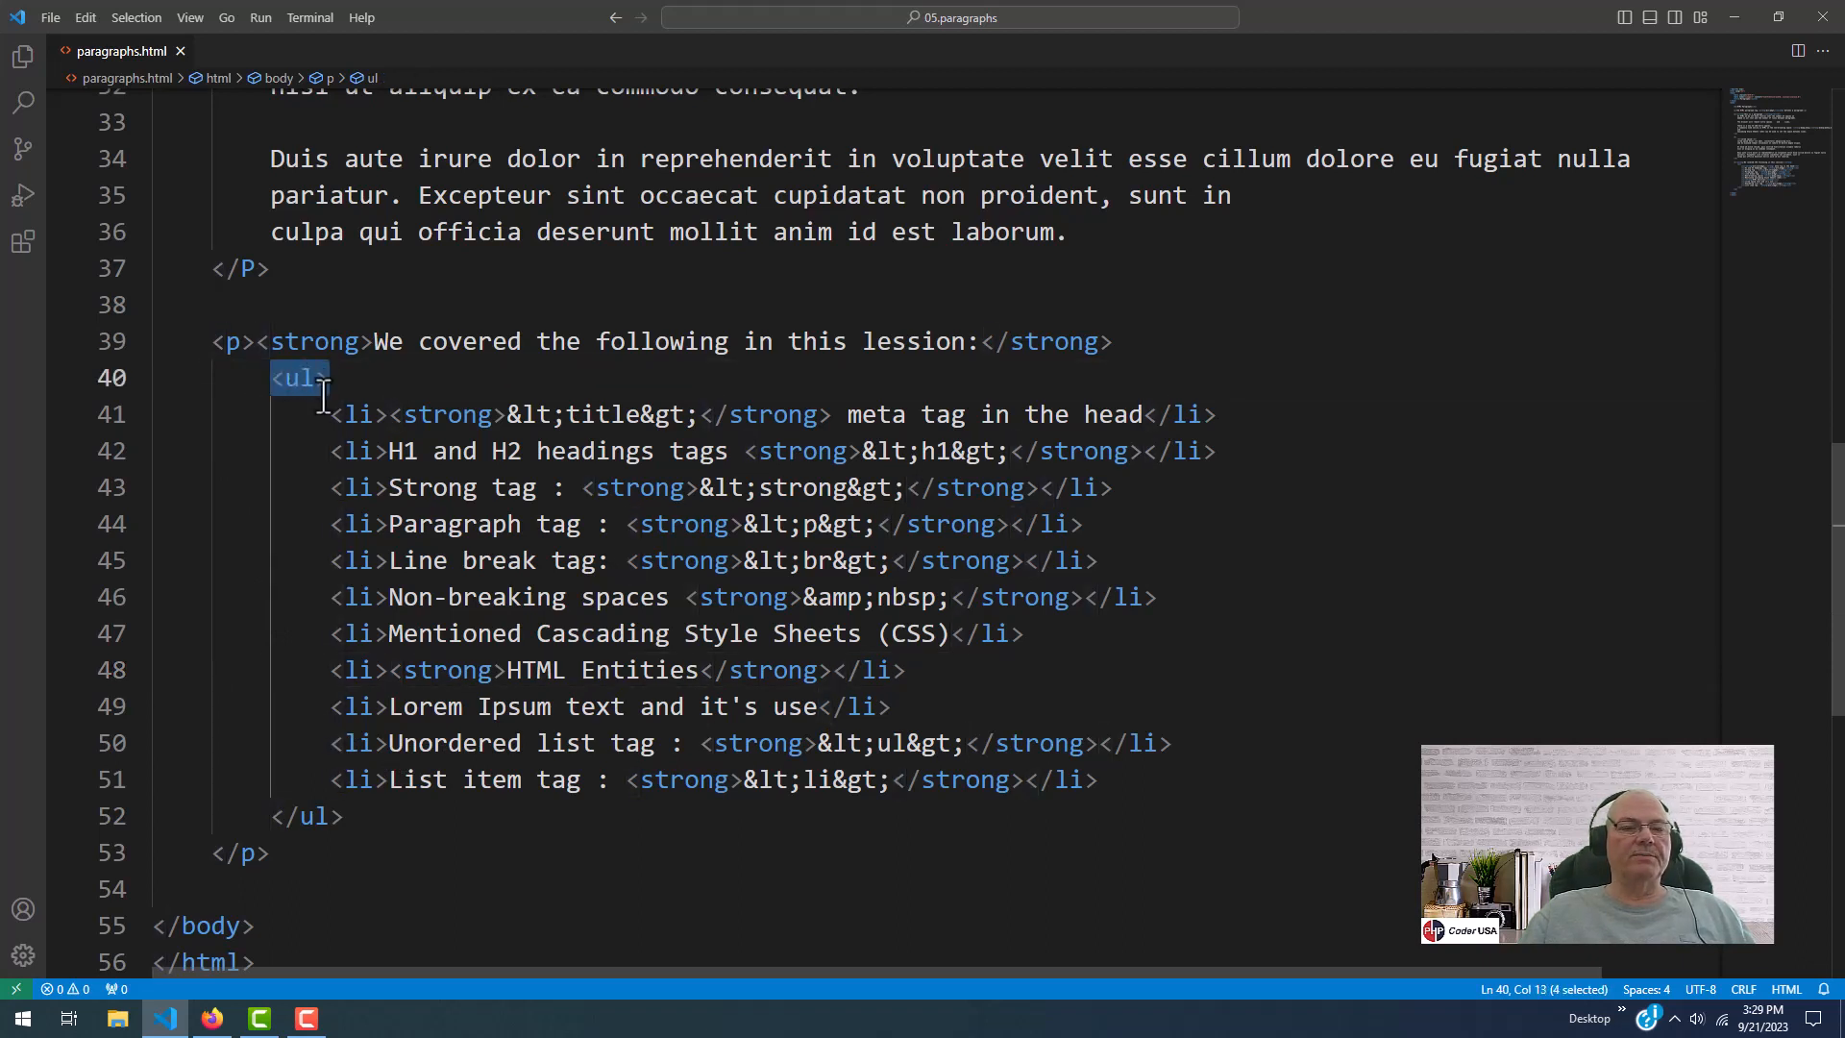
mouse_move(301, 414)
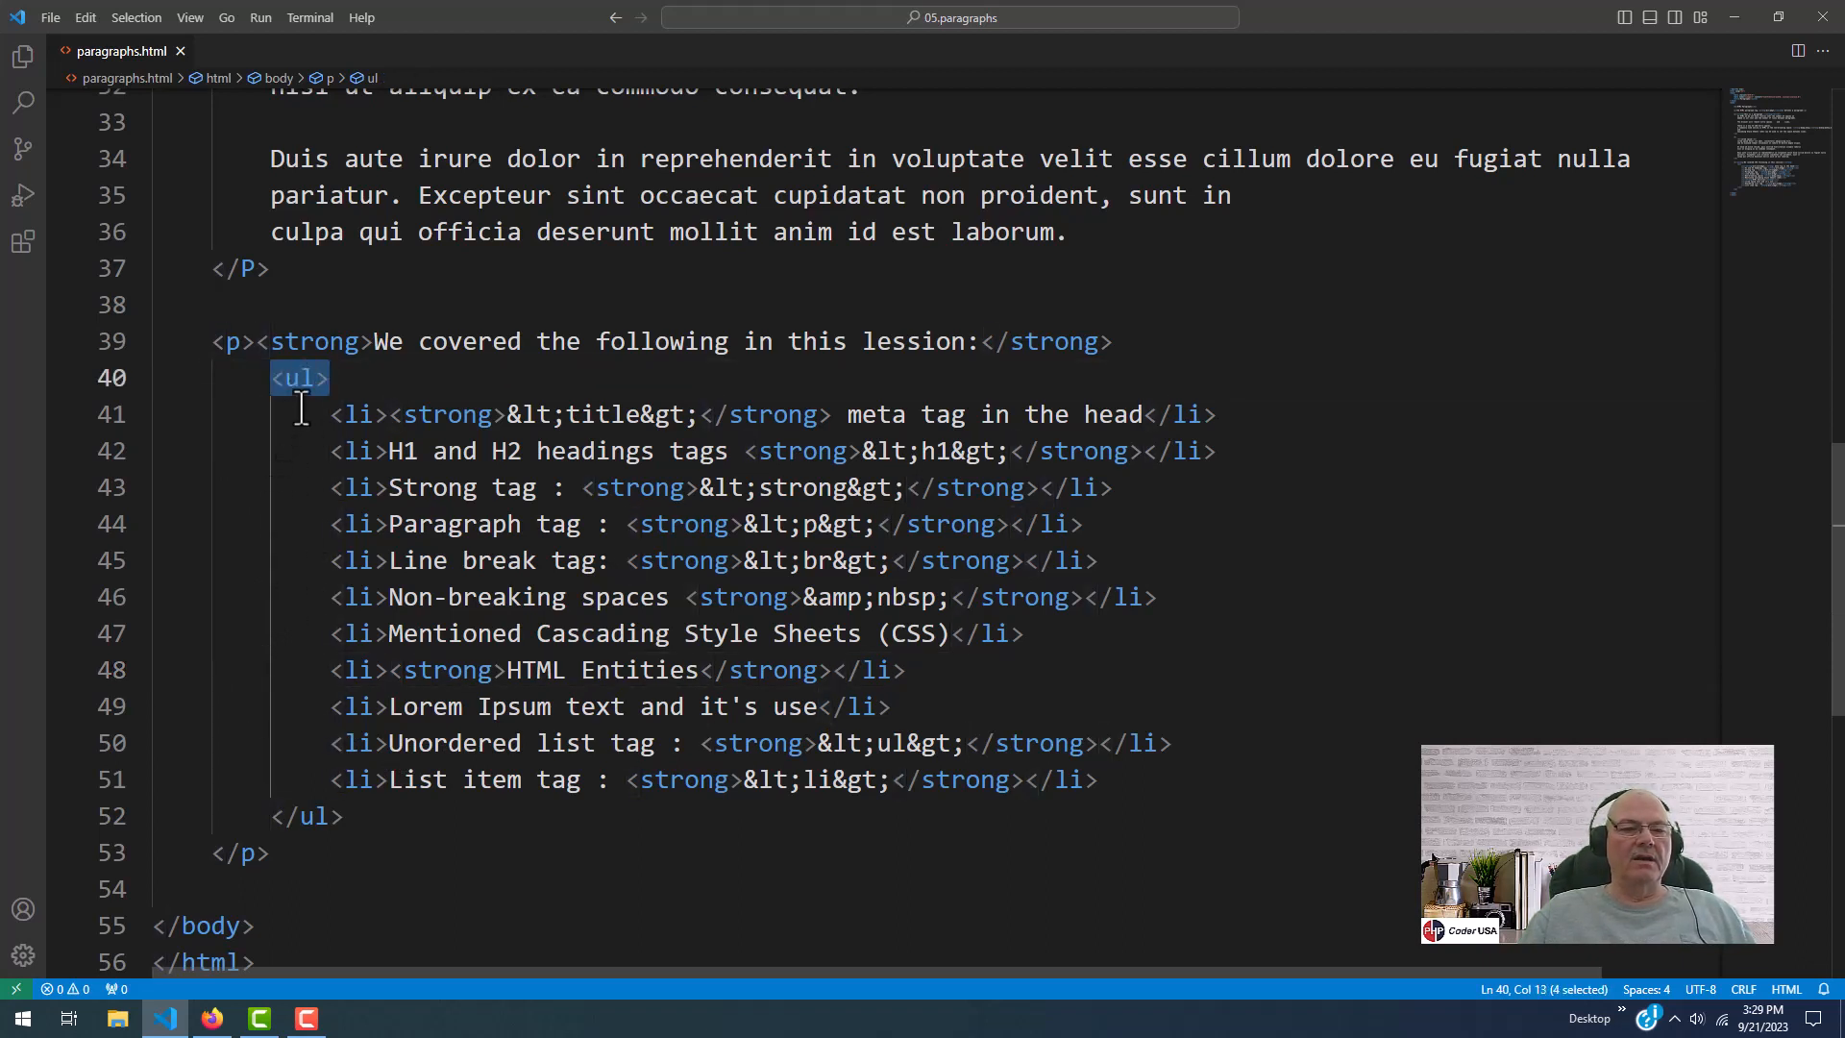
left_click(272, 816)
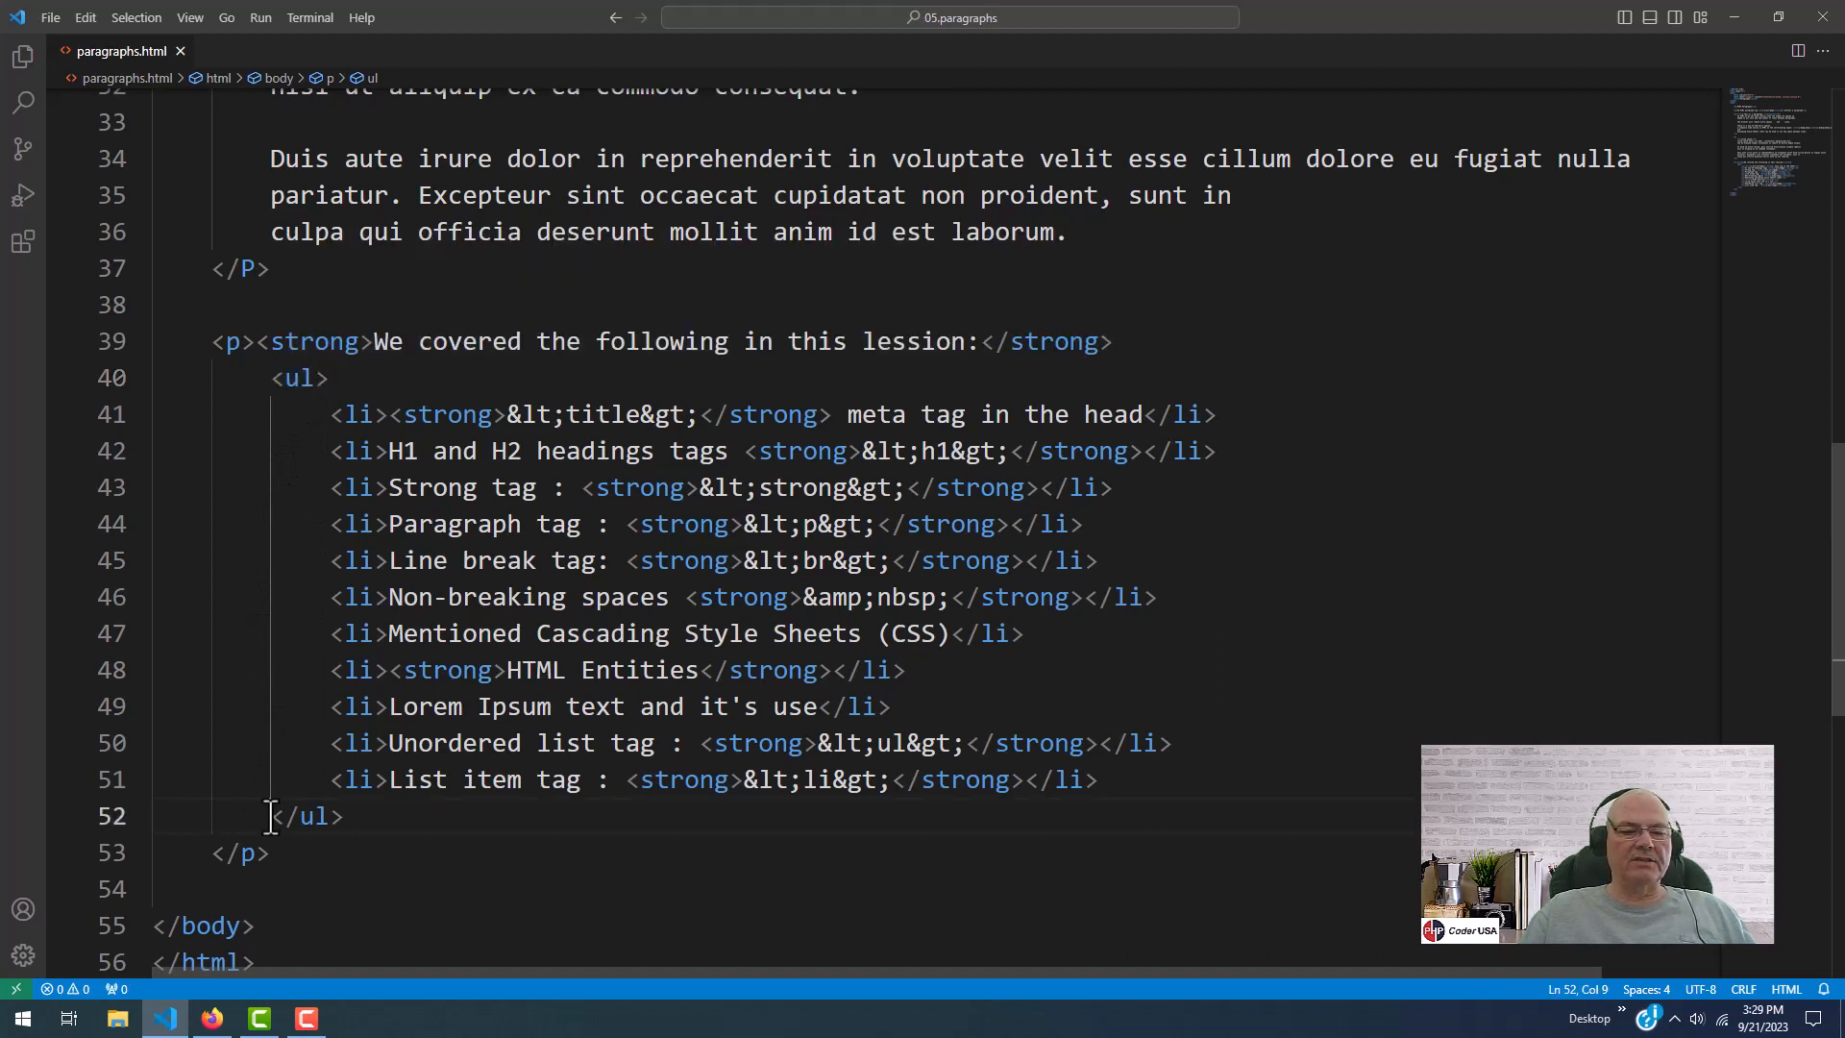
double_click(298, 379)
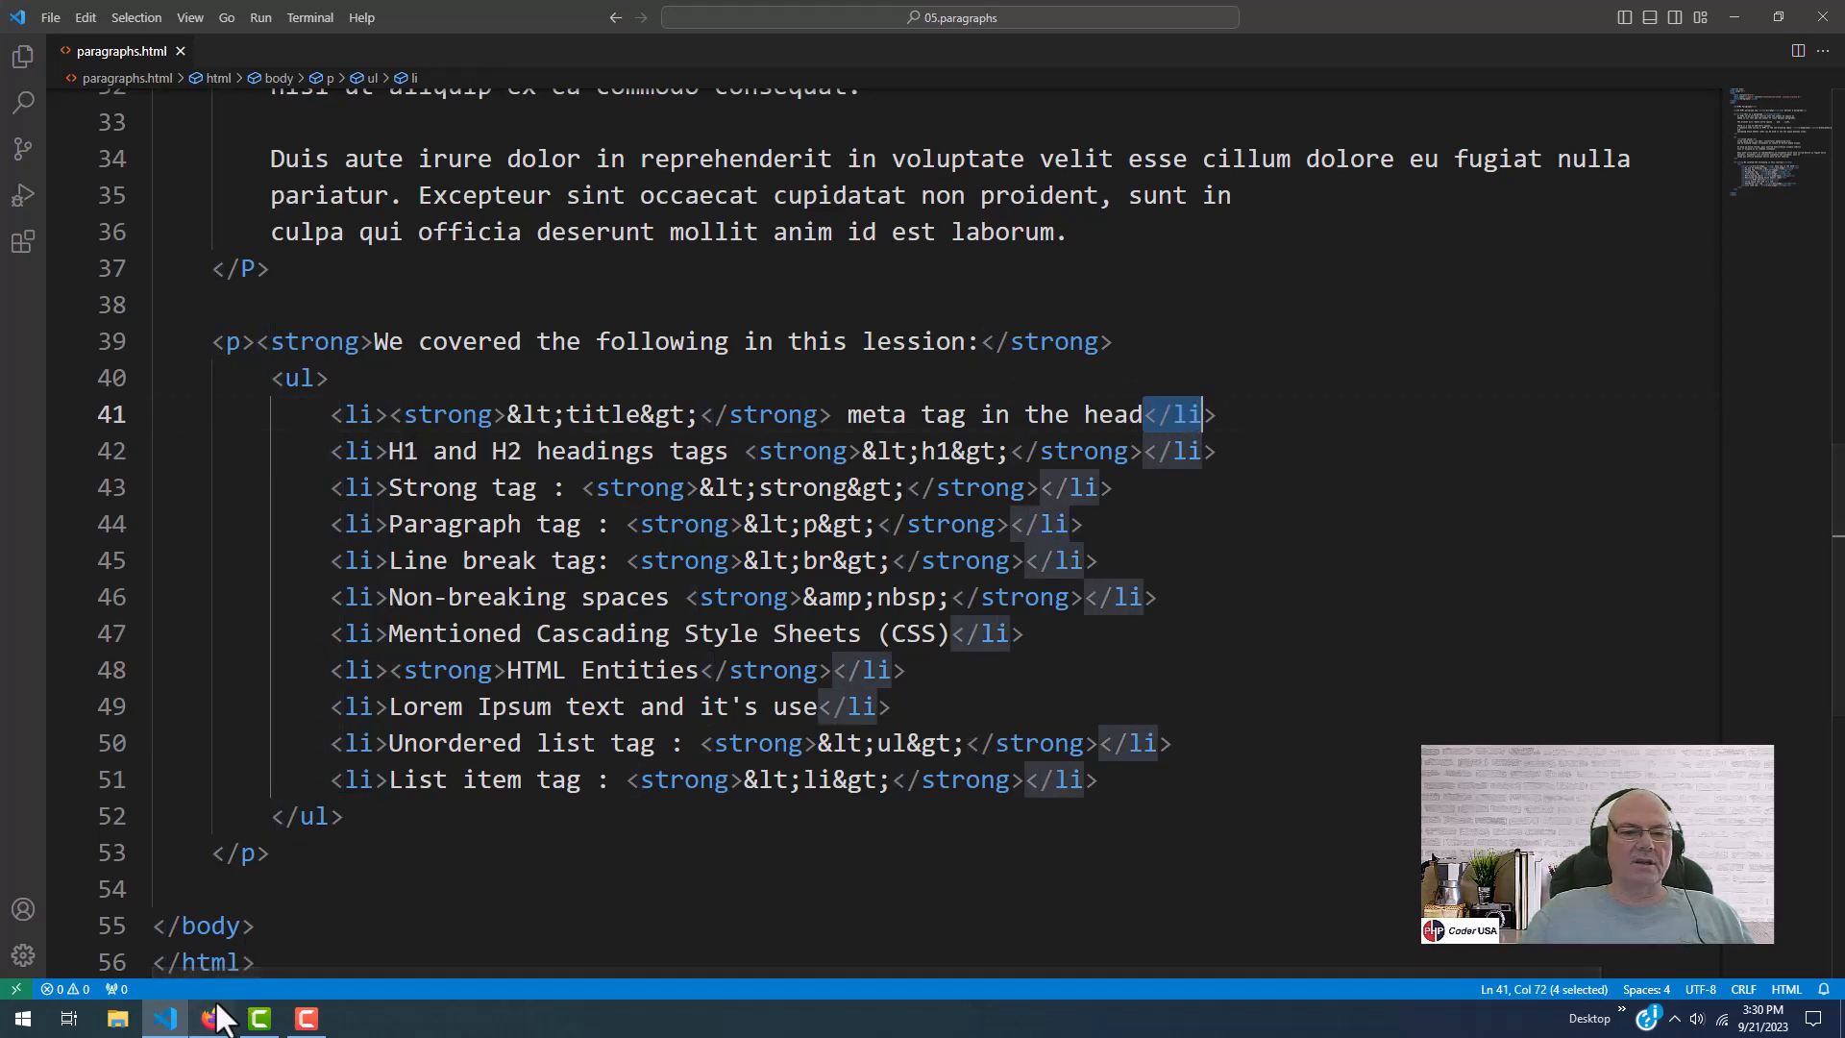
View the rendered lesson page in Firefox, then return to the paragraphs.html source
left_click(211, 1018)
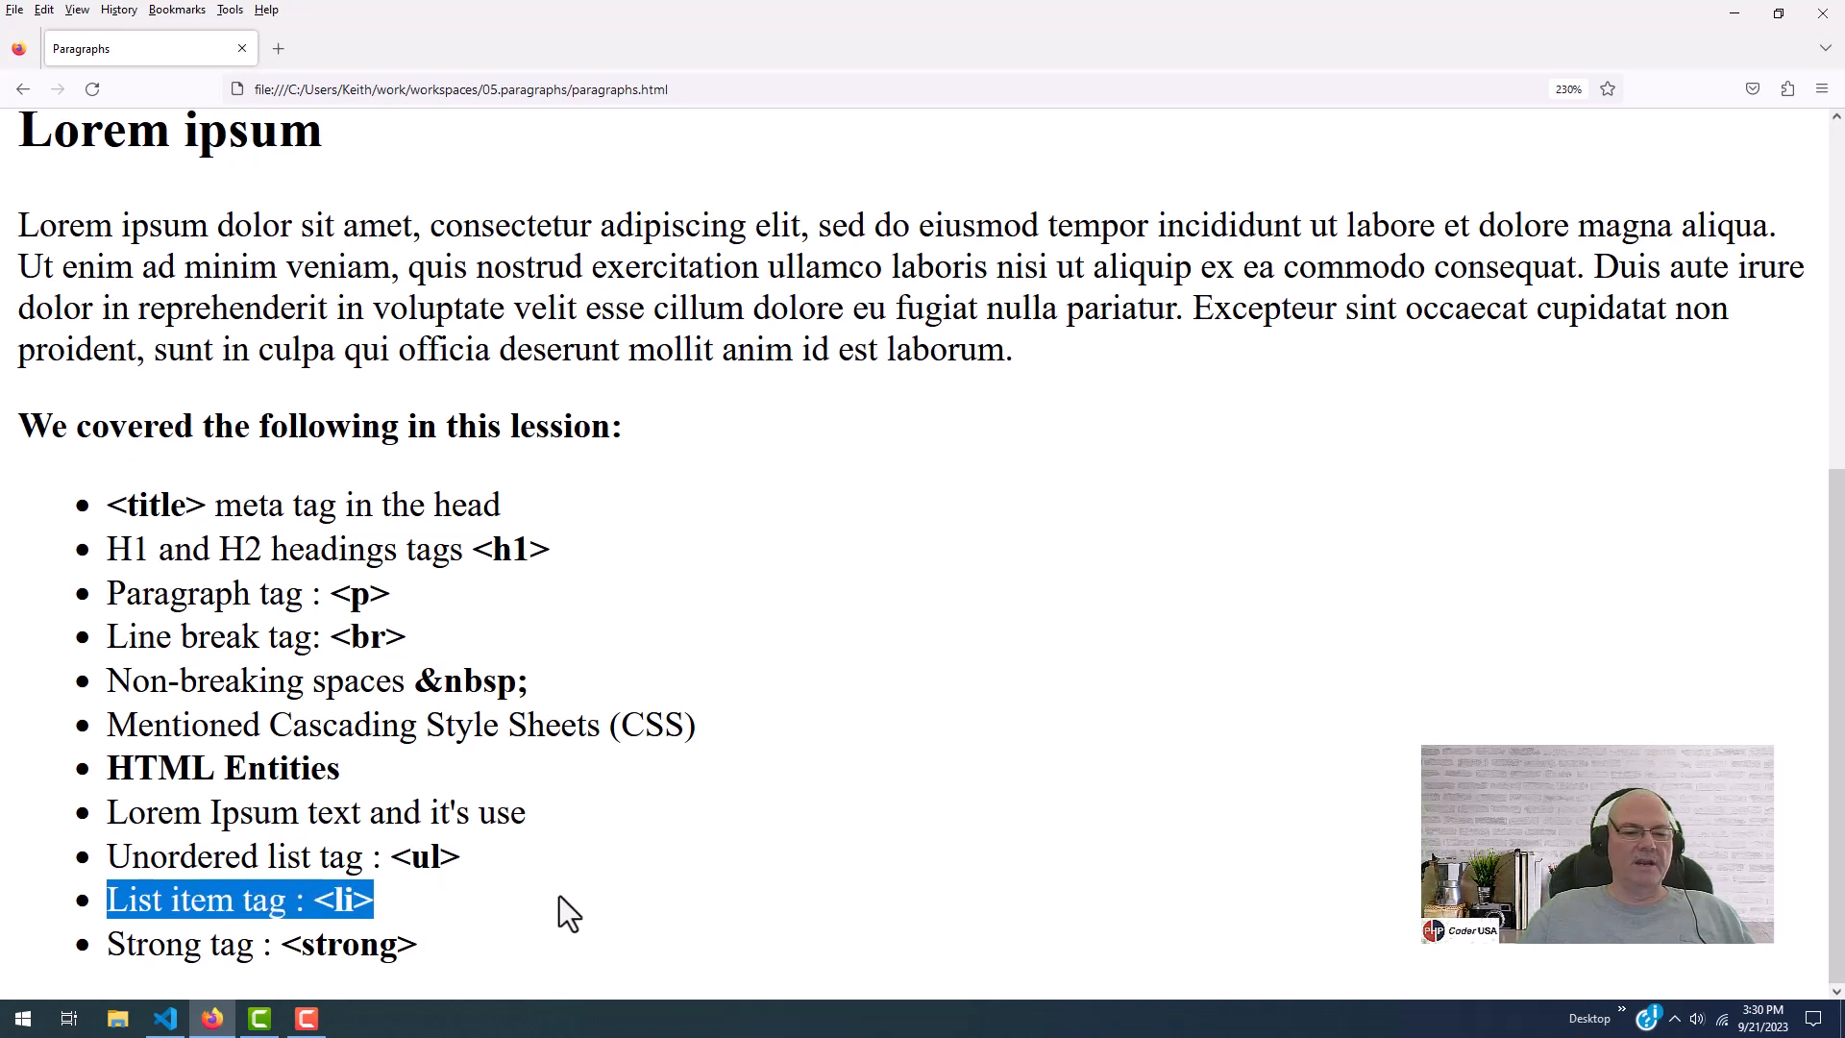
mouse_move(551, 905)
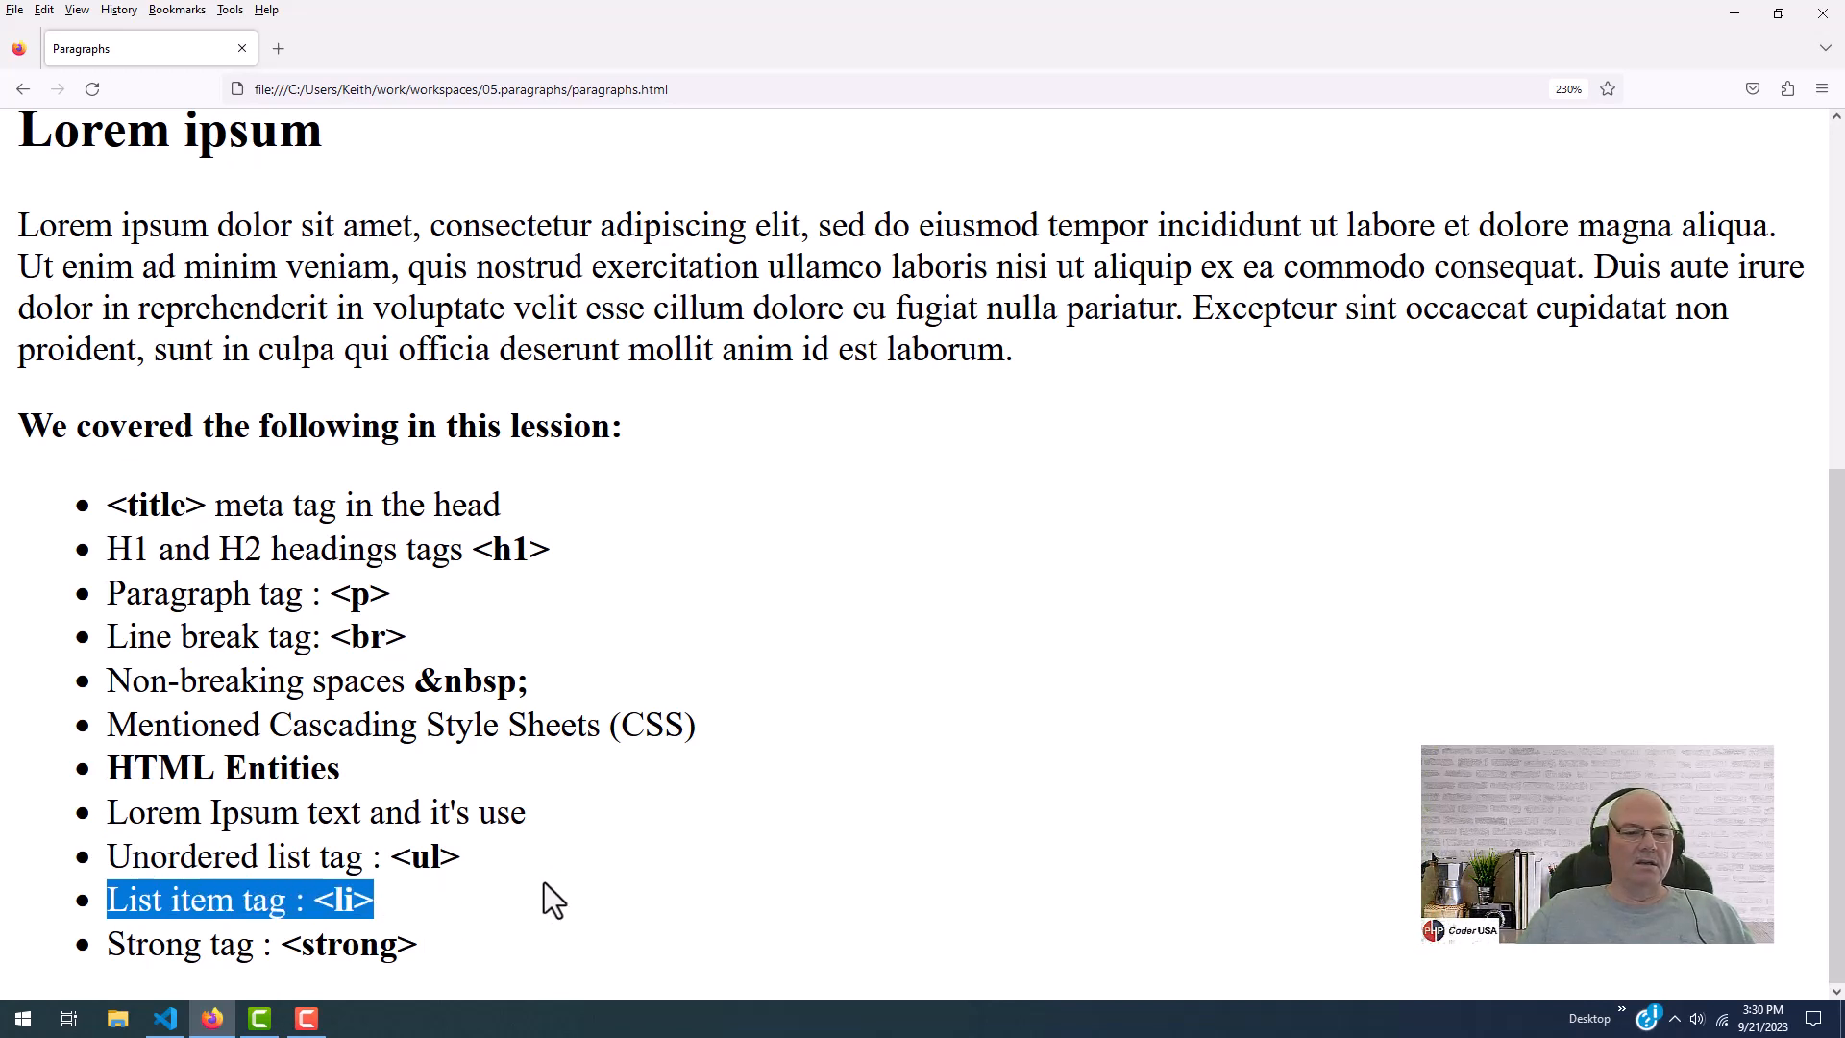
left_click(166, 1018)
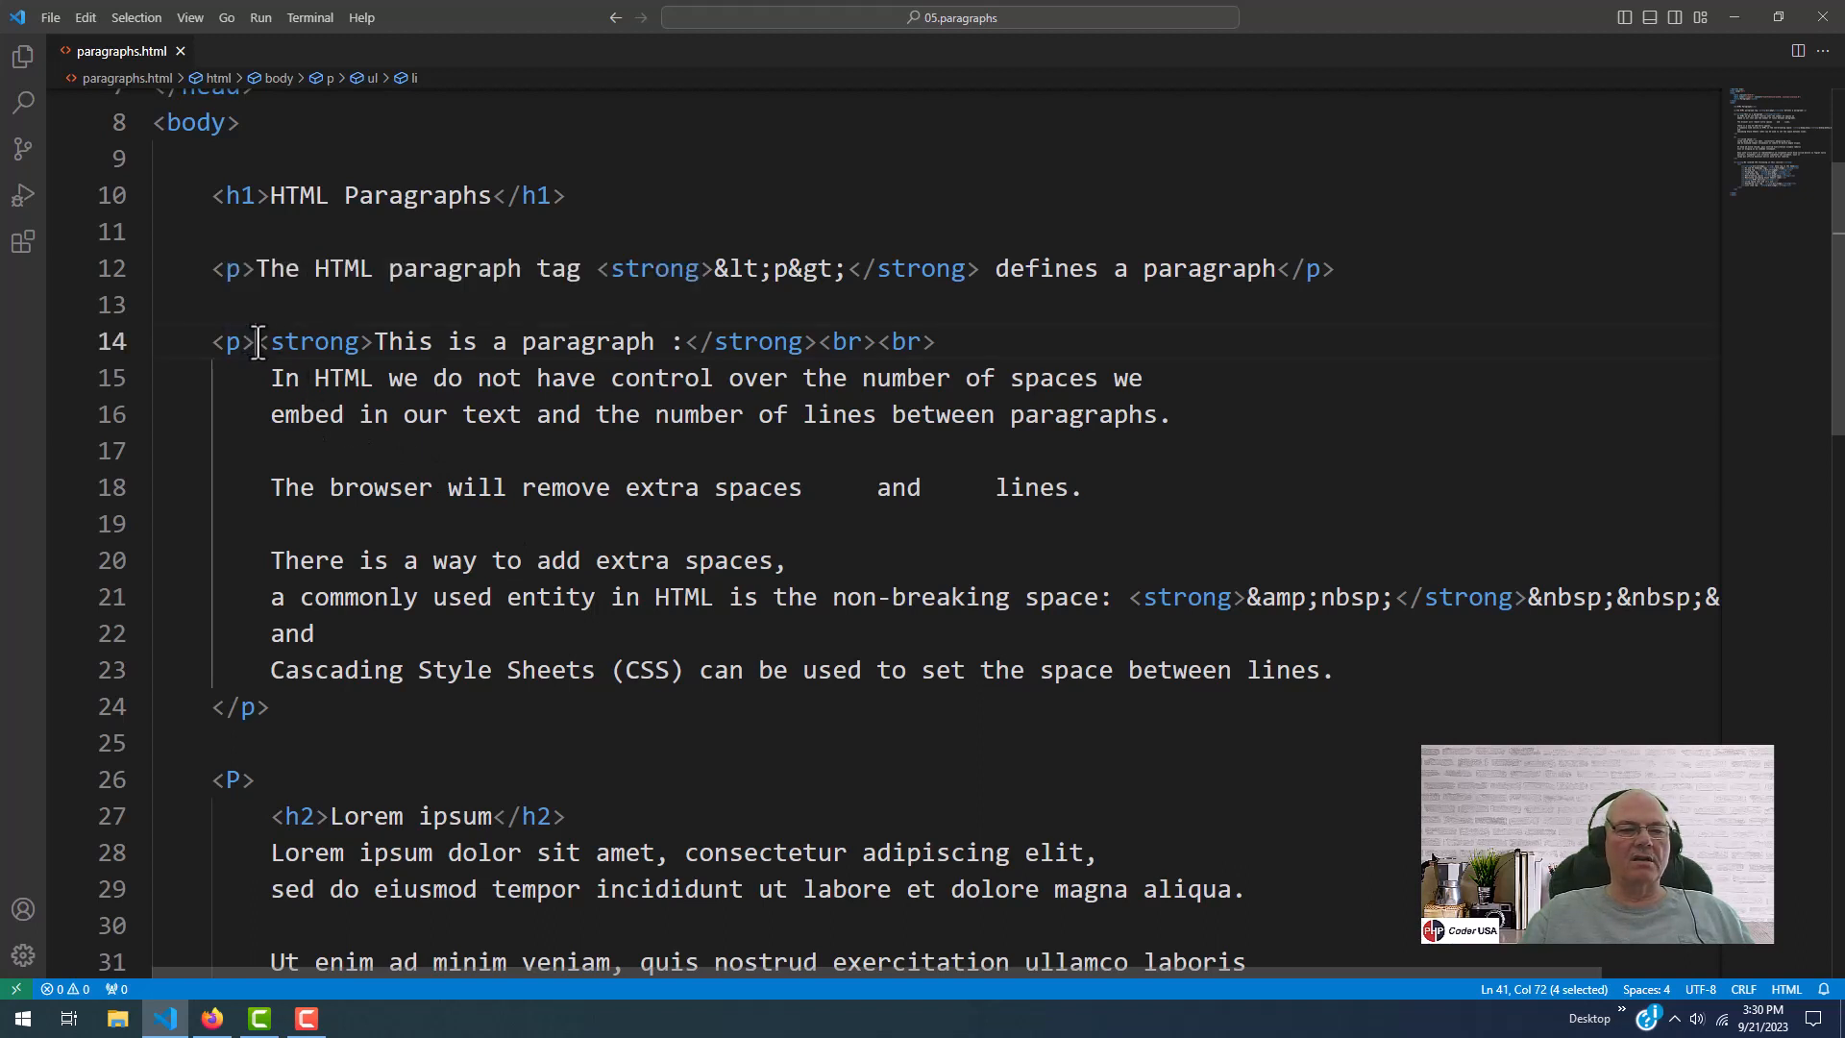
Select the second paragraph's strong tag and scroll down to the end of the file
double_click(312, 341)
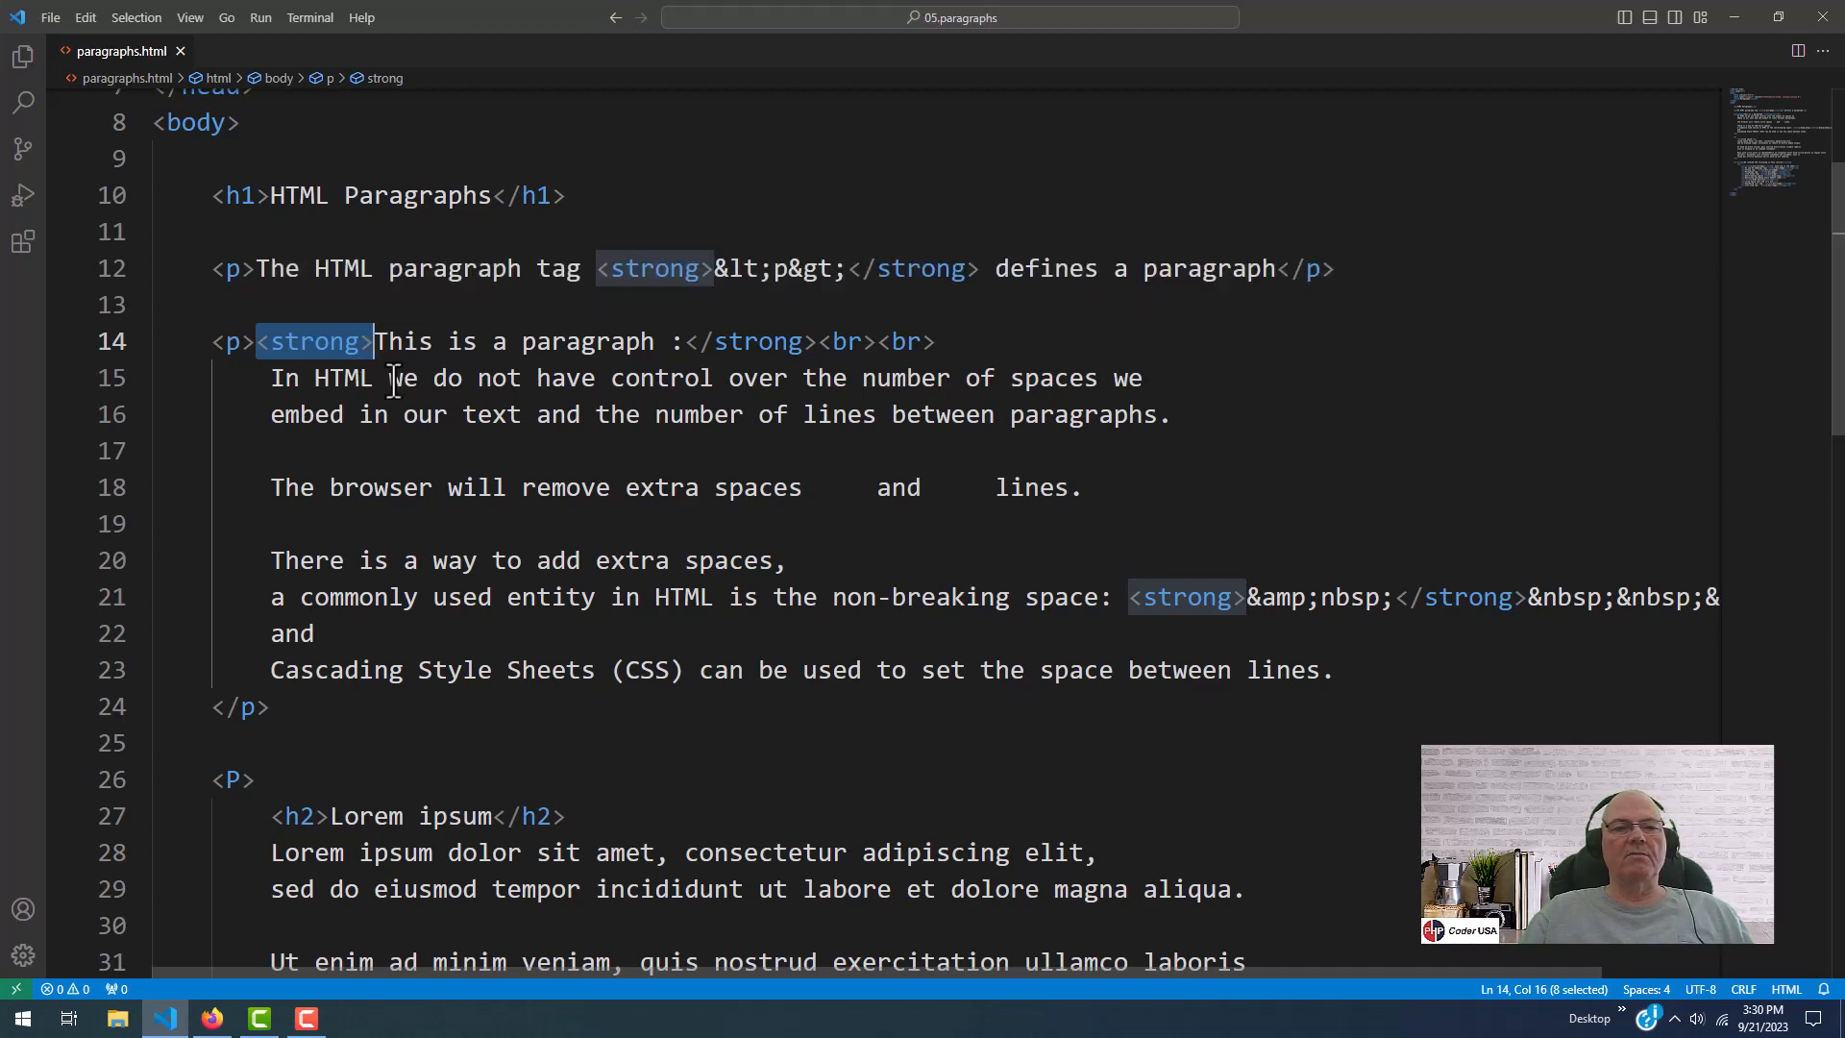
scroll("down", 3)
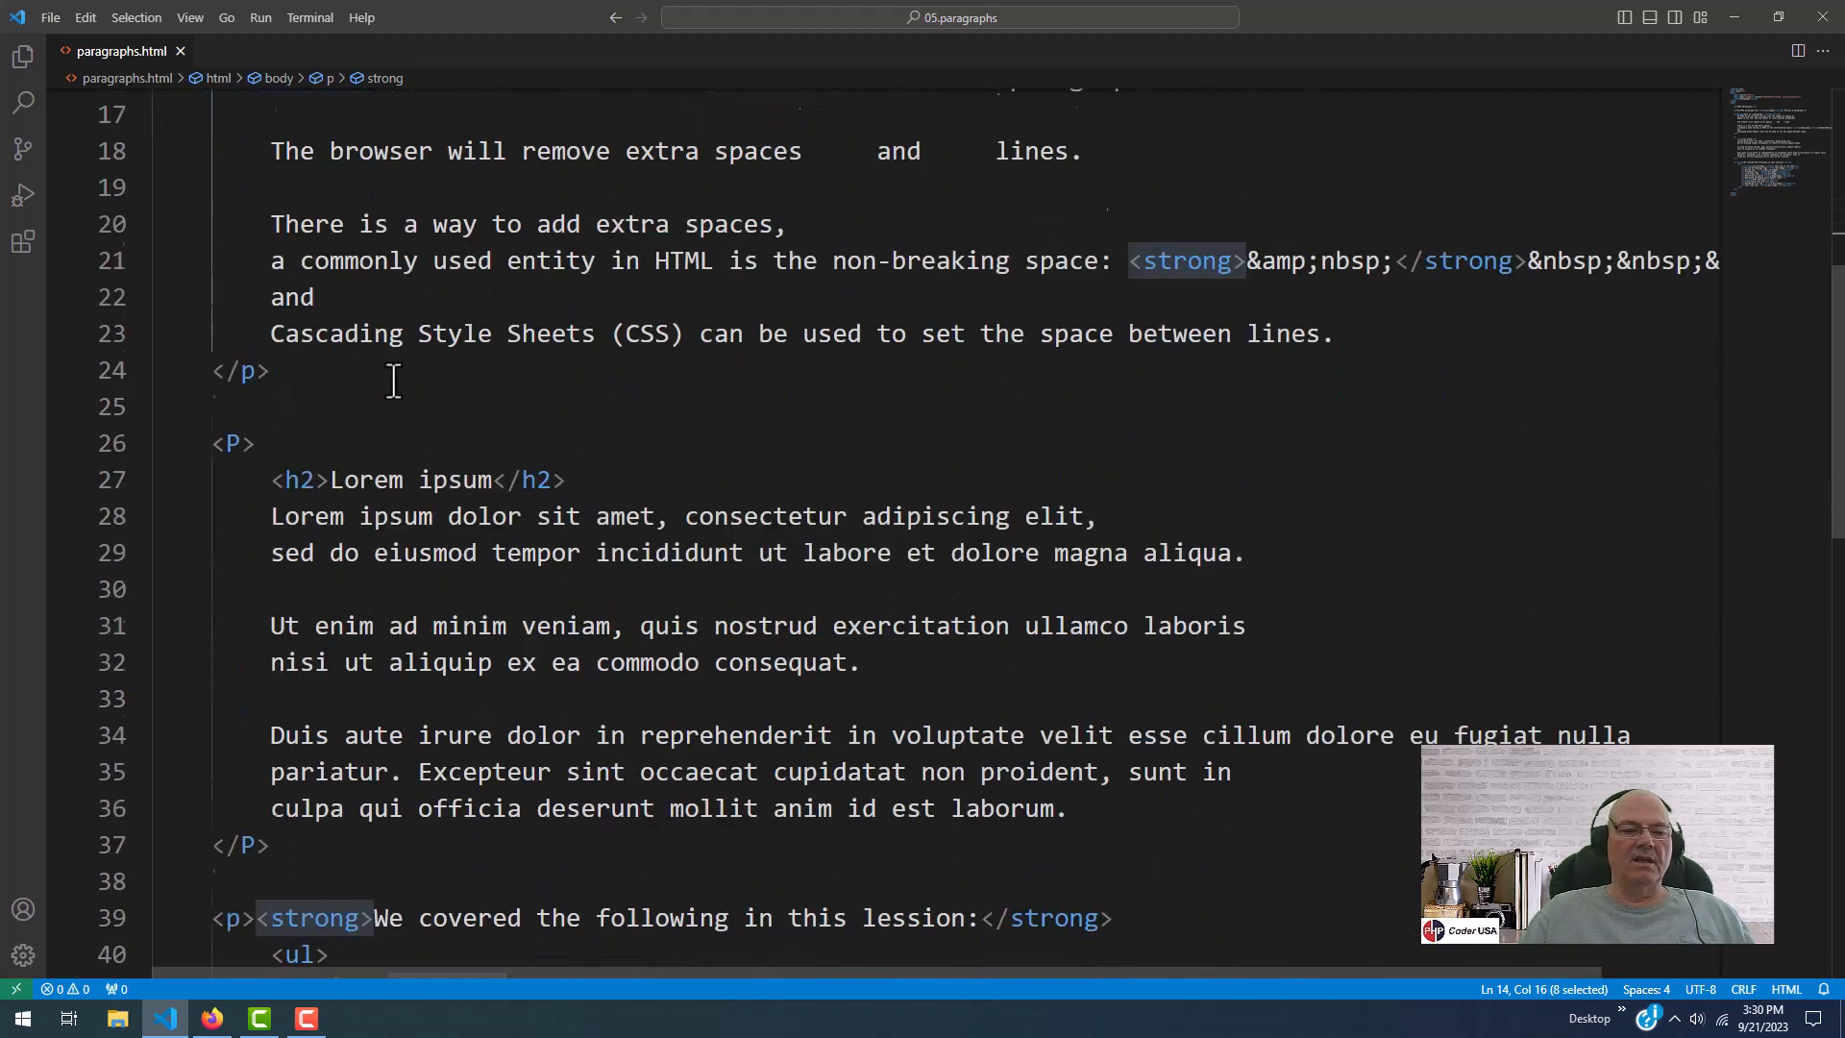
scroll("down", 3)
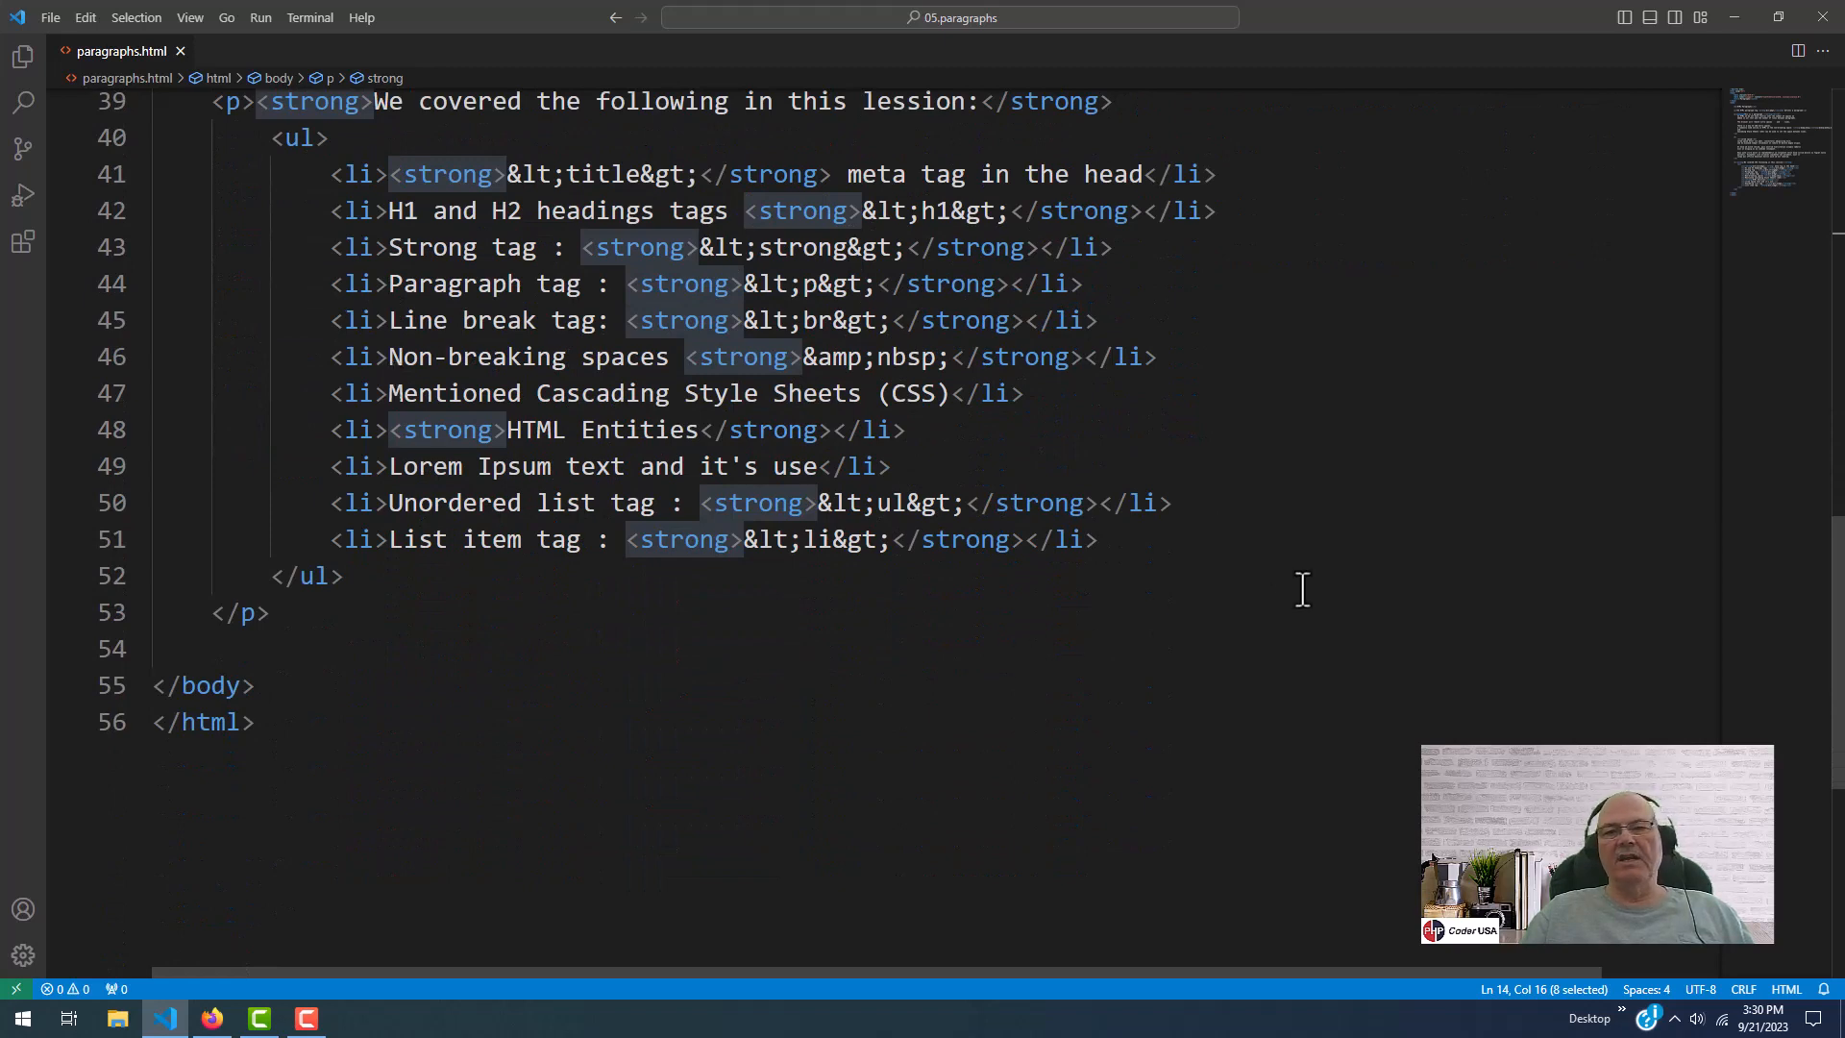
scroll("down", 3)
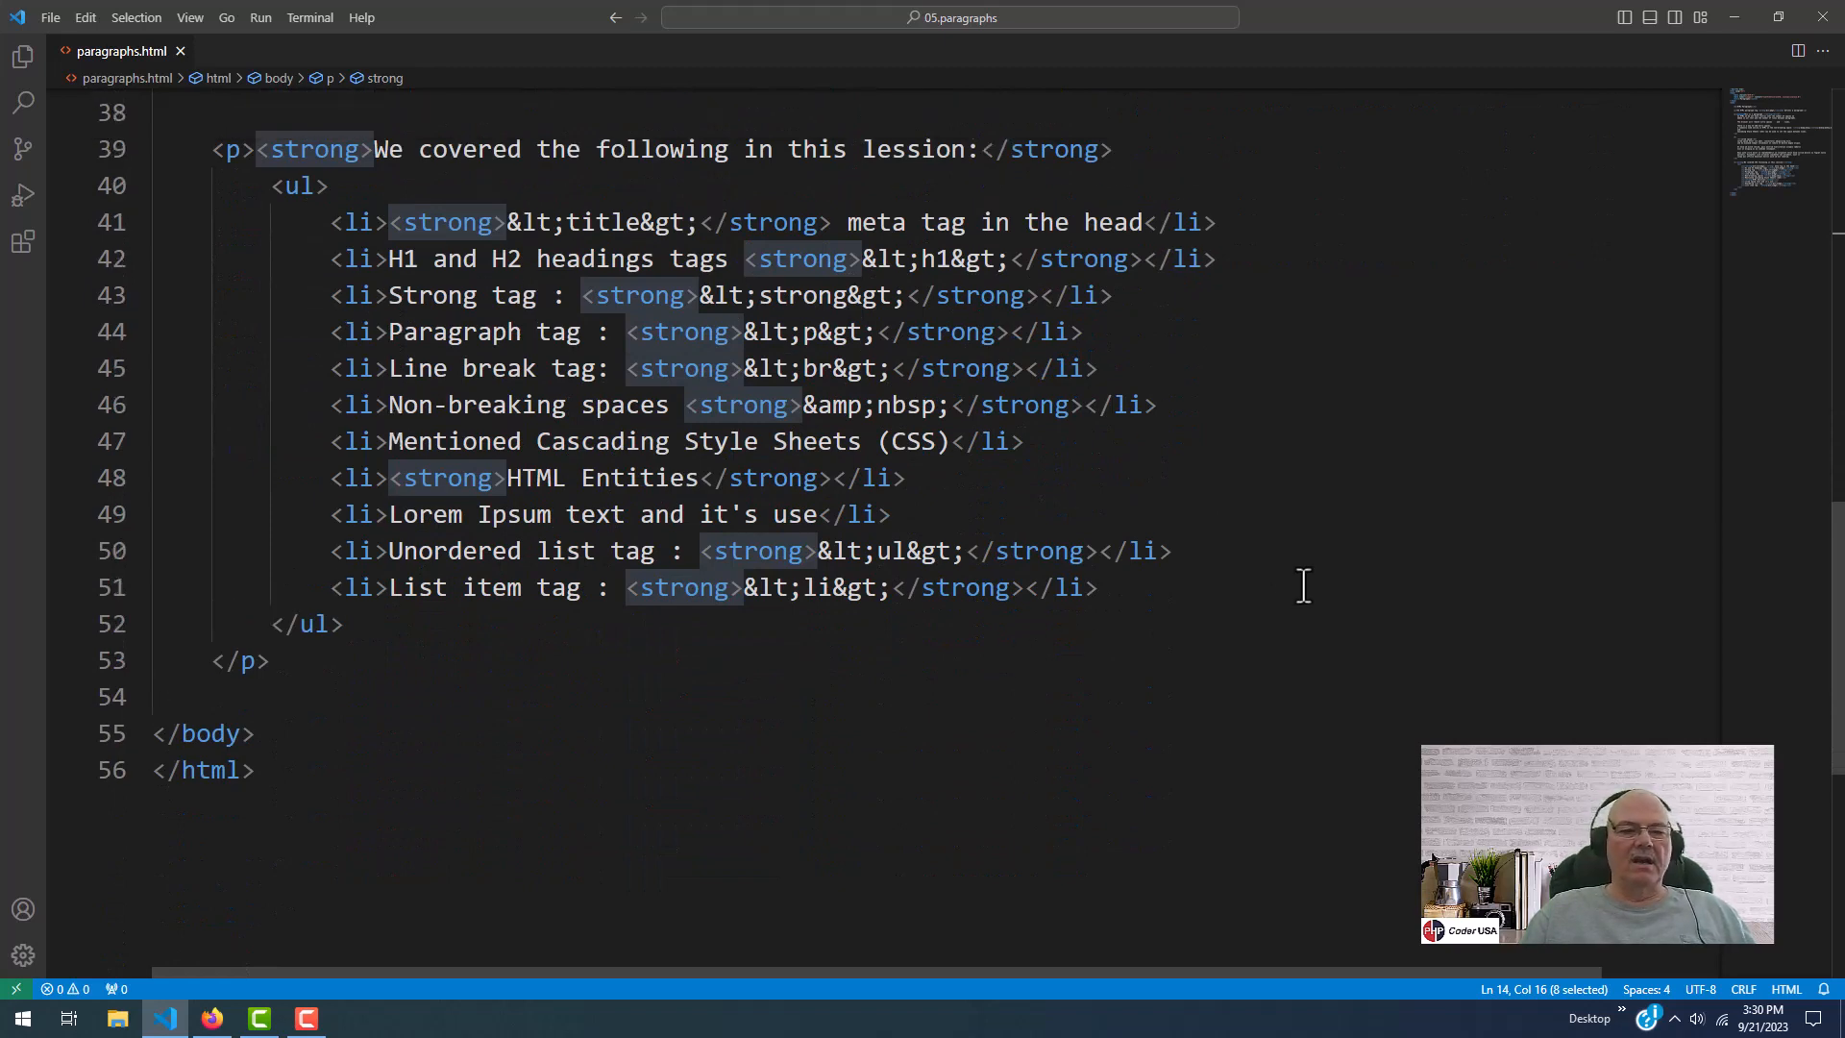